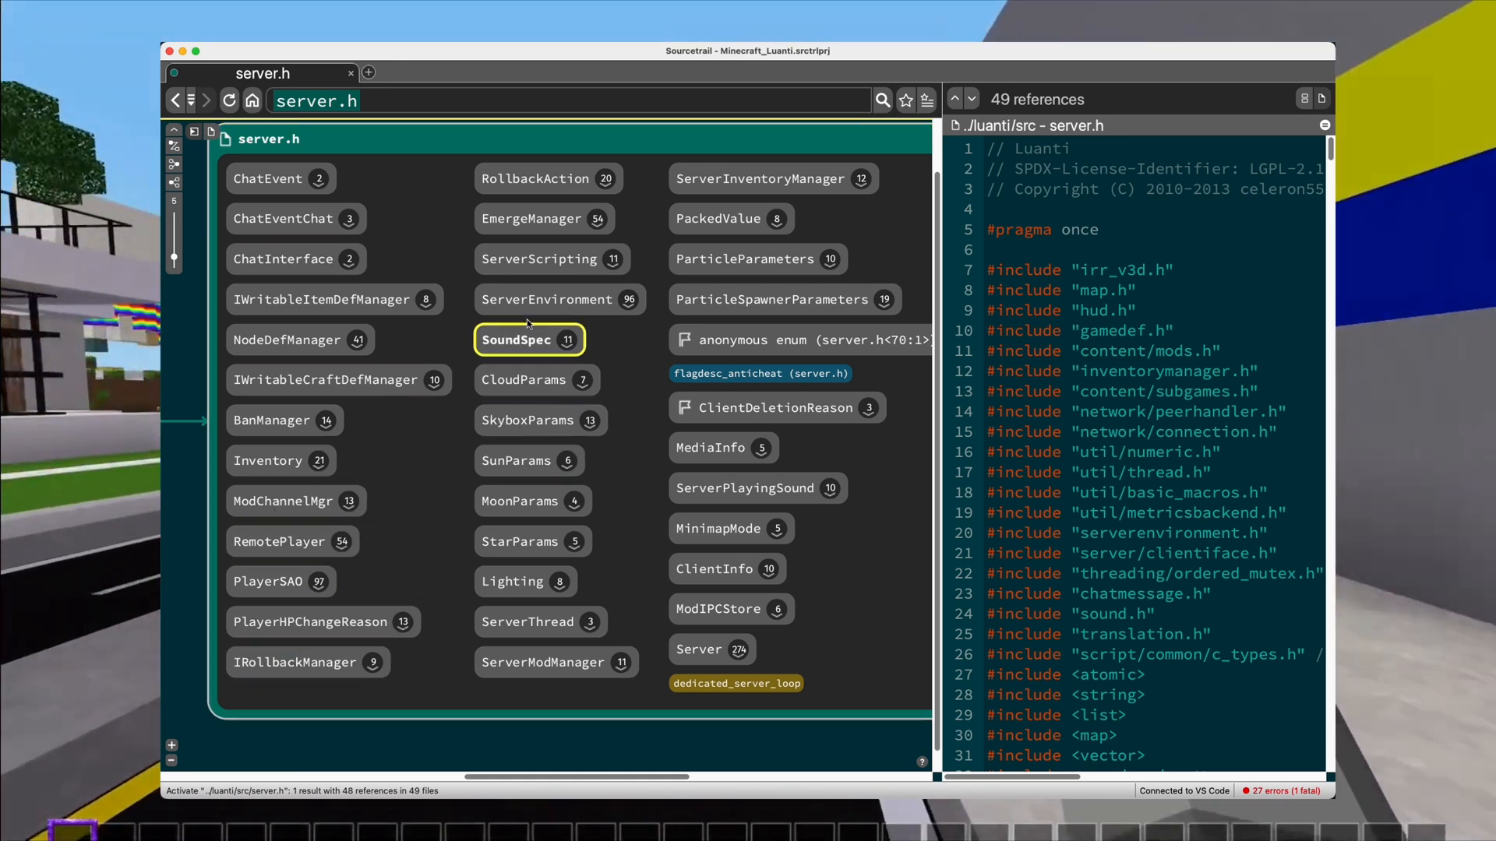
{"action": "mouse_move", "coordinate": [539, 258]}
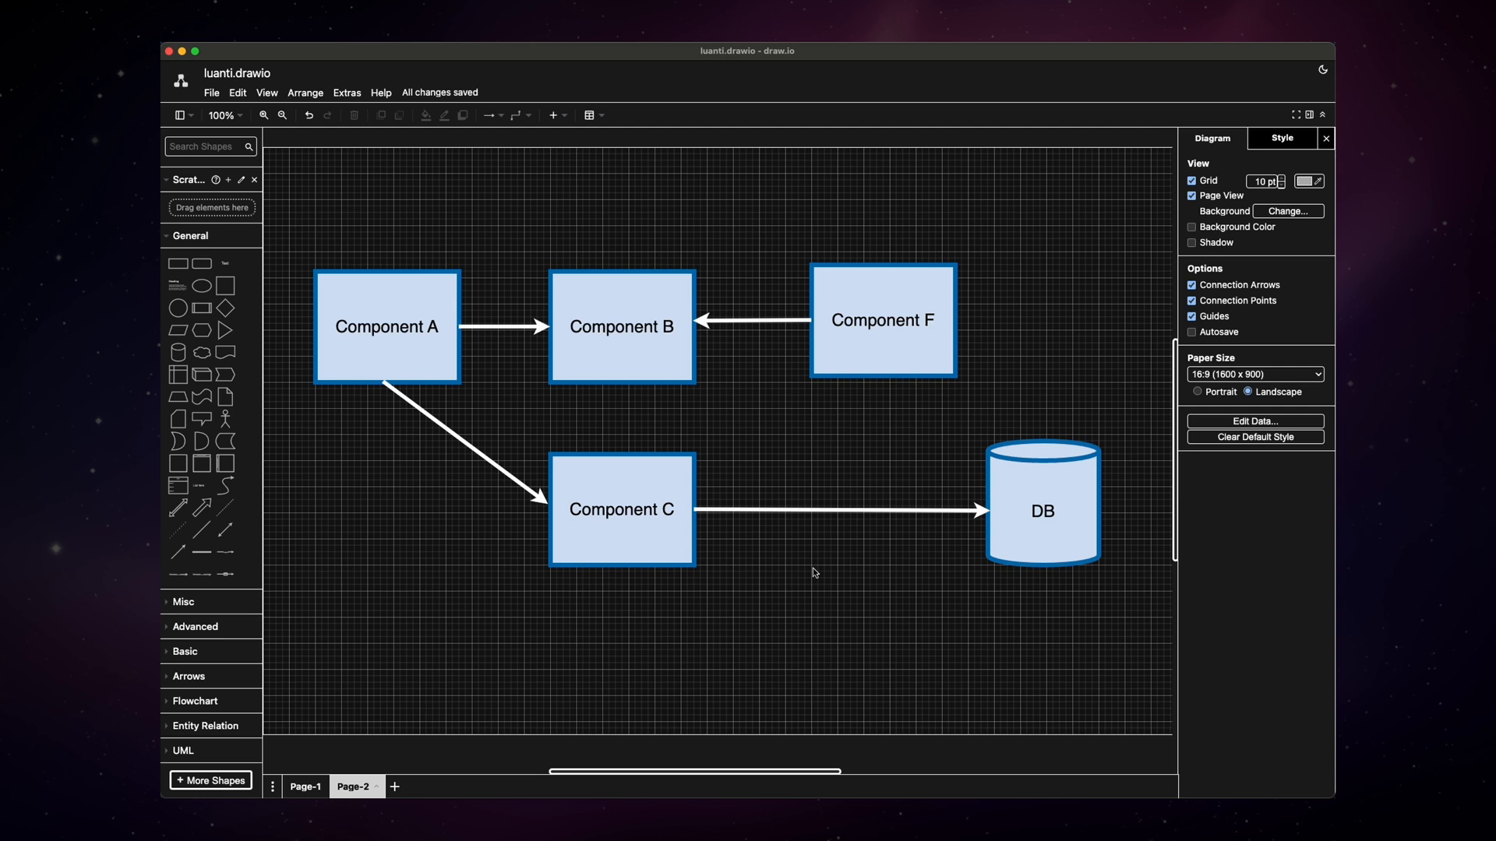
{"action": "mouse_move", "coordinate": [793, 611]}
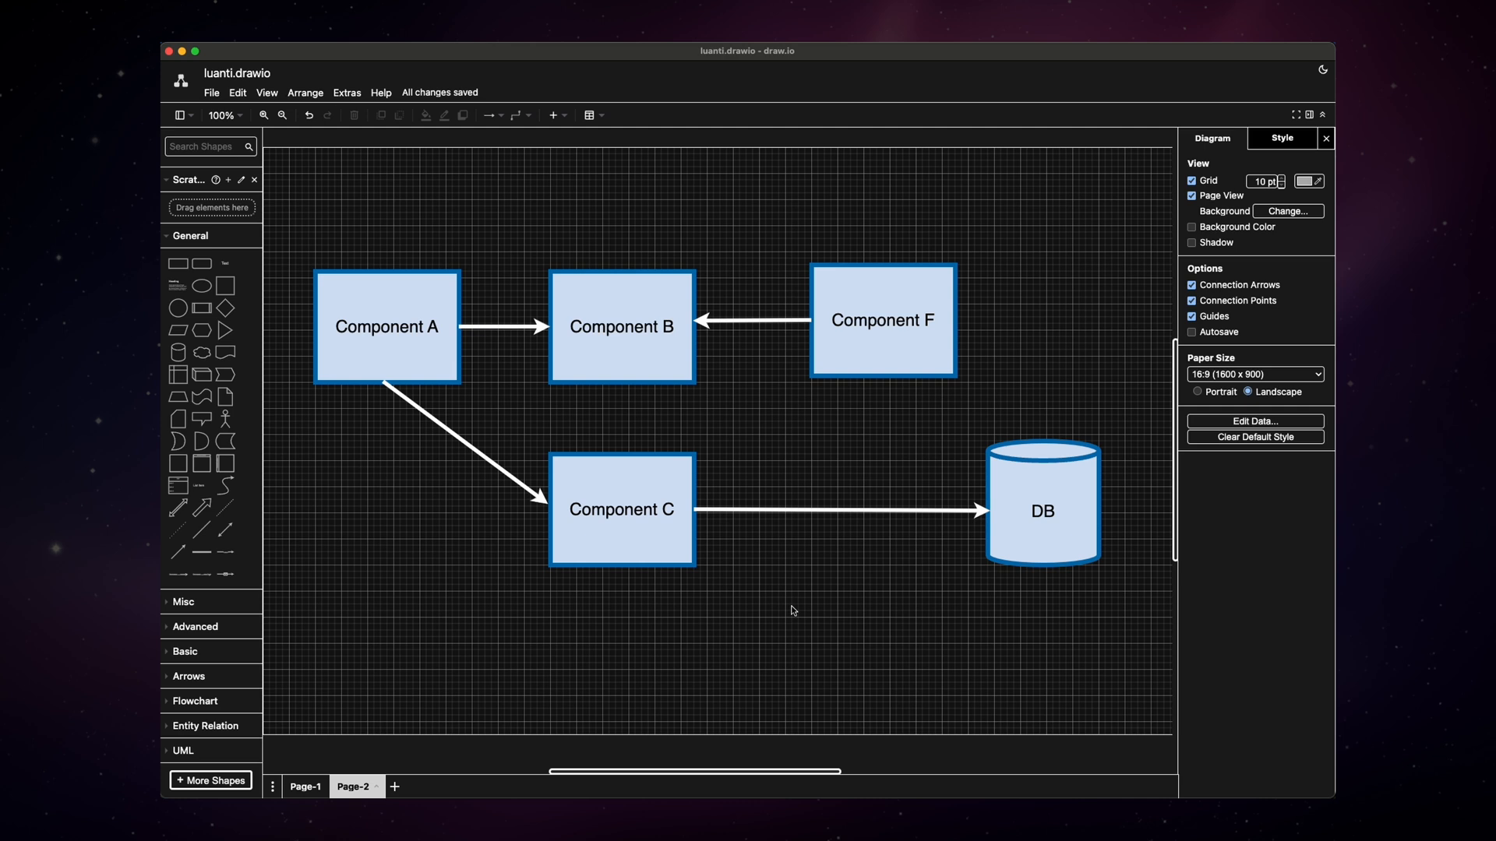
{"action": "mouse_move", "coordinate": [797, 477]}
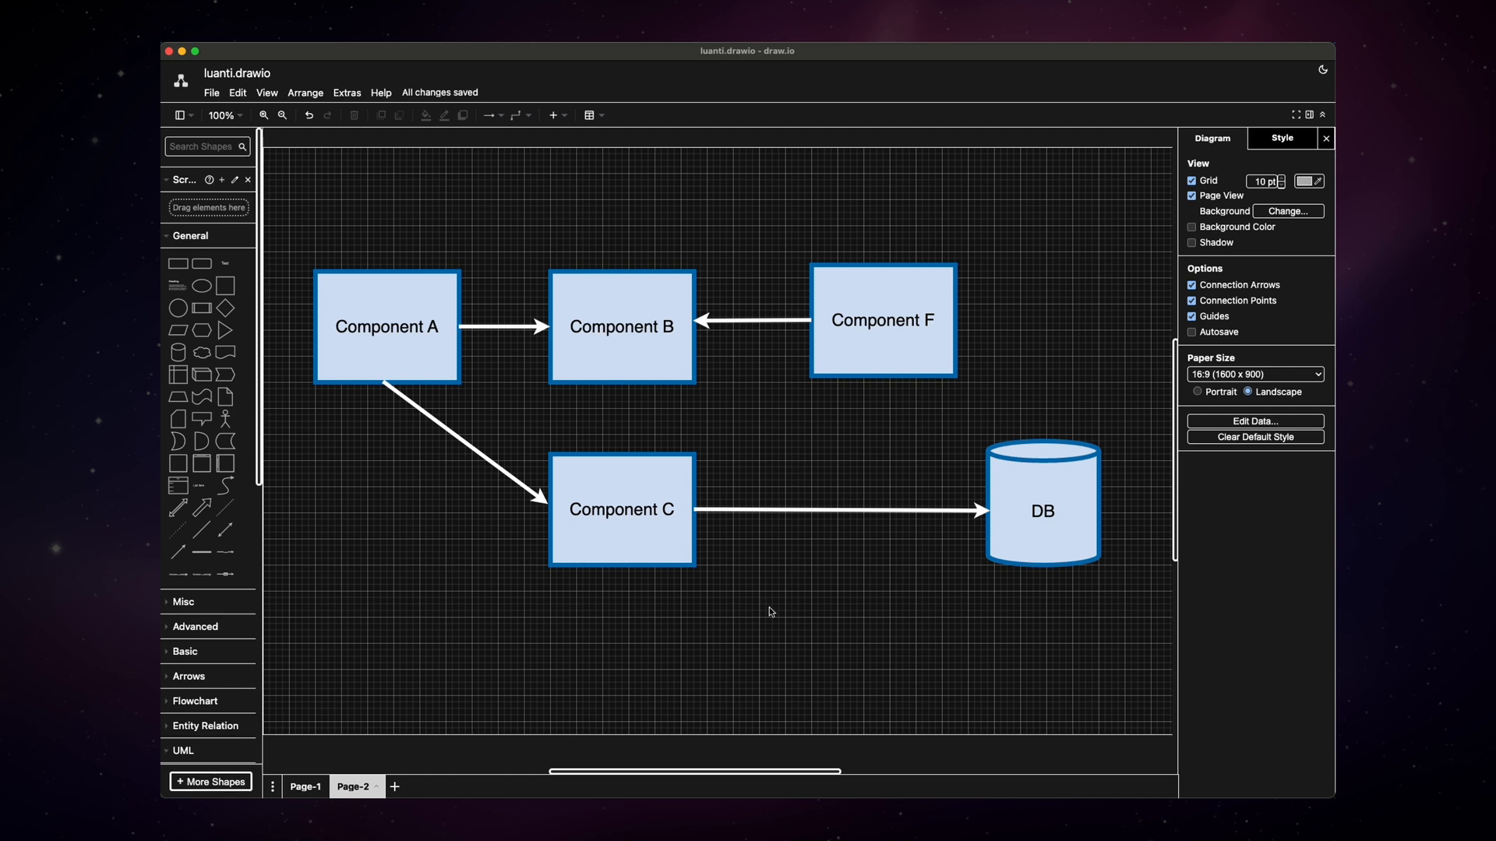
{"action": "mouse_move", "coordinate": [775, 610]}
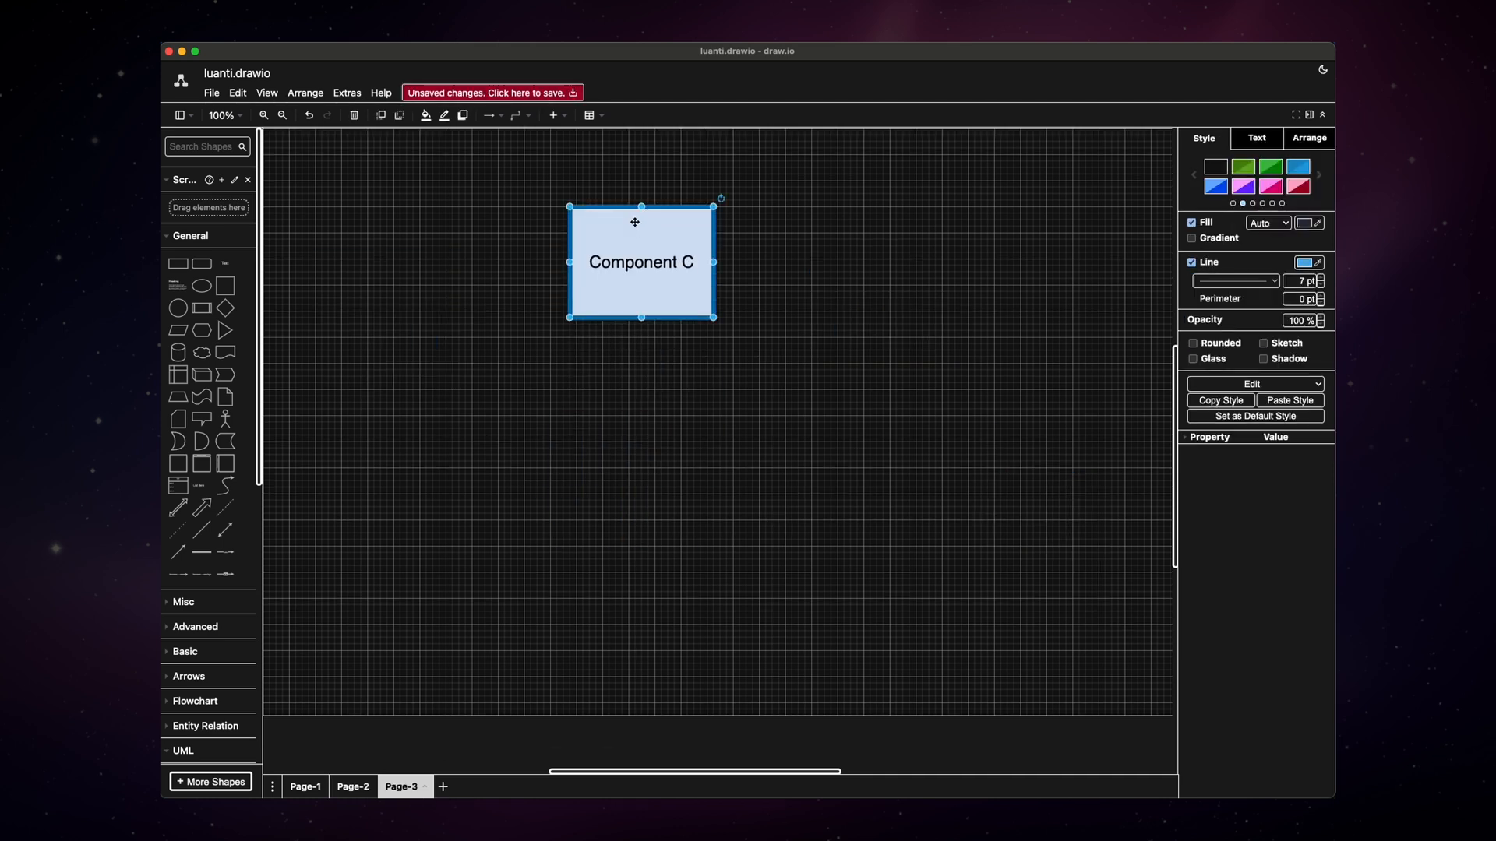
- Label a Game box, place a 3D Blocks World box beside it and add a UML Actor figure
{"action": "double_click", "coordinate": [641, 262]}
{"action": "type", "text": "Game"}
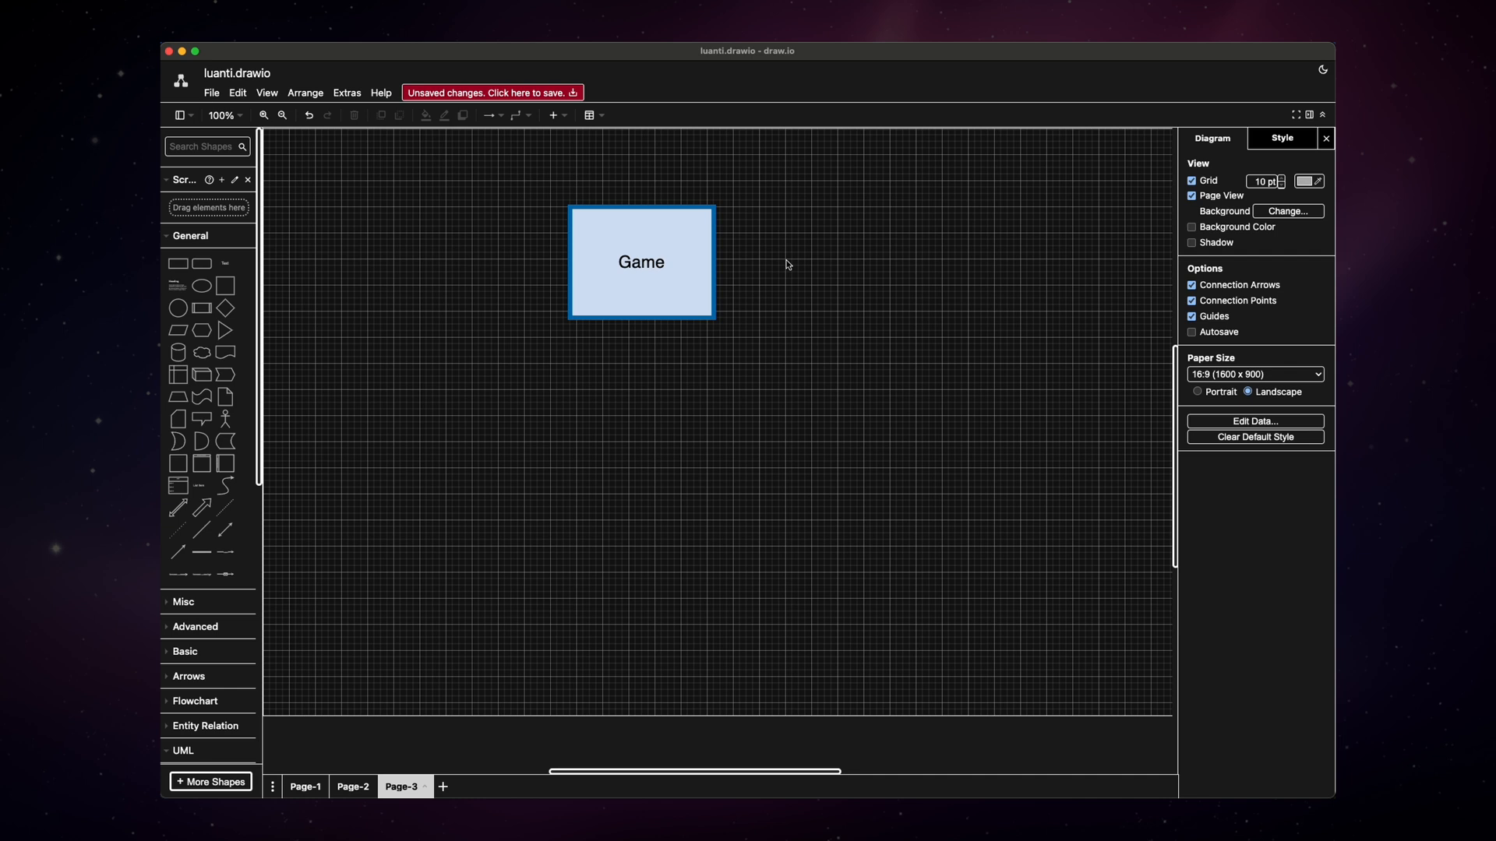
{"action": "mouse_move", "coordinate": [791, 261]}
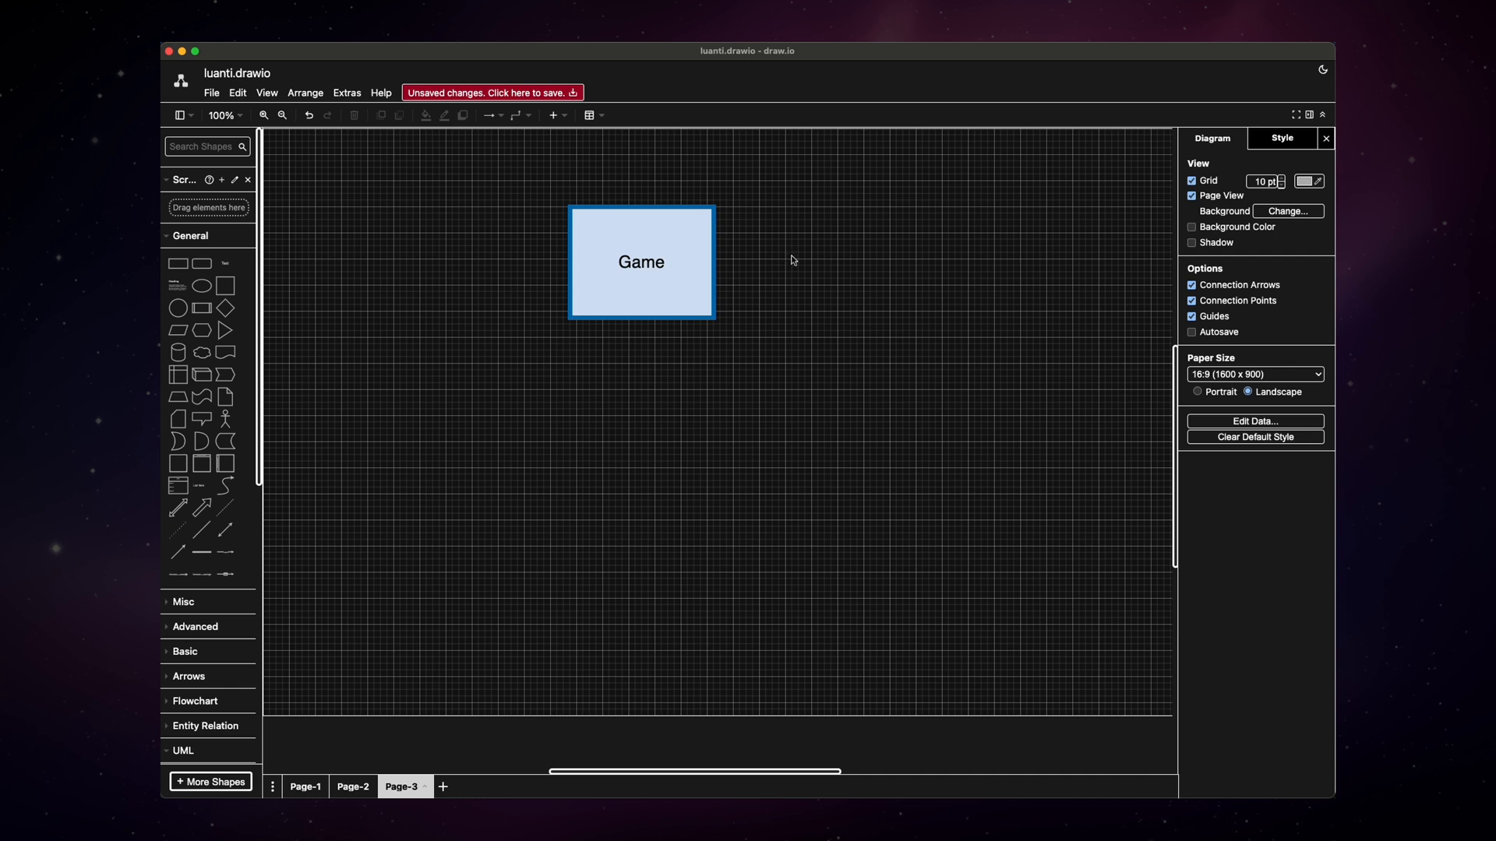
{"action": "mouse_move", "coordinate": [645, 443]}
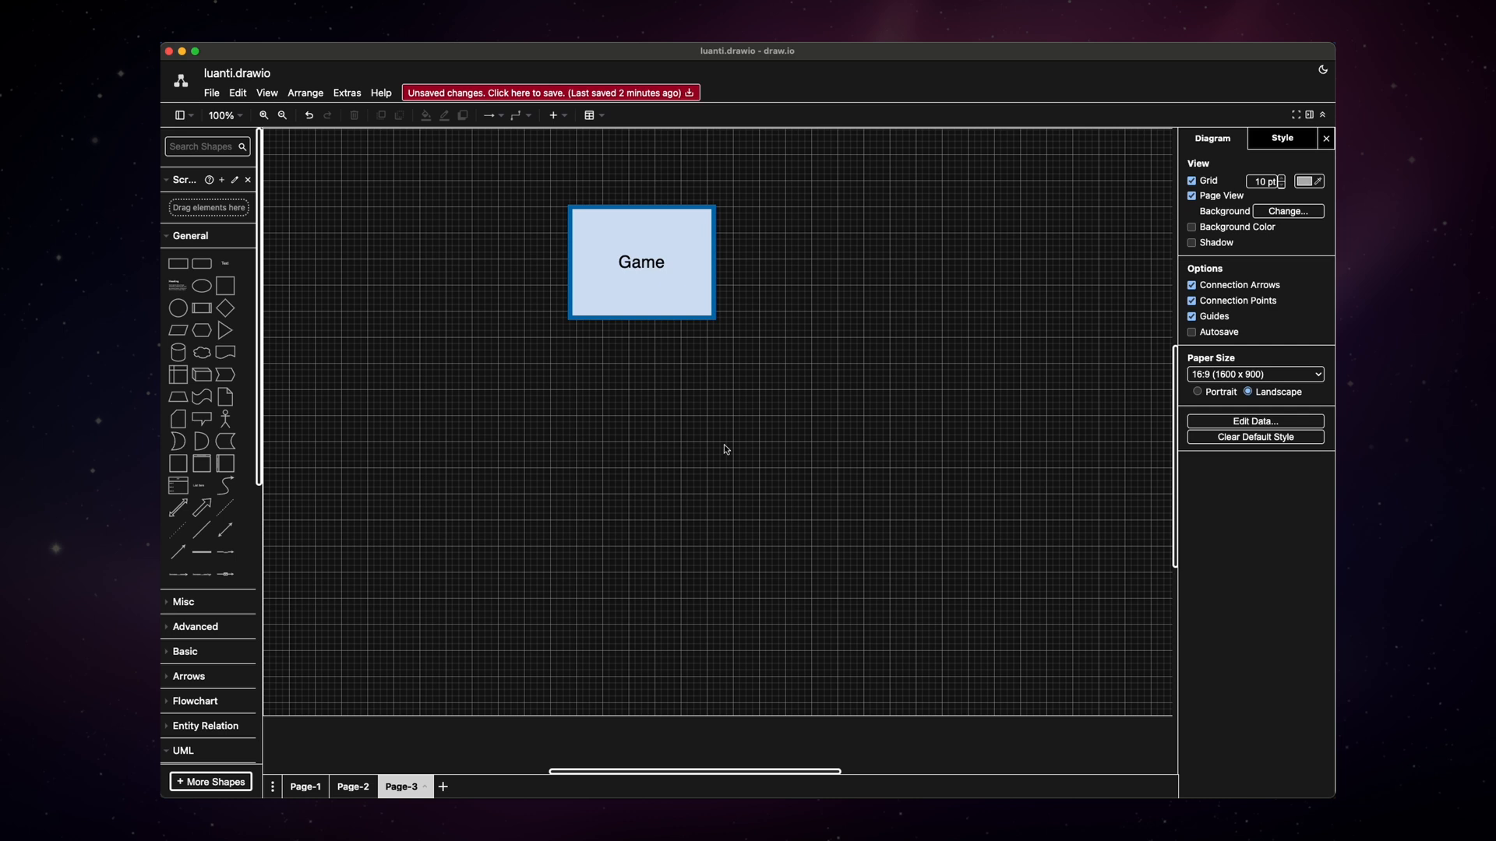
{"action": "mouse_move", "coordinate": [592, 427]}
{"action": "type", "text": "3D Blocks"}
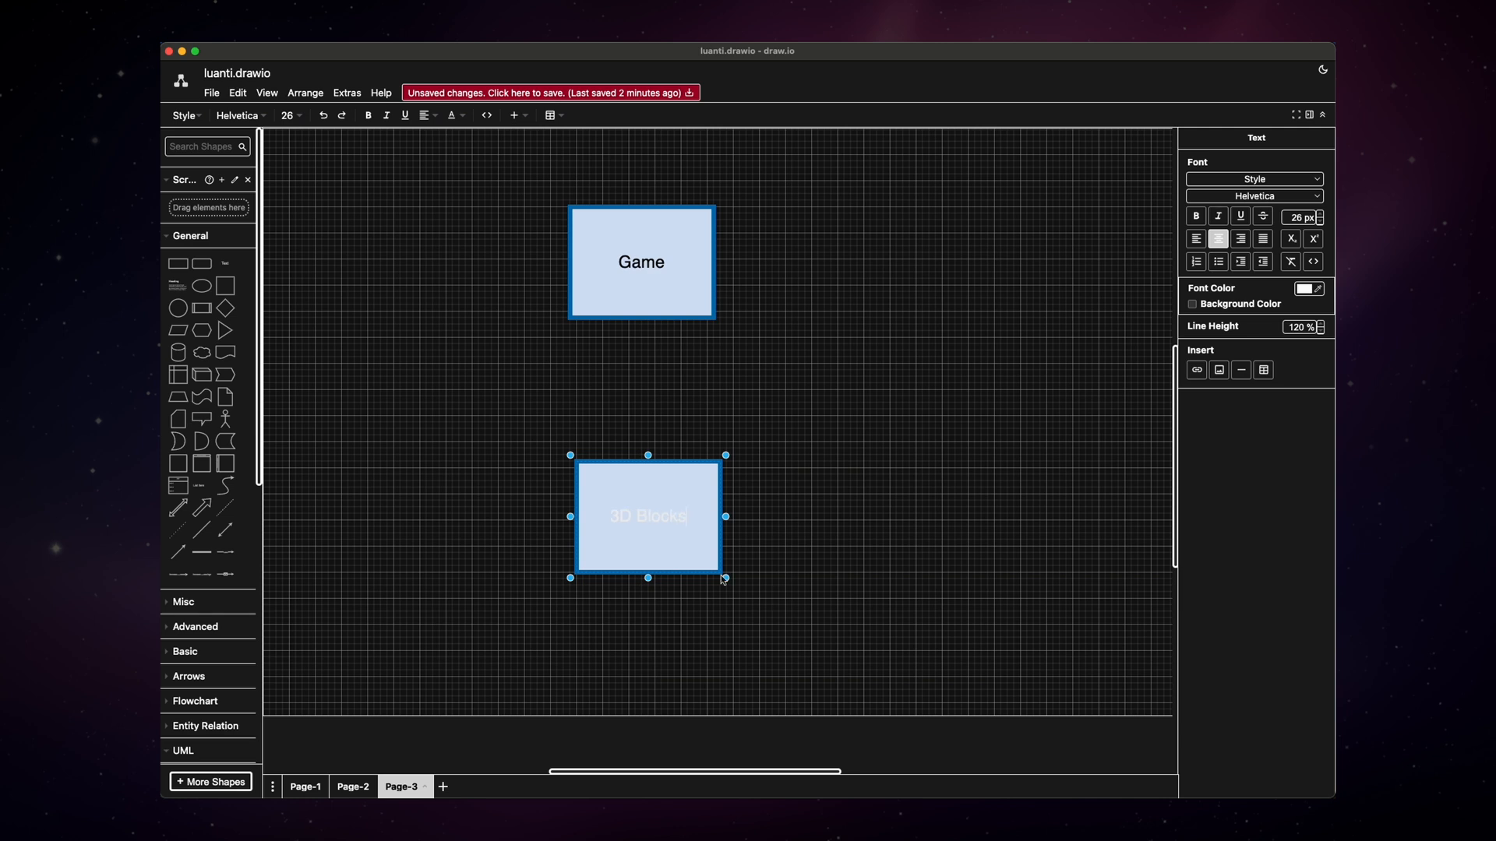
{"action": "left_click_drag", "start_coordinate": [646, 516], "coordinate": [529, 379]}
{"action": "type", "text": " Wrold"}
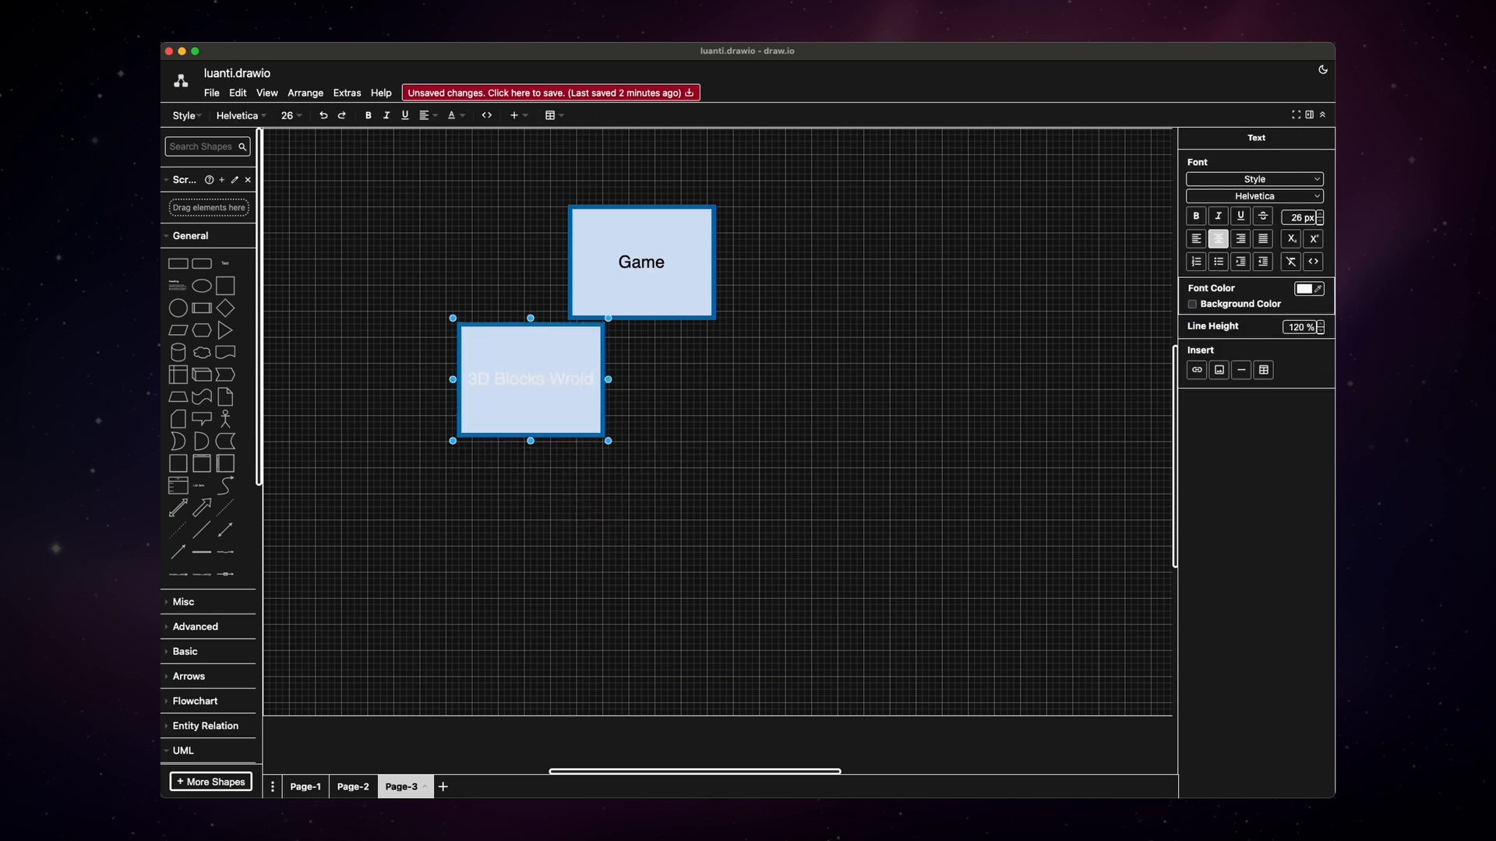
{"action": "type", "text": "World"}
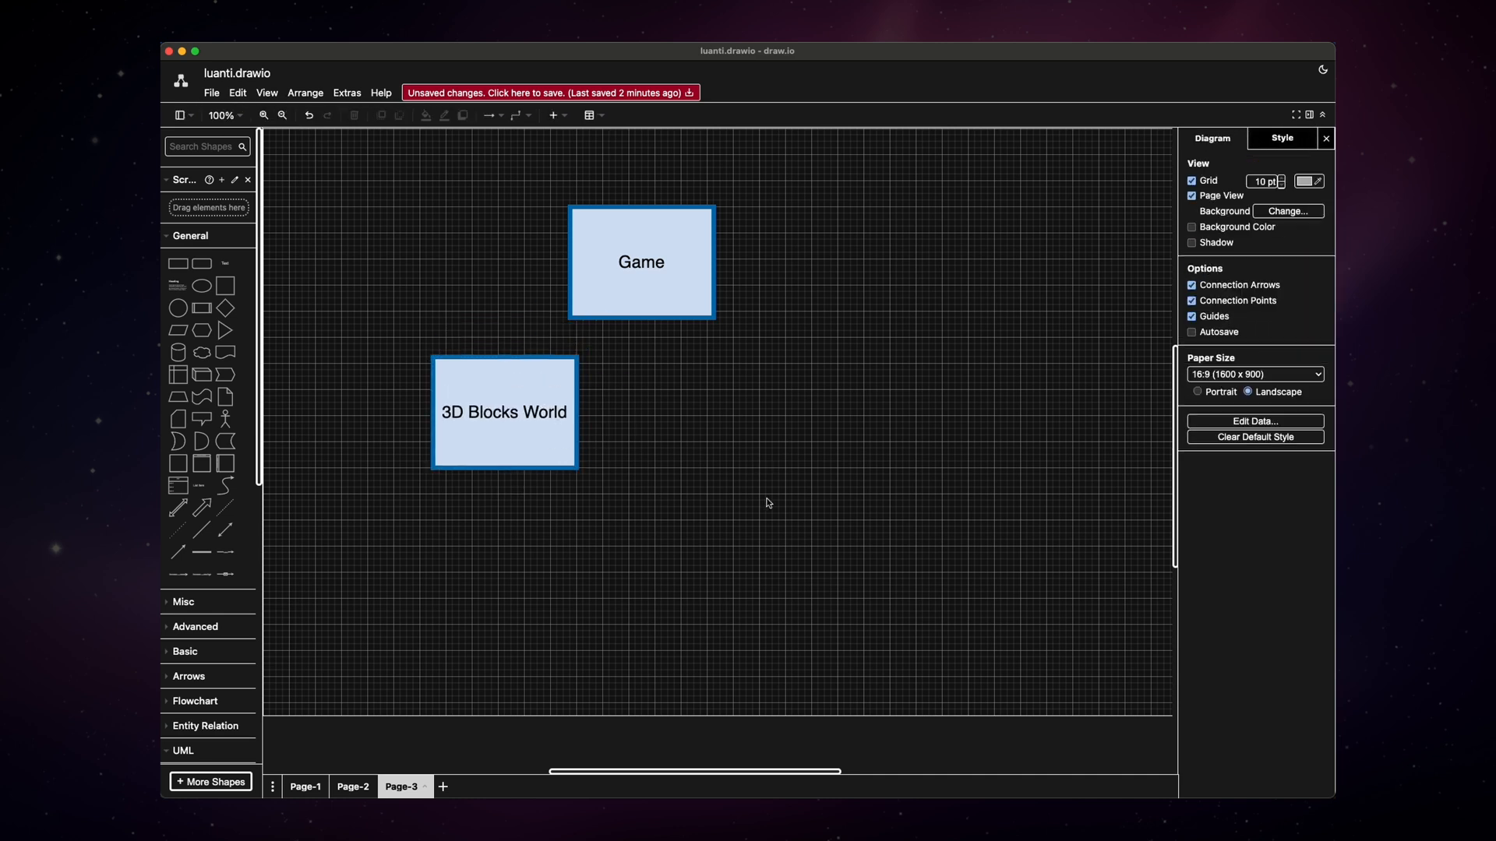
{"action": "mouse_move", "coordinate": [904, 365]}
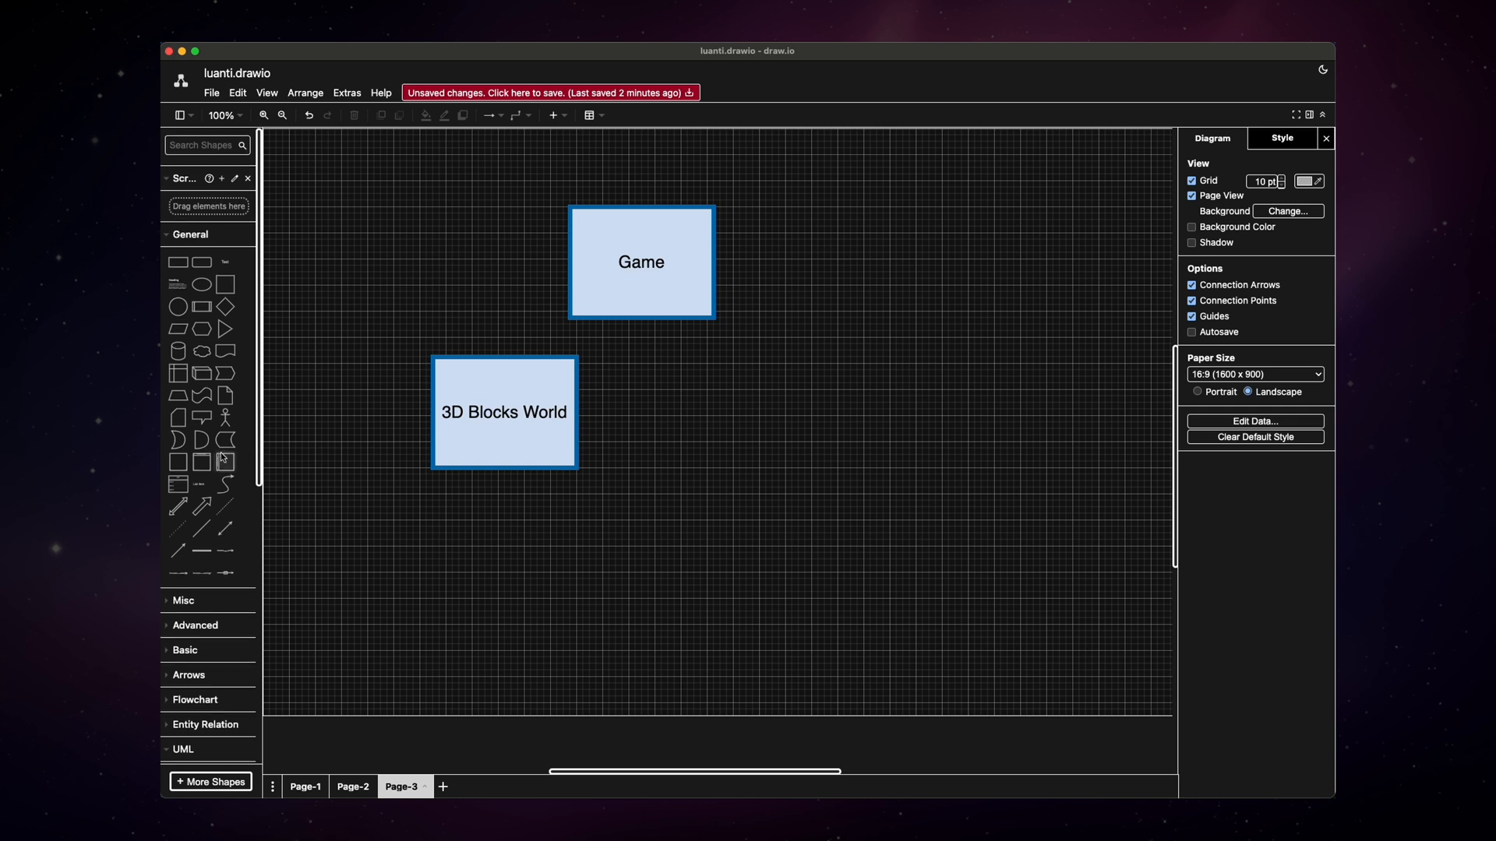
{"action": "scroll", "scroll_direction": "down", "scroll_amount": 3}
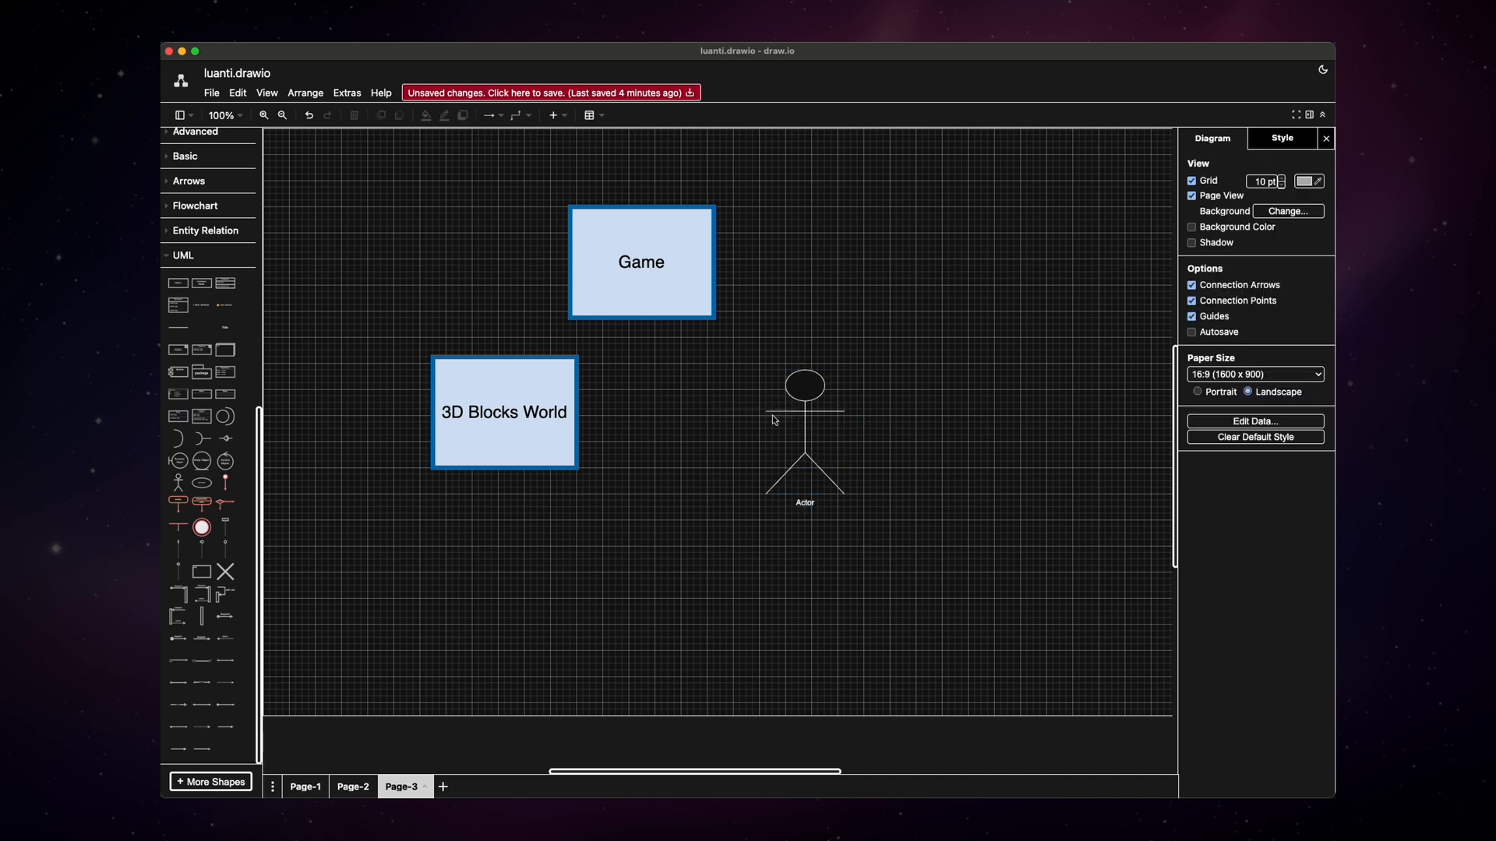
{"action": "left_click_drag", "start_coordinate": [804, 435], "coordinate": [687, 424]}
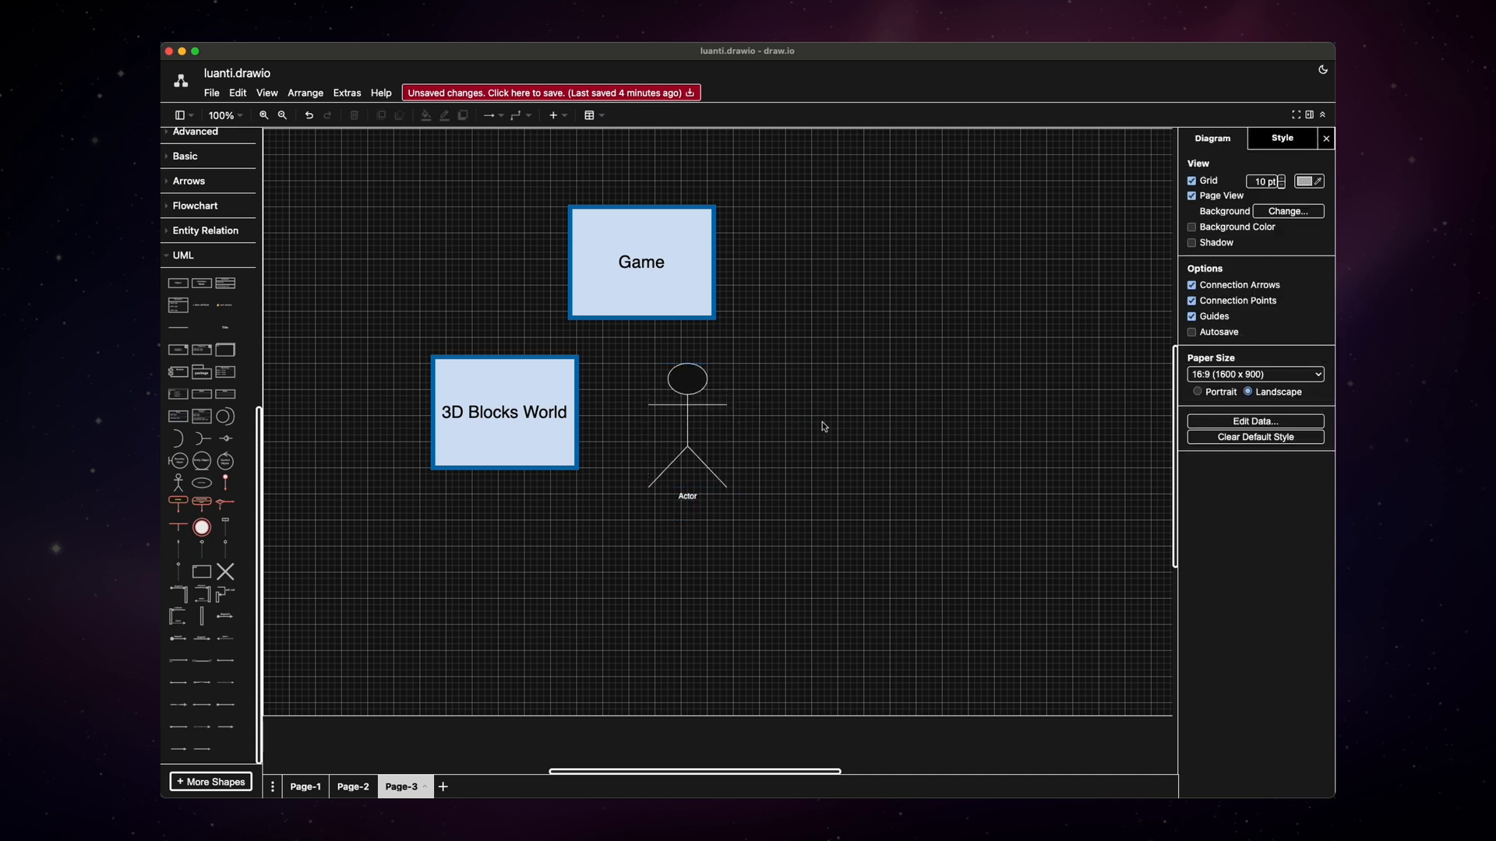
- Duplicate 3D Blocks World right of the actor as a Single Player + Multi Player Online box
{"action": "left_click", "coordinate": [503, 411]}
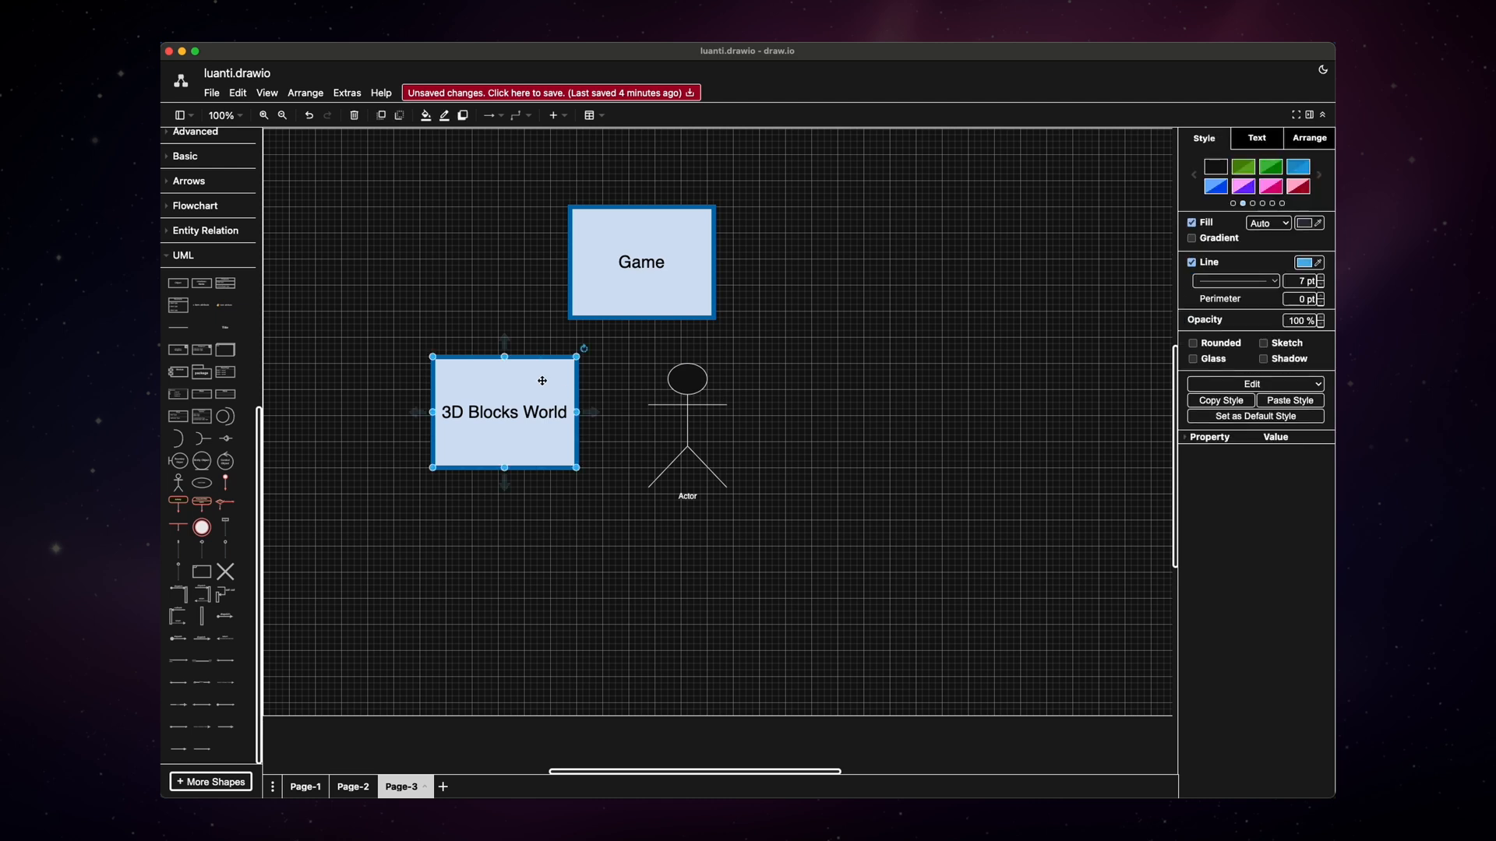
{"action": "left_click_drag", "start_coordinate": [503, 411], "coordinate": [894, 372]}
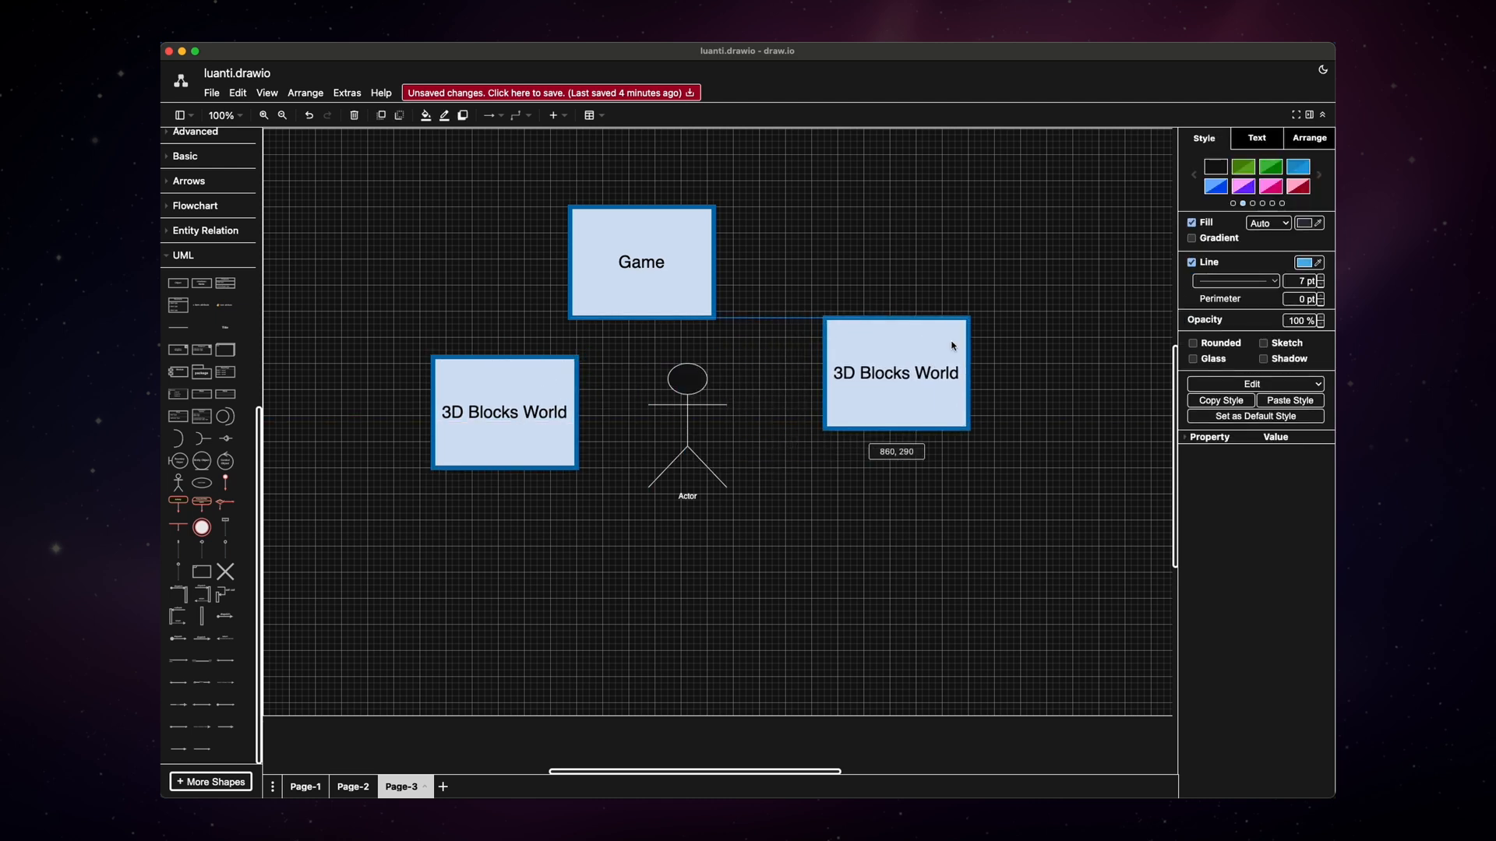
{"action": "double_click", "coordinate": [894, 372]}
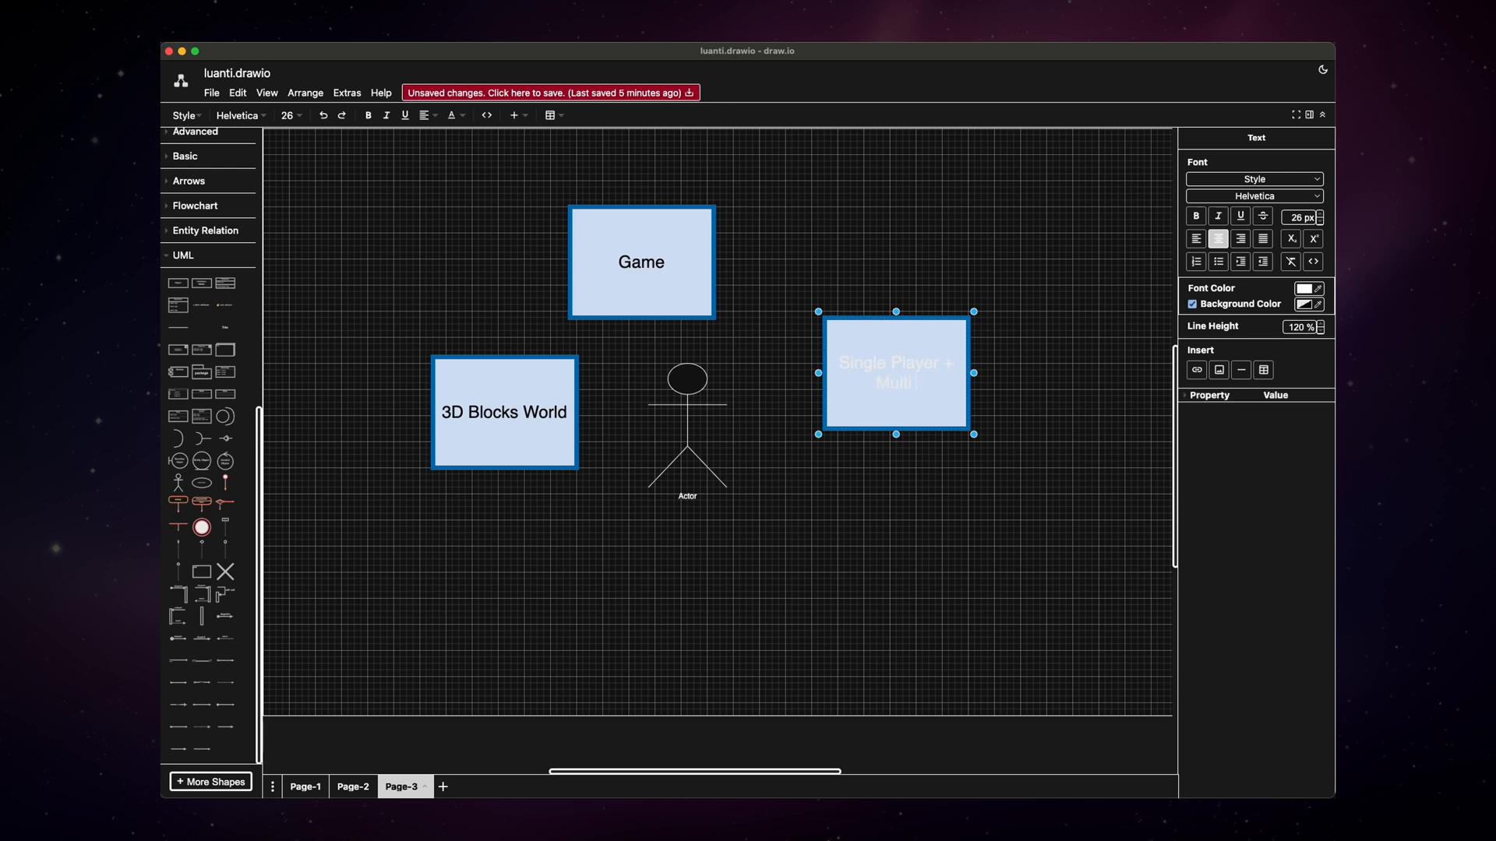
{"action": "type", "text": "Player Online"}
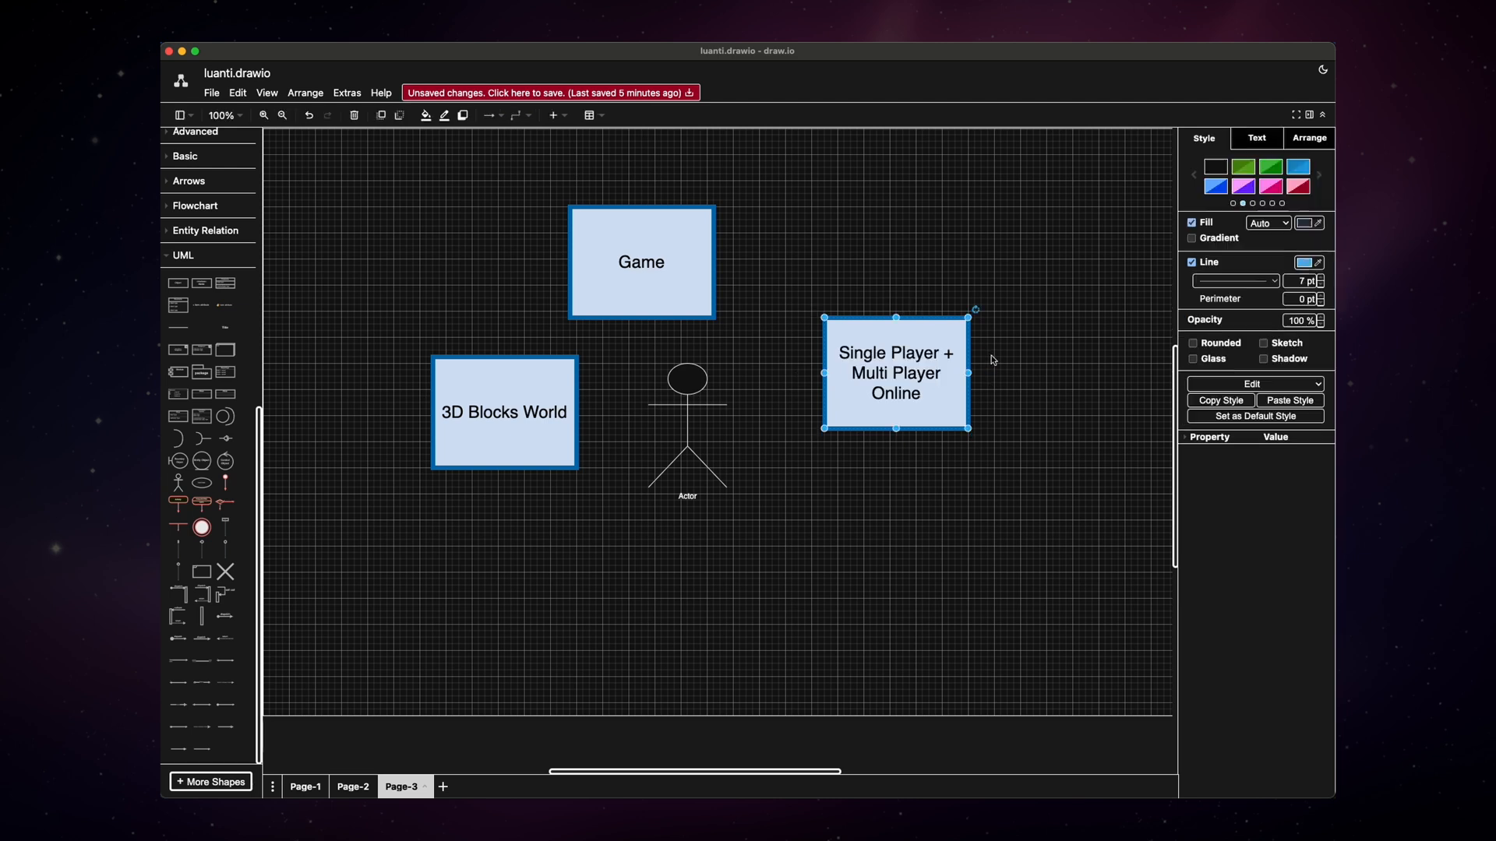
{"action": "left_click", "coordinate": [902, 296]}
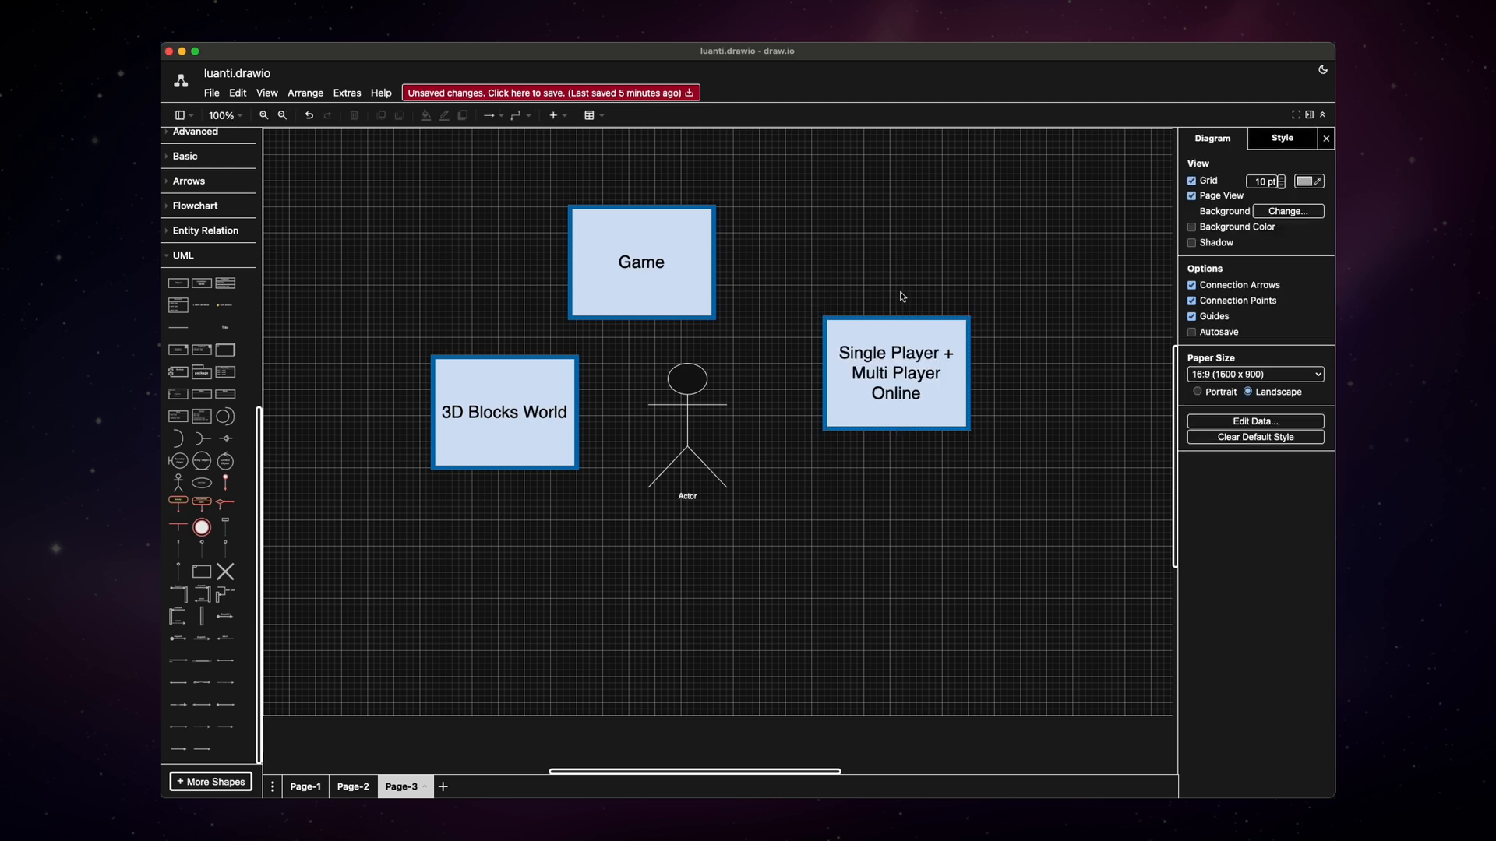
{"action": "left_click", "coordinate": [895, 372]}
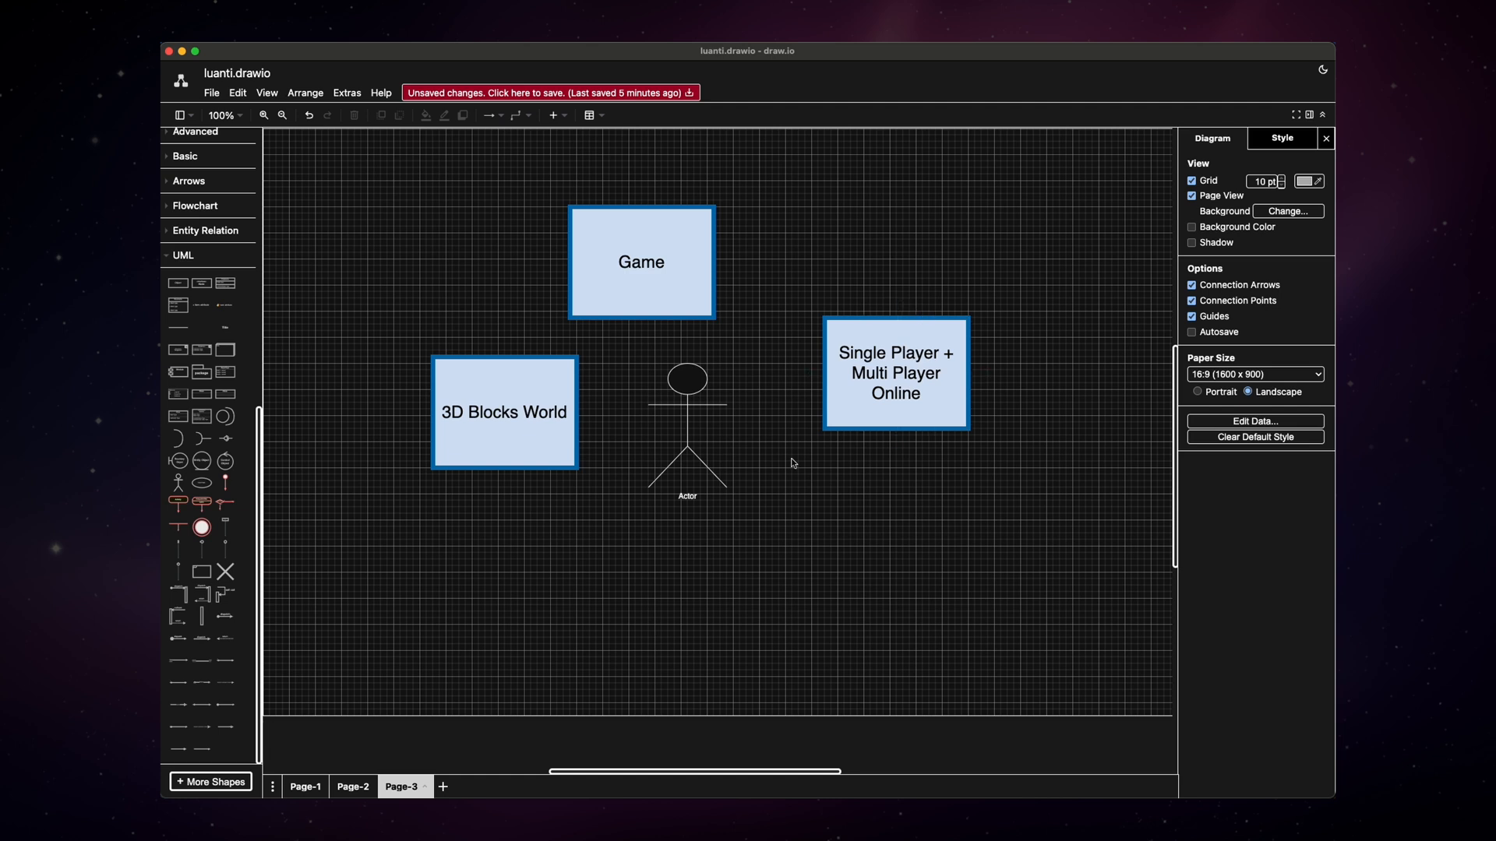
{"action": "mouse_move", "coordinate": [797, 469]}
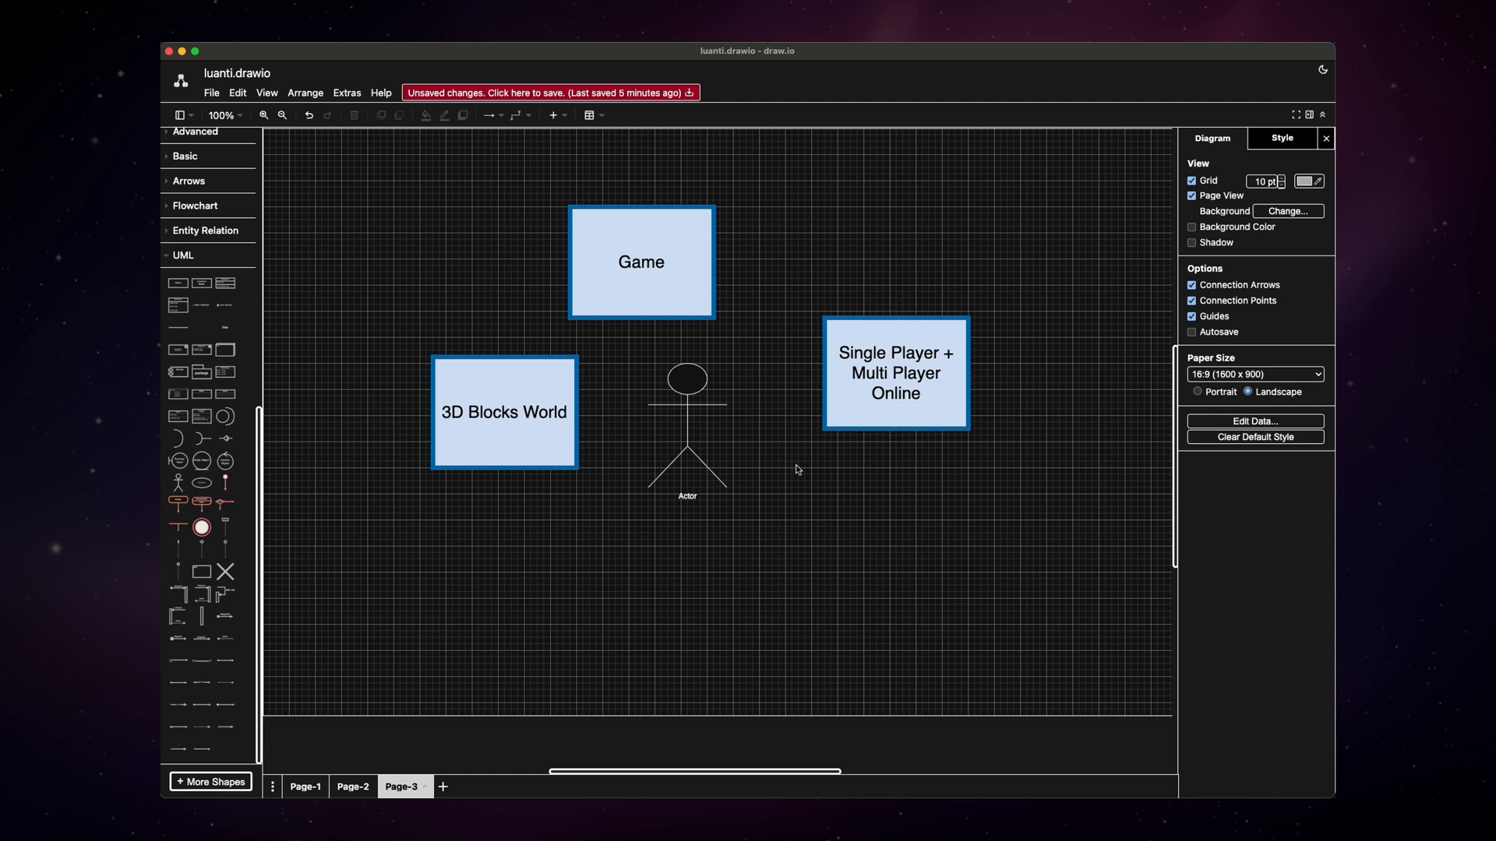
{"action": "left_click", "coordinate": [685, 430]}
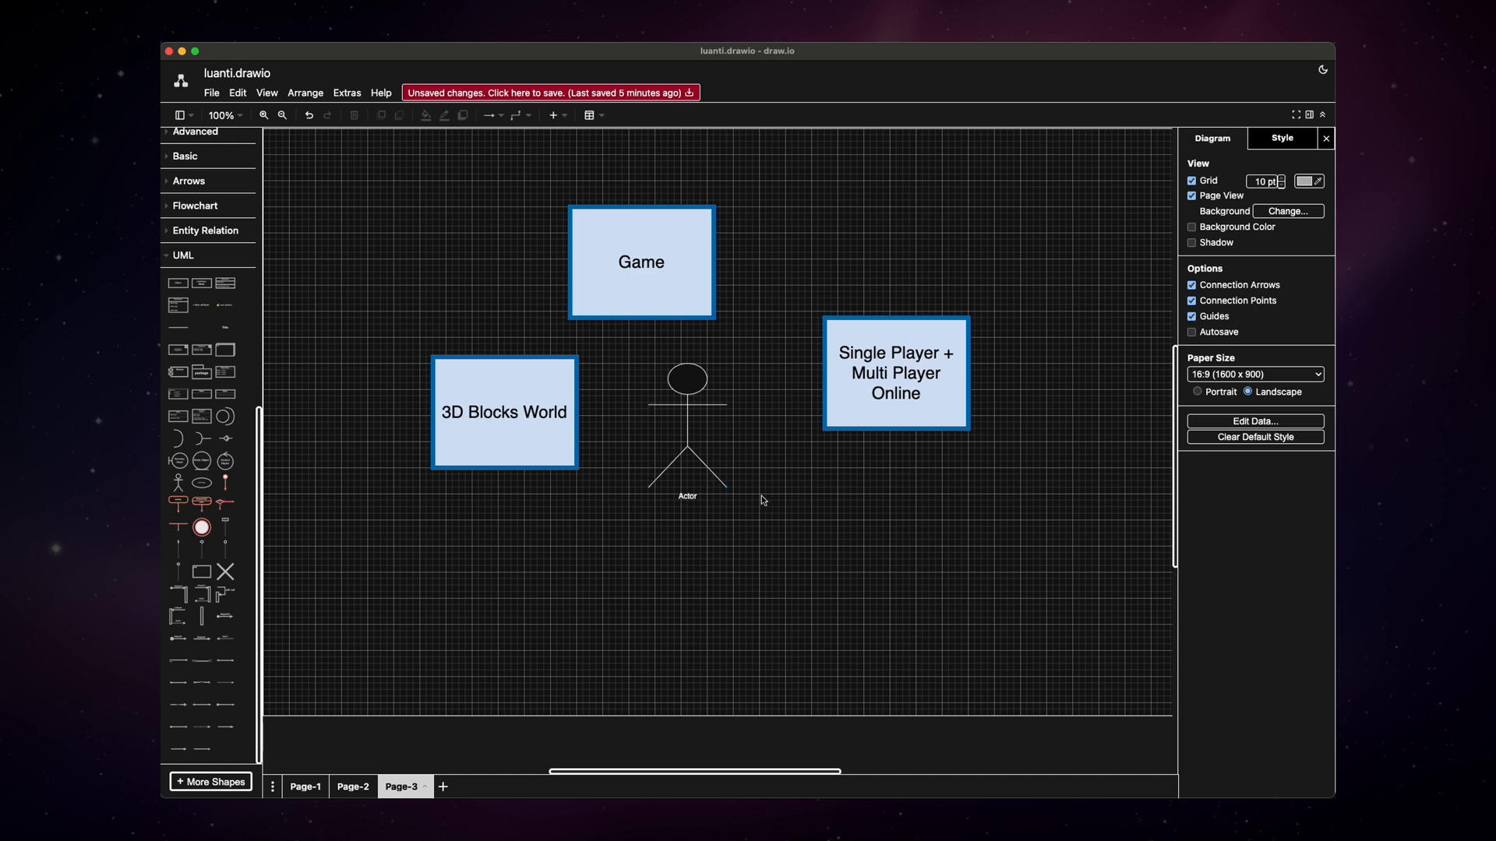
{"action": "mouse_move", "coordinate": [877, 487]}
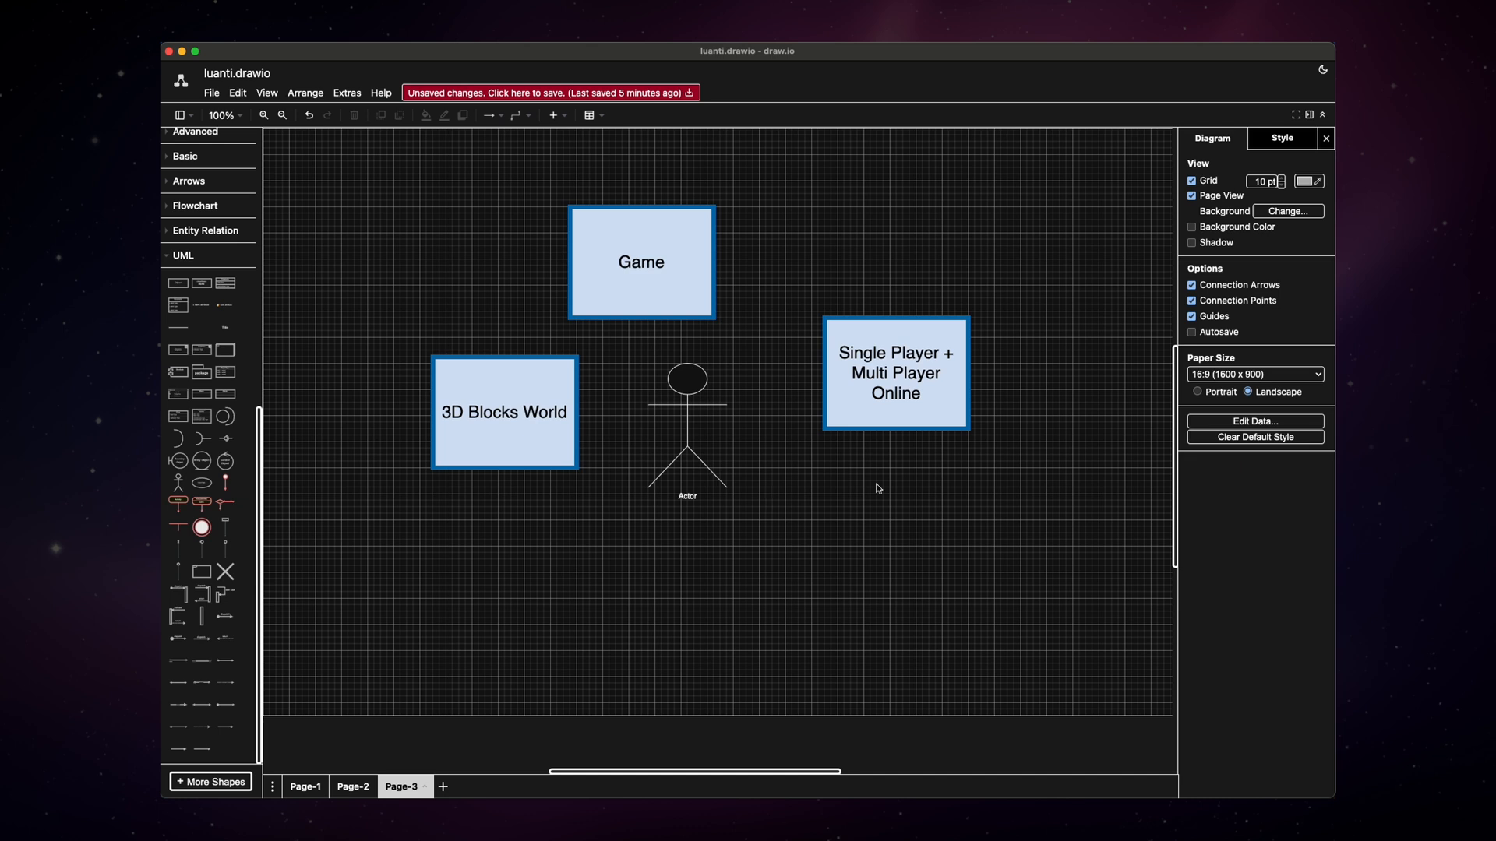
{"action": "mouse_move", "coordinate": [887, 499]}
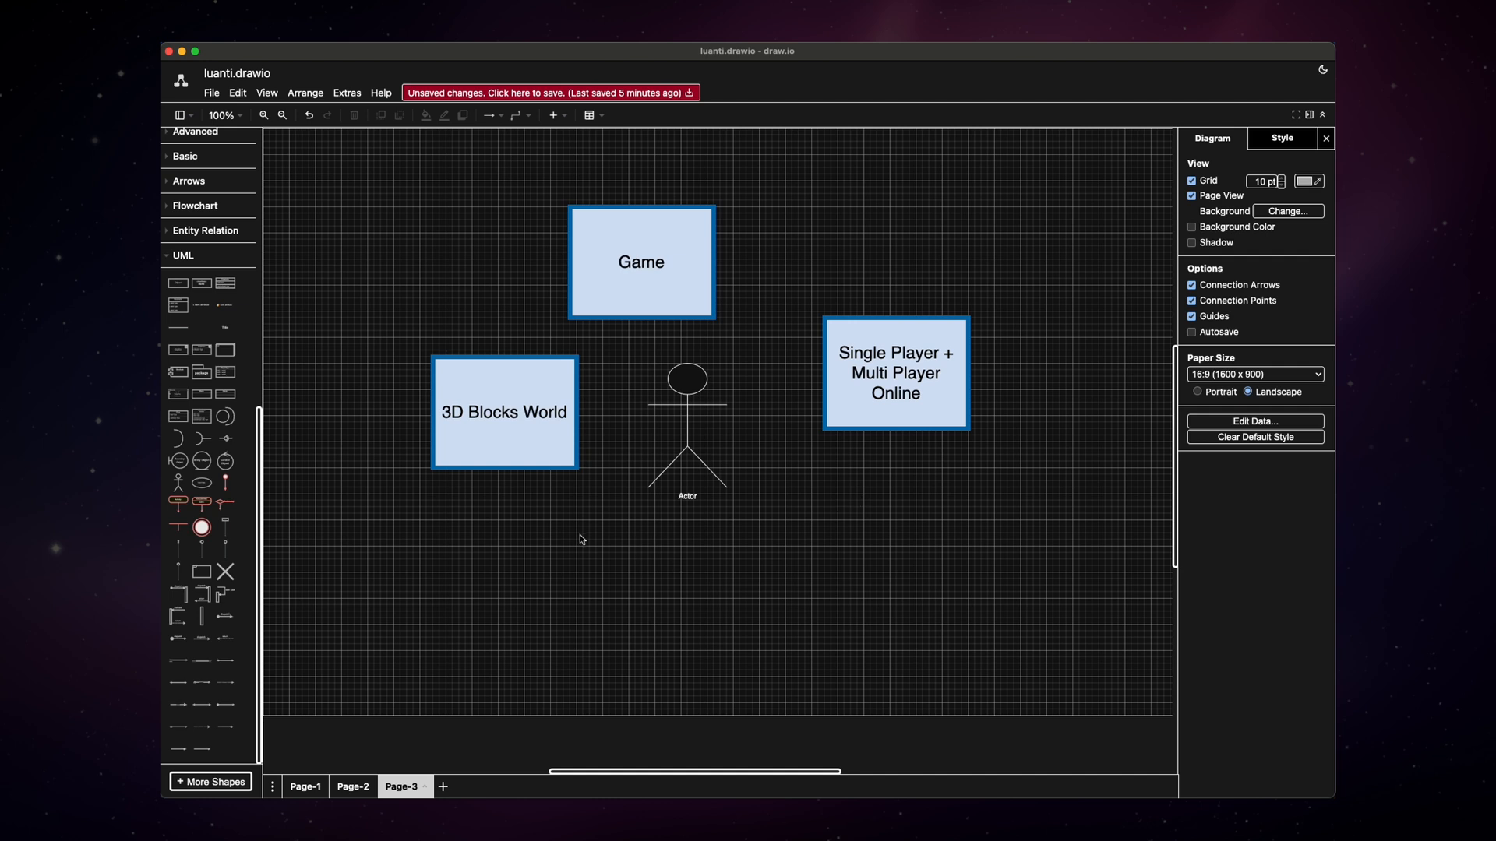
- Add Static View and Dynamic View text captions beneath the boxes with larger font
{"action": "double_click", "coordinate": [581, 539]}
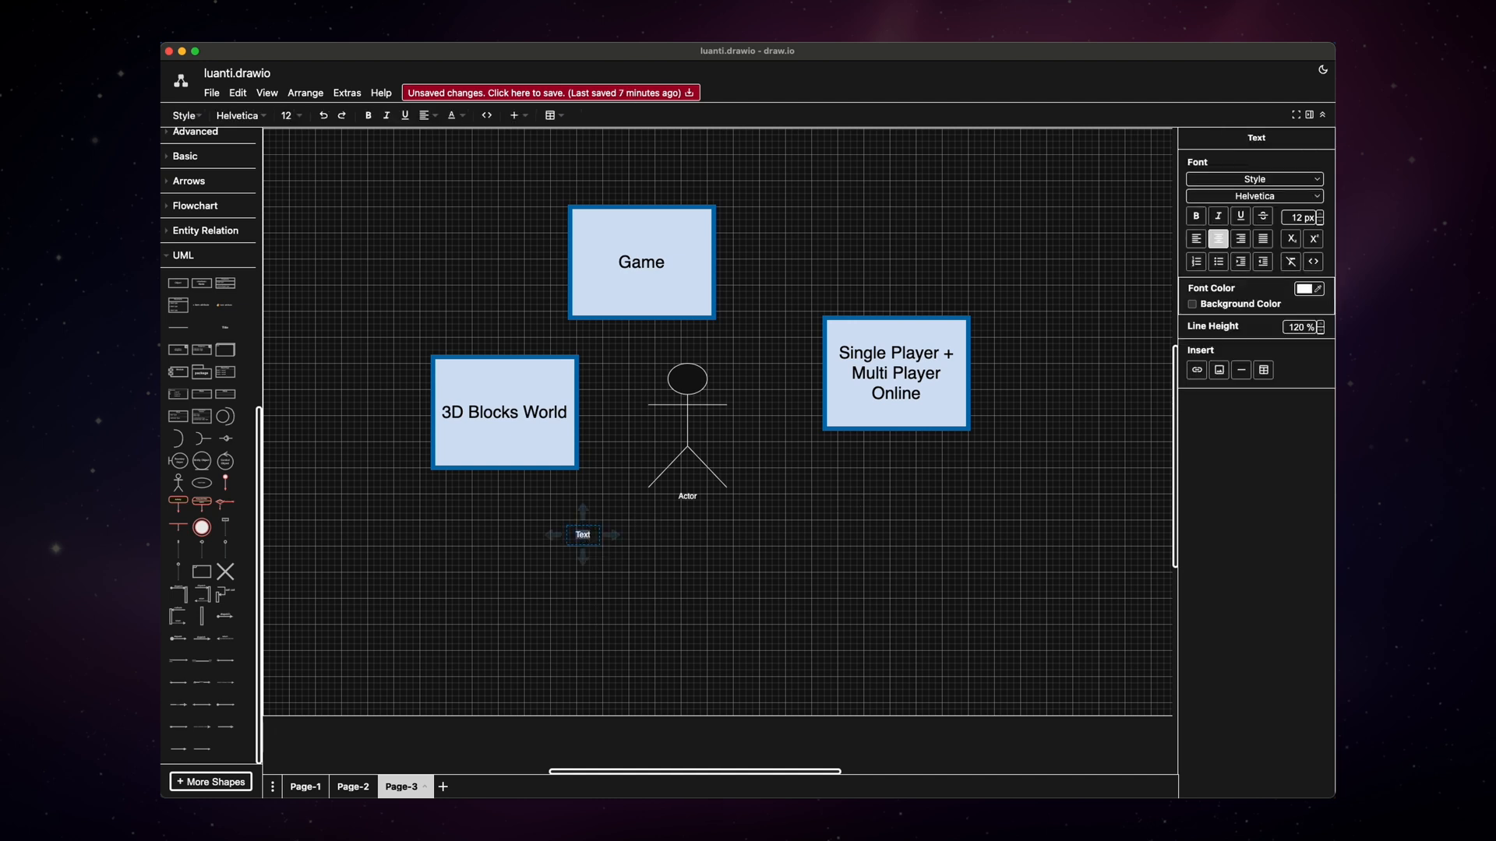
{"action": "type", "text": "Static View"}
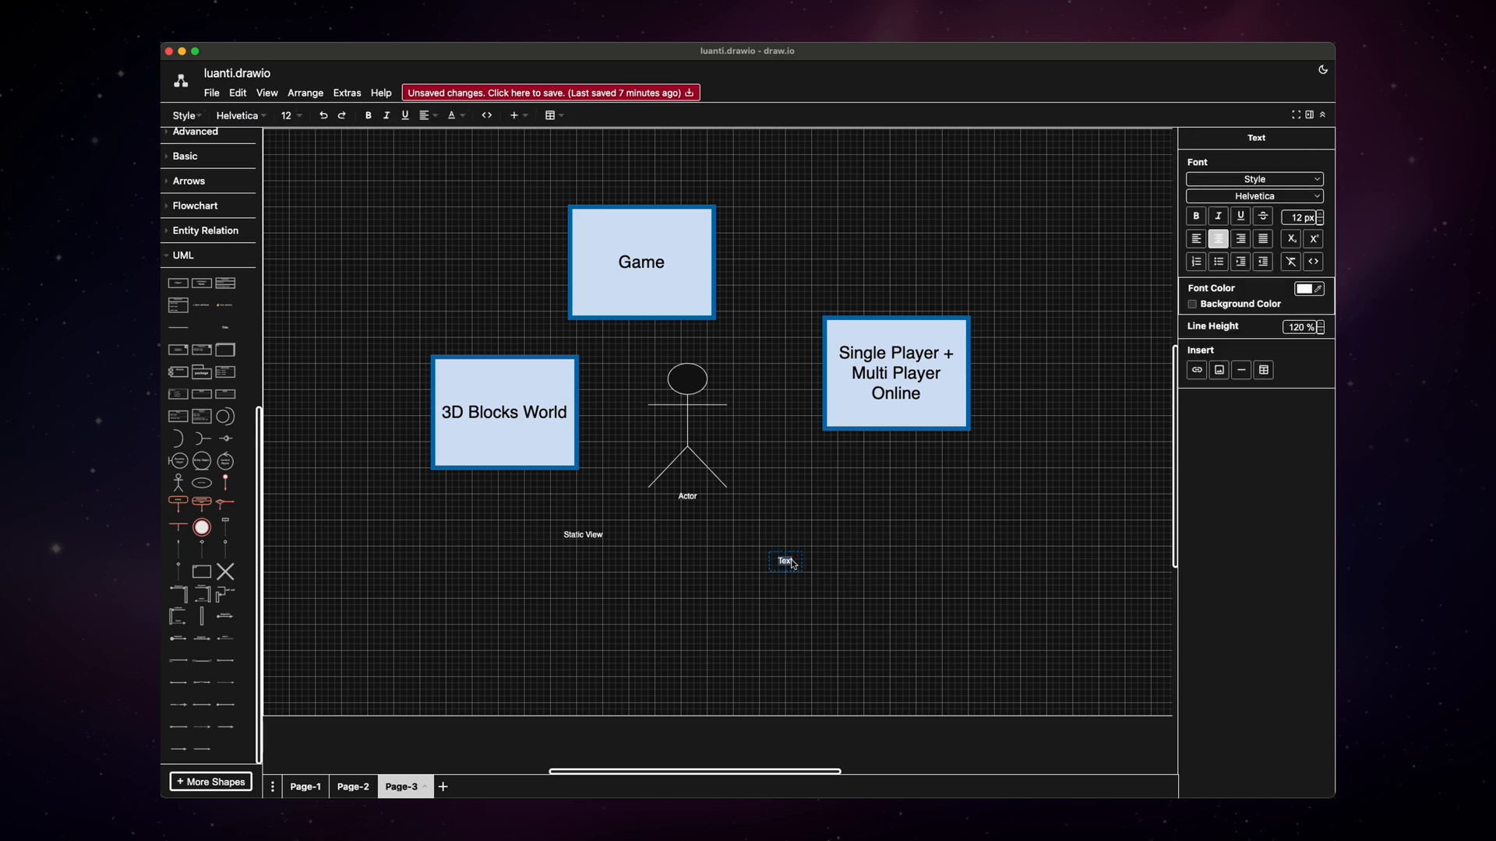
{"action": "type", "text": "Dynamic View"}
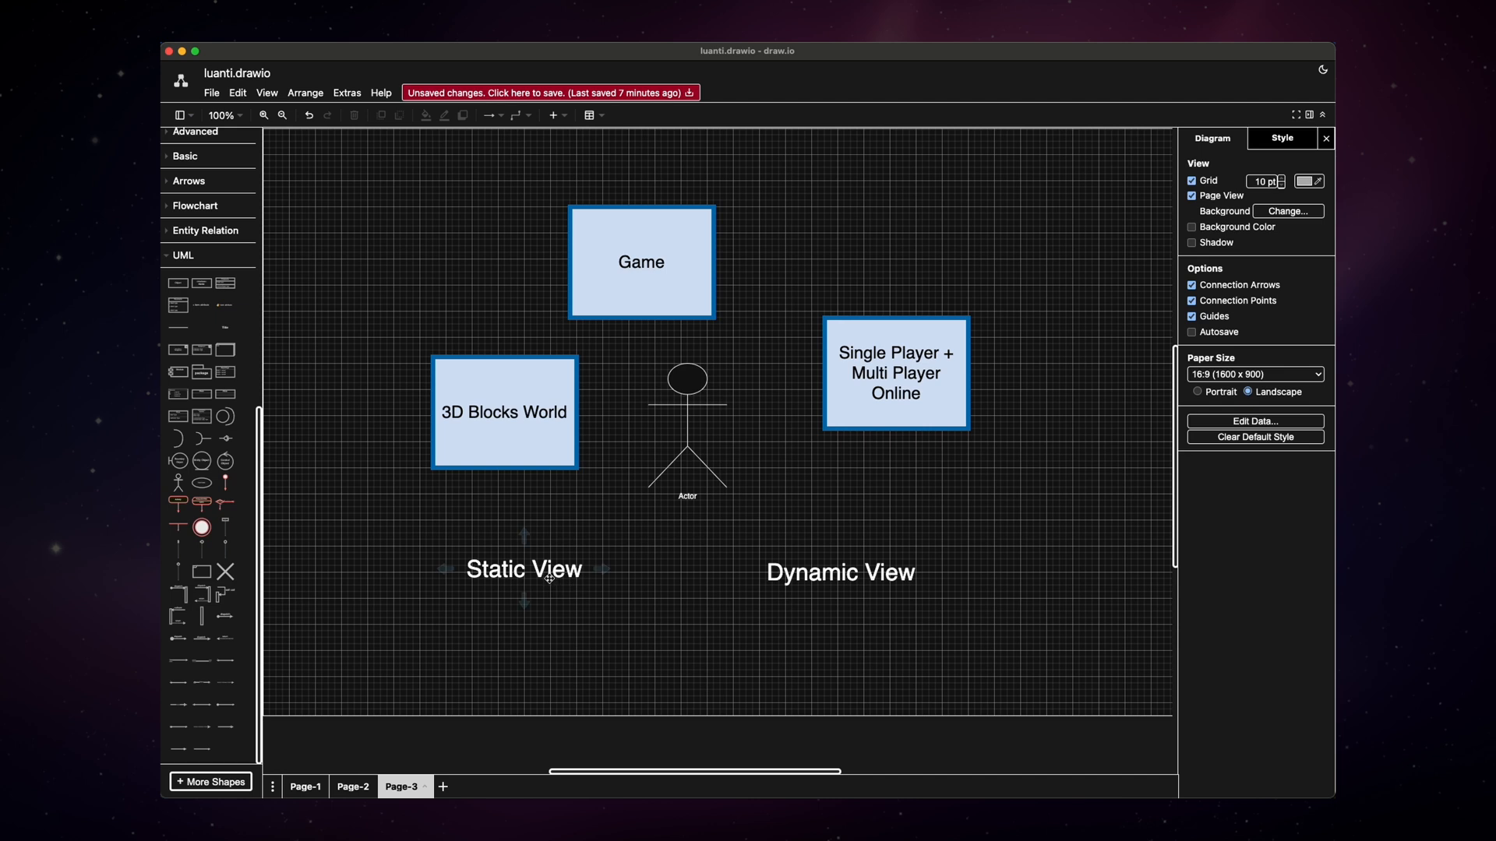
{"action": "mouse_move", "coordinate": [933, 594]}
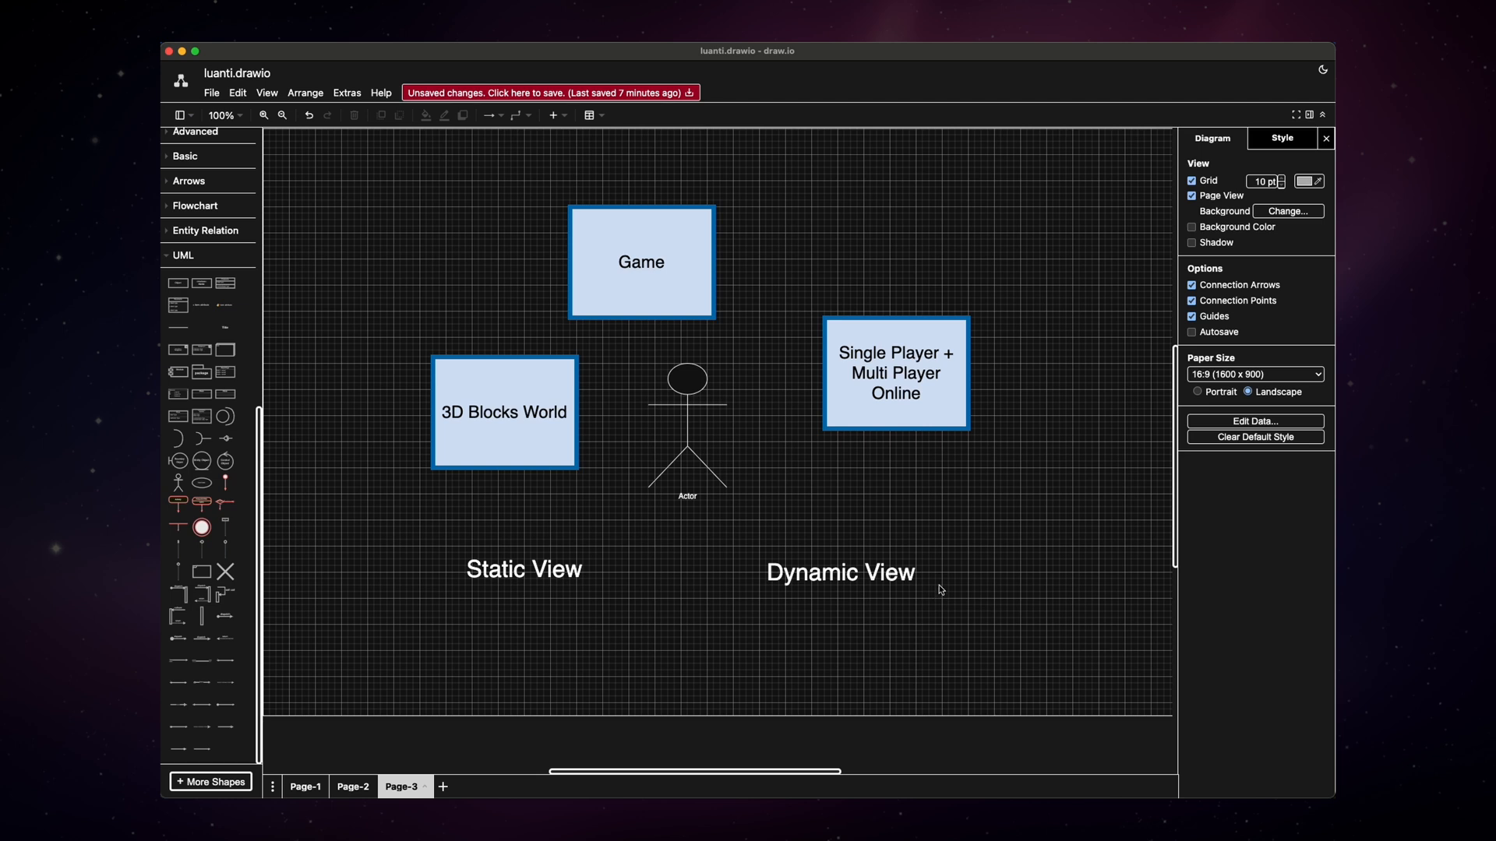
{"action": "mouse_move", "coordinate": [977, 580]}
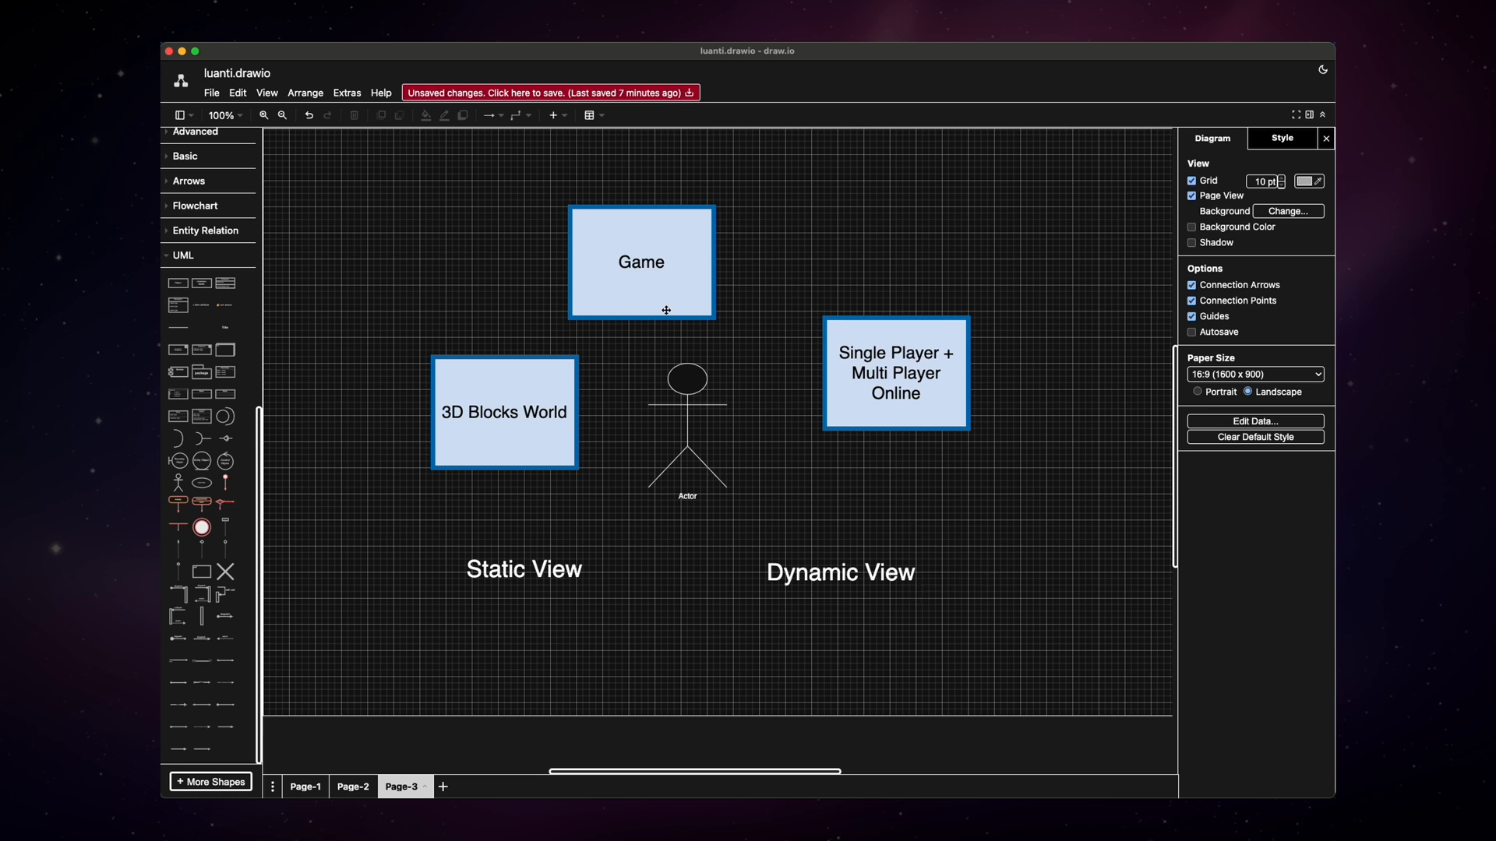
{"action": "left_click", "coordinate": [895, 372]}
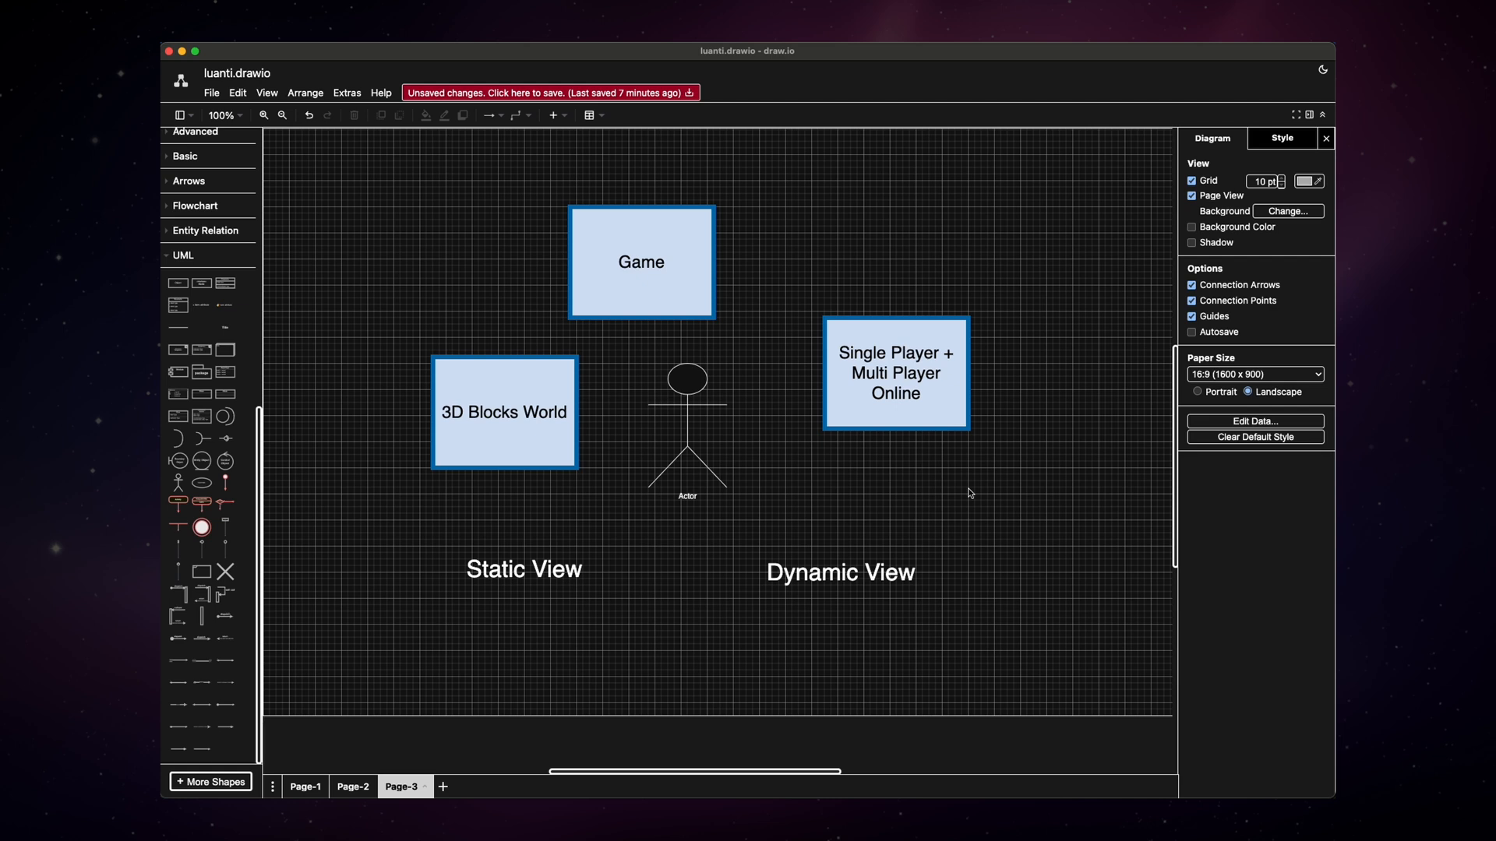
{"action": "mouse_move", "coordinate": [1081, 454]}
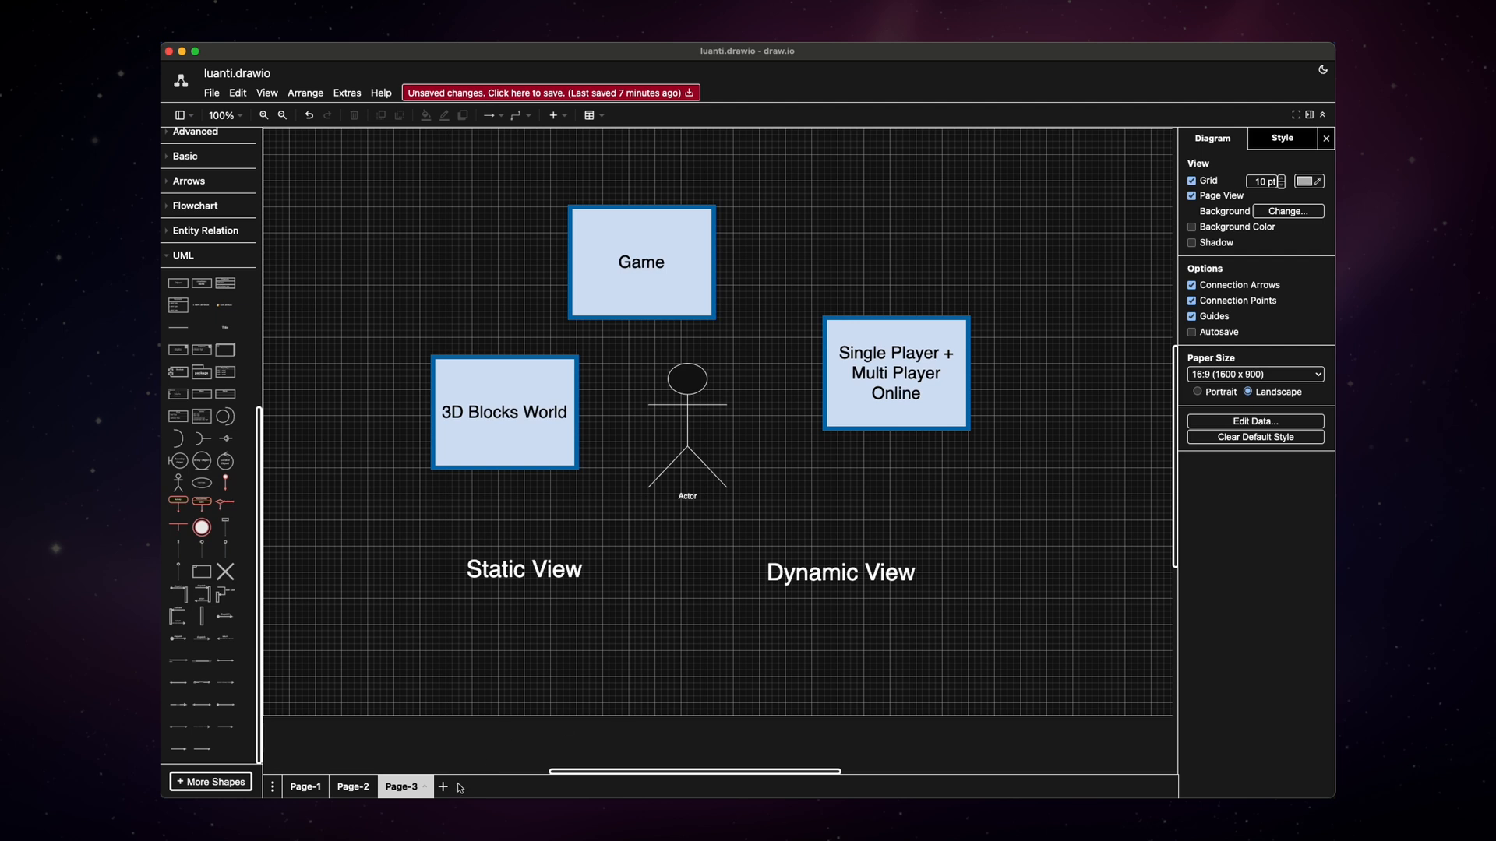
- Add a fourth page with Server stacked above Client at upper right and MainMenu at lower left
{"action": "left_click", "coordinate": [442, 785]}
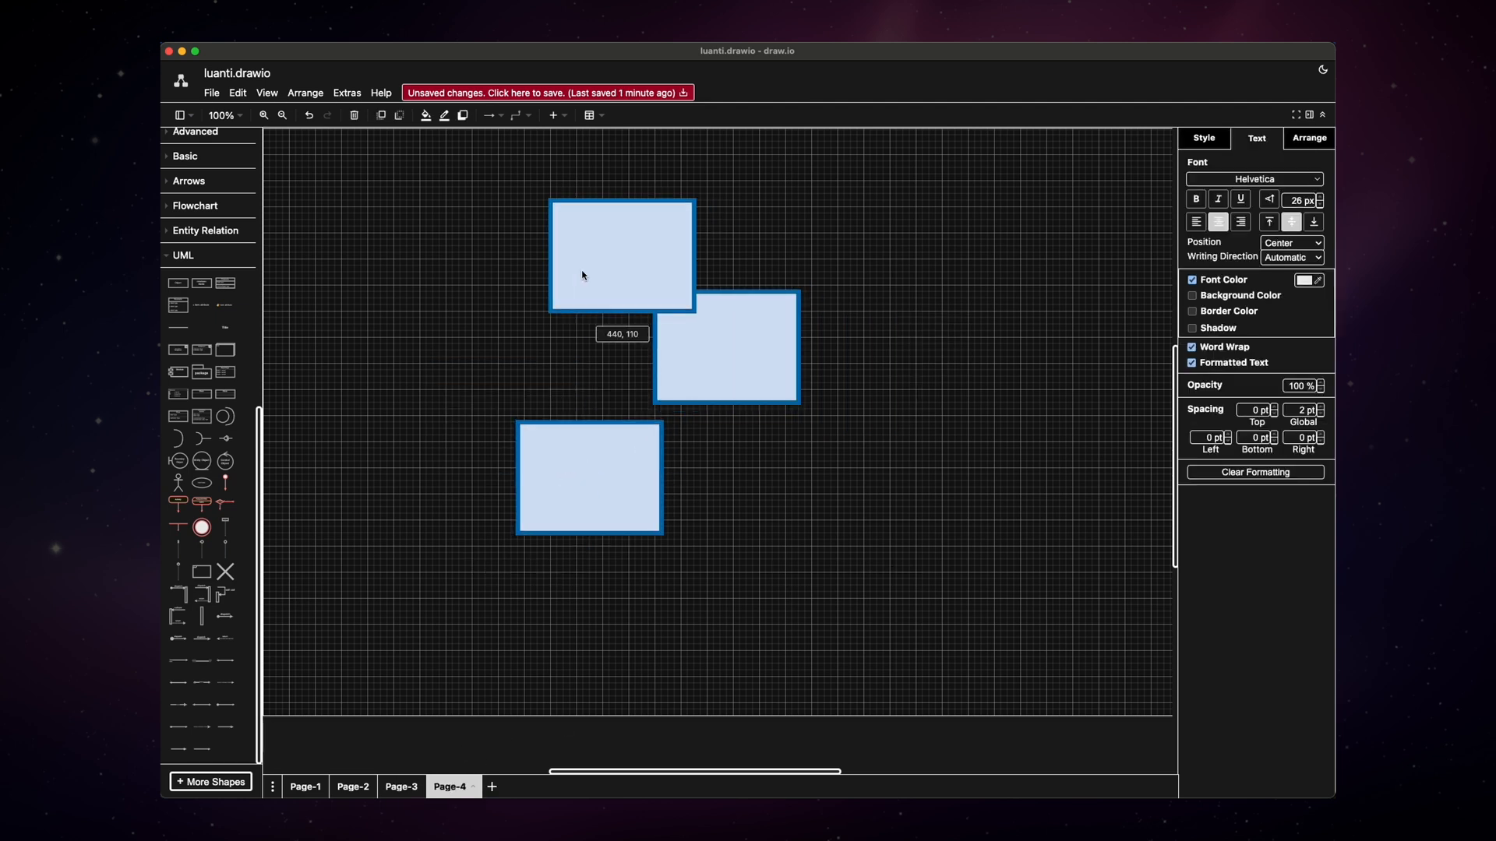
{"action": "double_click", "coordinate": [621, 255]}
{"action": "type", "text": "Server"}
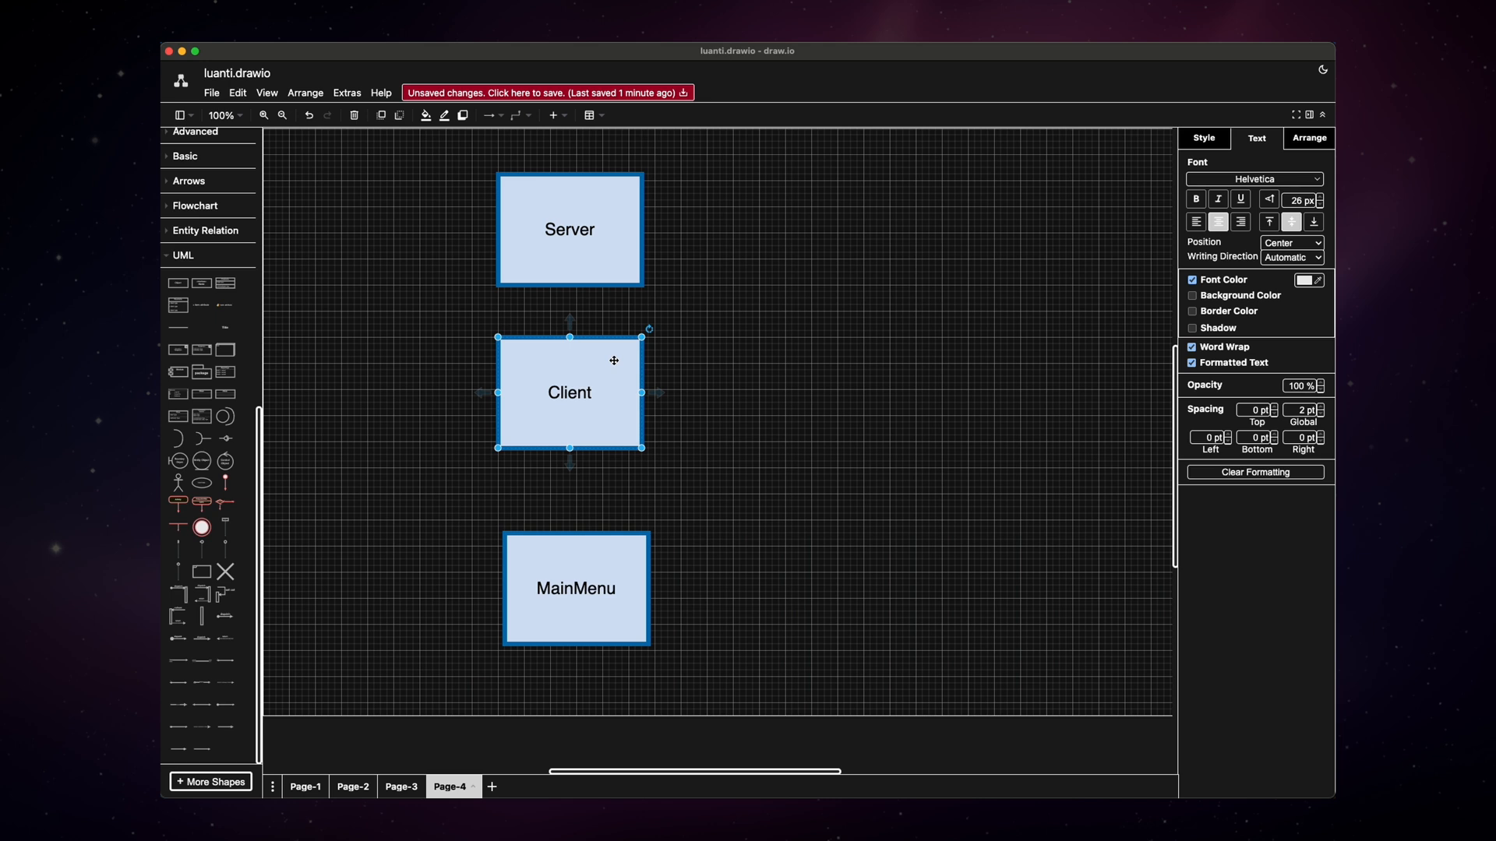
{"action": "mouse_move", "coordinate": [603, 486]}
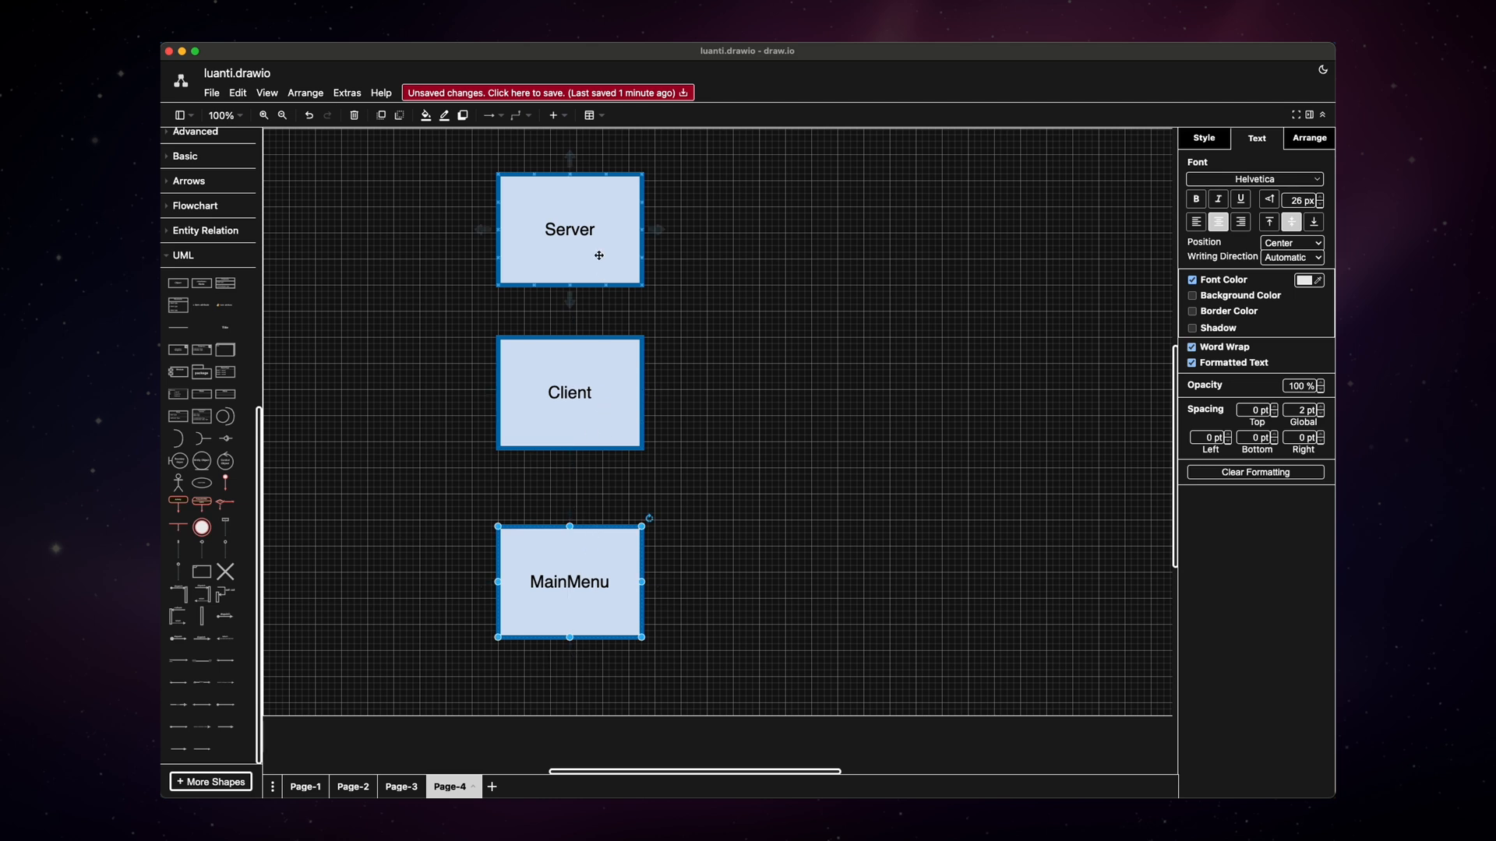
{"action": "left_click_drag", "start_coordinate": [570, 229], "coordinate": [823, 236]}
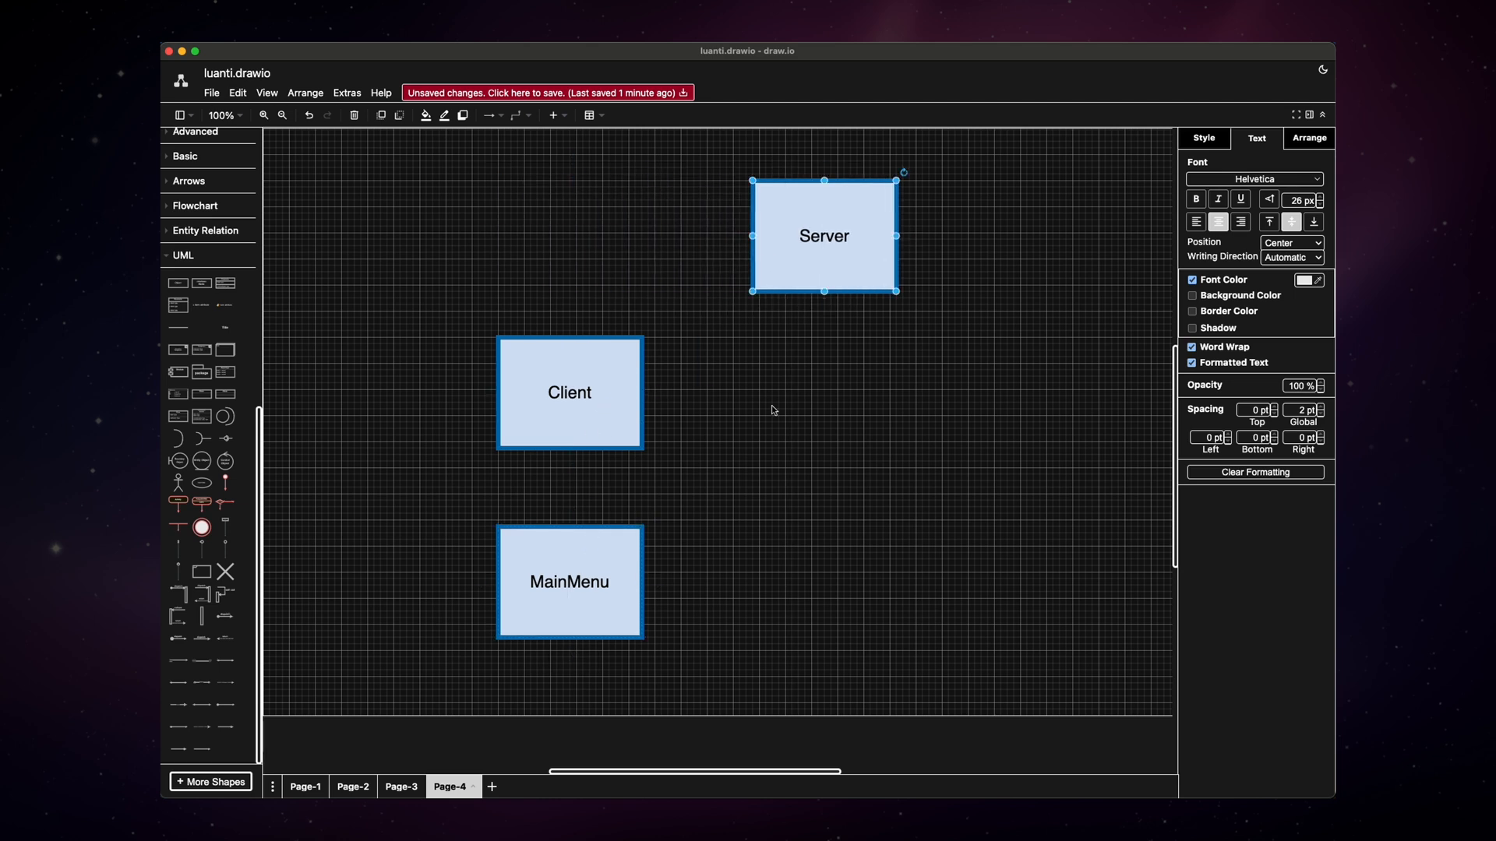
{"action": "left_click", "coordinate": [569, 393]}
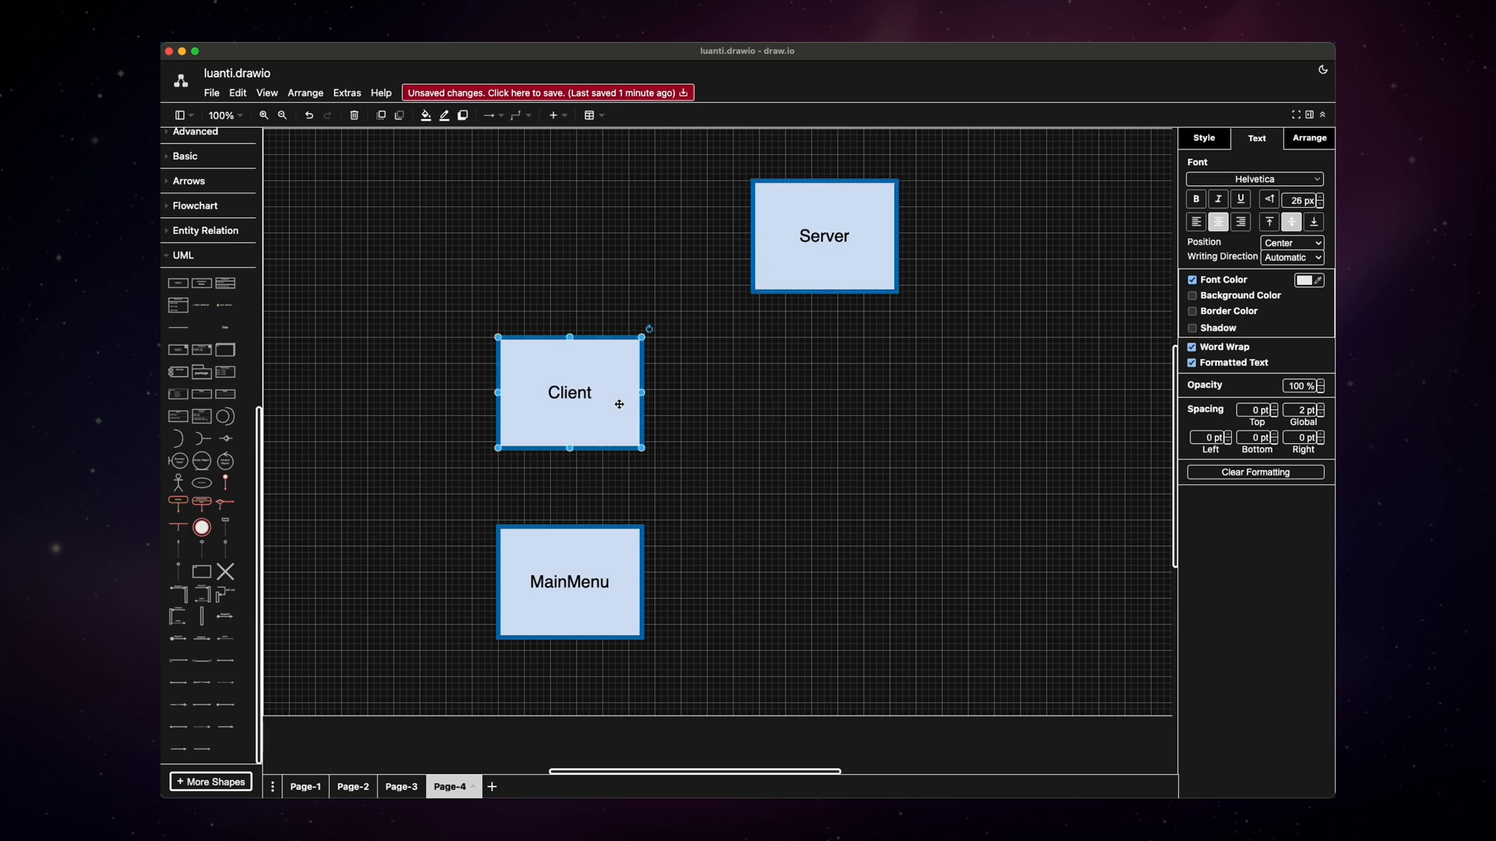
{"action": "left_click_drag", "start_coordinate": [568, 392], "coordinate": [823, 346]}
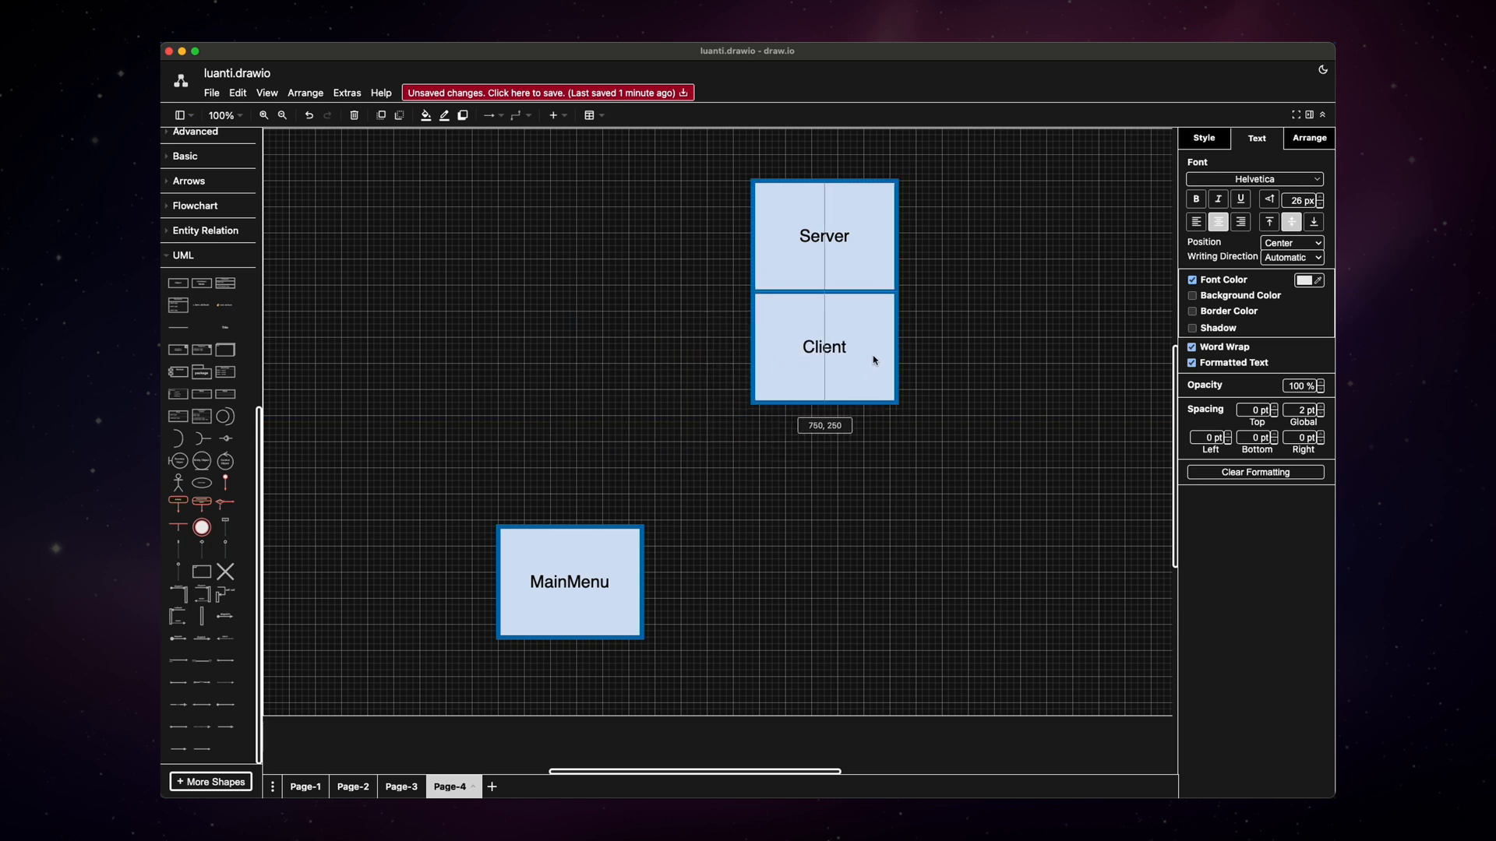
{"action": "left_click", "coordinate": [977, 355]}
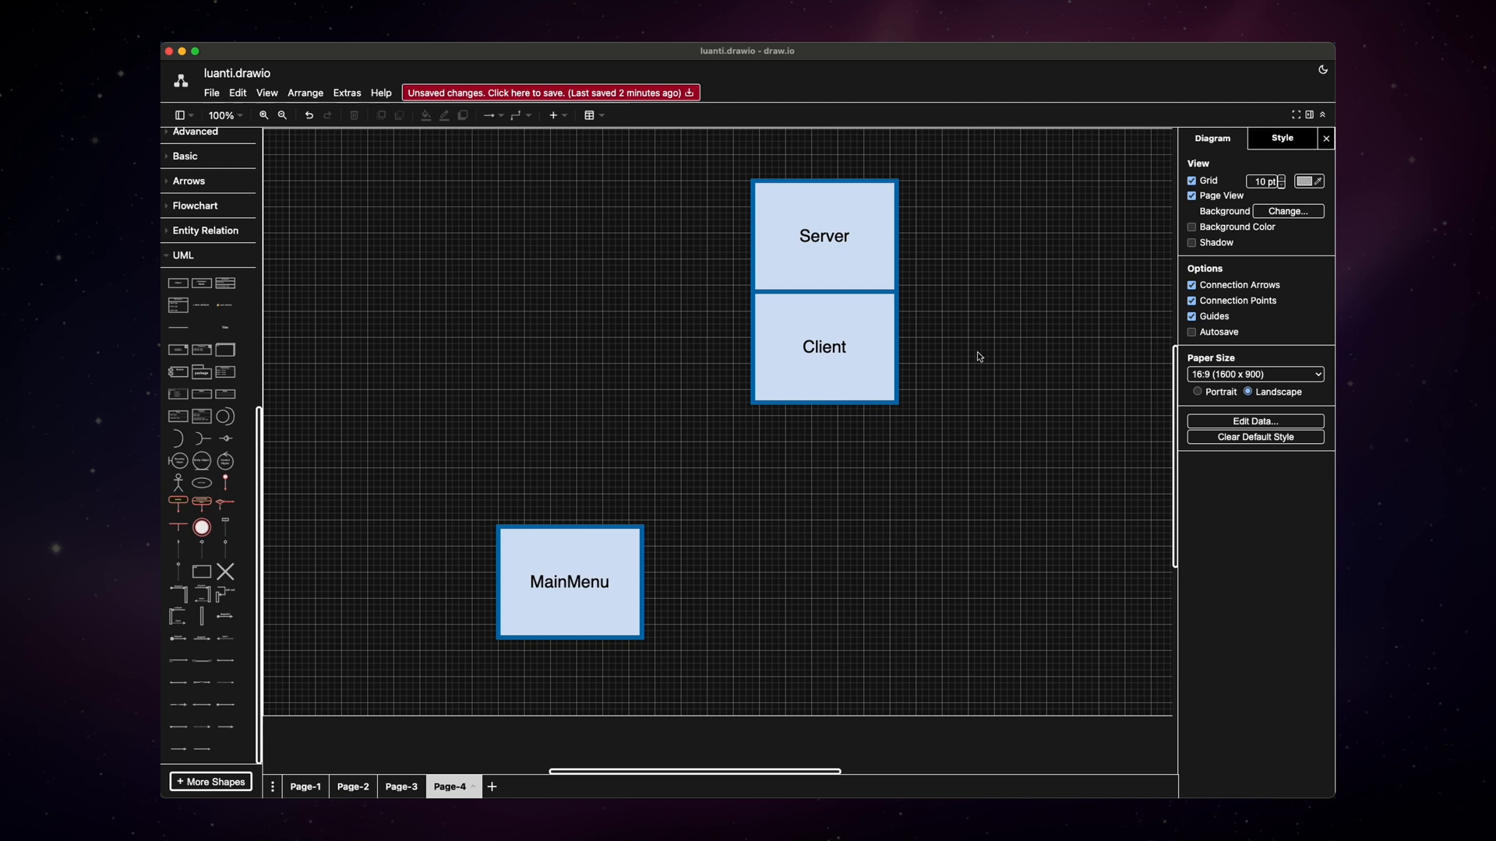
{"action": "mouse_move", "coordinate": [989, 332]}
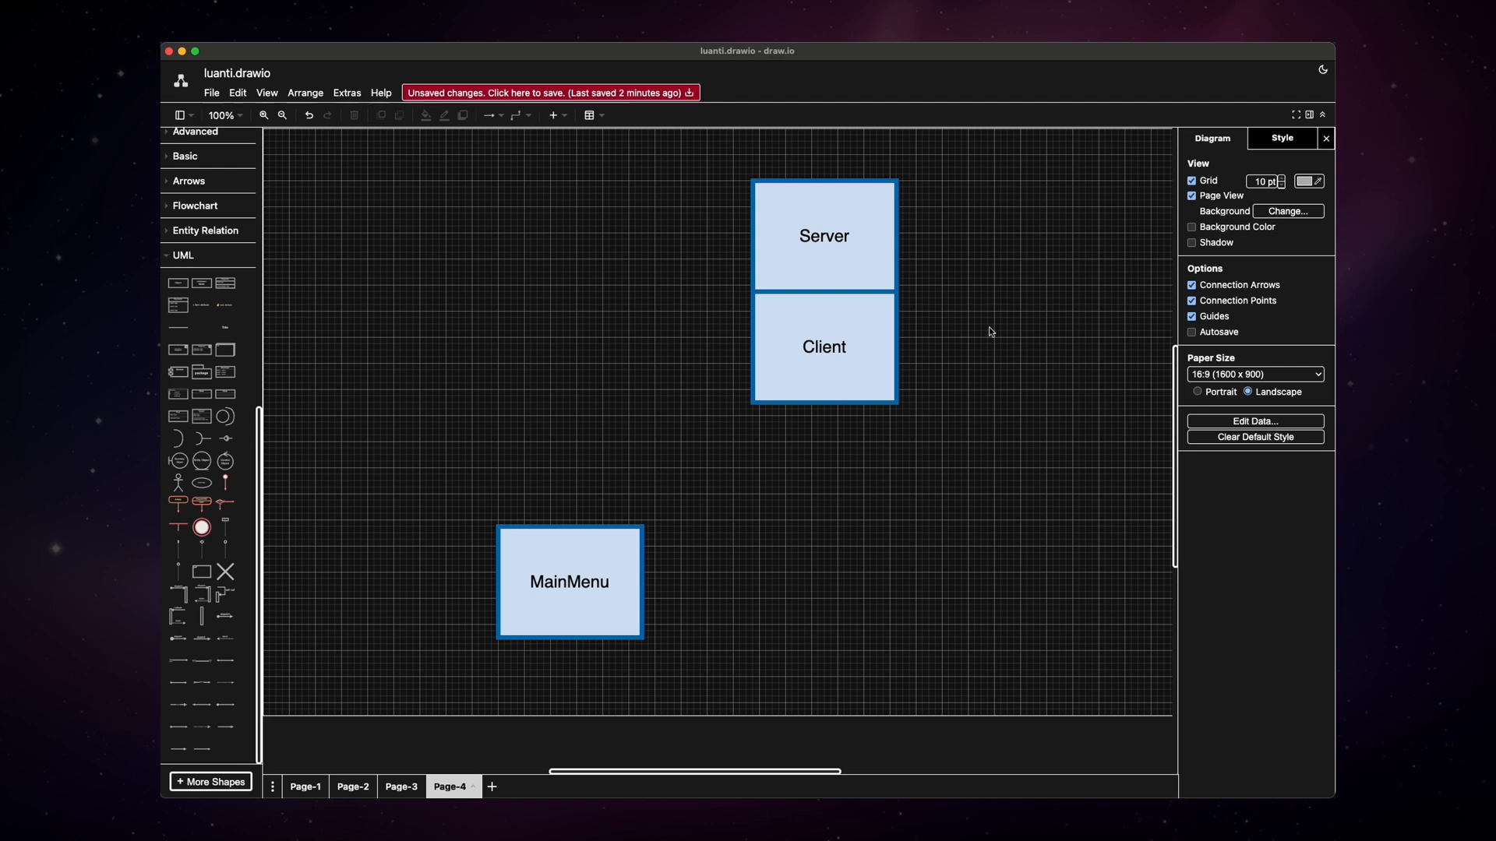
{"action": "mouse_move", "coordinate": [350, 711]}
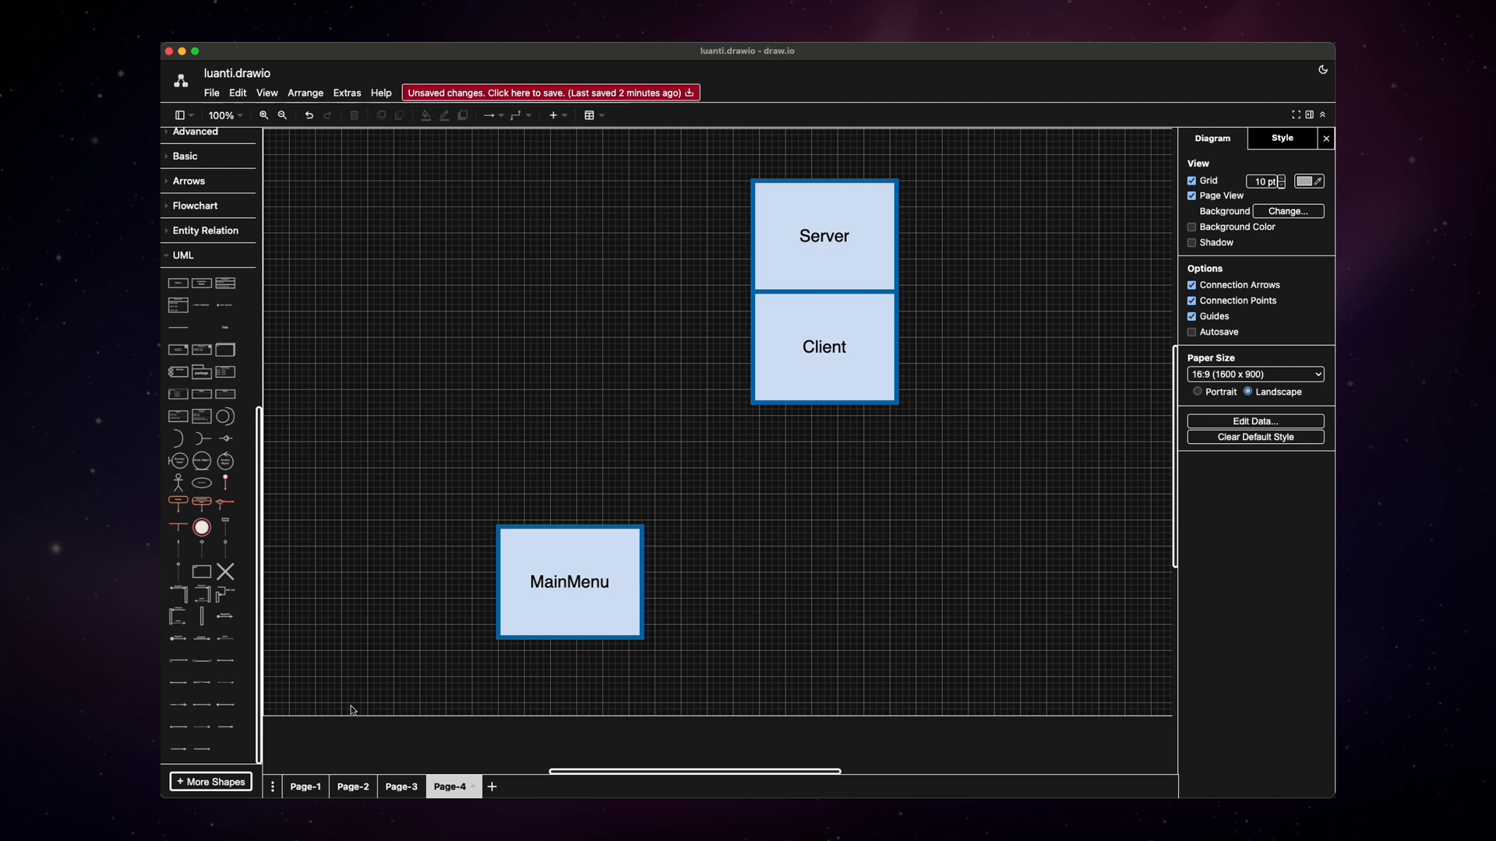
- Switch to Page-1 and inspect the Server/Client diagram's MapBlocks and Environment Step boxes
{"action": "left_click", "coordinate": [306, 785]}
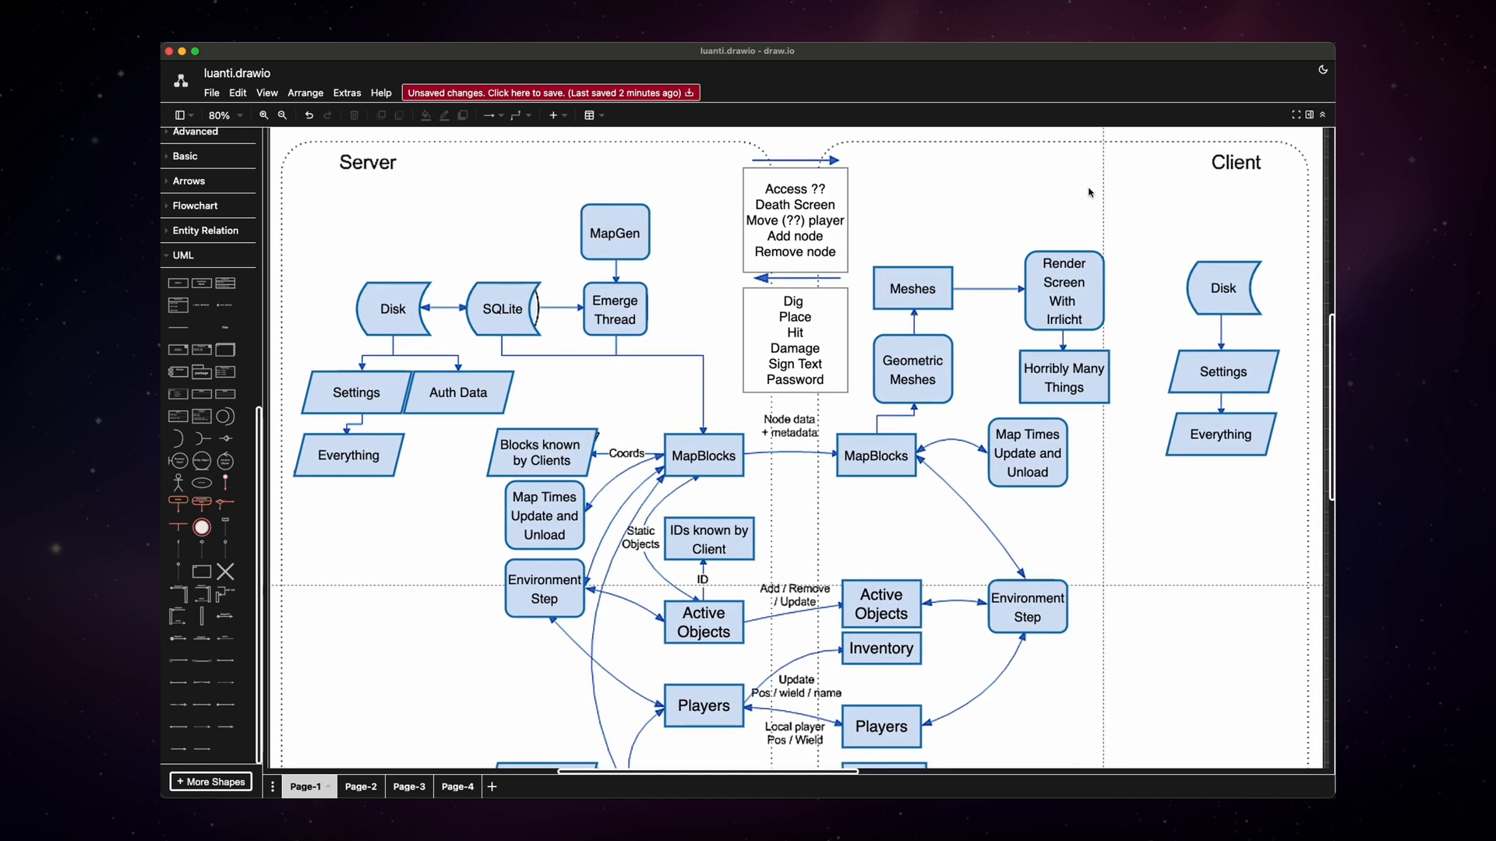
{"action": "mouse_move", "coordinate": [1058, 193]}
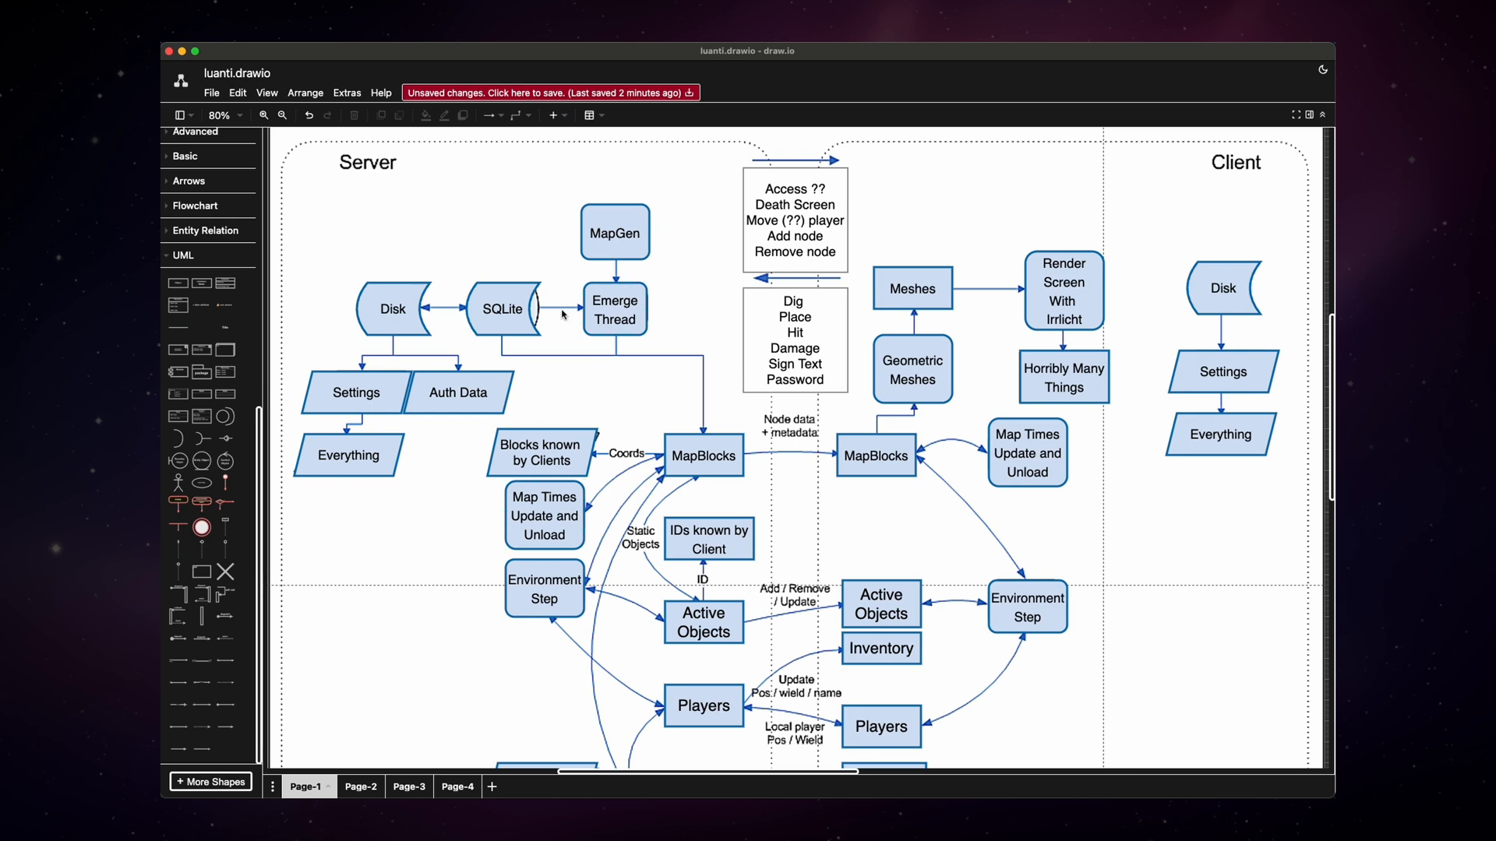
{"action": "left_click", "coordinate": [614, 310]}
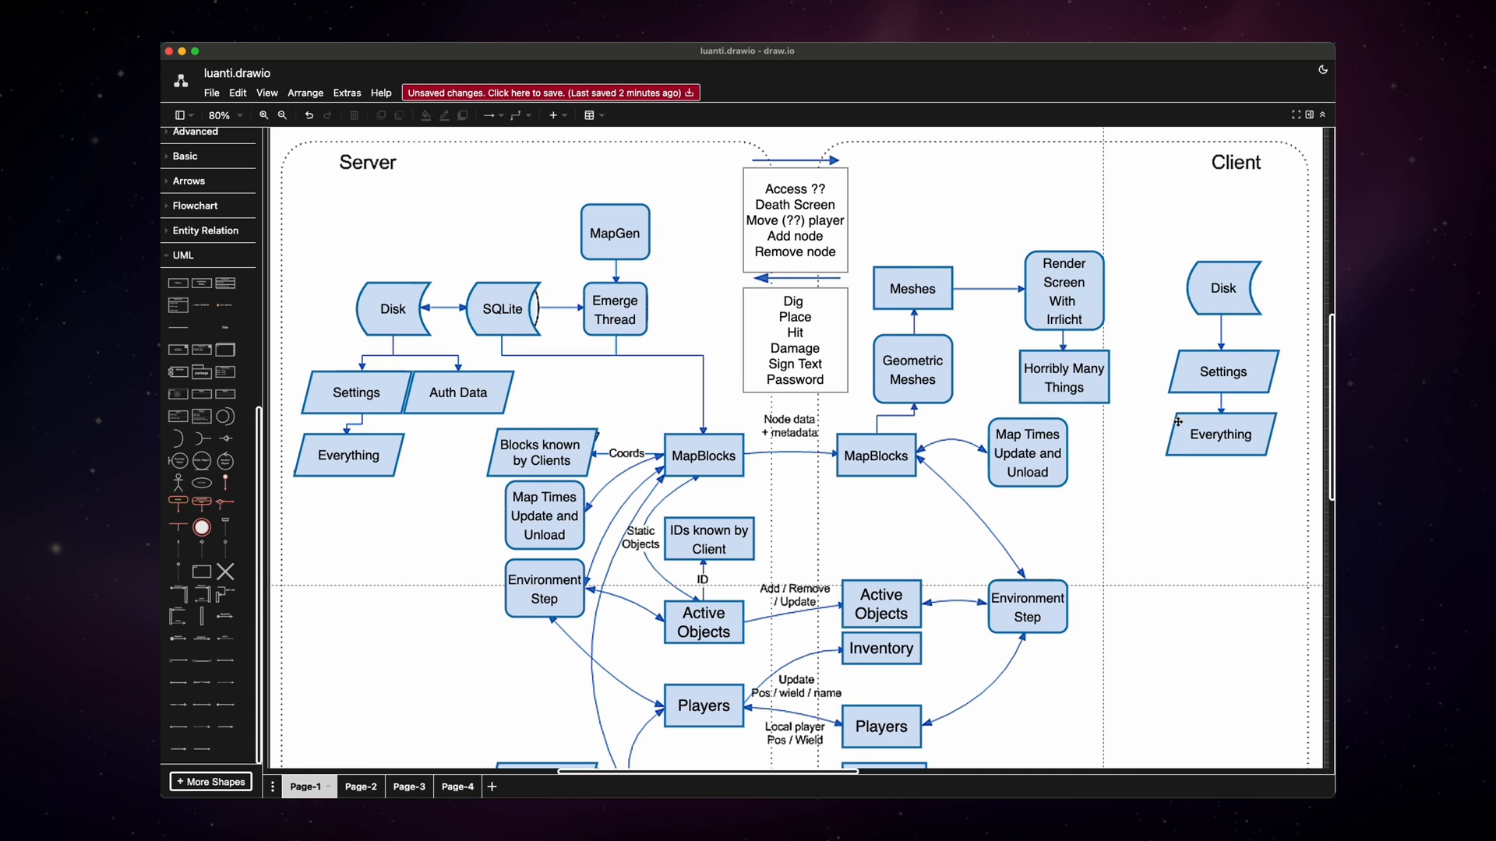
{"action": "mouse_move", "coordinate": [983, 237]}
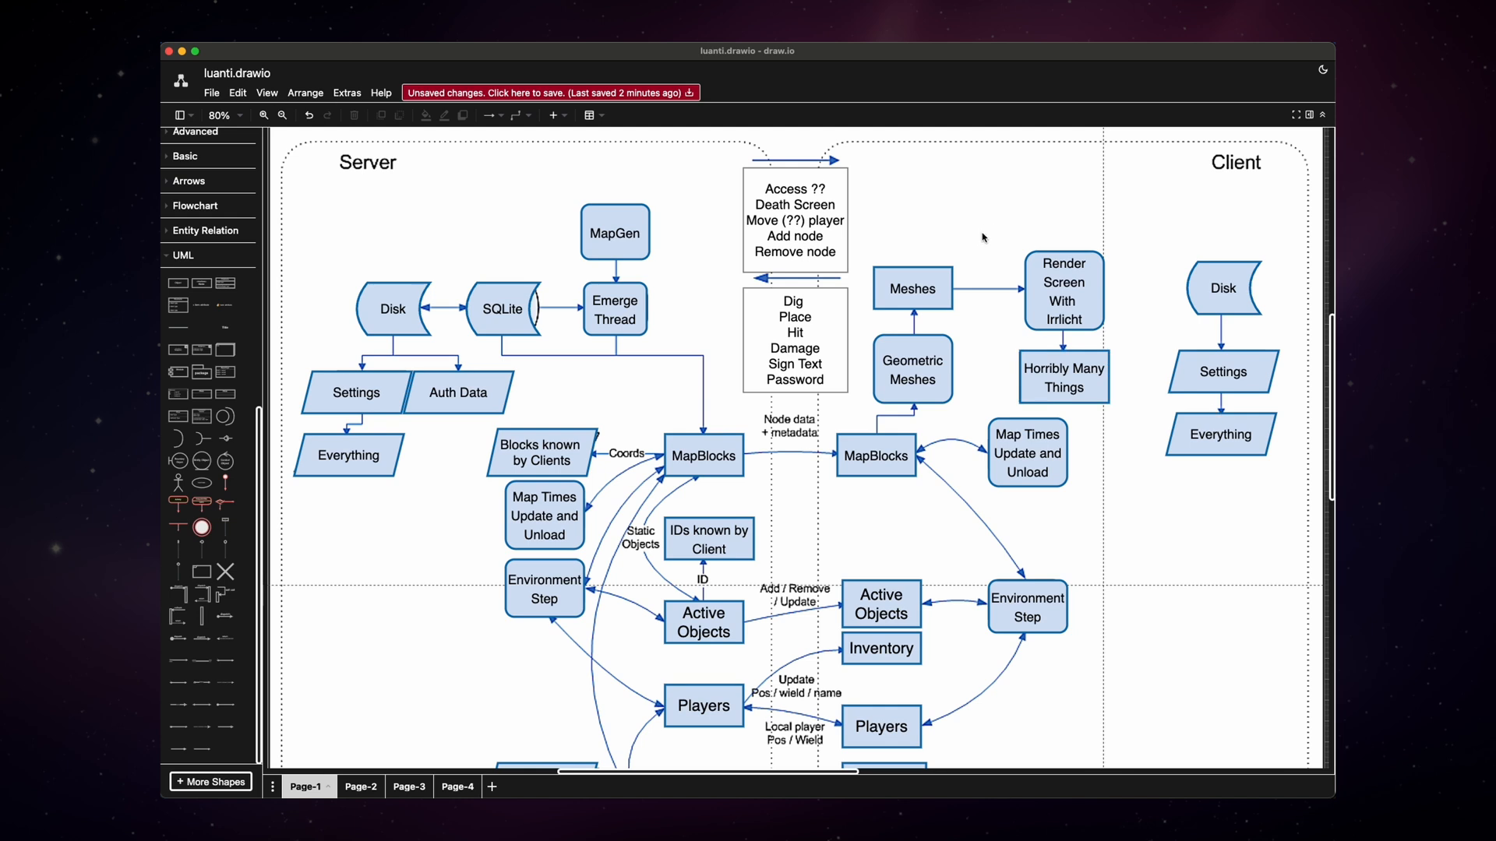
{"action": "mouse_move", "coordinate": [990, 236]}
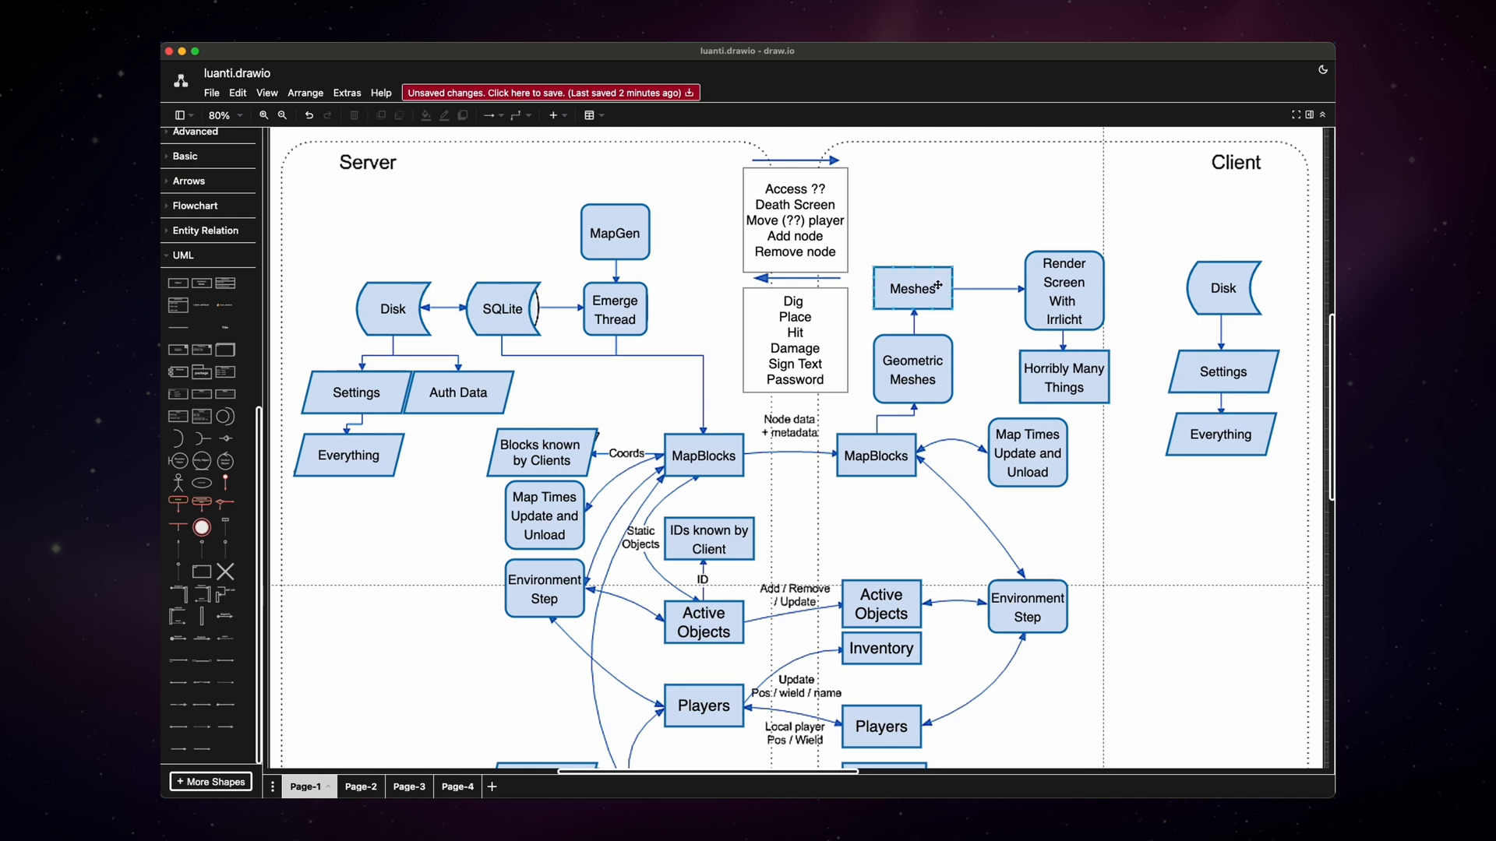
{"action": "left_click", "coordinate": [500, 308]}
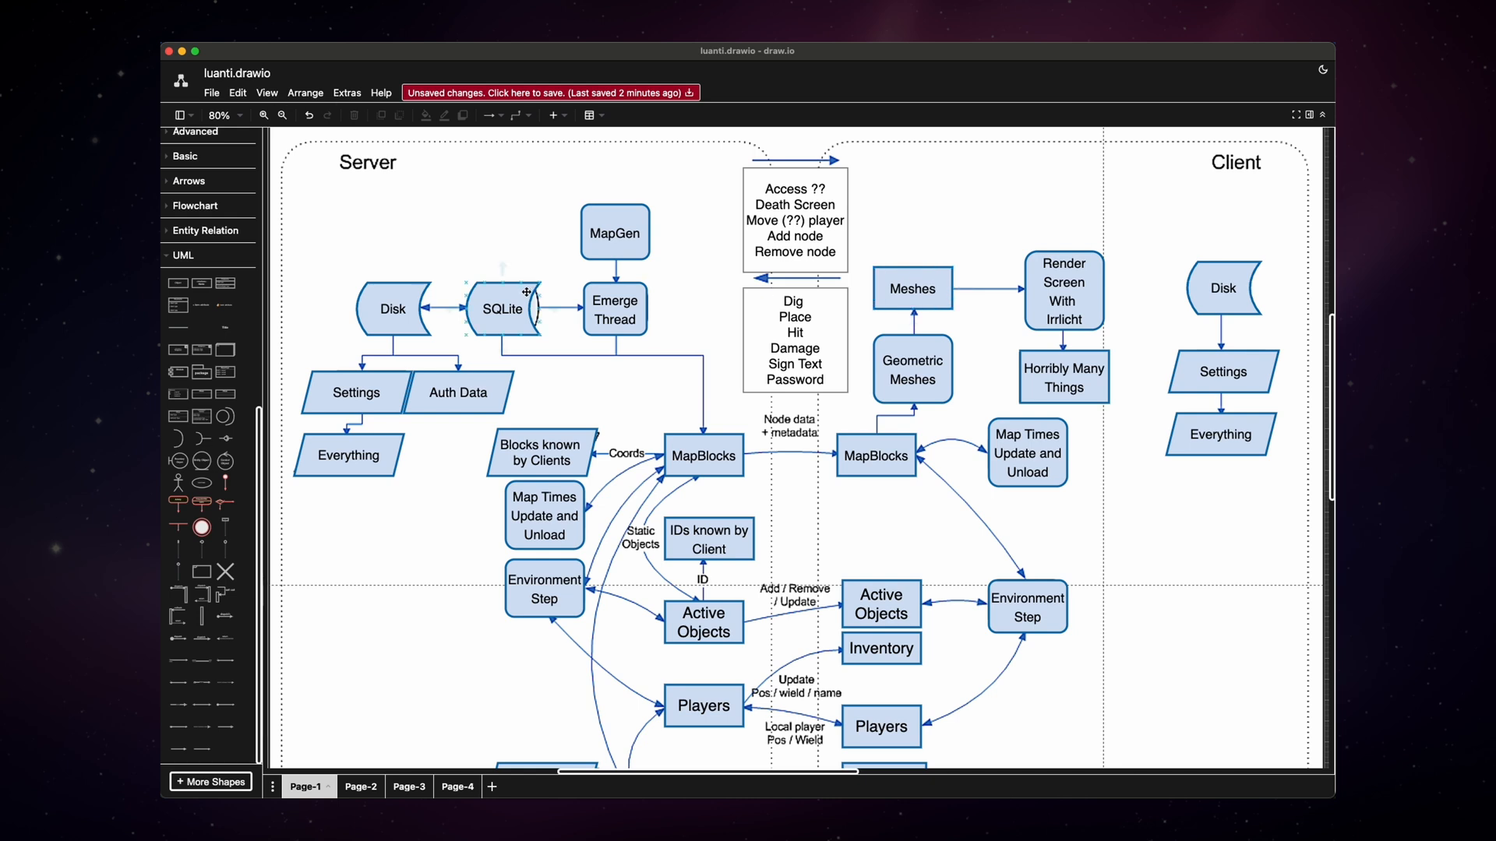
{"action": "left_click", "coordinate": [613, 232]}
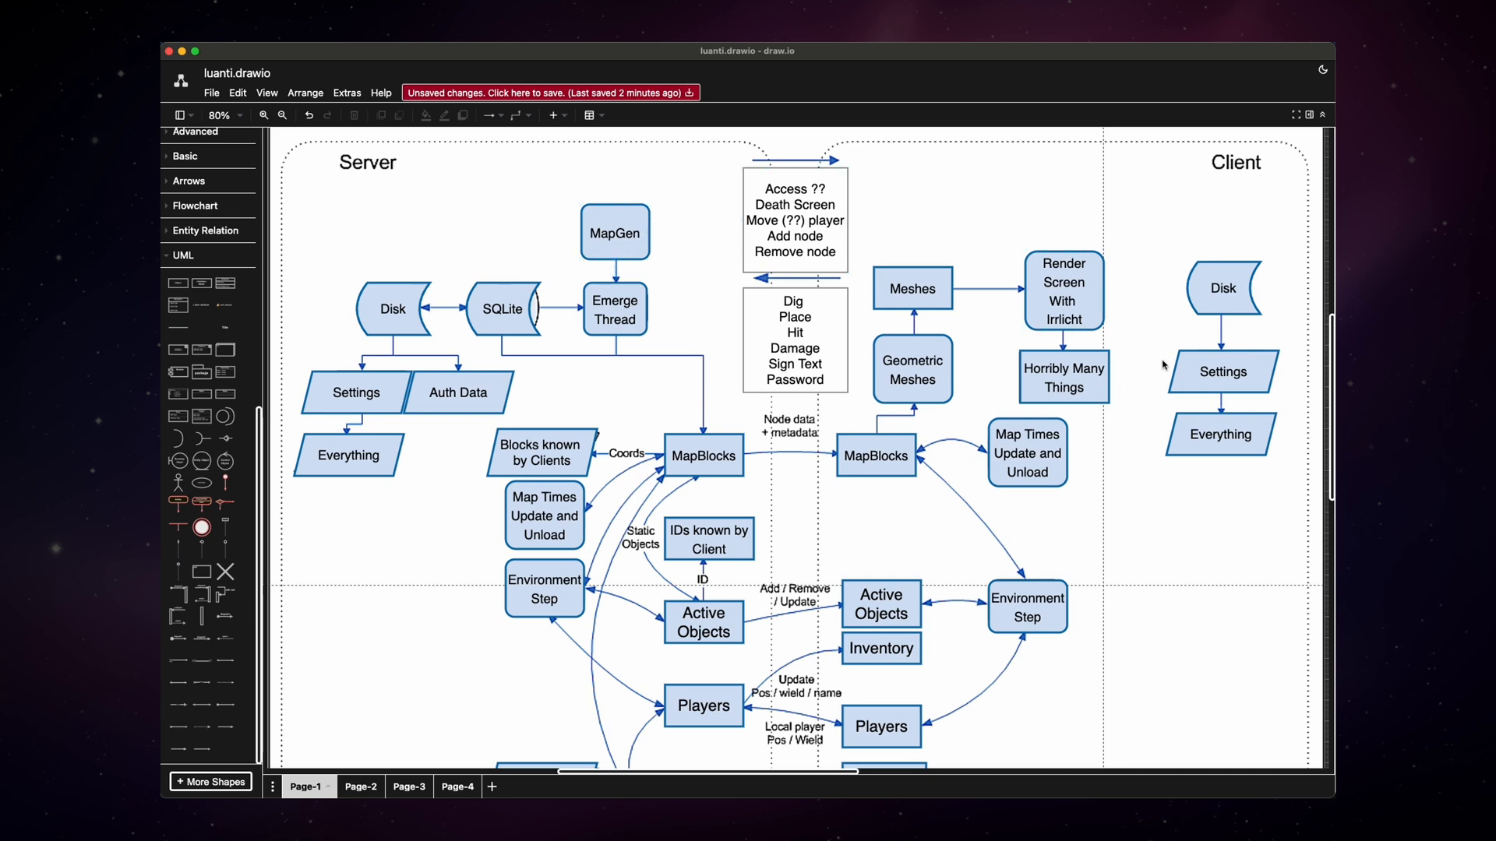
{"action": "left_click", "coordinate": [1222, 434]}
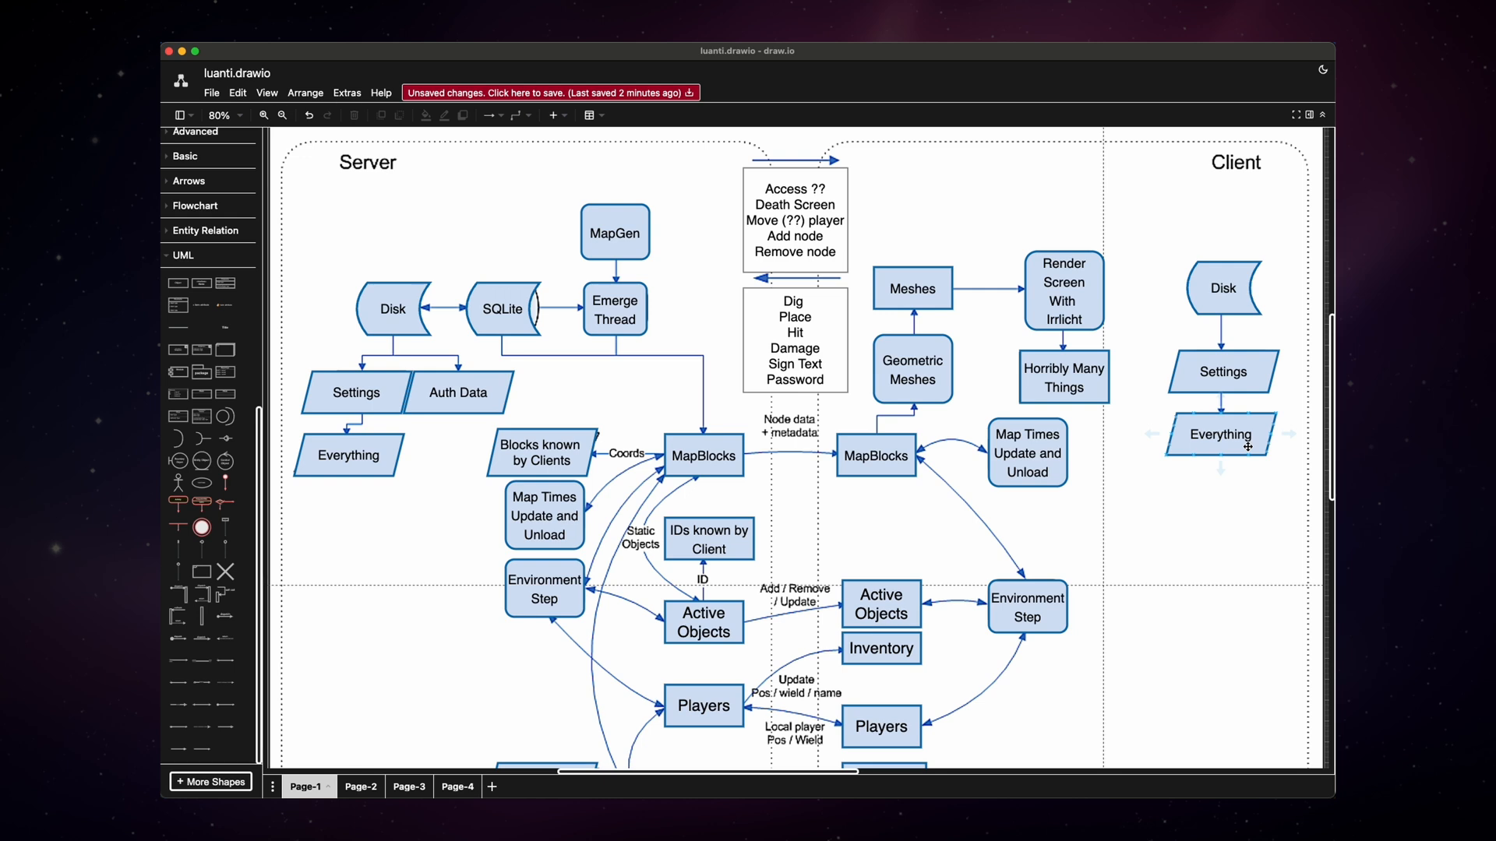
{"action": "mouse_move", "coordinate": [1209, 437]}
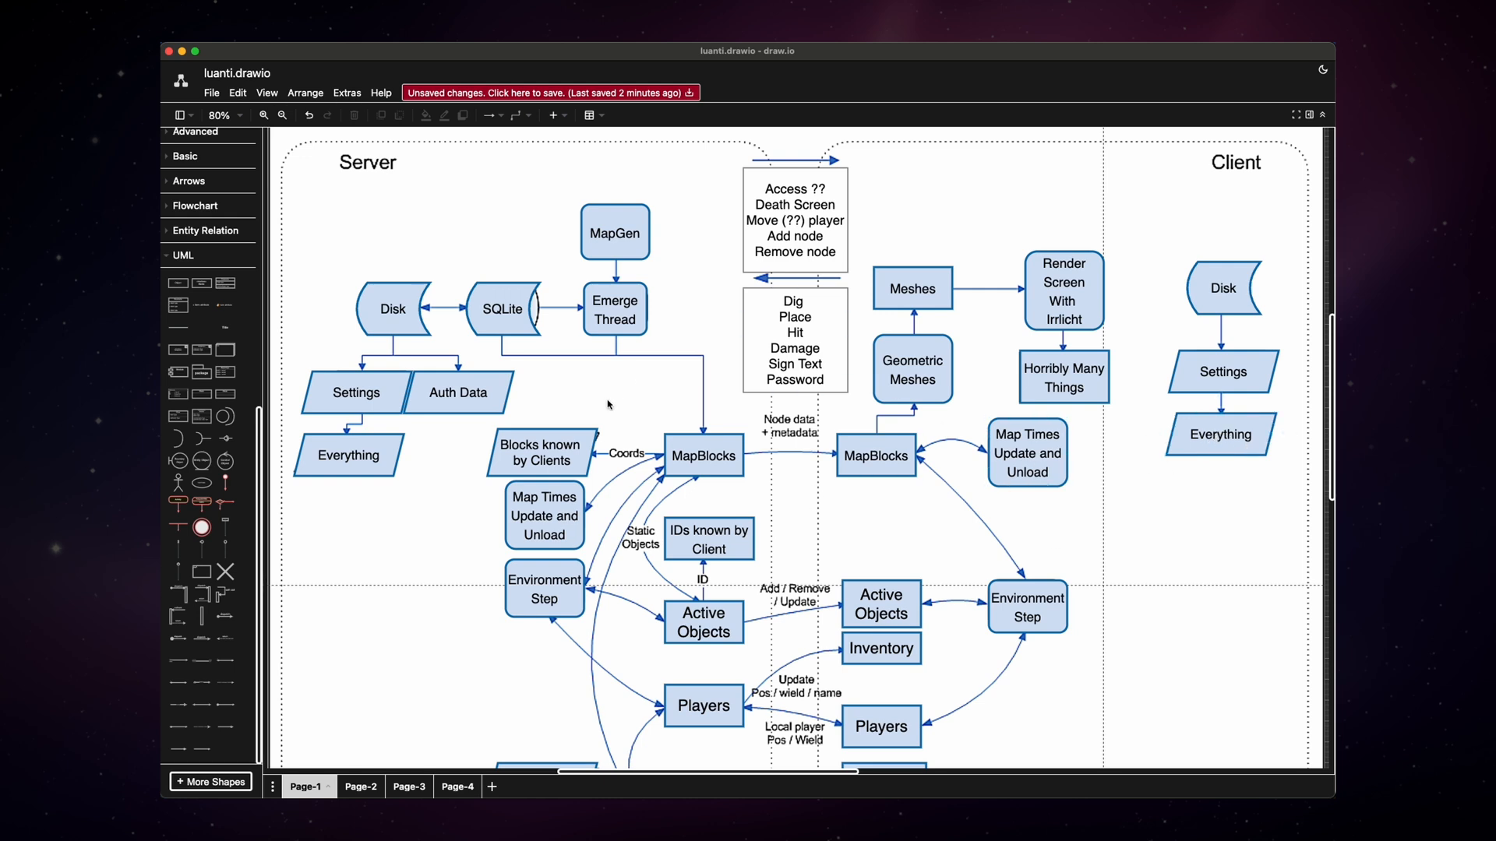
{"action": "mouse_move", "coordinate": [666, 416]}
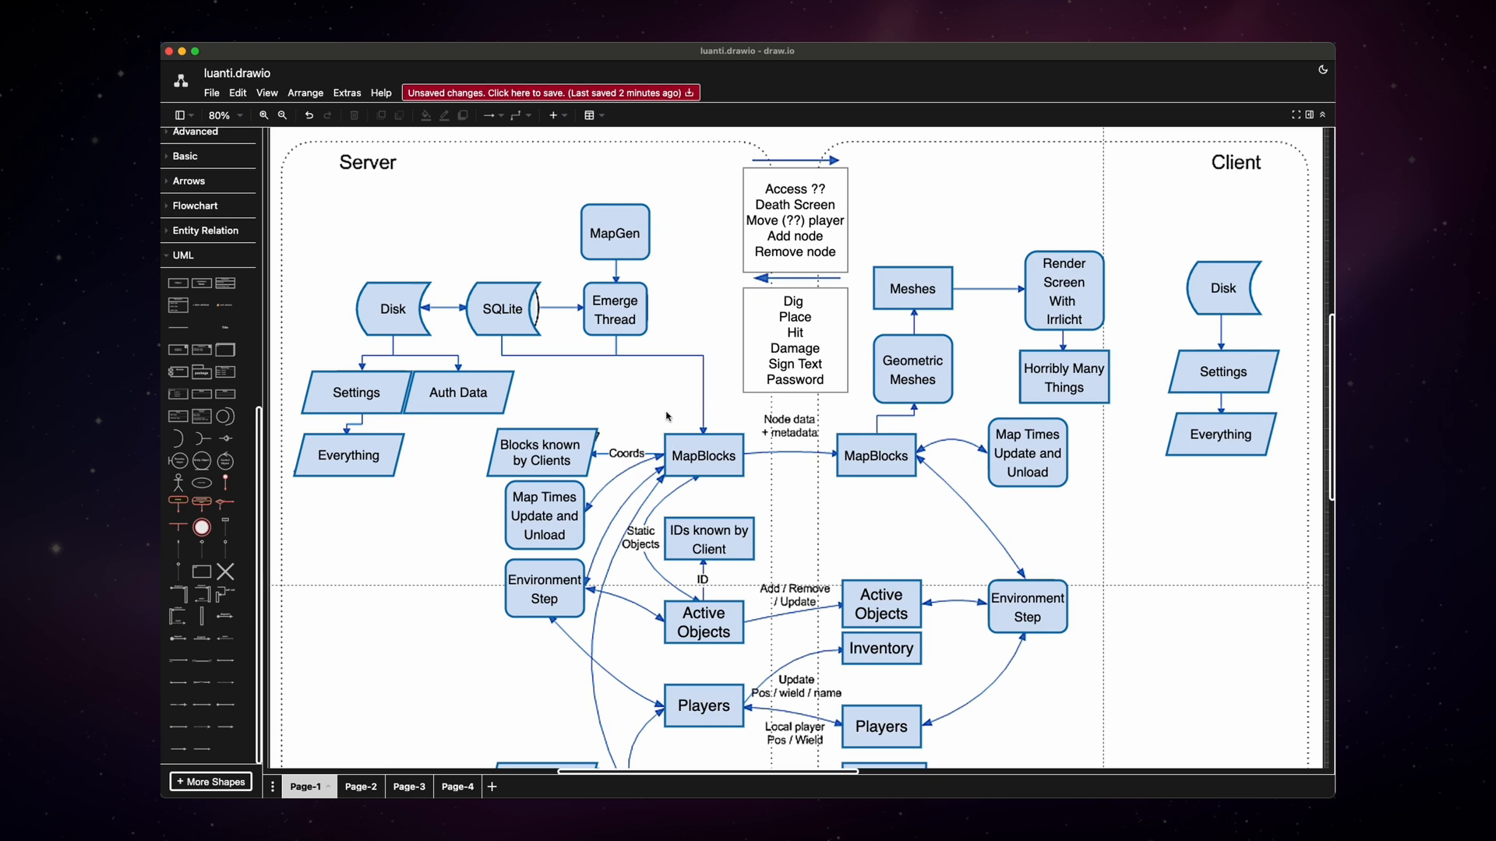
{"action": "mouse_move", "coordinate": [855, 490]}
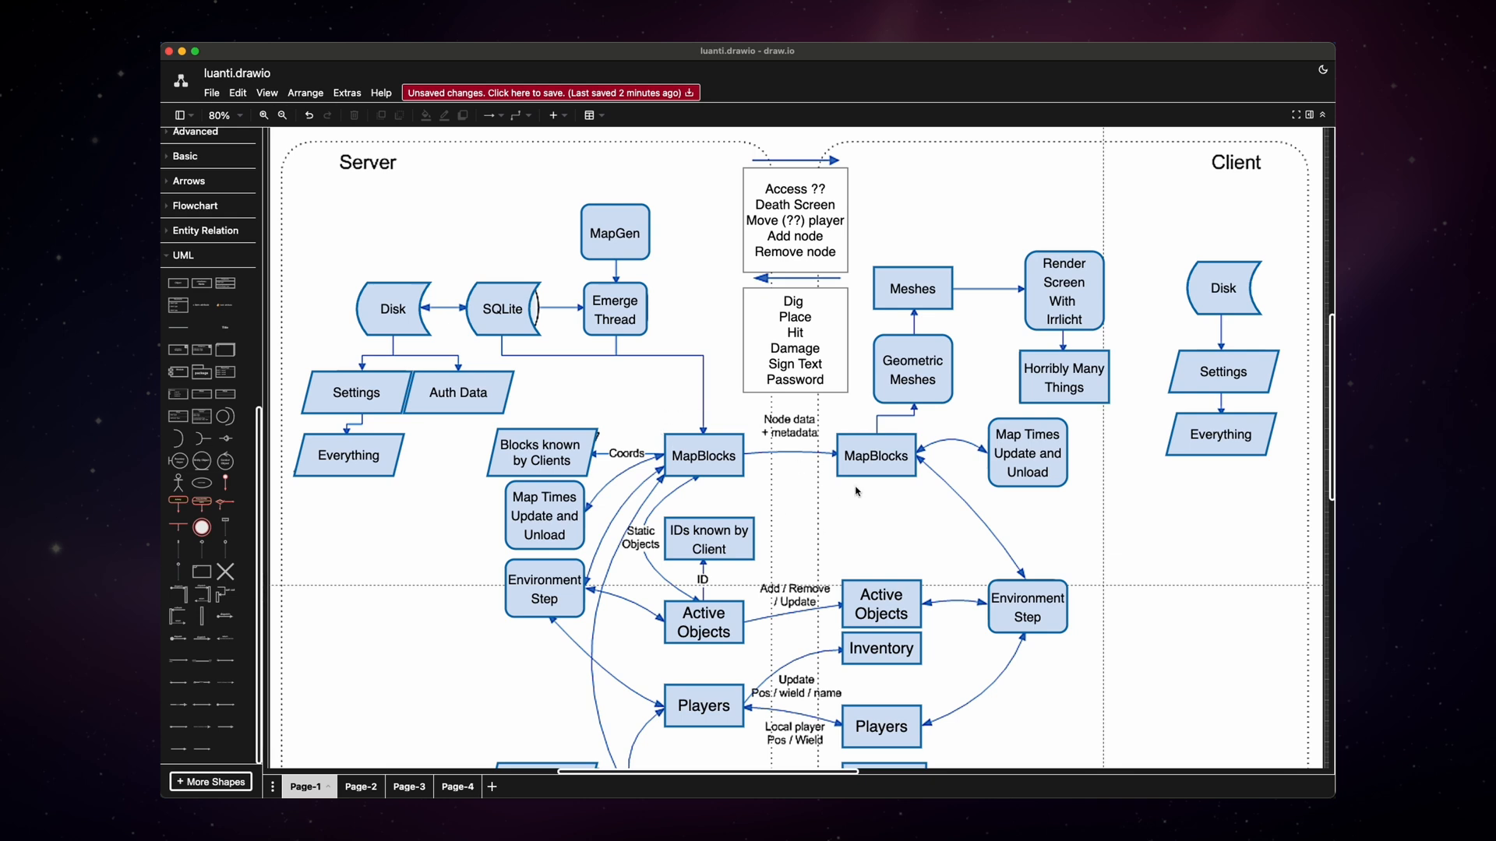
{"action": "mouse_move", "coordinate": [845, 507]}
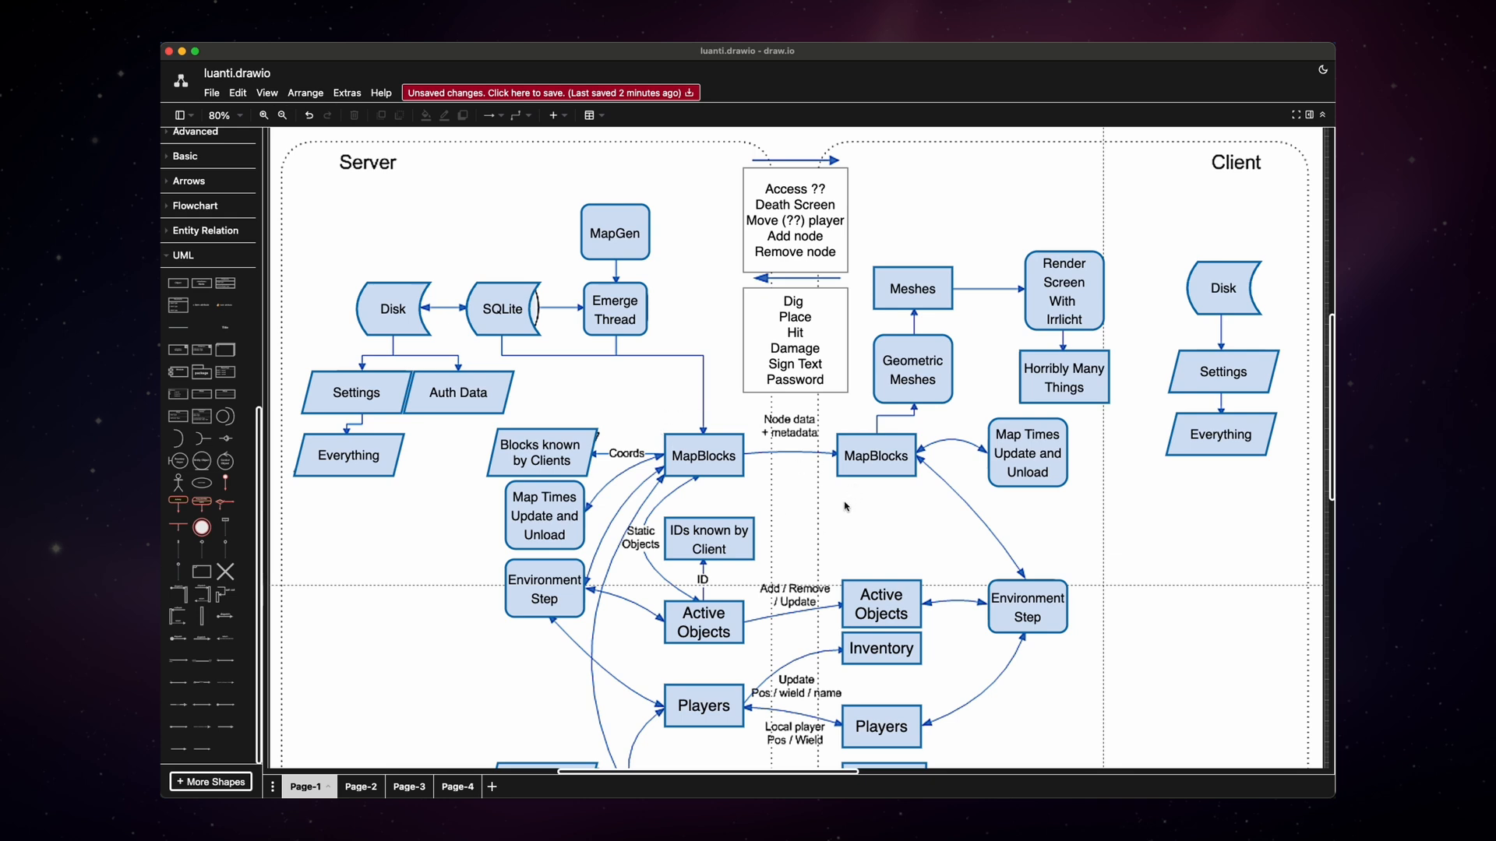
{"action": "mouse_move", "coordinate": [835, 557]}
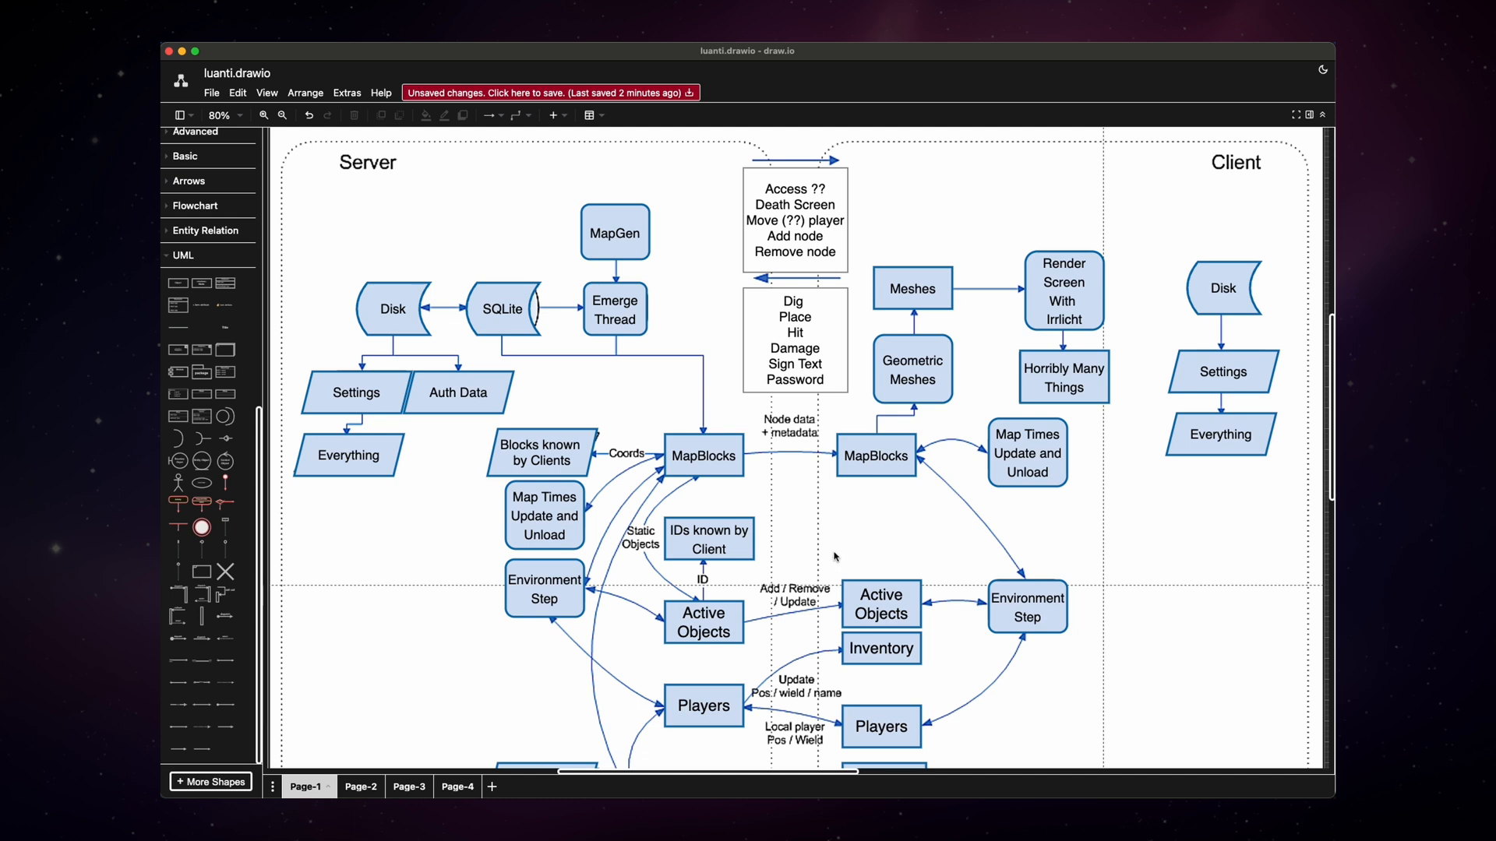
{"action": "mouse_move", "coordinate": [851, 483]}
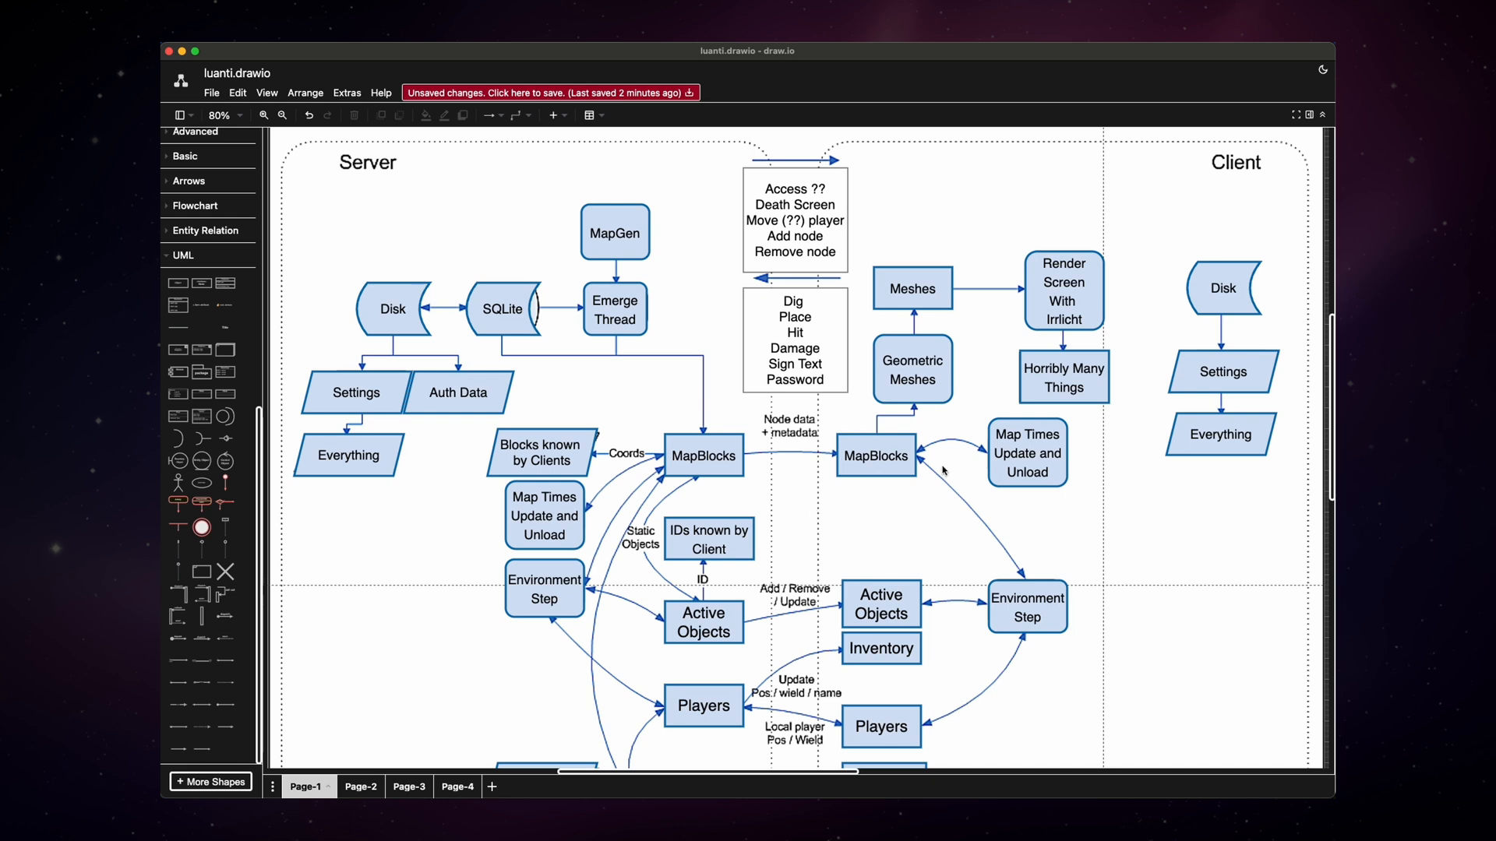
{"action": "left_click", "coordinate": [703, 455]}
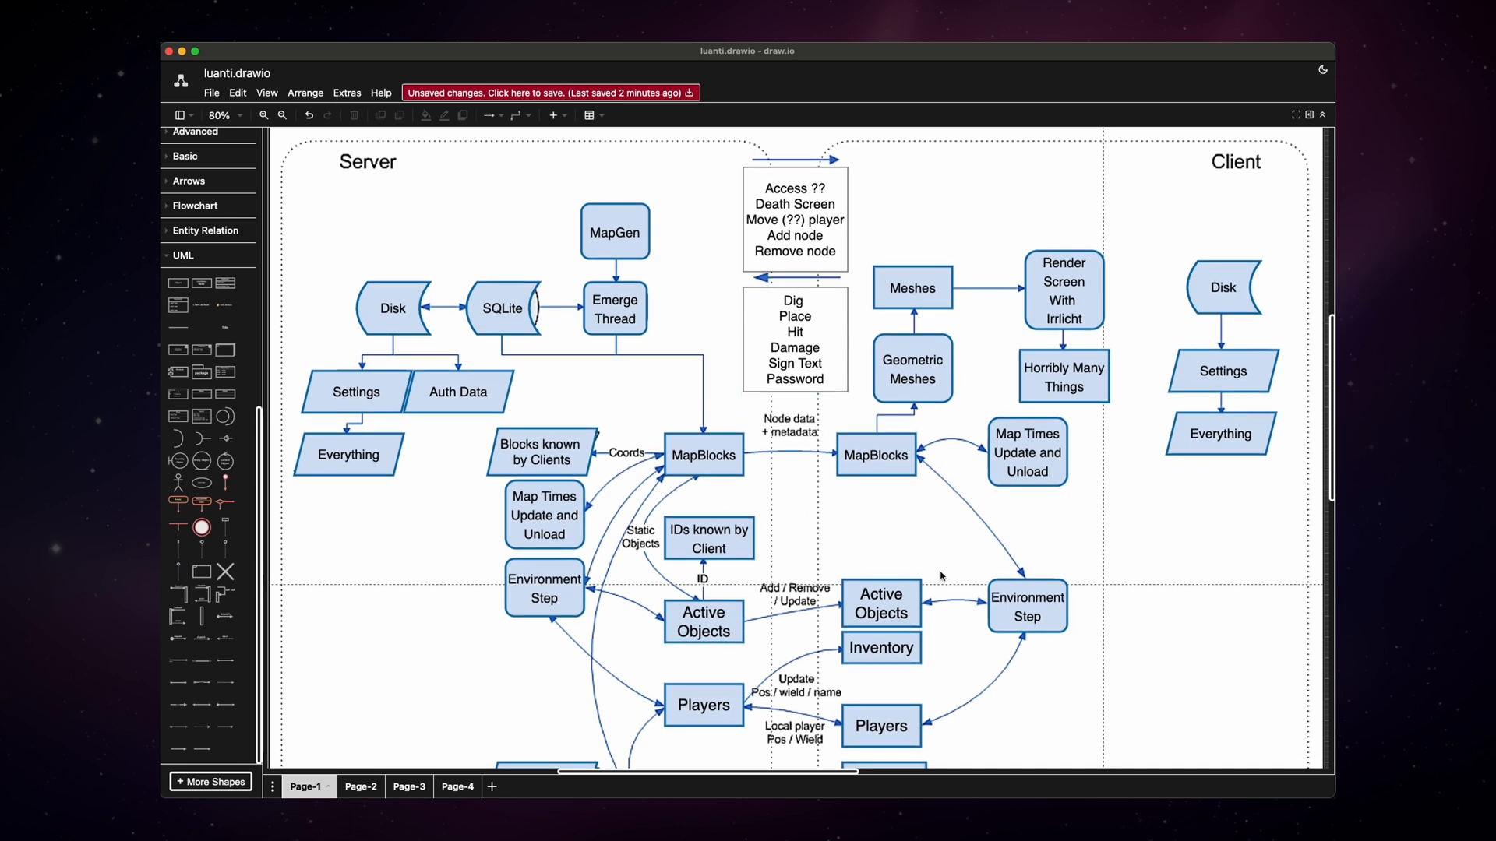
{"action": "scroll", "scroll_direction": "down", "scroll_amount": 3}
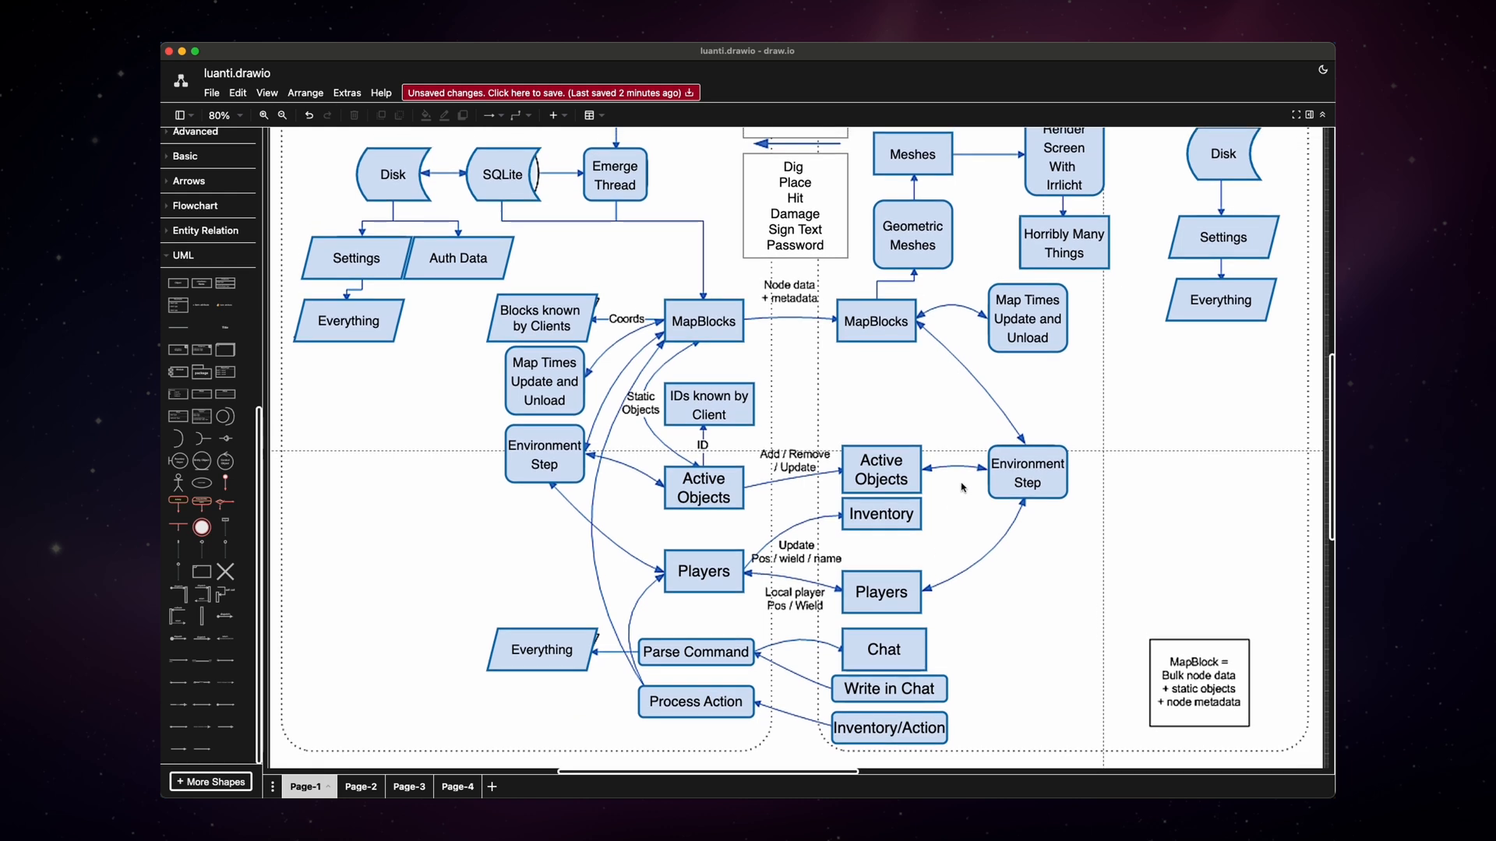
{"action": "left_click", "coordinate": [545, 455]}
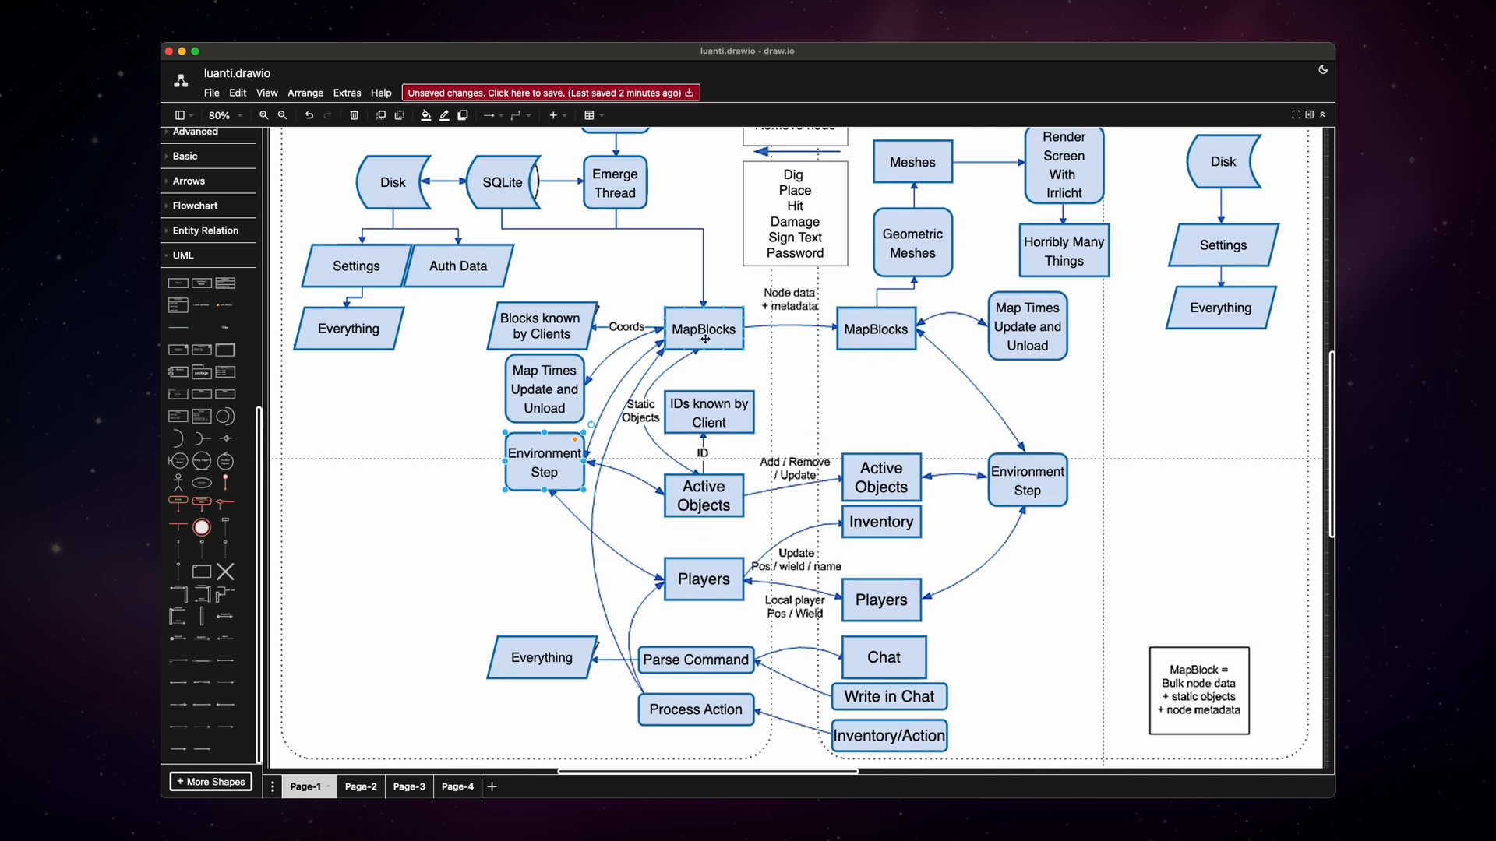
{"action": "left_click", "coordinate": [703, 329]}
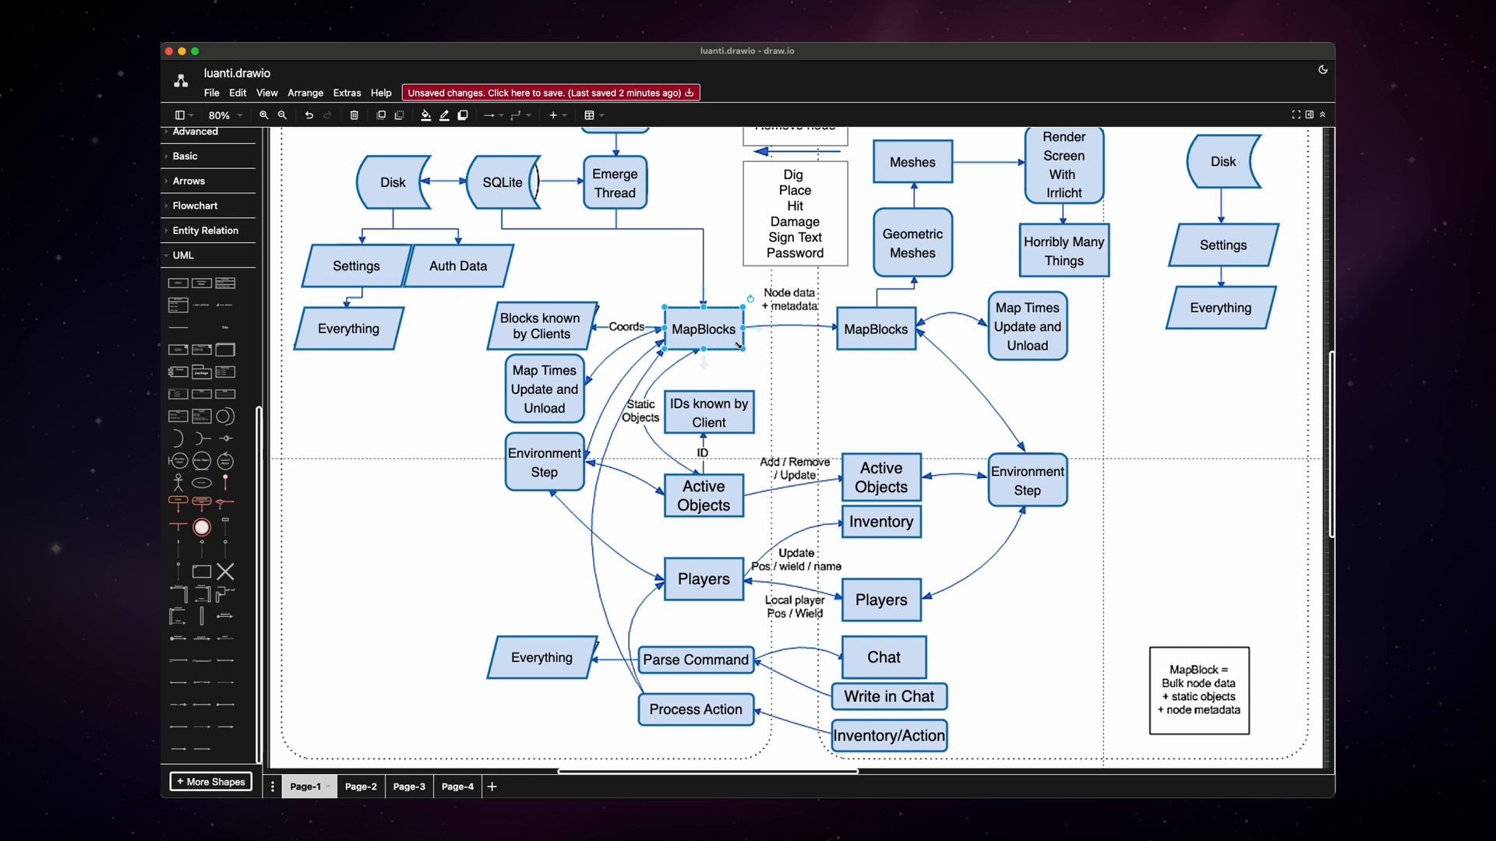
{"action": "mouse_move", "coordinate": [944, 356]}
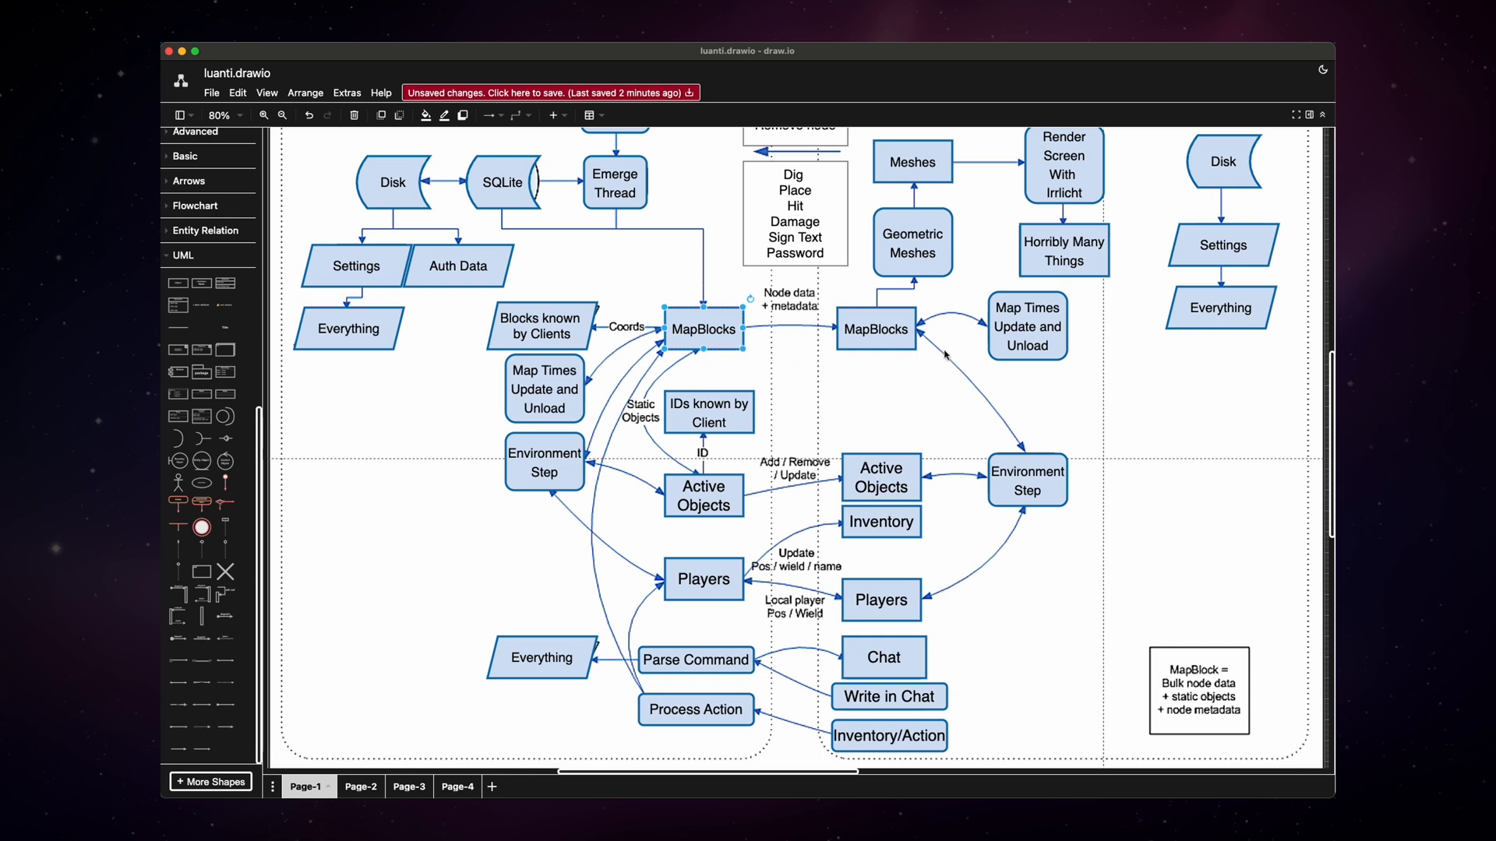
{"action": "scroll", "scroll_direction": "down", "scroll_amount": 3}
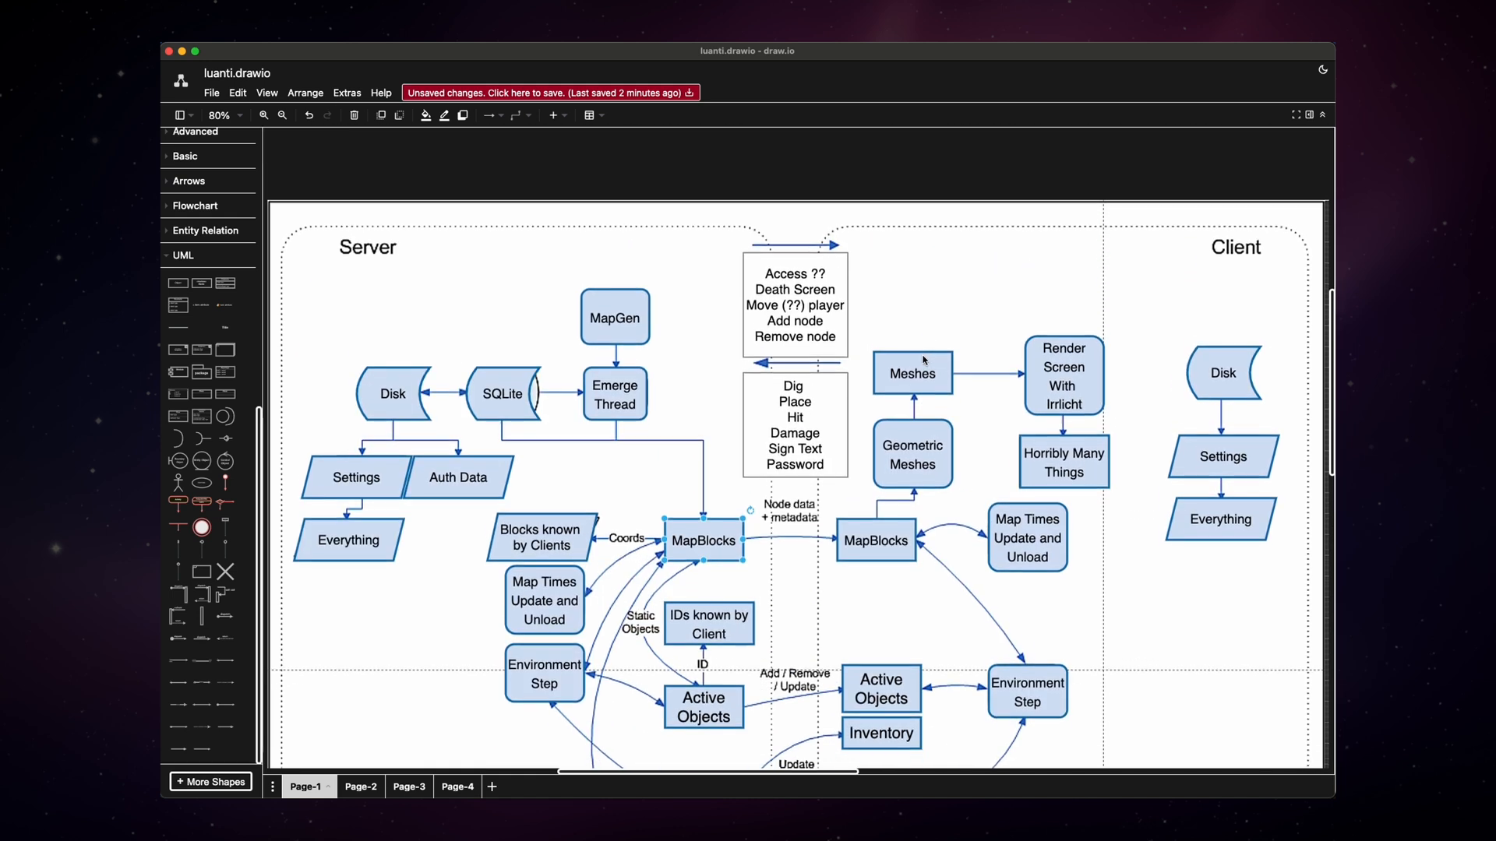
{"action": "scroll", "scroll_direction": "down", "scroll_amount": 3}
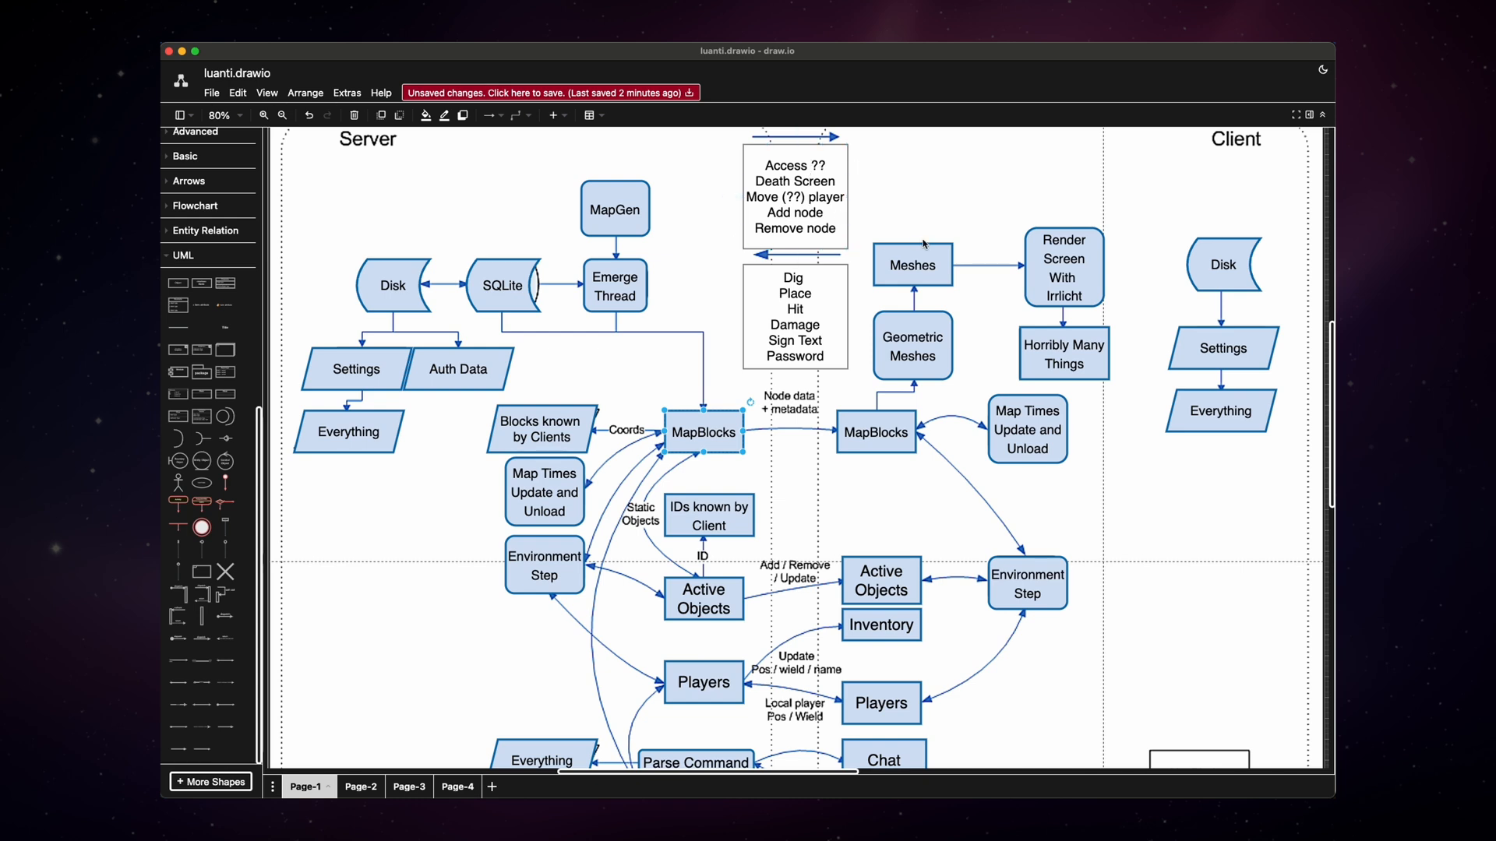
{"action": "mouse_move", "coordinate": [663, 325]}
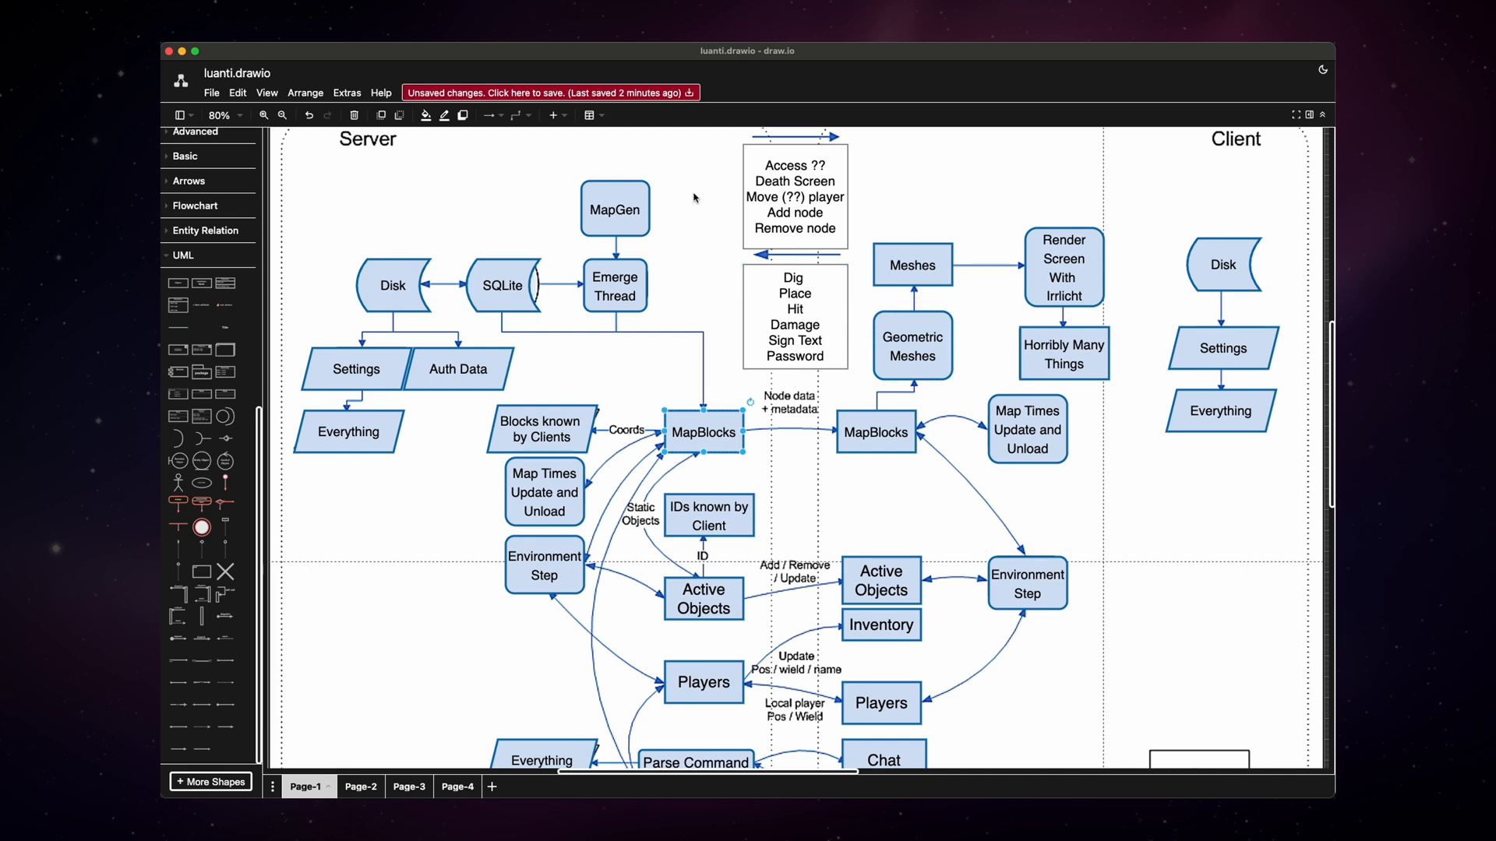
{"action": "mouse_move", "coordinate": [733, 170]}
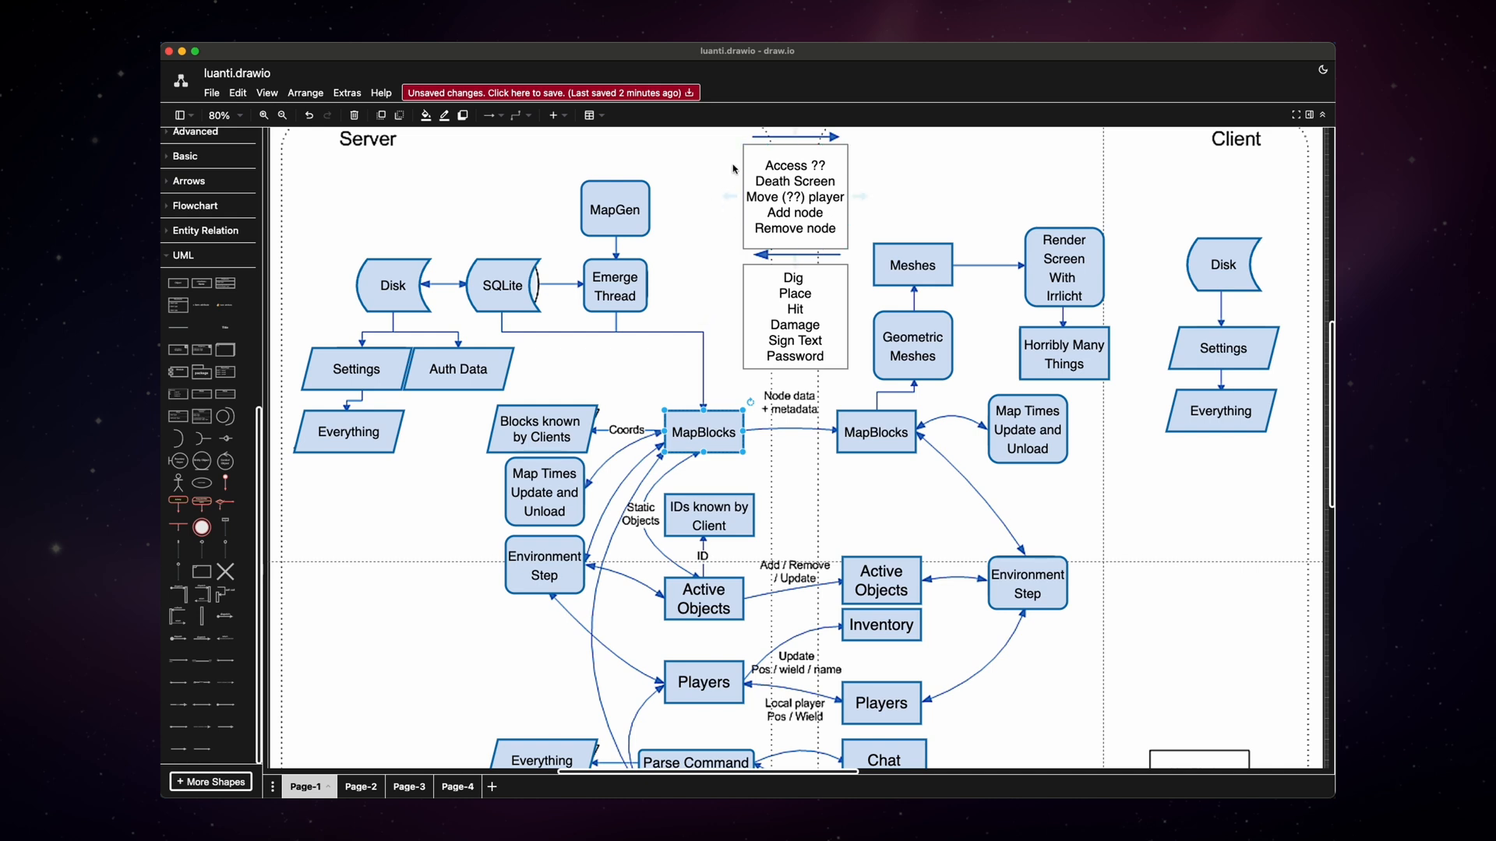
{"action": "left_click", "coordinate": [1063, 265]}
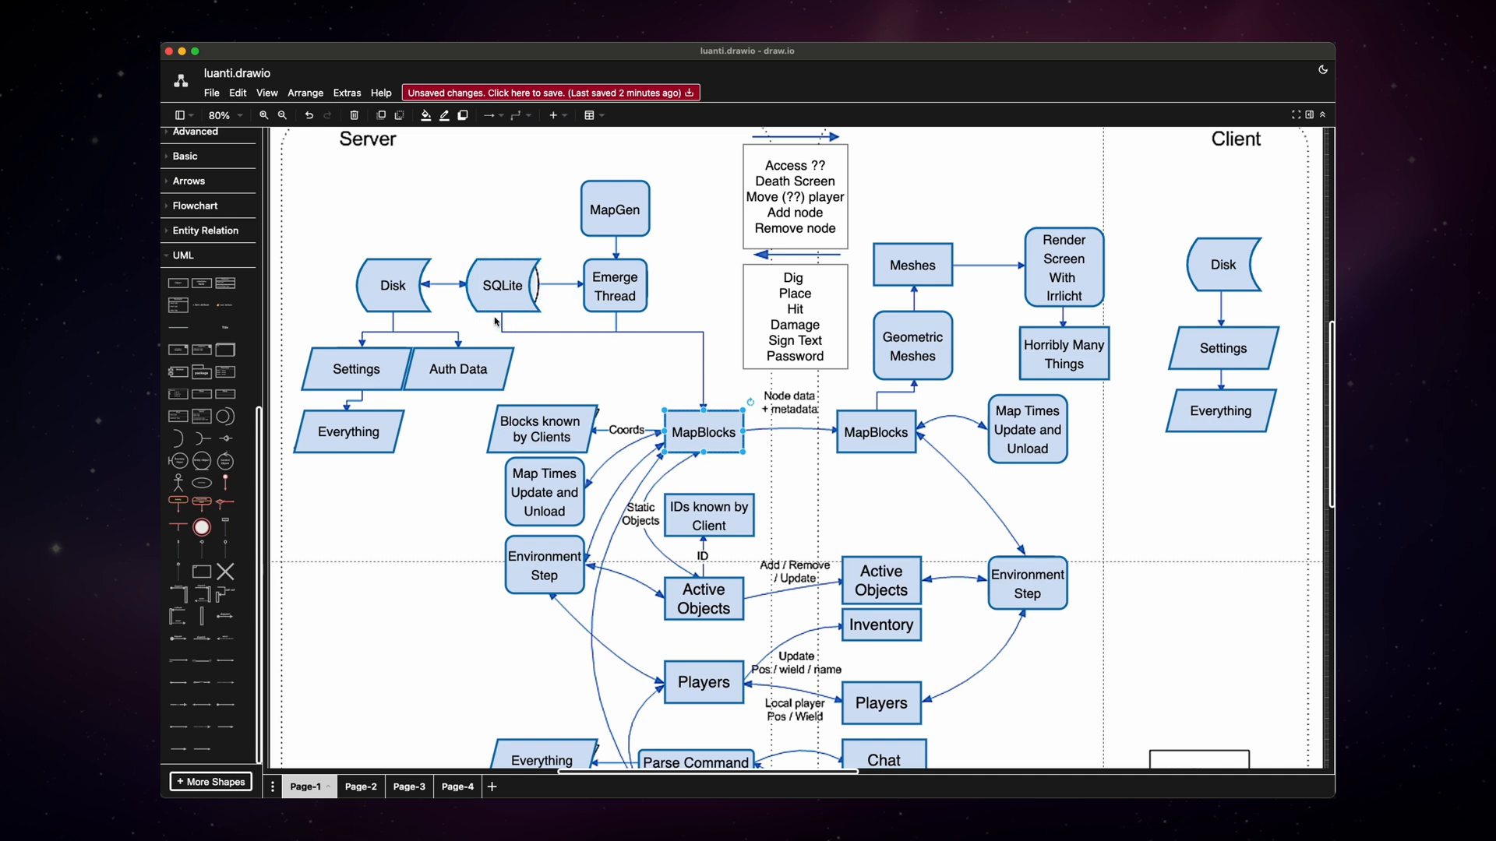
{"action": "mouse_move", "coordinate": [663, 394]}
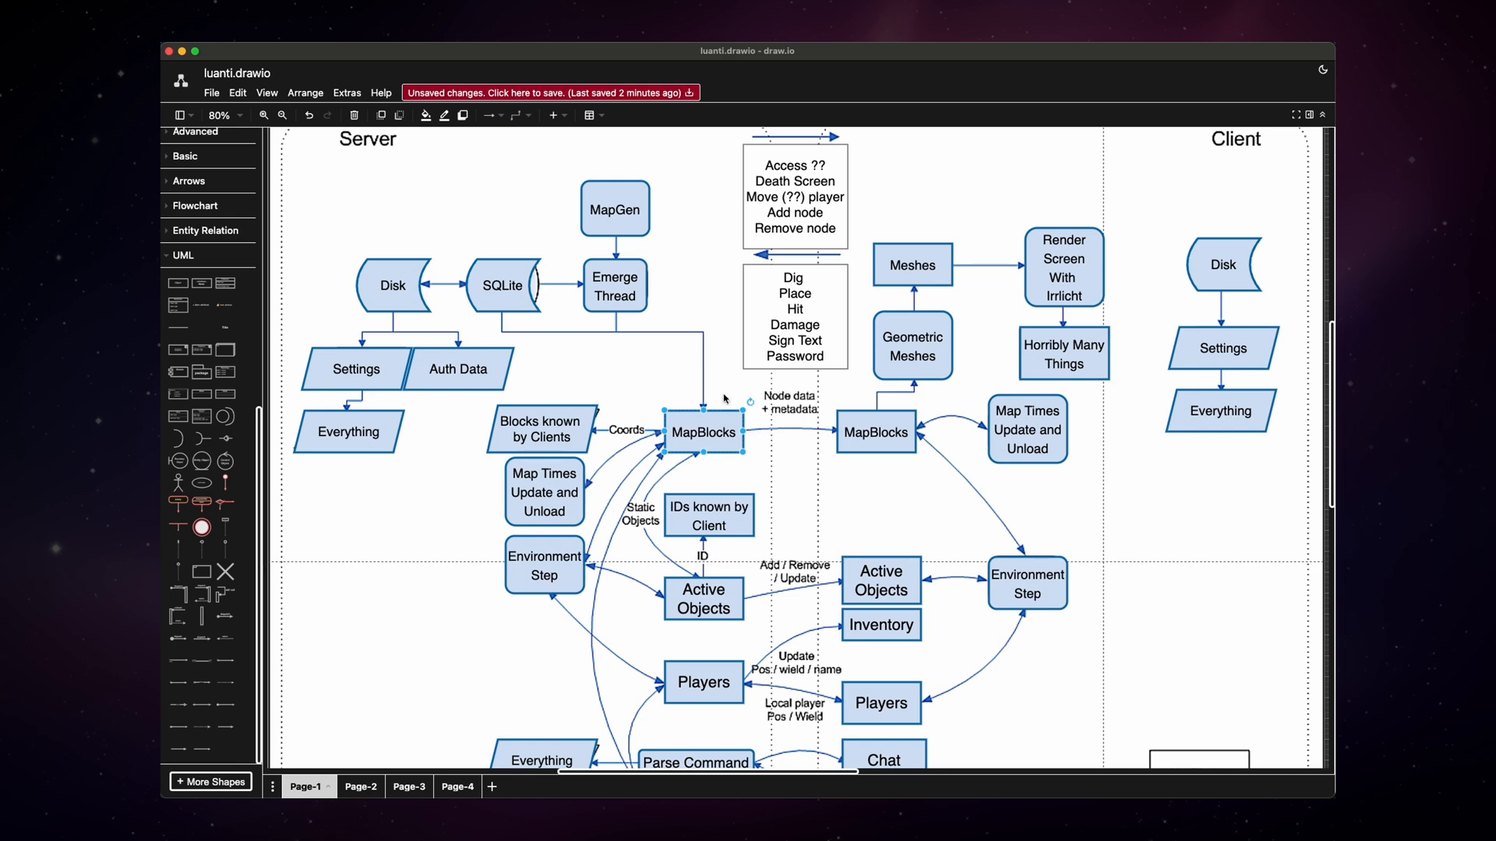
{"action": "mouse_move", "coordinate": [1134, 452]}
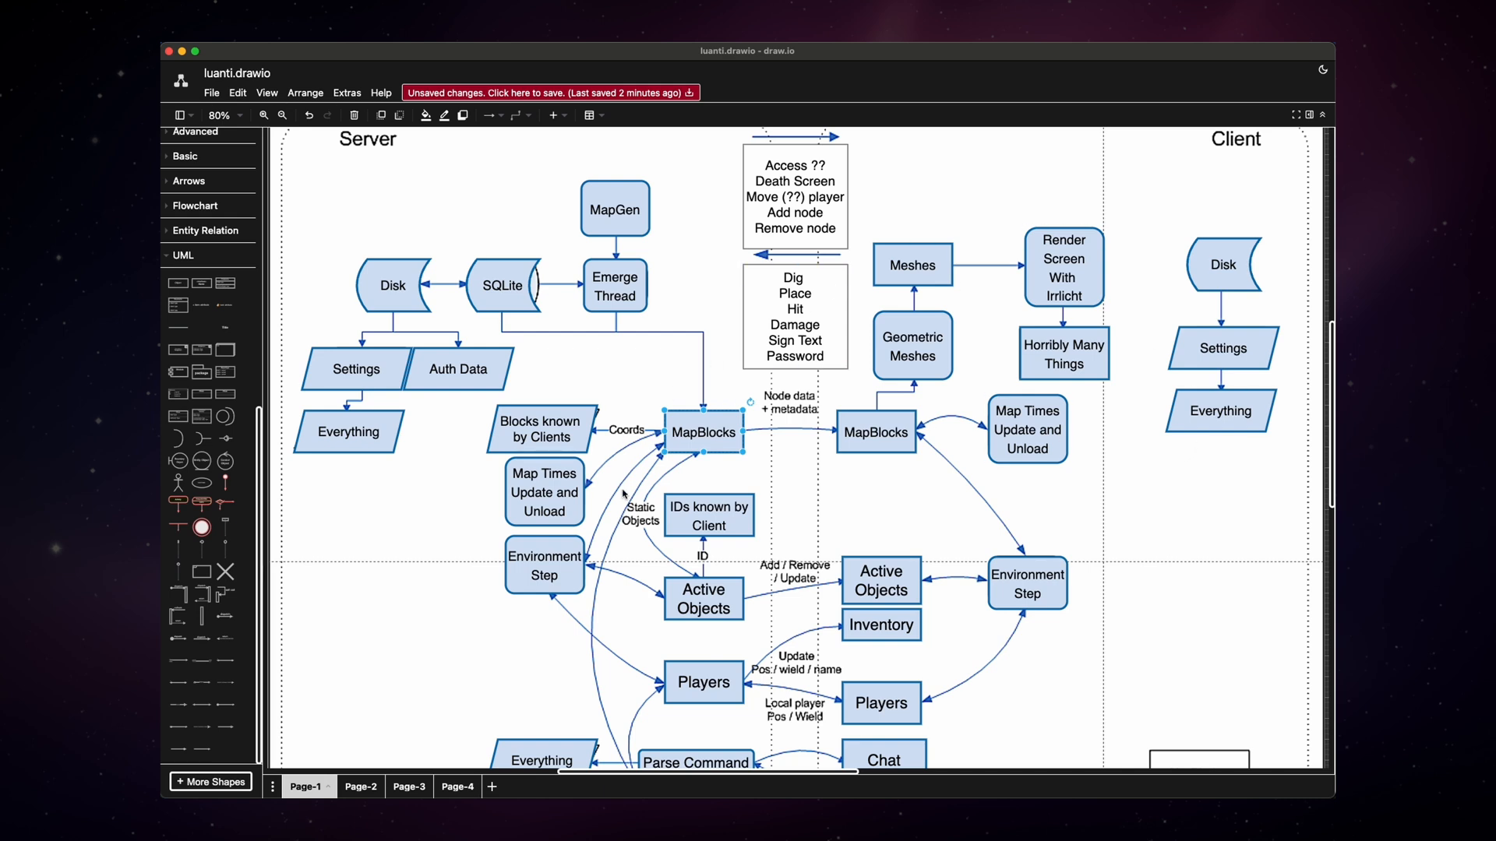
{"action": "left_click", "coordinate": [912, 345]}
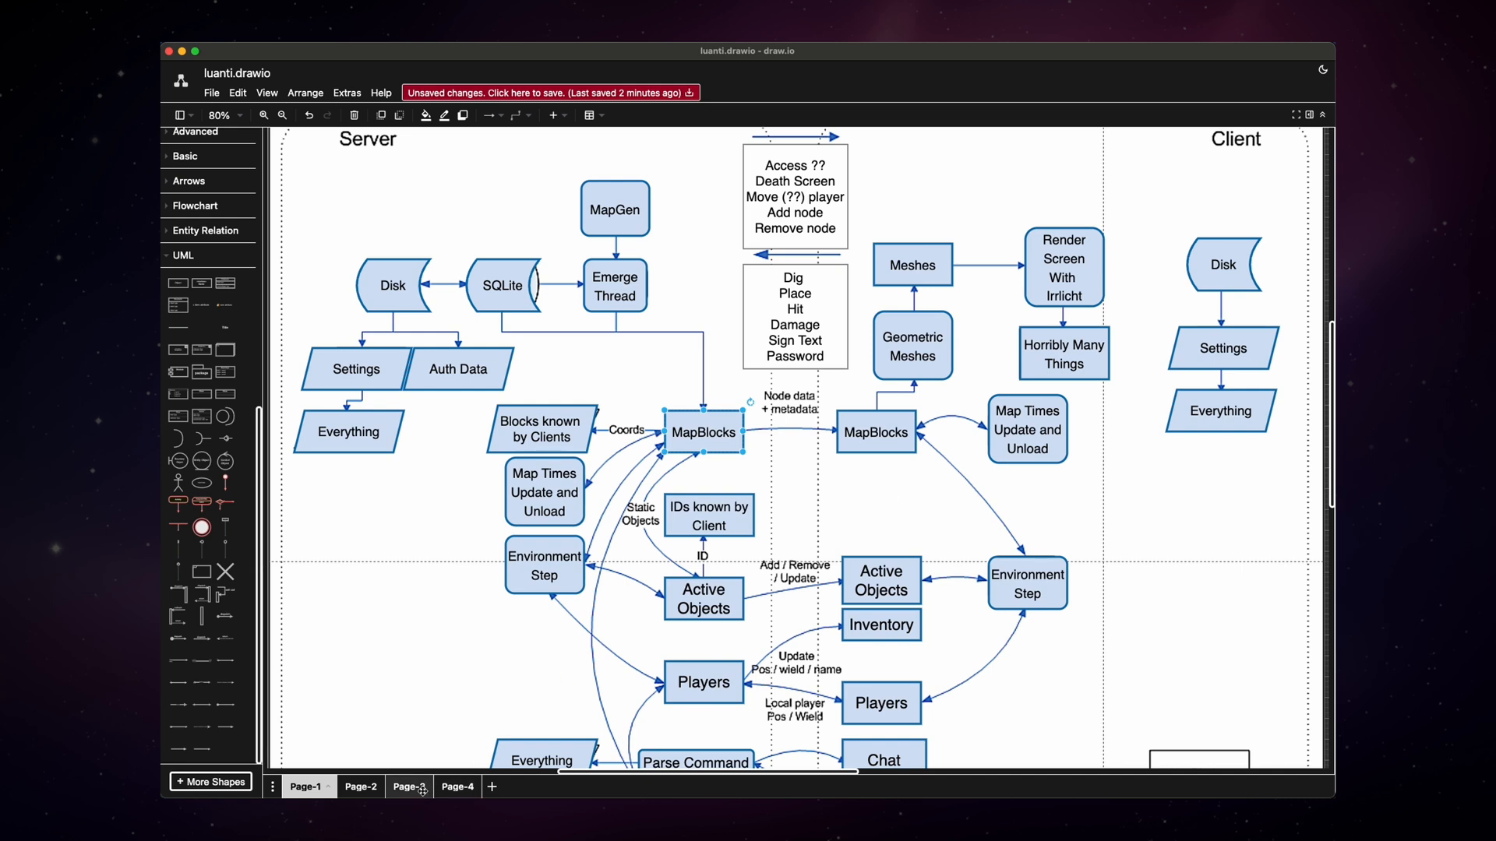
- Switch to Page-3 with the Game, 3D Blocks World and player-modes boxes
{"action": "left_click", "coordinate": [402, 785]}
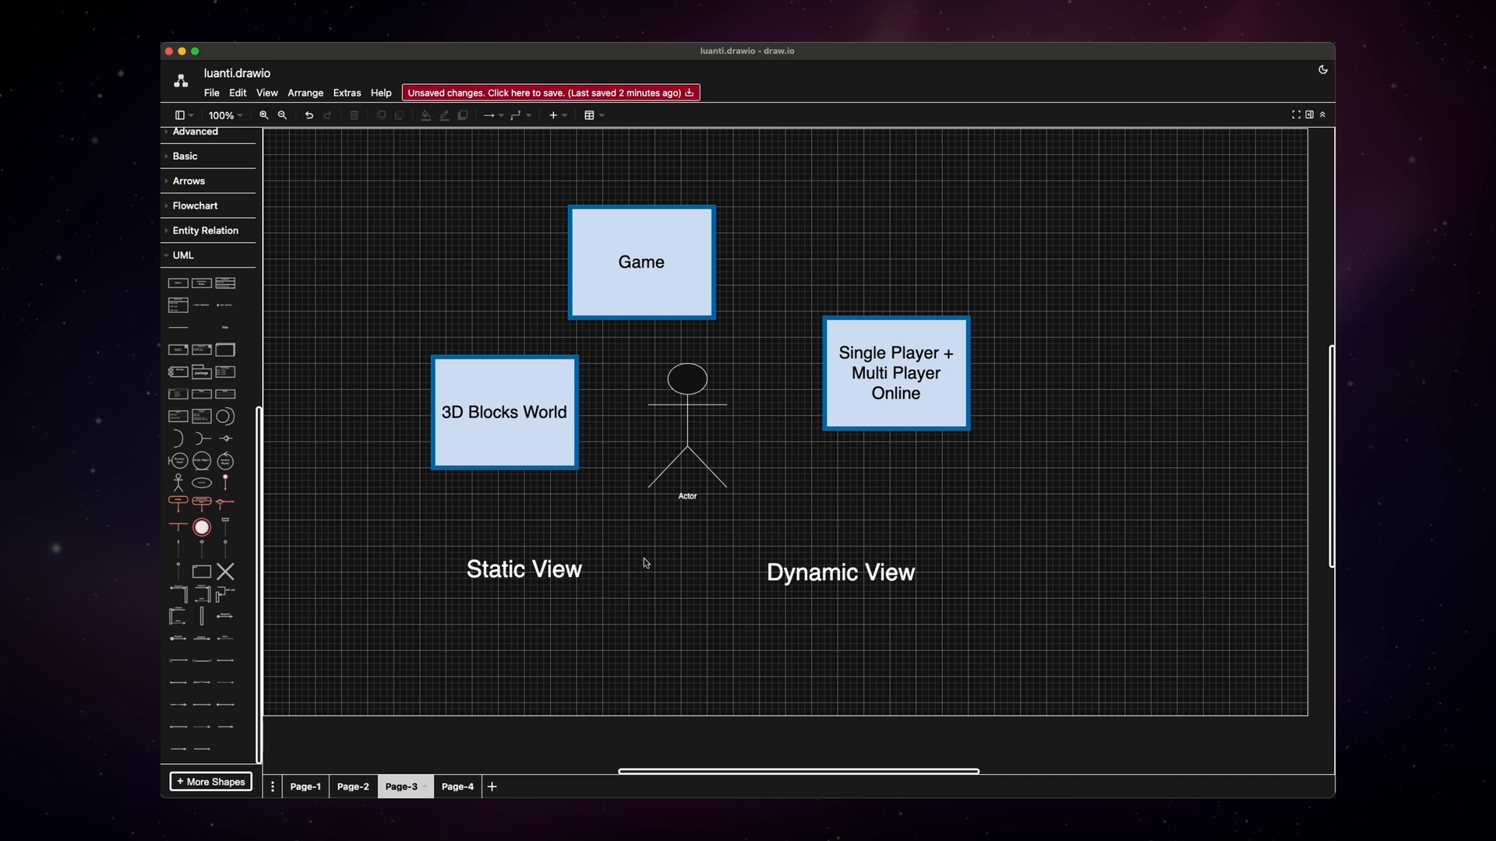
{"action": "mouse_move", "coordinate": [666, 555]}
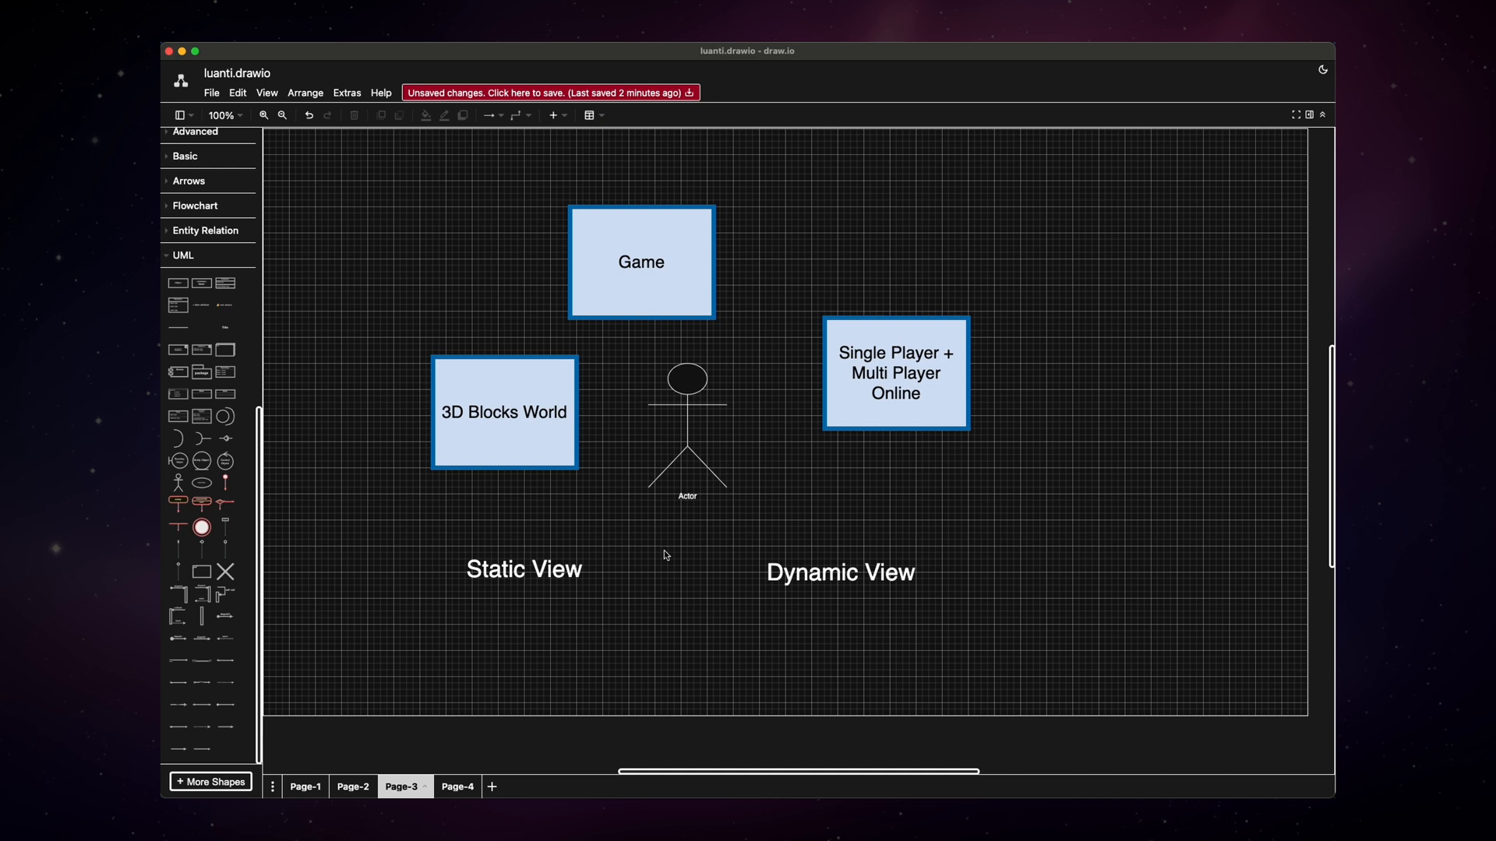
{"action": "mouse_move", "coordinate": [708, 562]}
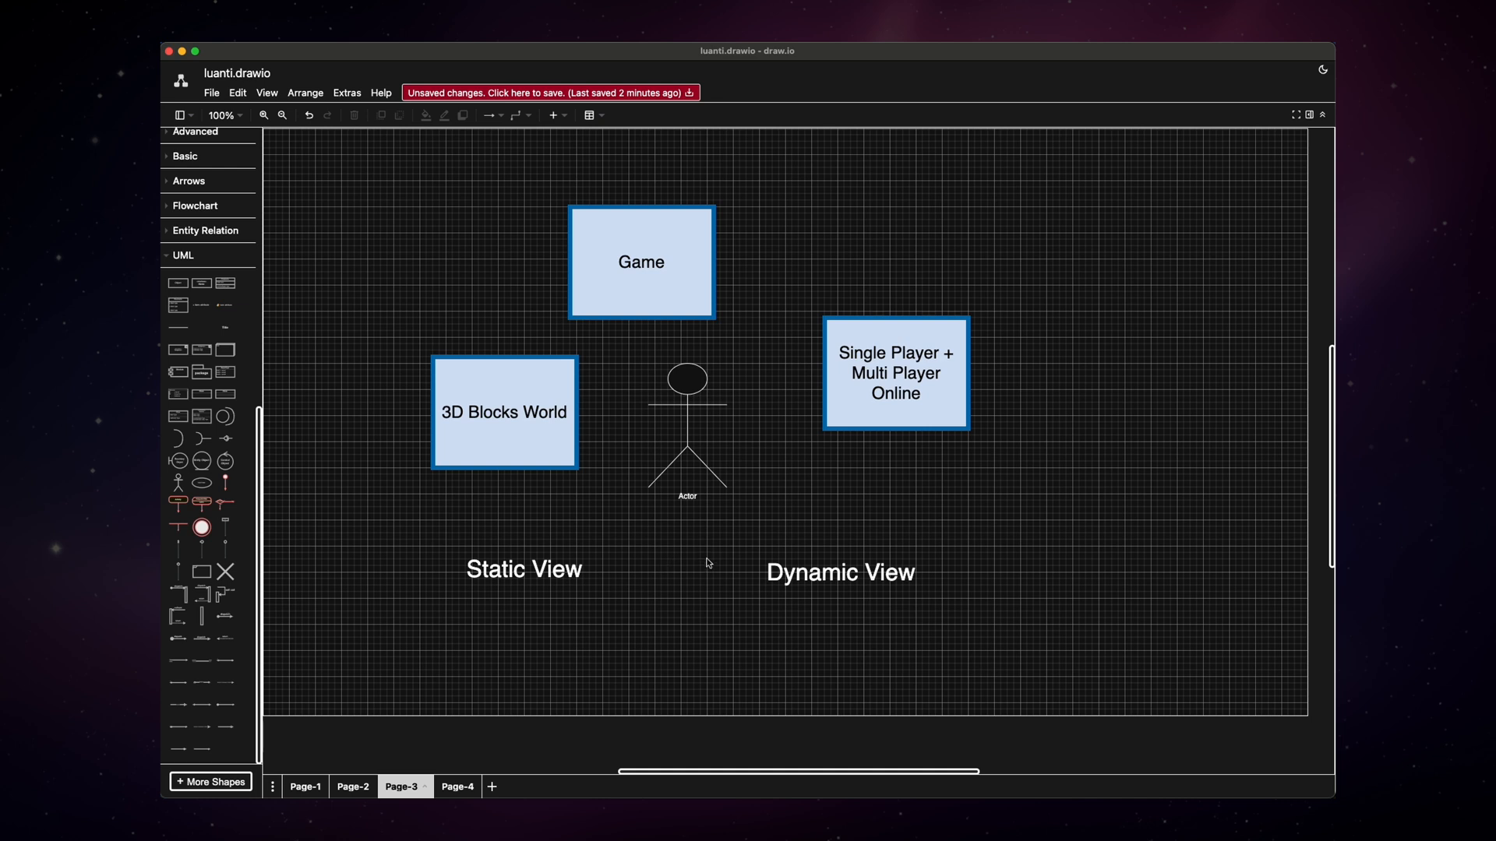
- Go back to Page-1 and review the Server/Client data-flow diagram's boxes
{"action": "left_click", "coordinate": [305, 786]}
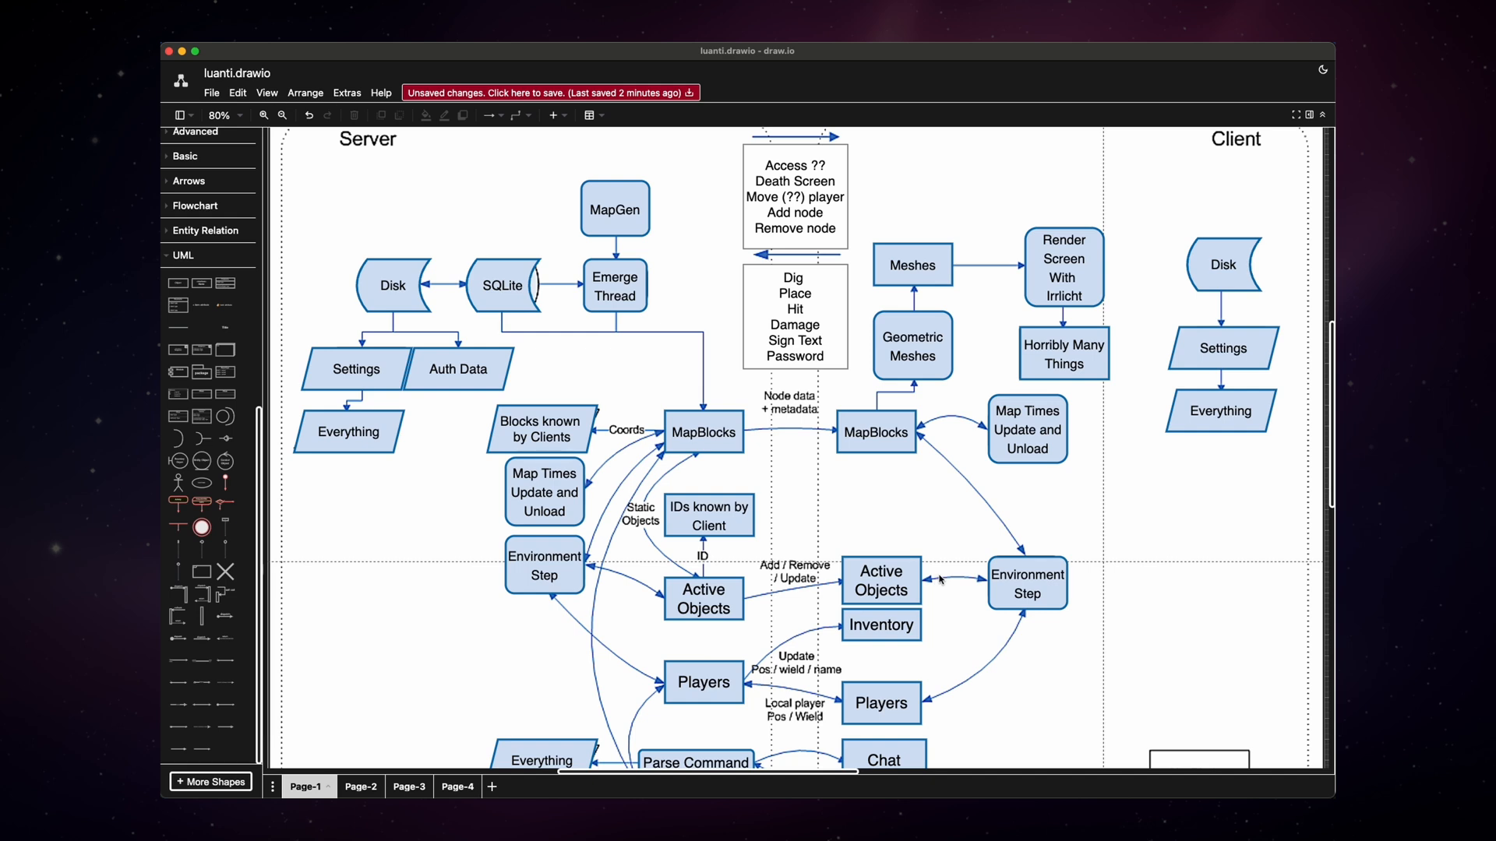
{"action": "mouse_move", "coordinate": [927, 436]}
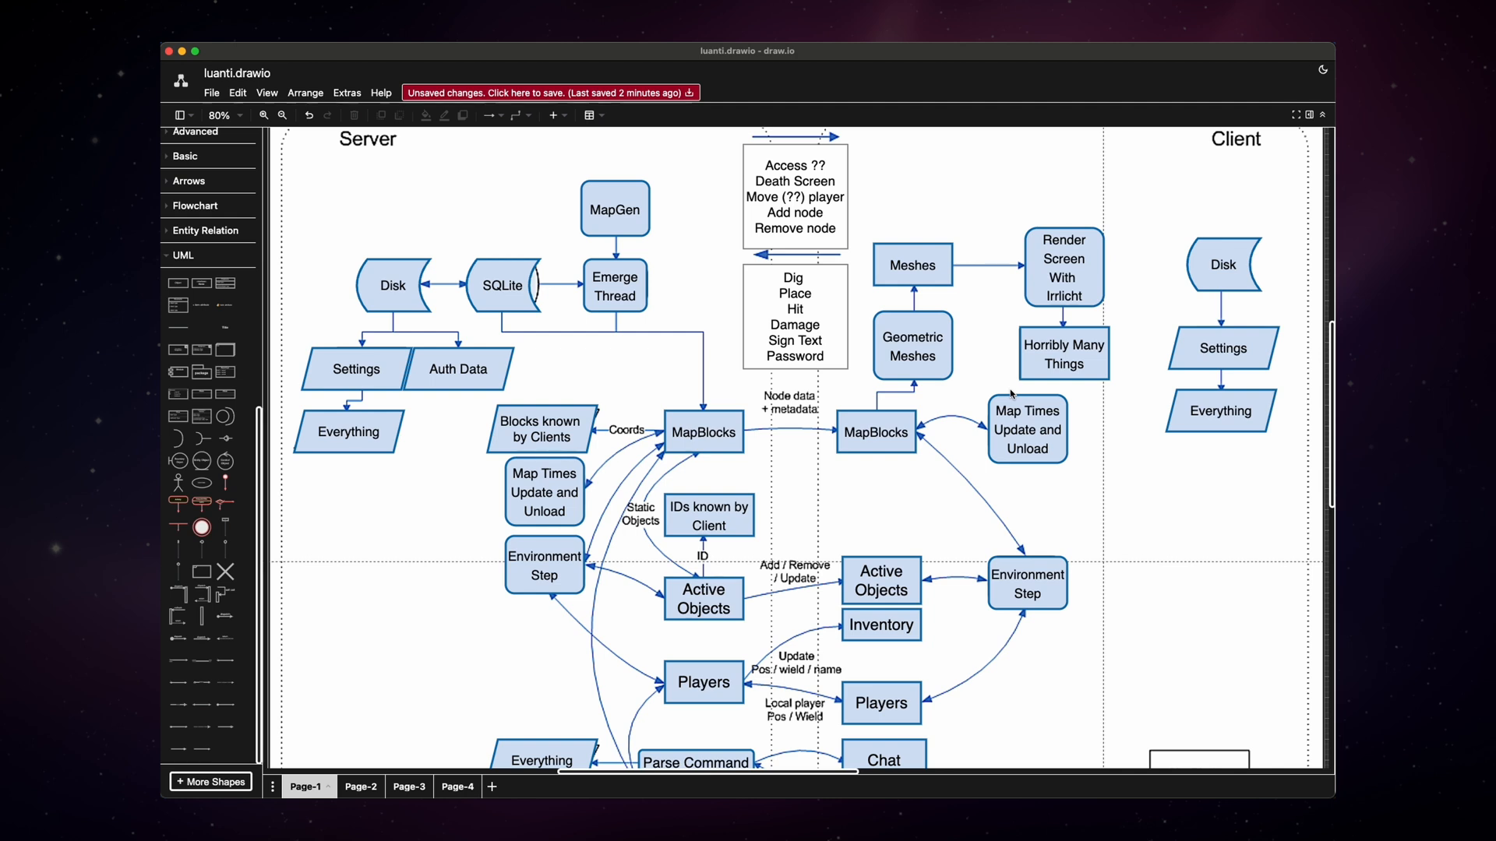
{"action": "left_click", "coordinate": [1027, 428]}
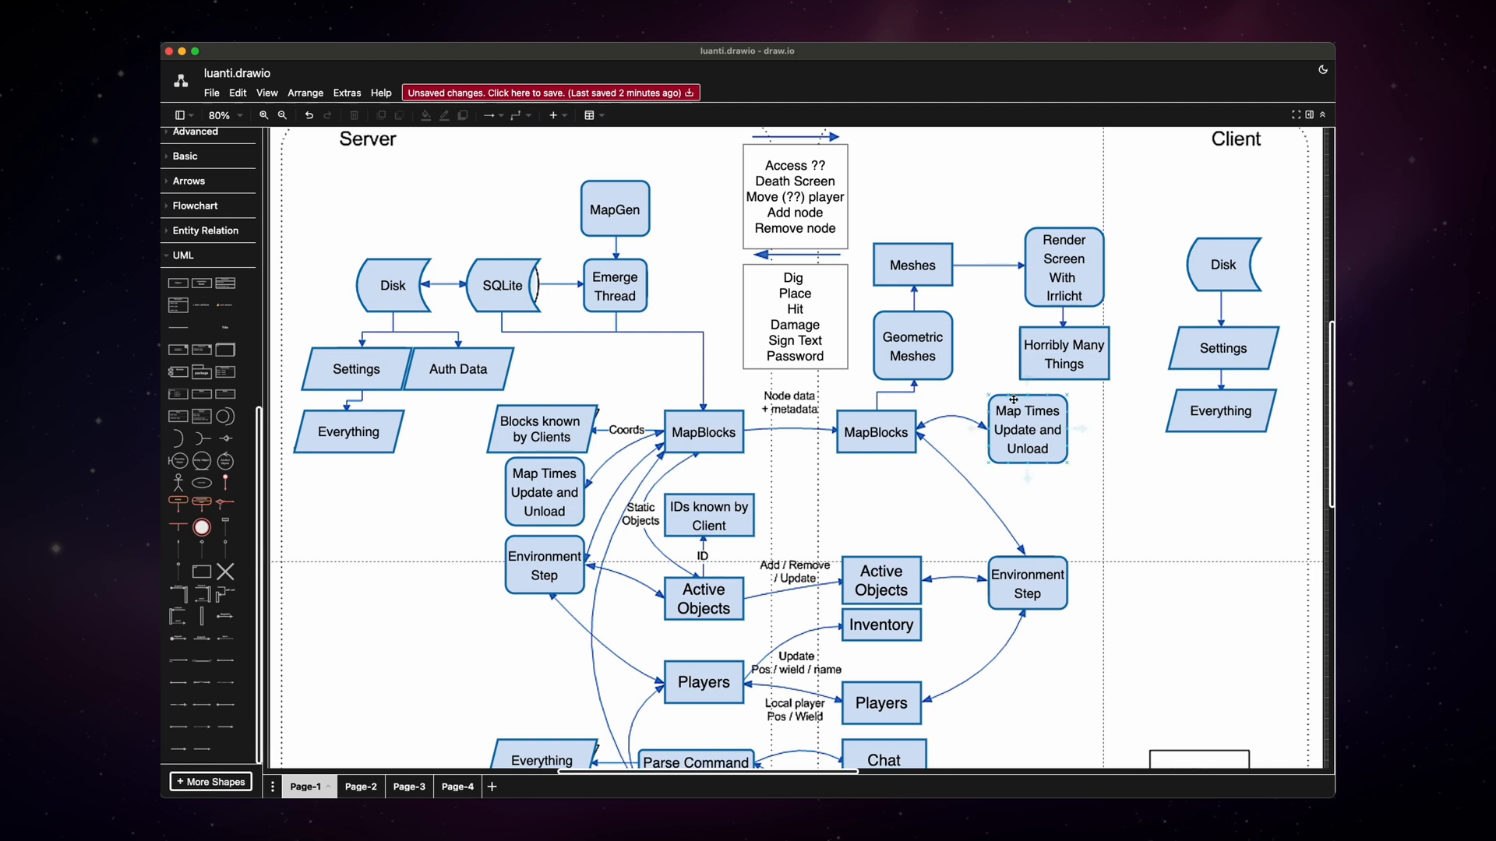
{"action": "left_click", "coordinate": [1025, 430]}
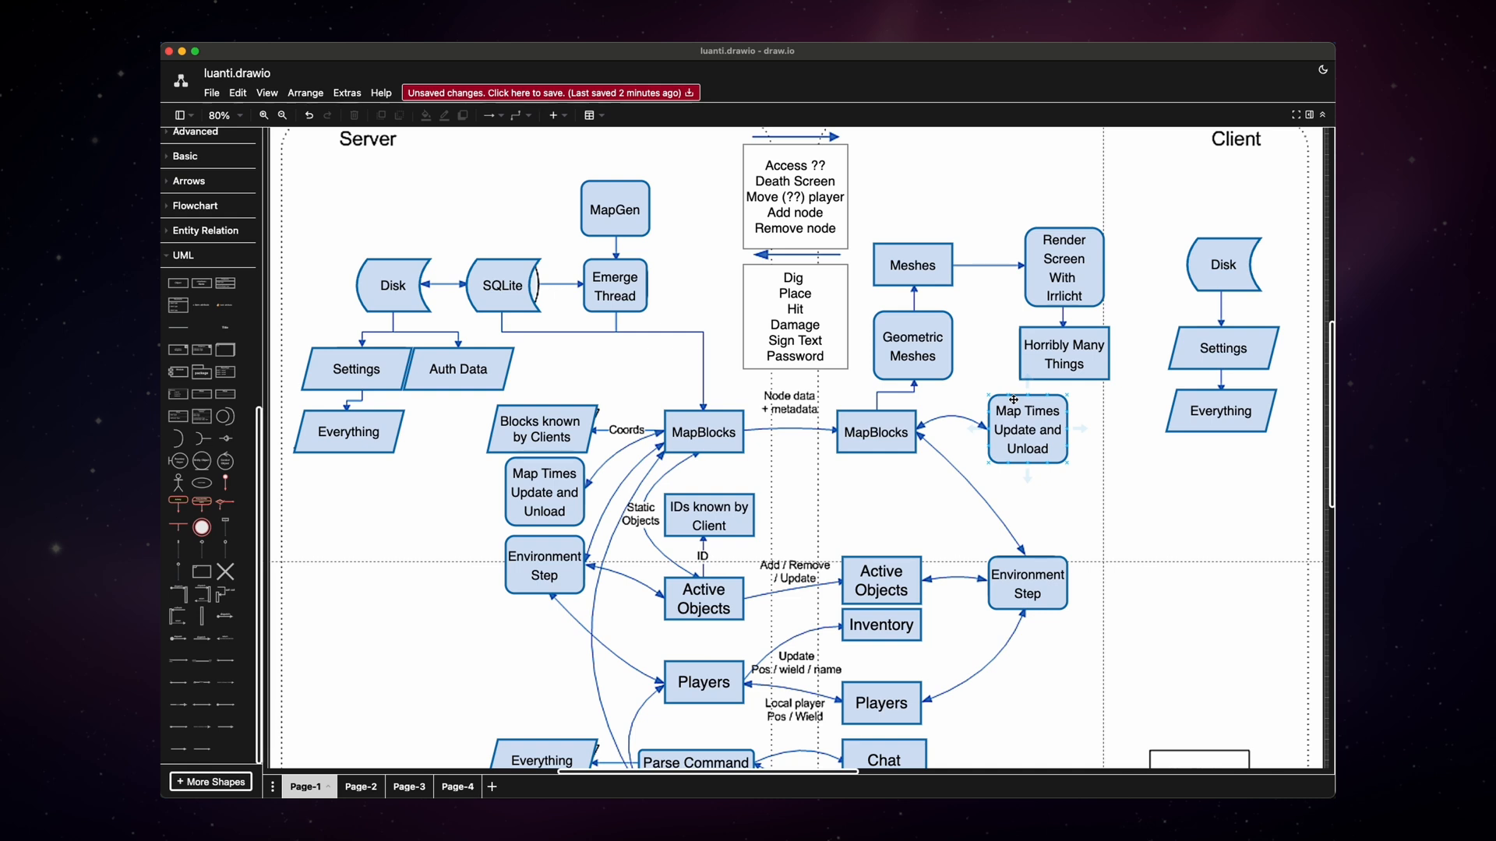
{"action": "left_click", "coordinate": [778, 419]}
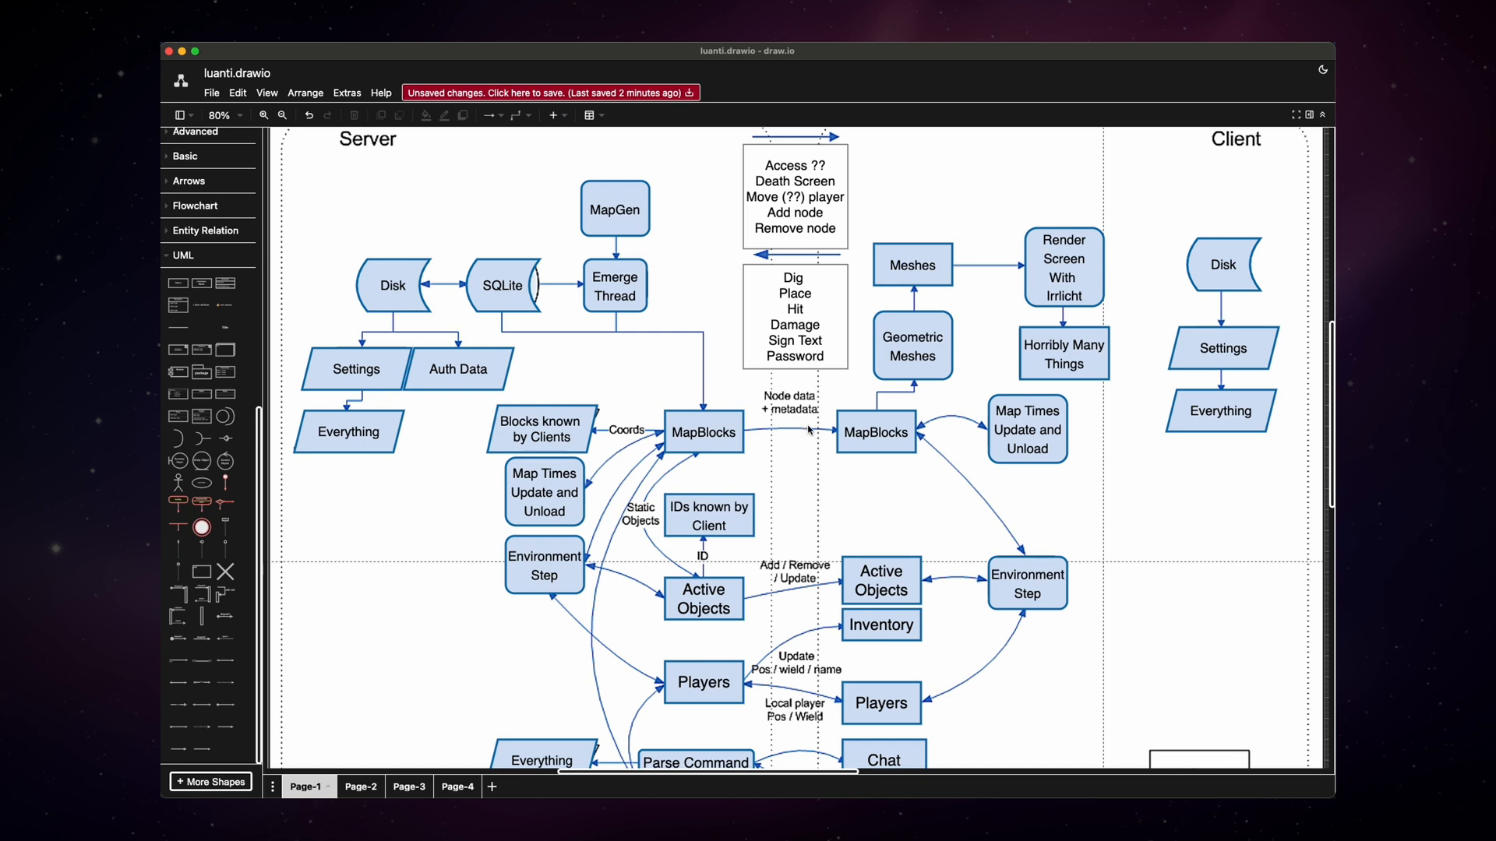
{"action": "mouse_move", "coordinate": [827, 441]}
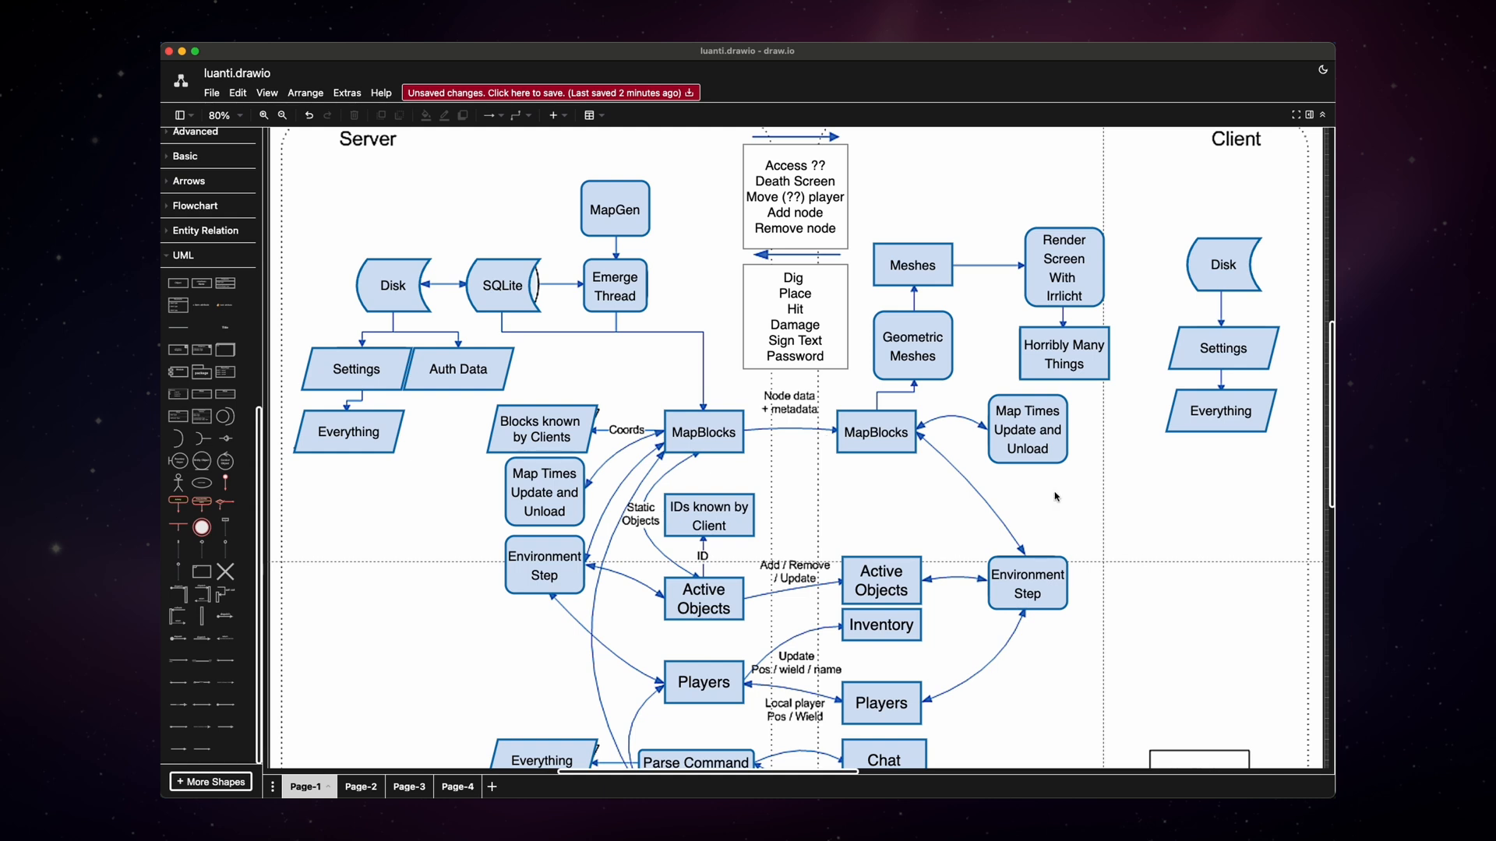
{"action": "mouse_move", "coordinate": [1063, 477]}
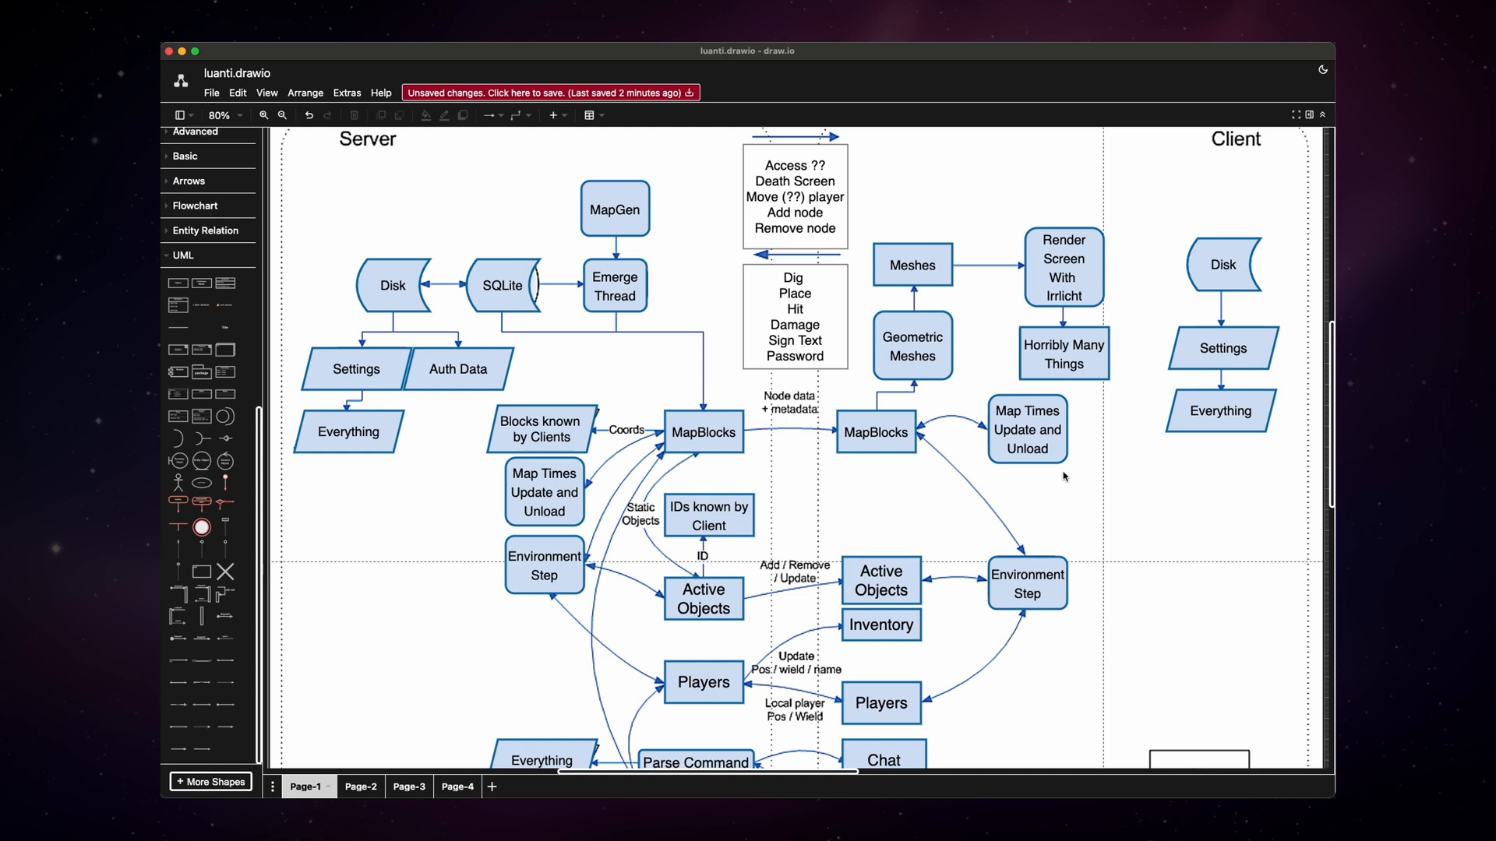
{"action": "mouse_move", "coordinate": [1103, 524]}
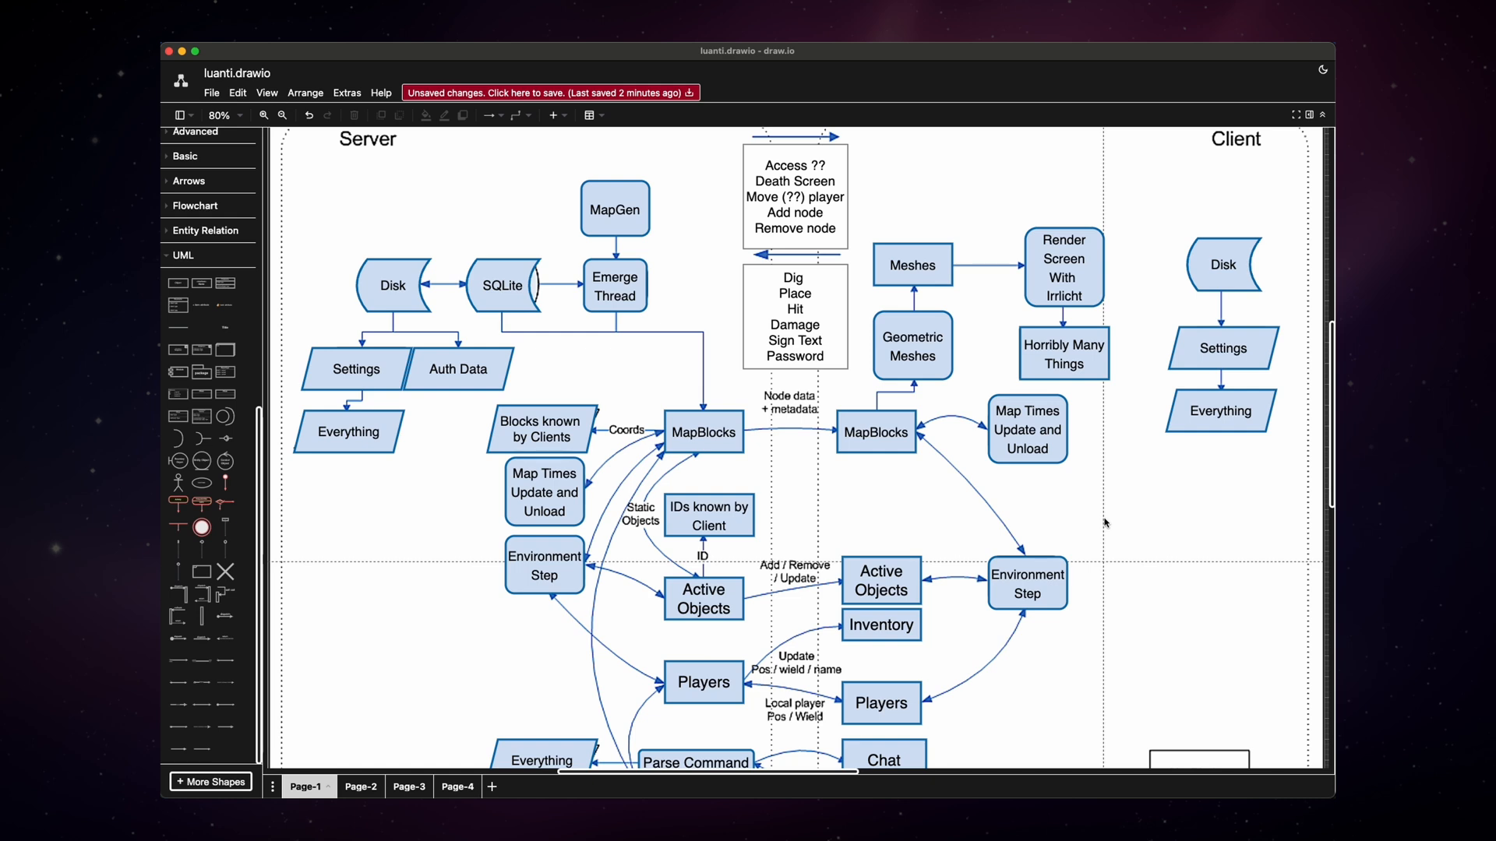
{"action": "mouse_move", "coordinate": [1118, 491]}
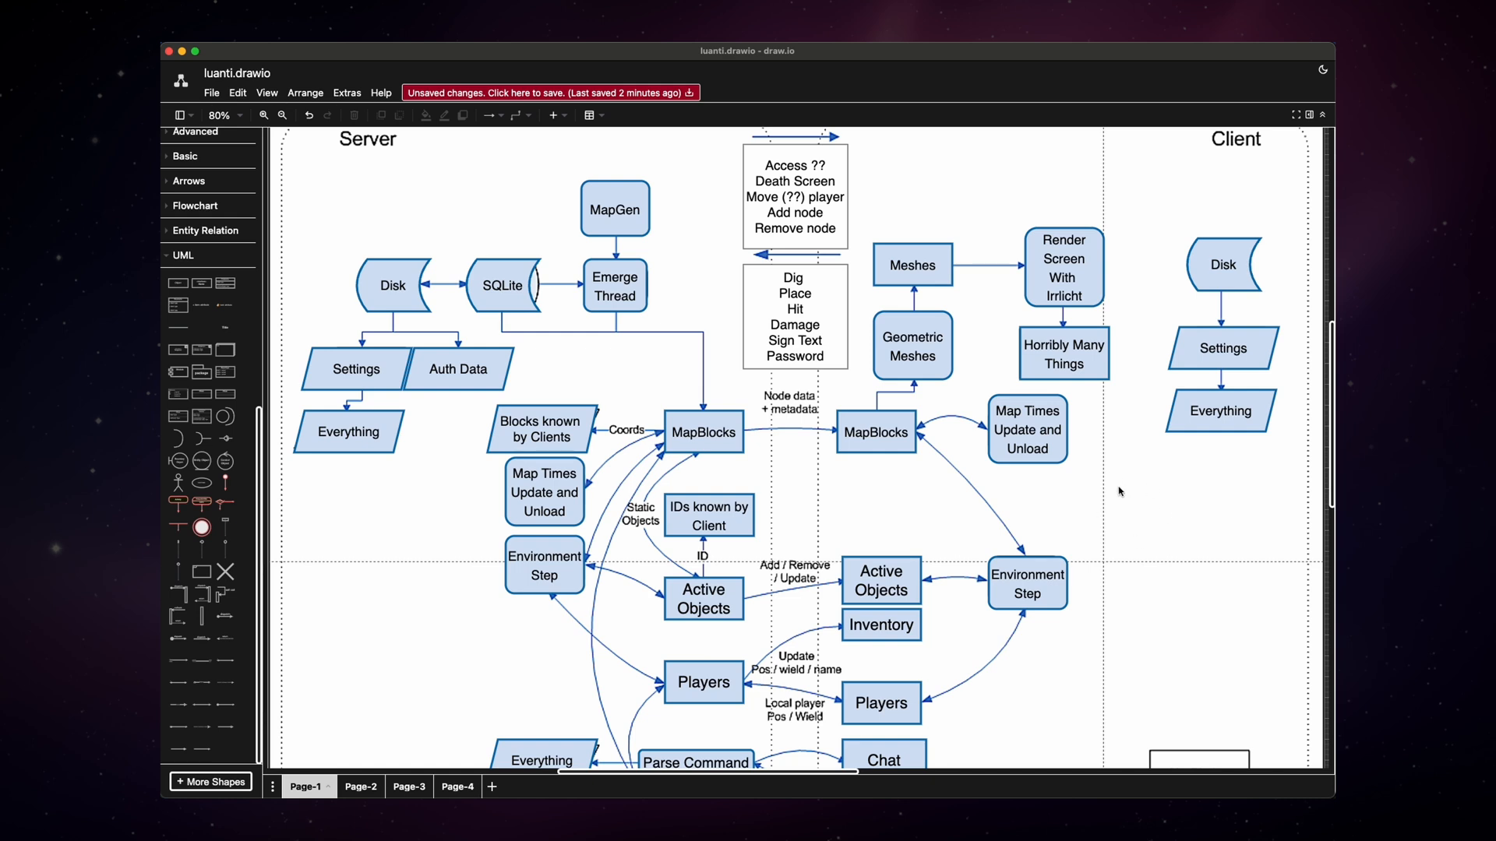
{"action": "mouse_move", "coordinate": [772, 486]}
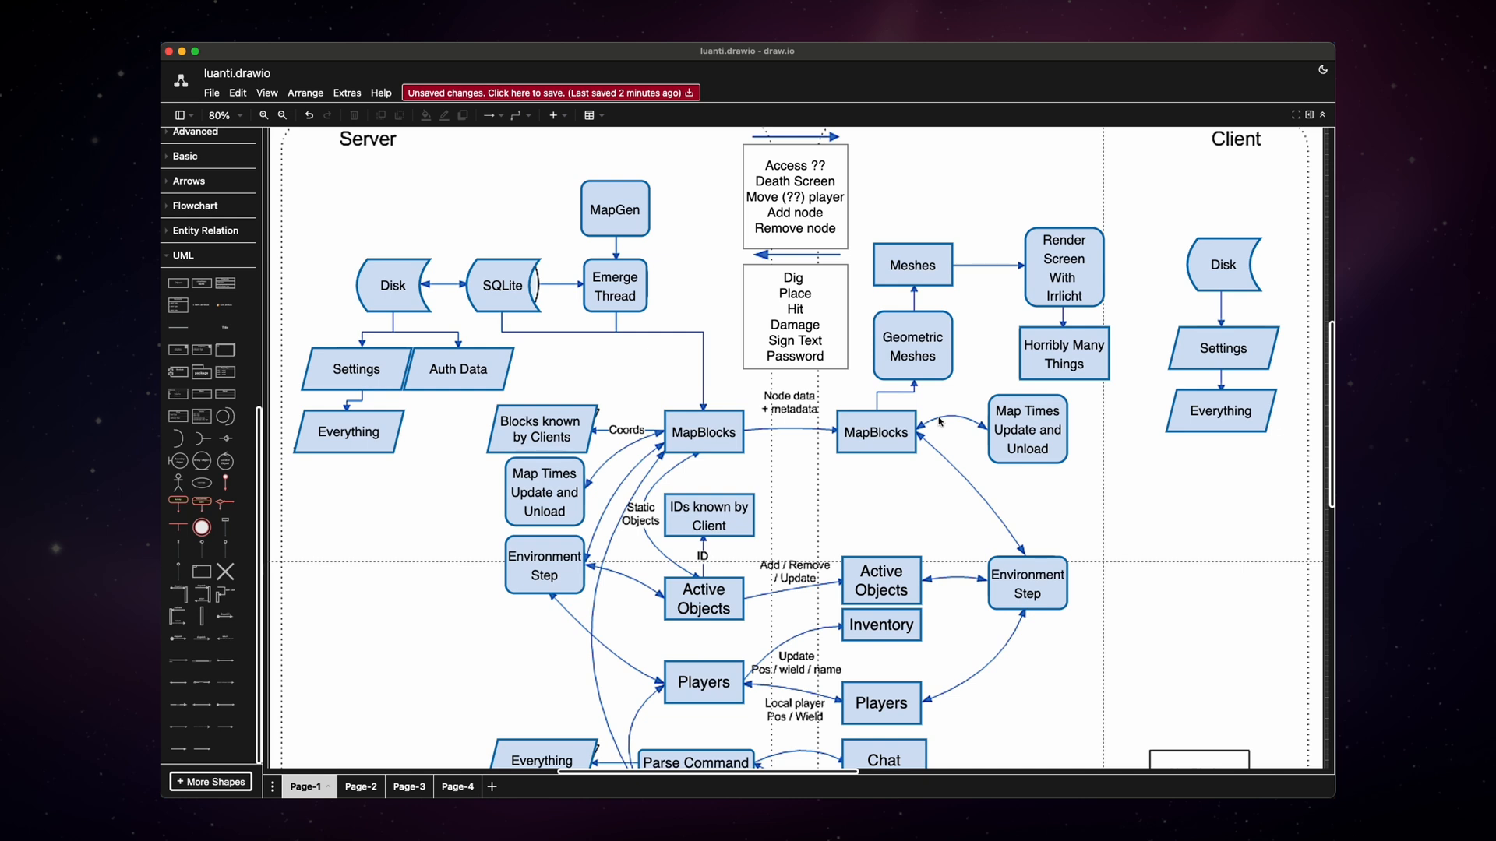
{"action": "mouse_move", "coordinate": [1149, 483]}
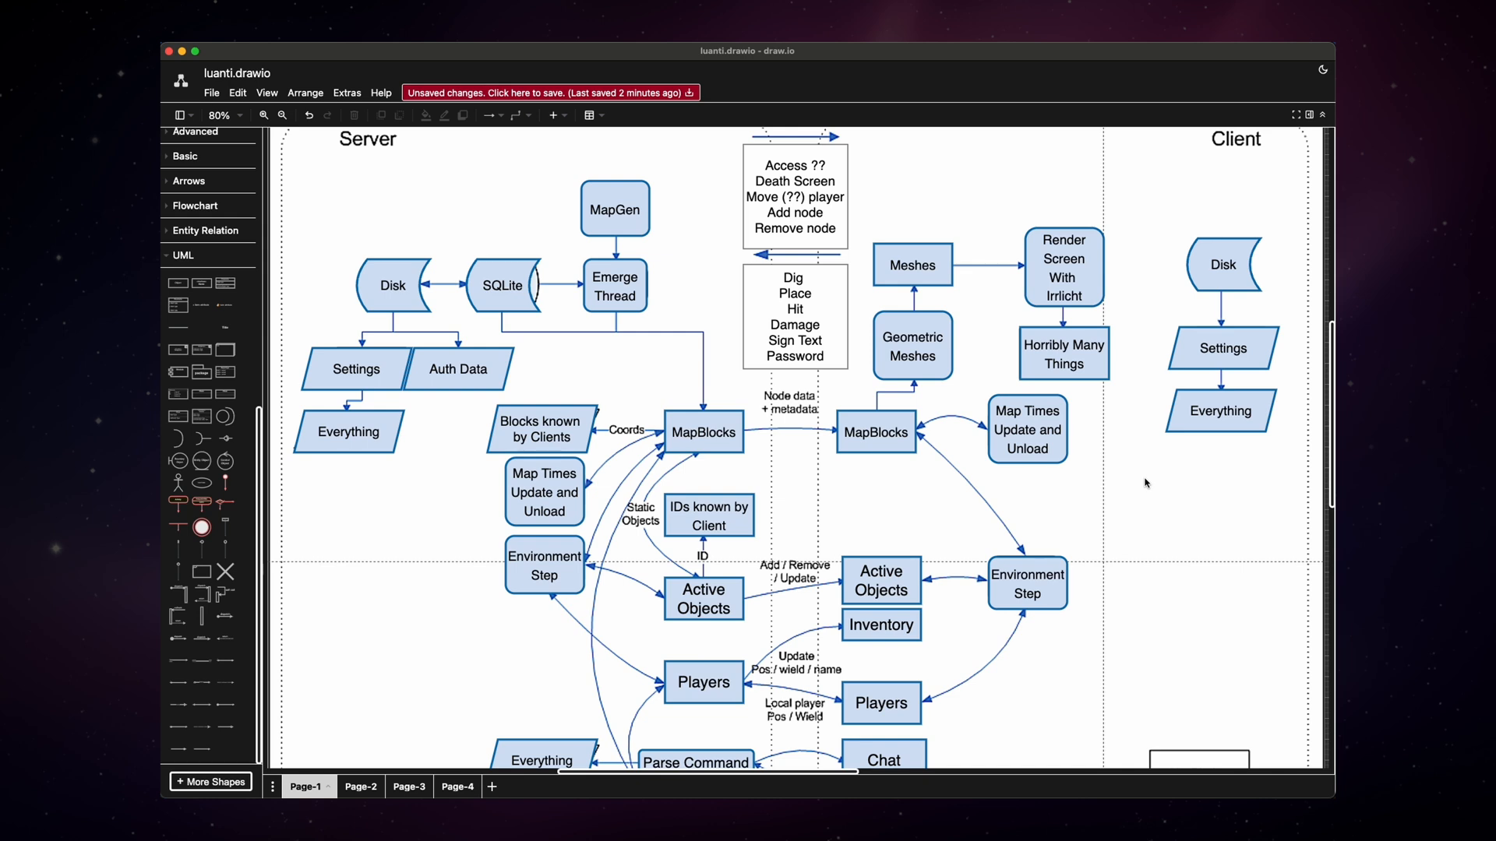
{"action": "mouse_move", "coordinate": [1067, 490]}
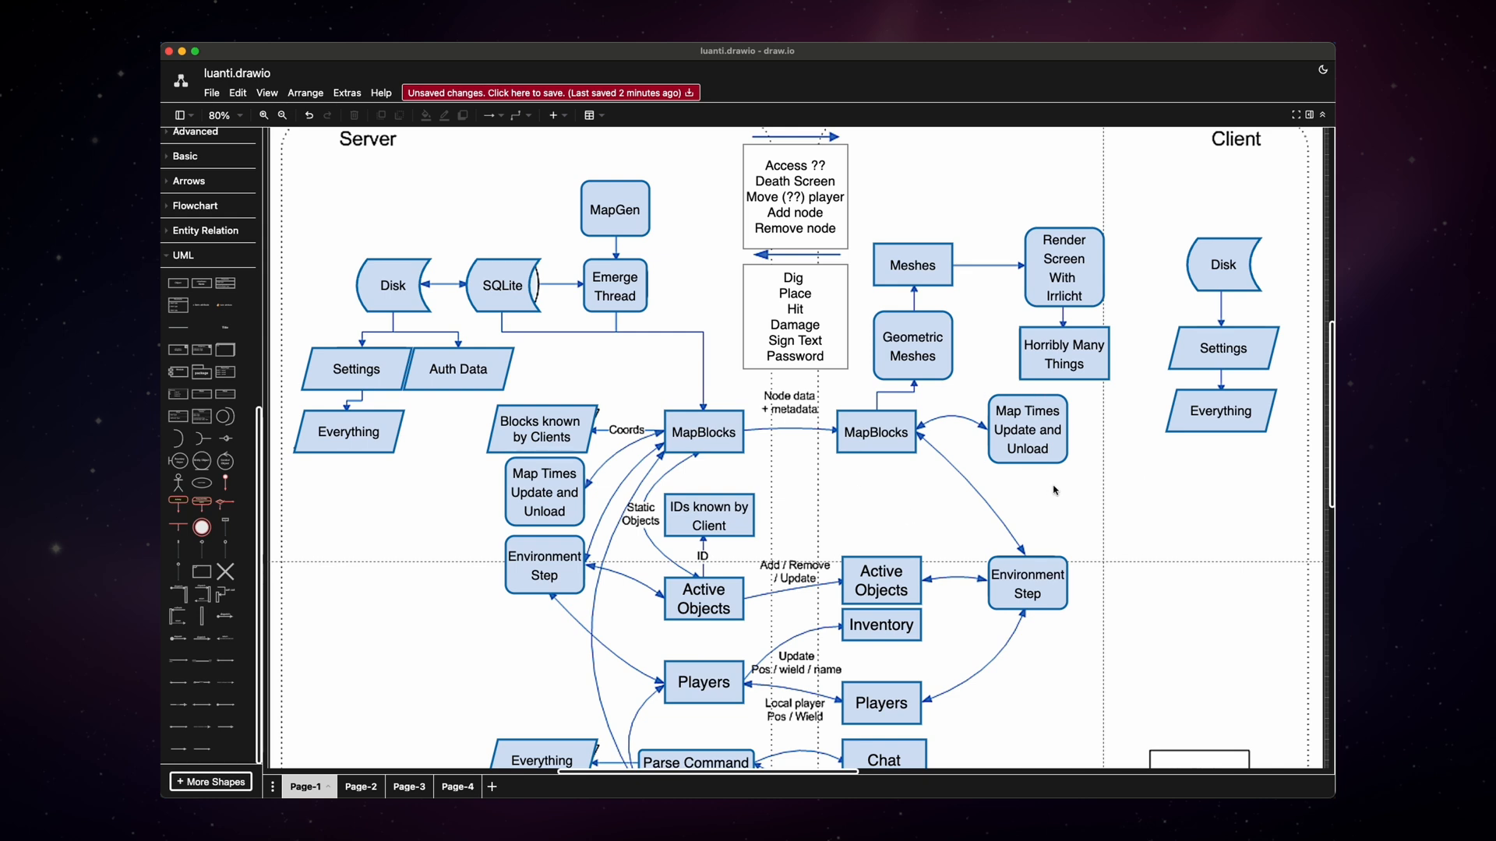
{"action": "mouse_move", "coordinate": [1109, 462]}
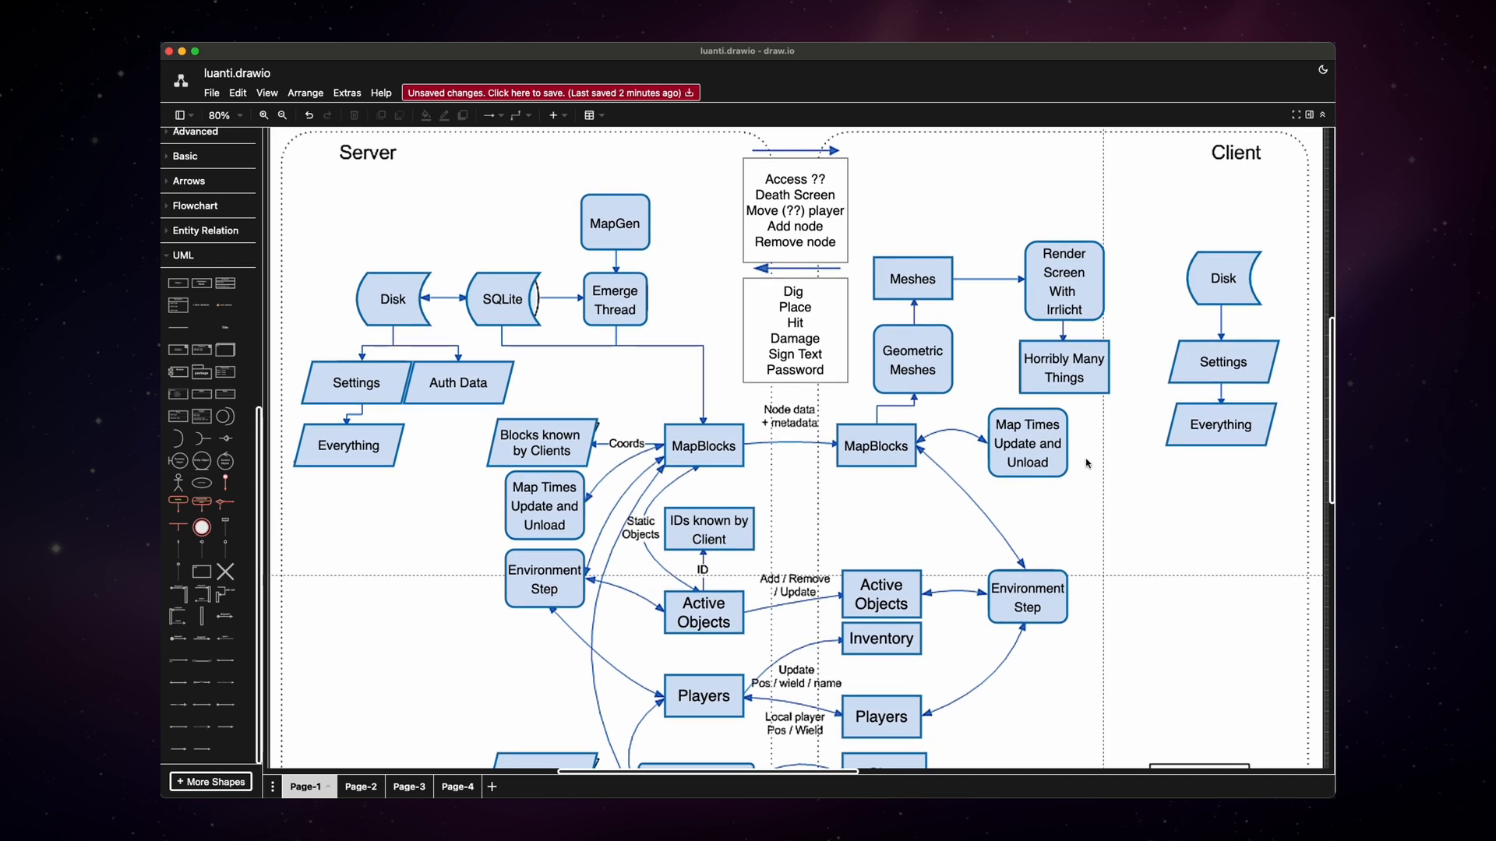
{"action": "mouse_move", "coordinate": [673, 472]}
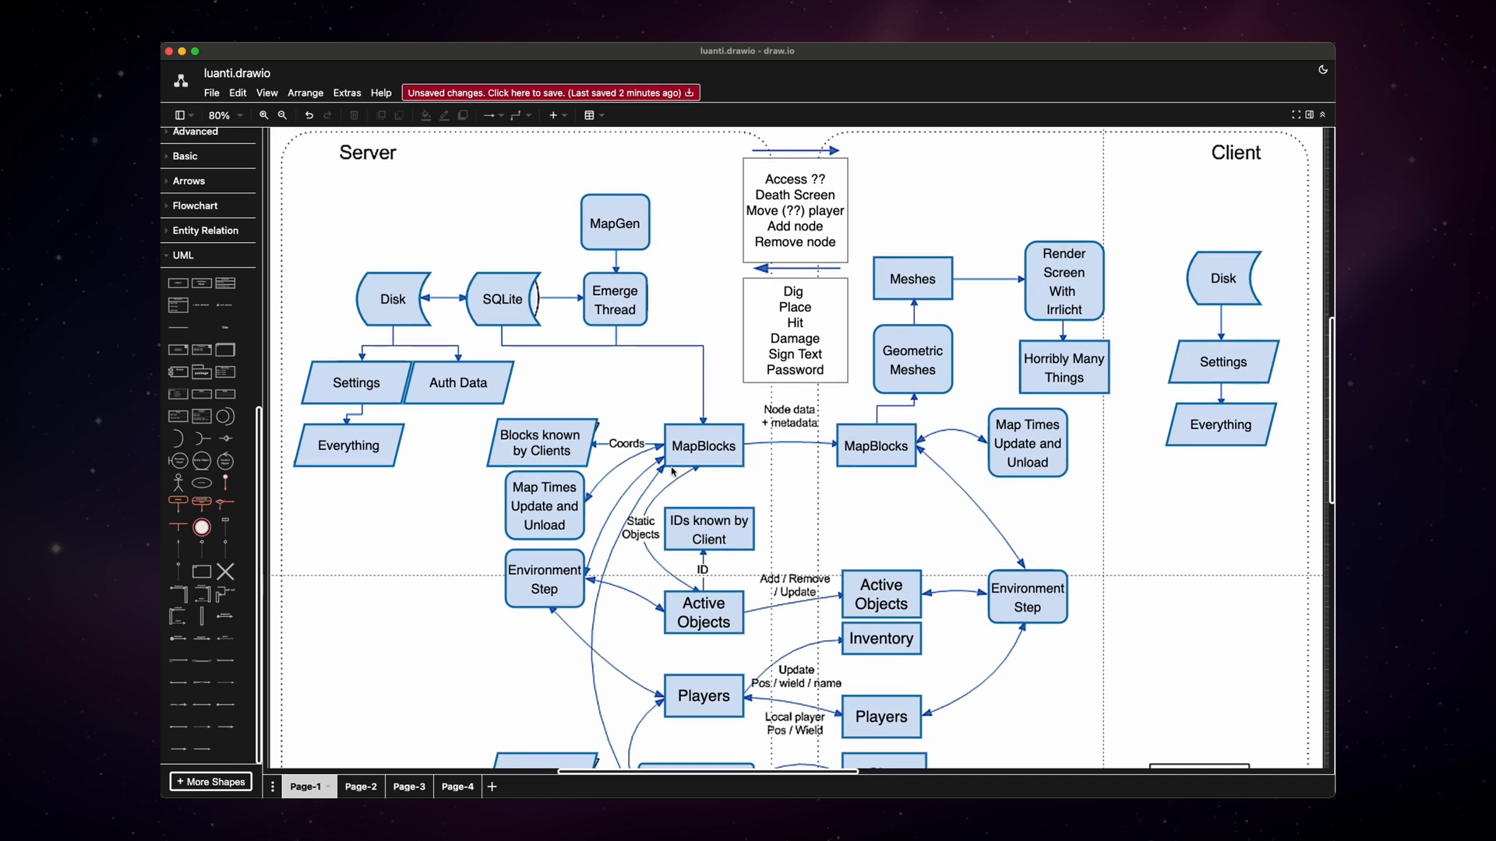
{"action": "scroll", "scroll_direction": "down", "scroll_amount": 3}
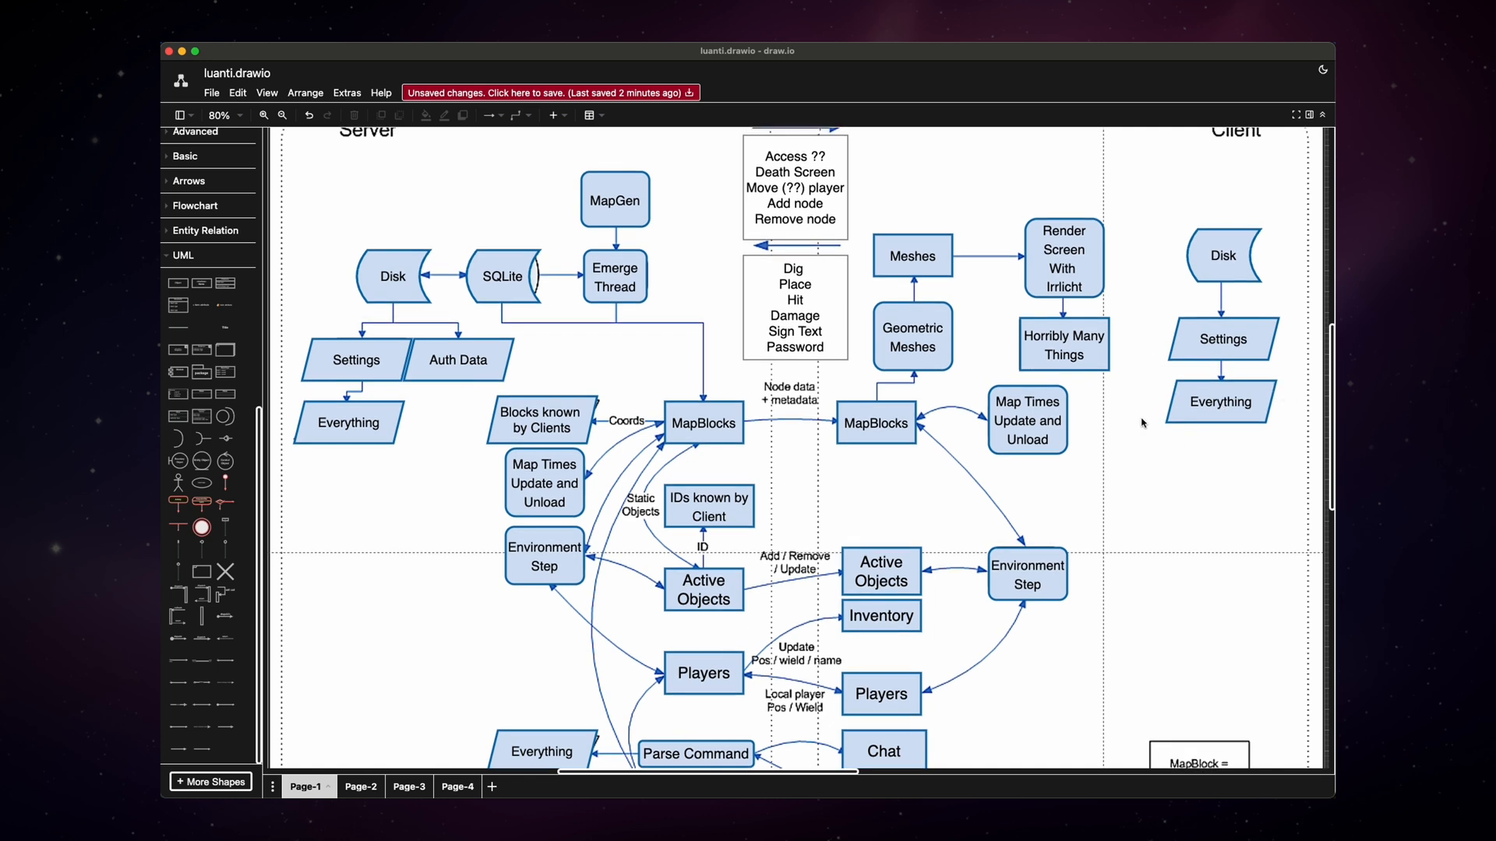
{"action": "mouse_move", "coordinate": [603, 402]}
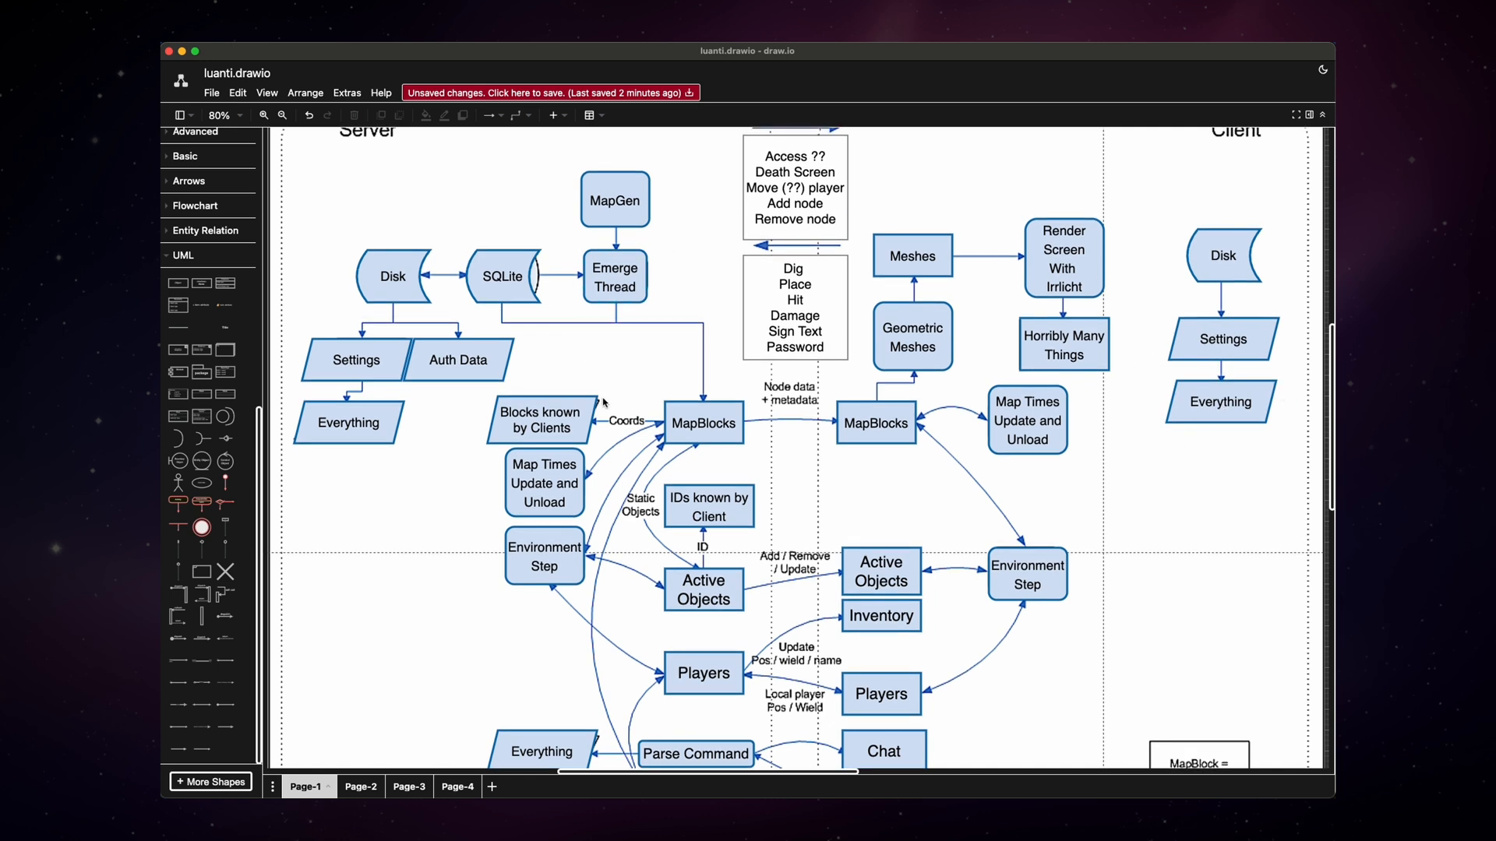
{"action": "left_click", "coordinate": [880, 572]}
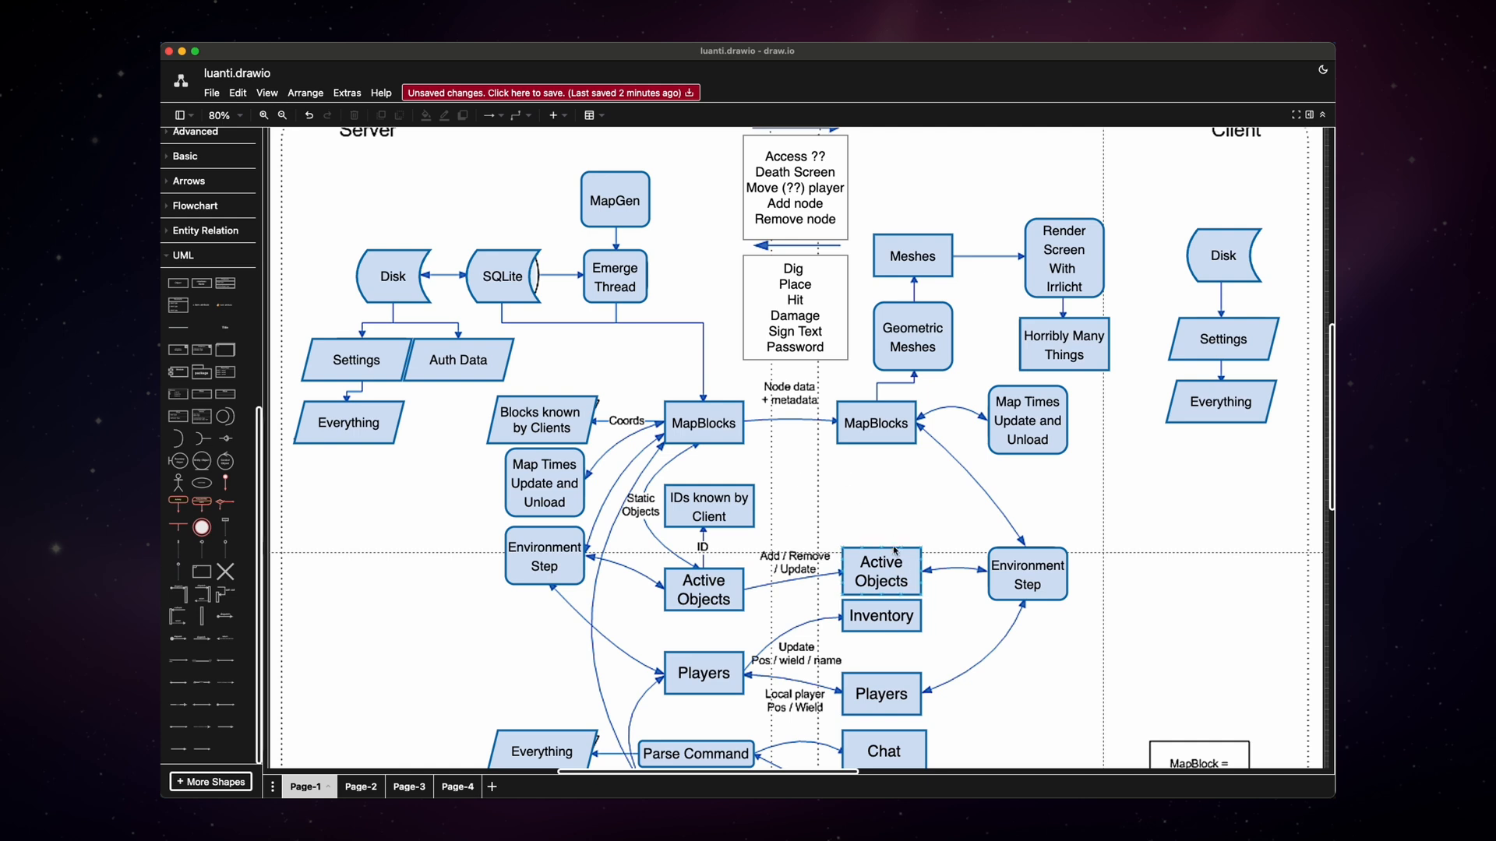
{"action": "scroll", "scroll_direction": "down", "scroll_amount": 3}
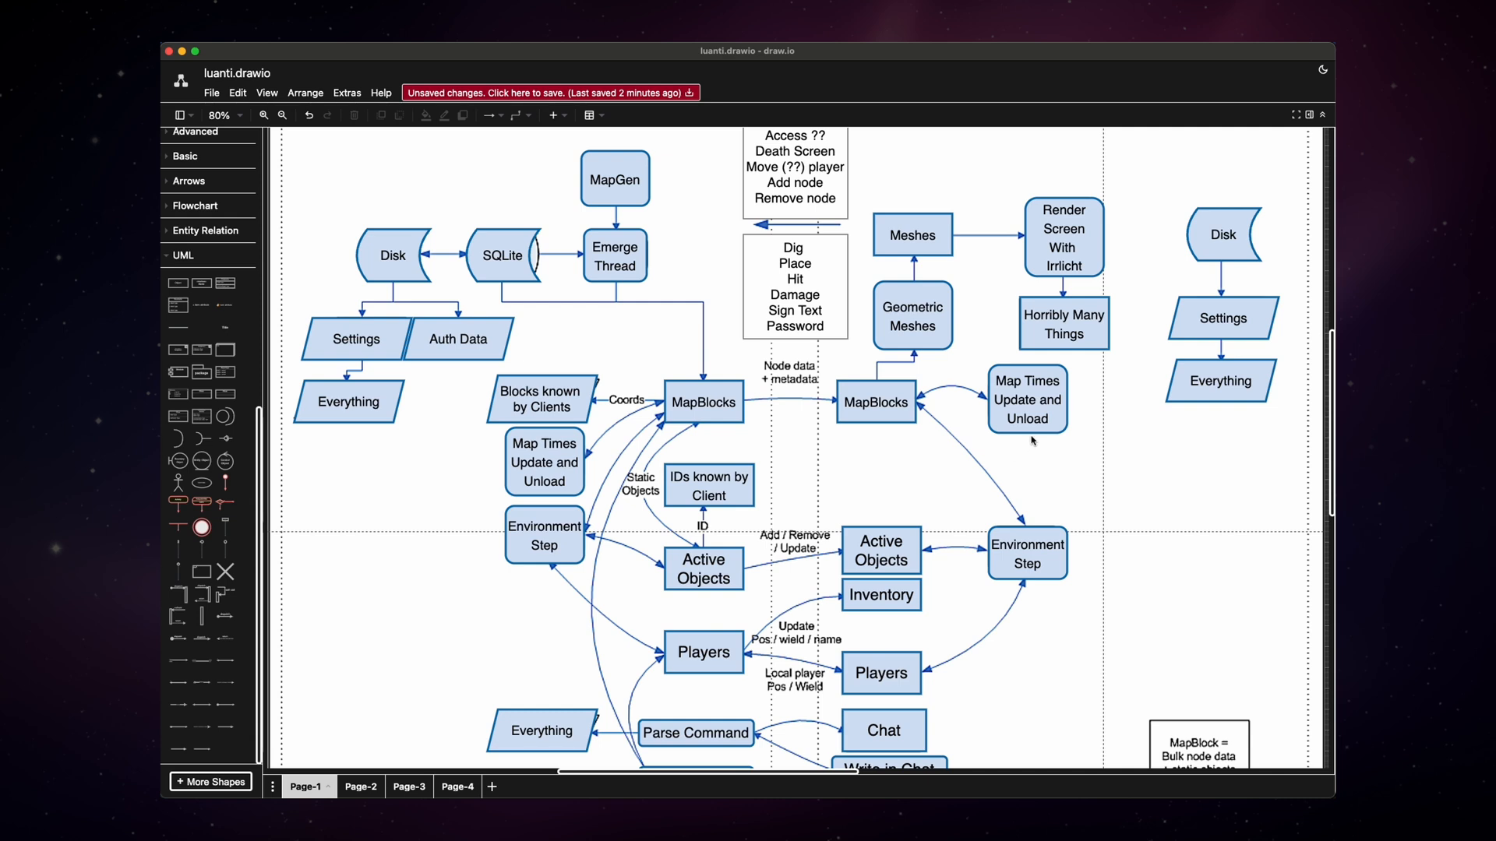
{"action": "left_click", "coordinate": [703, 402]}
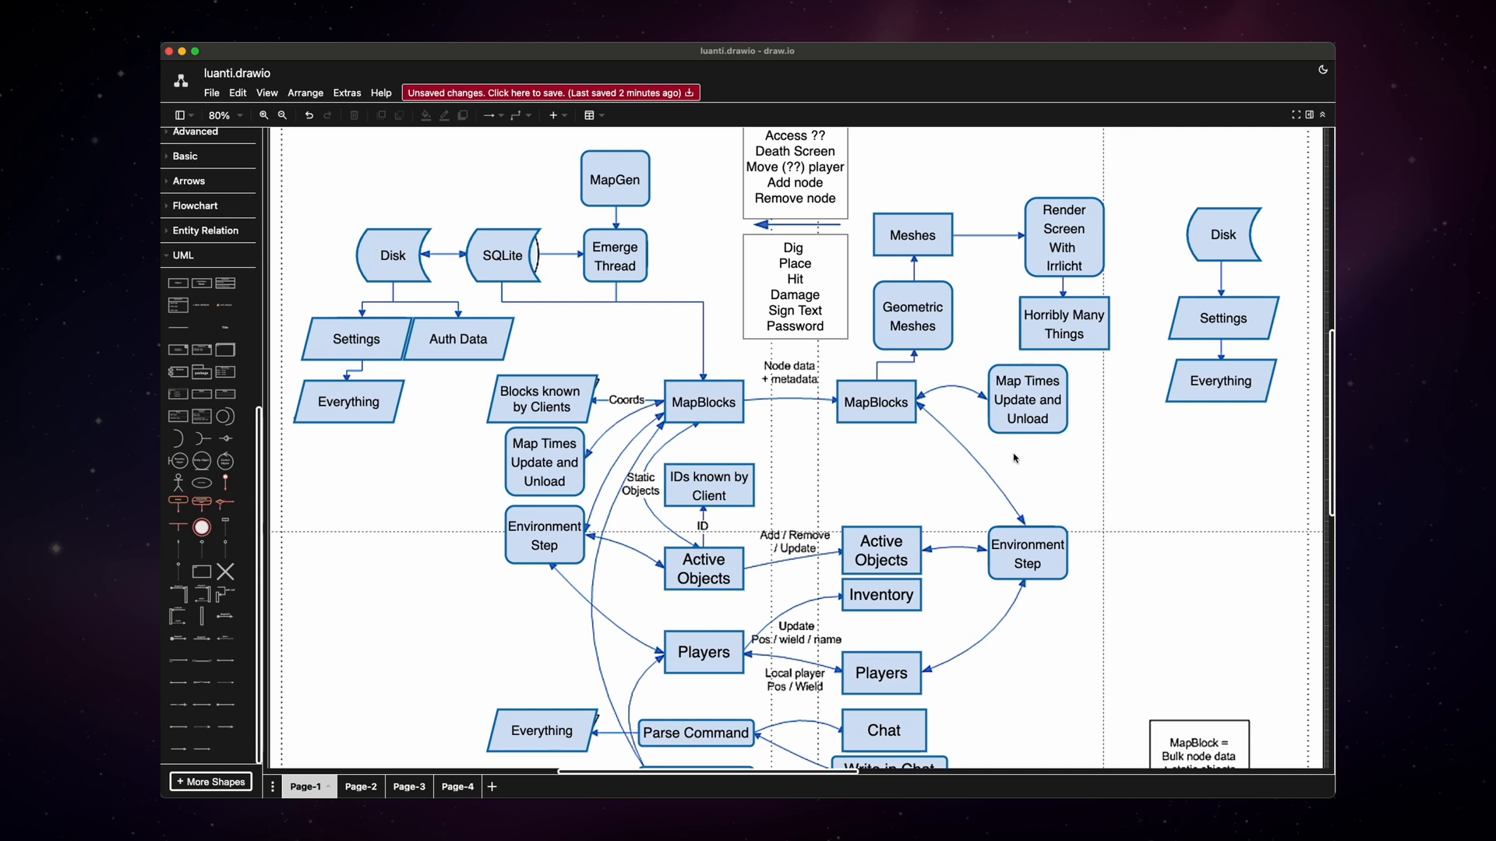
{"action": "scroll", "scroll_direction": "down", "scroll_amount": 3}
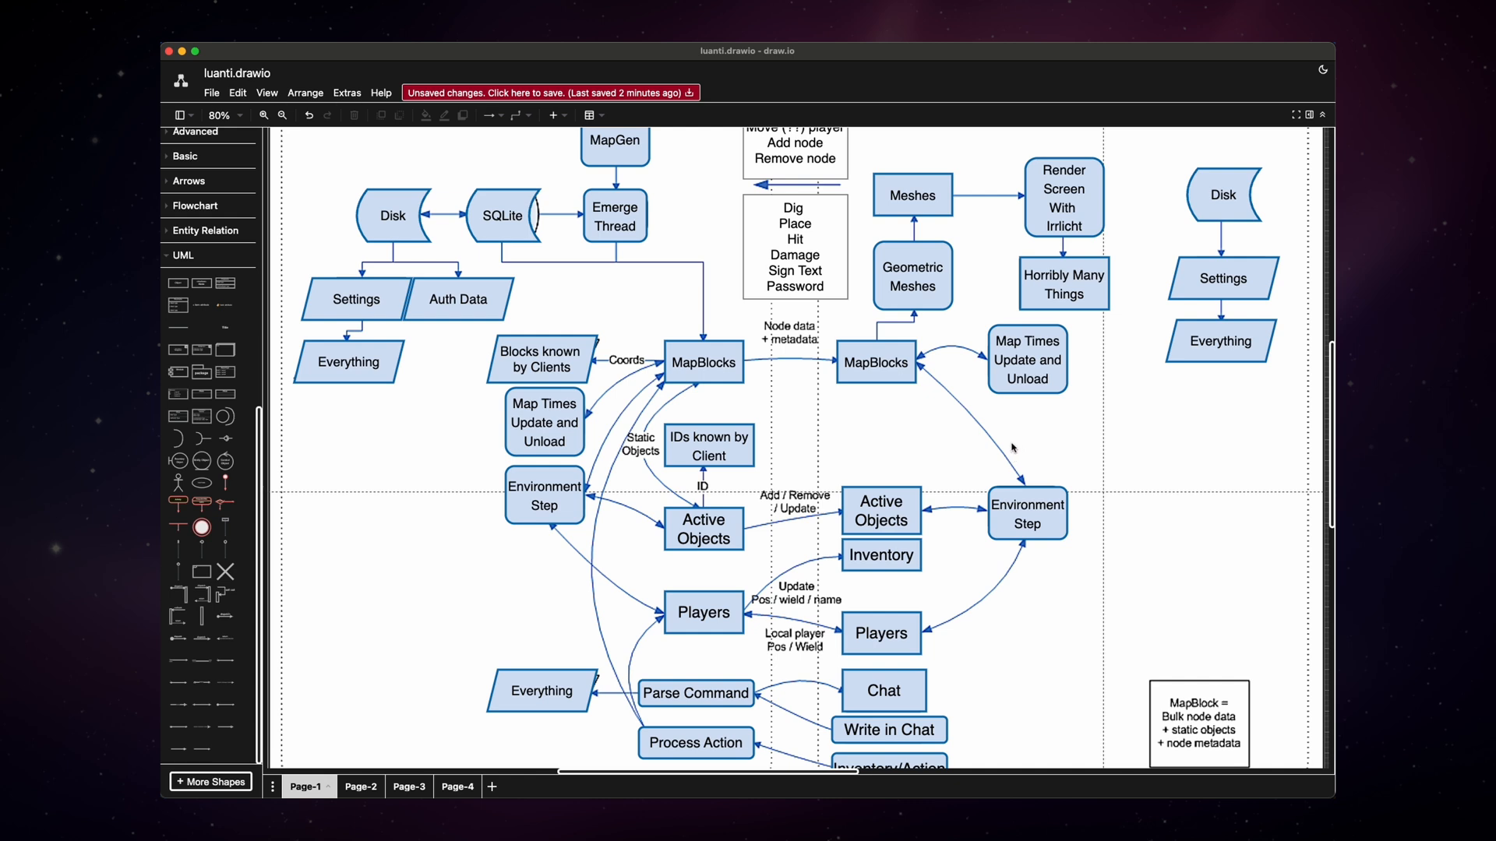
{"action": "left_click", "coordinate": [1027, 360]}
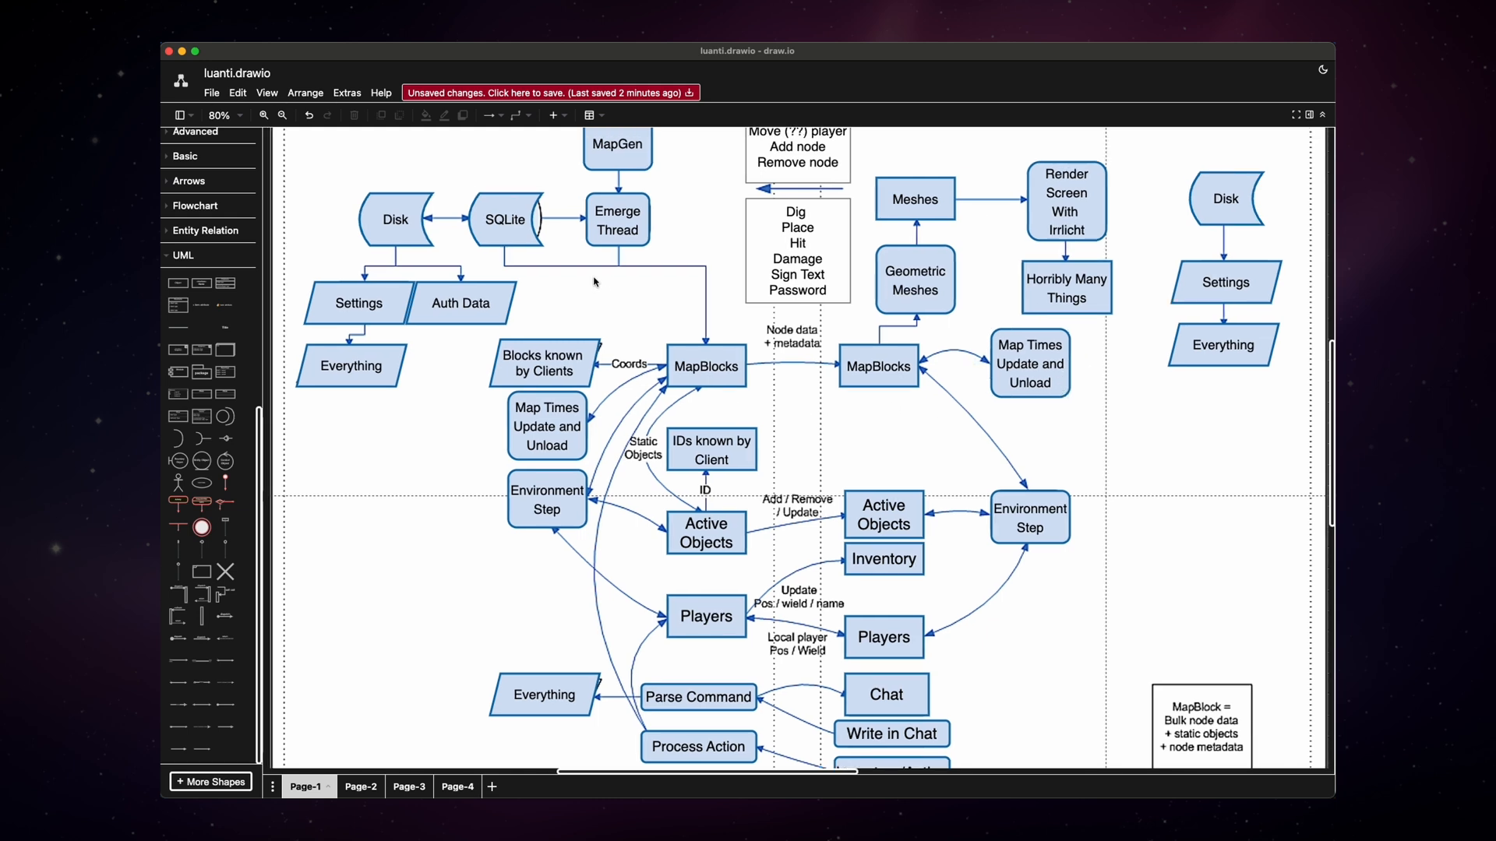
{"action": "left_click", "coordinate": [282, 114]}
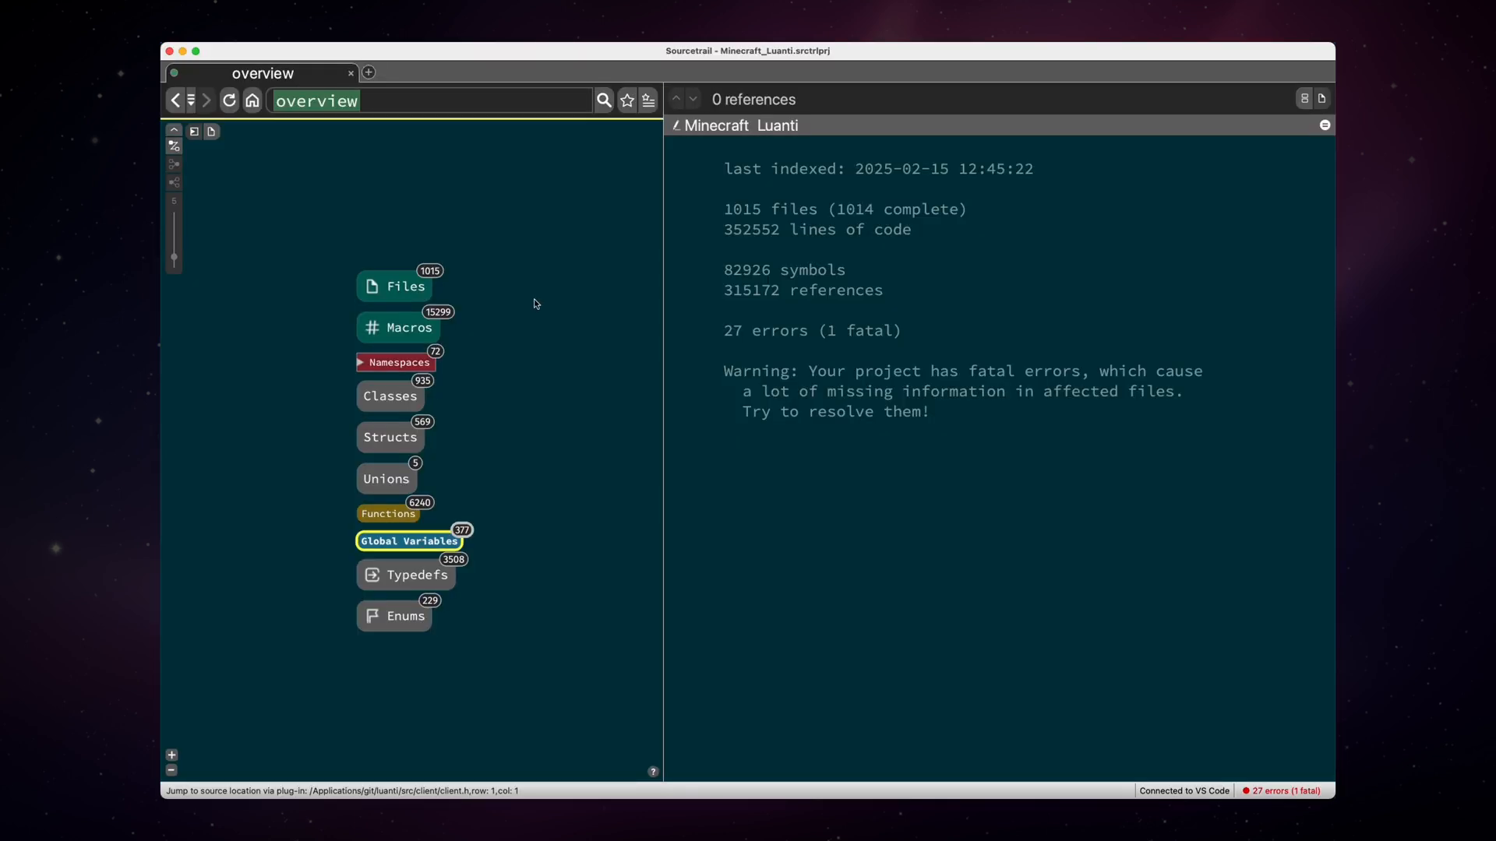
{"action": "mouse_move", "coordinate": [640, 248]}
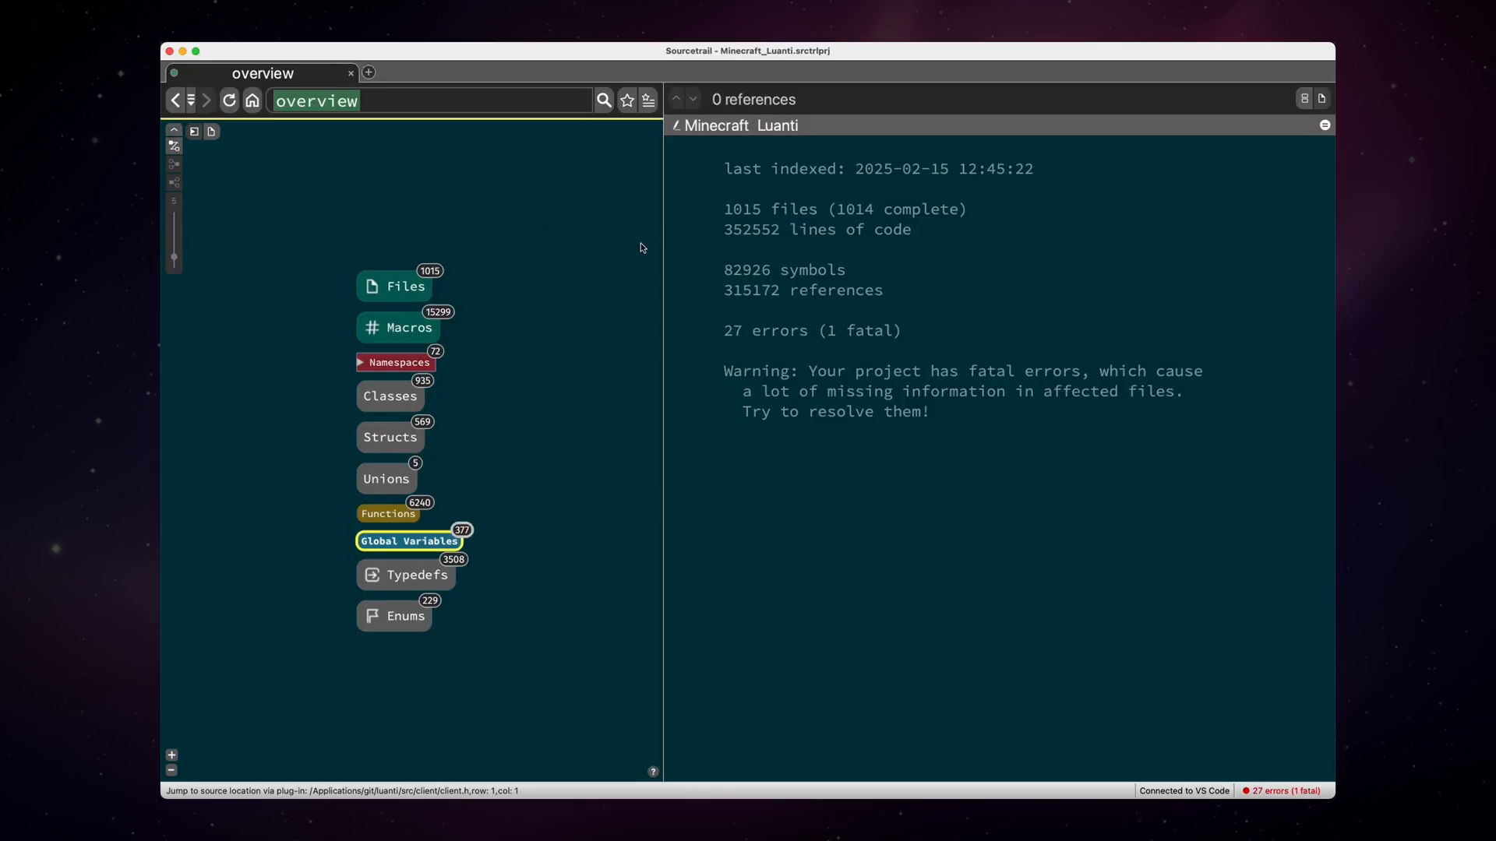
{"action": "mouse_move", "coordinate": [571, 268]}
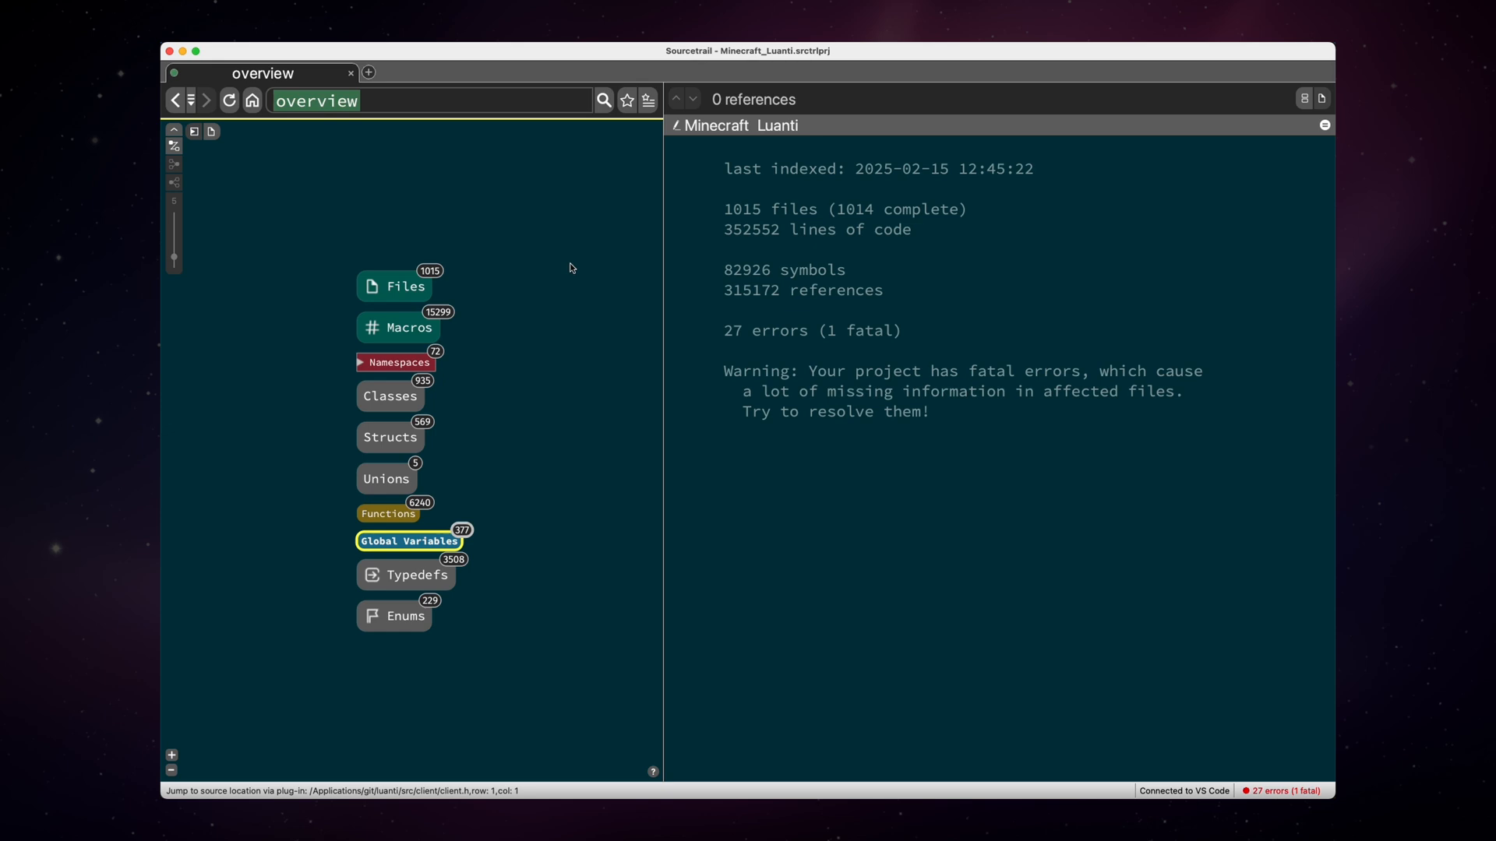
{"action": "mouse_move", "coordinate": [601, 268]}
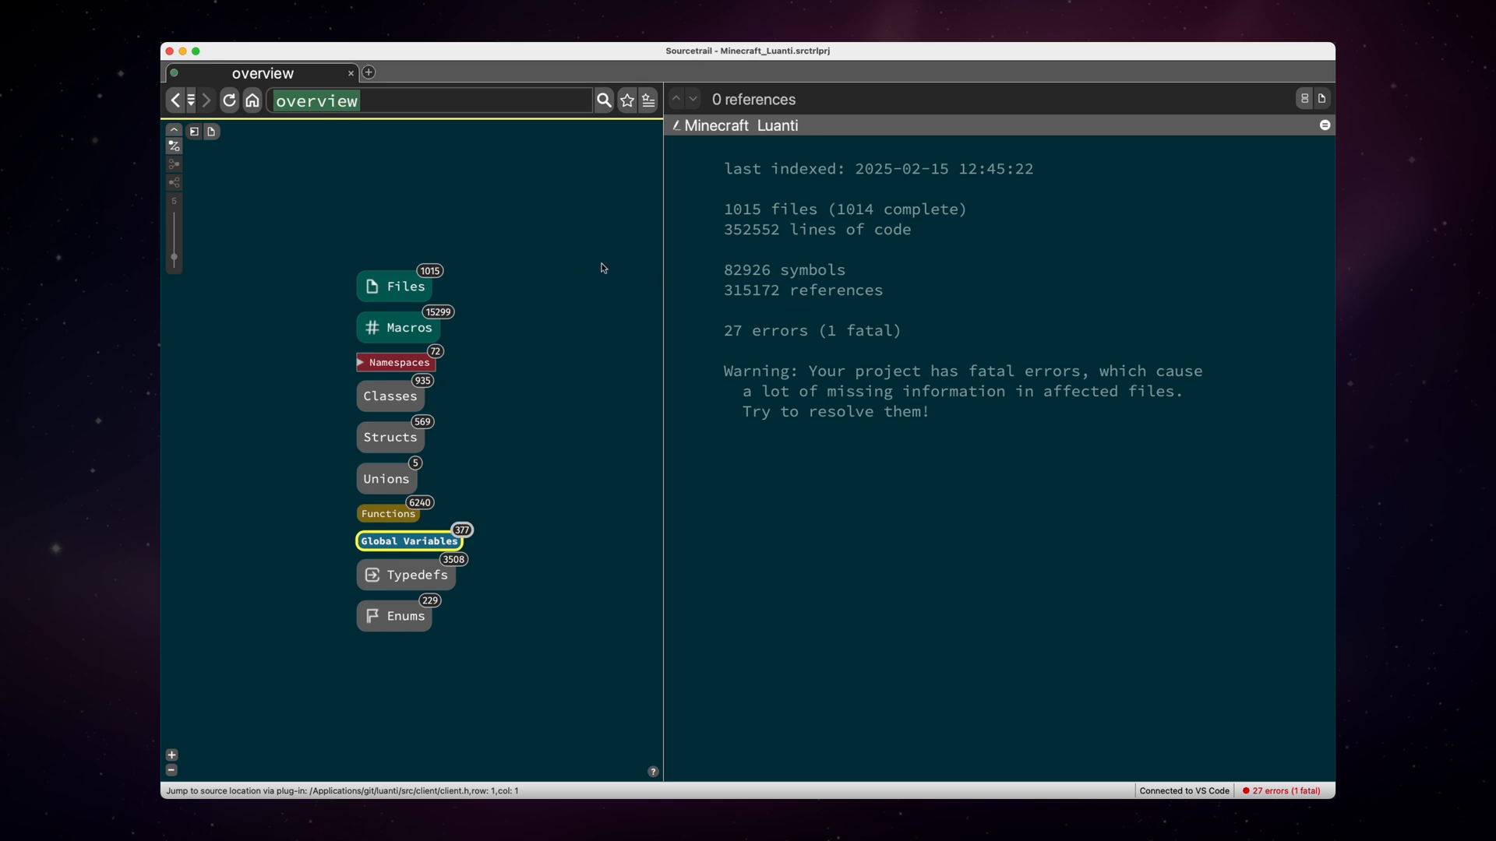
{"action": "mouse_move", "coordinate": [589, 263]}
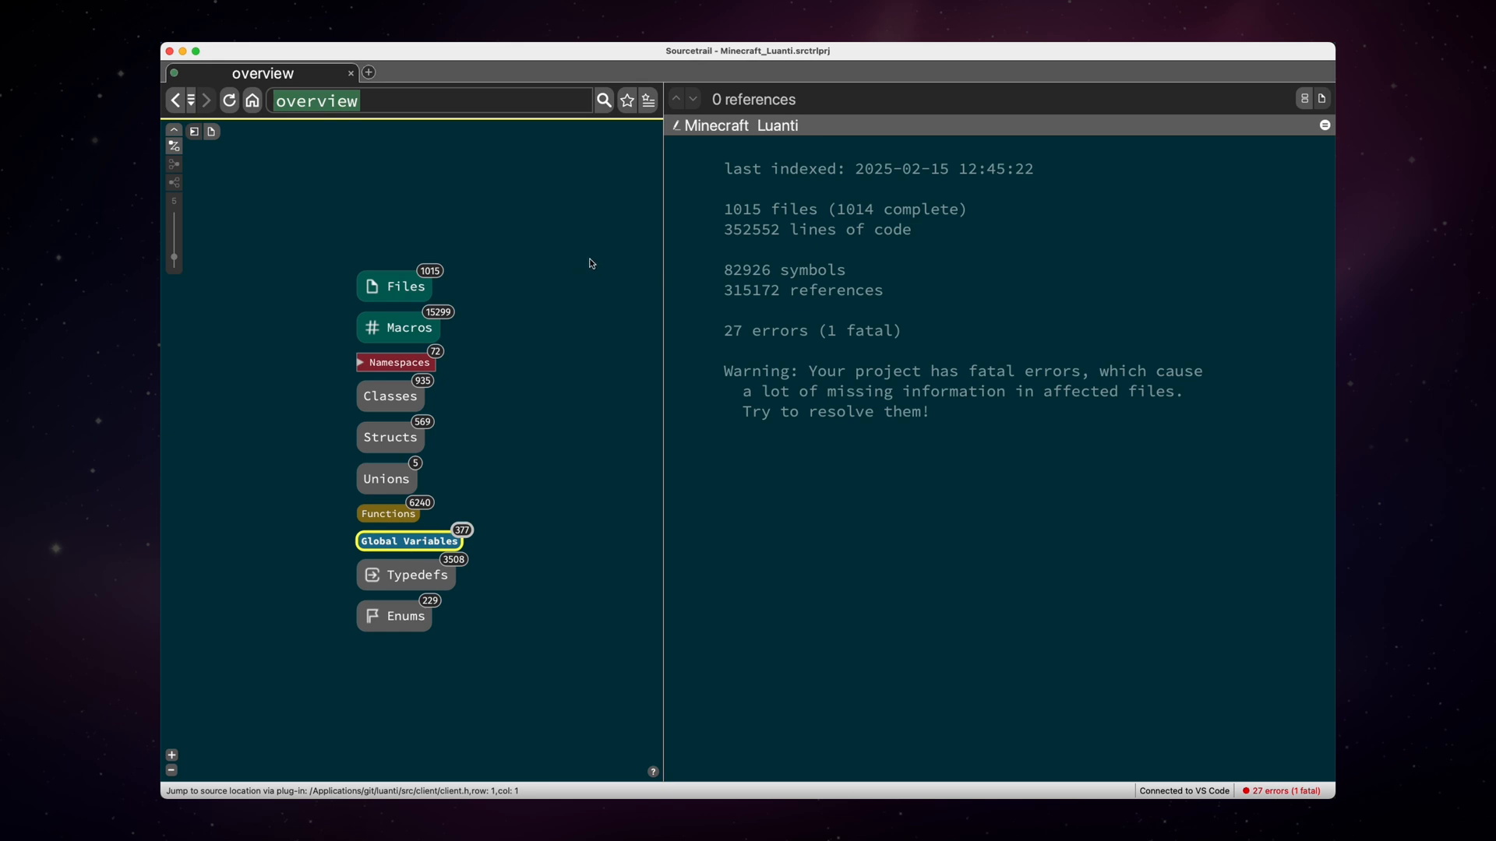
{"action": "mouse_move", "coordinate": [768, 194]}
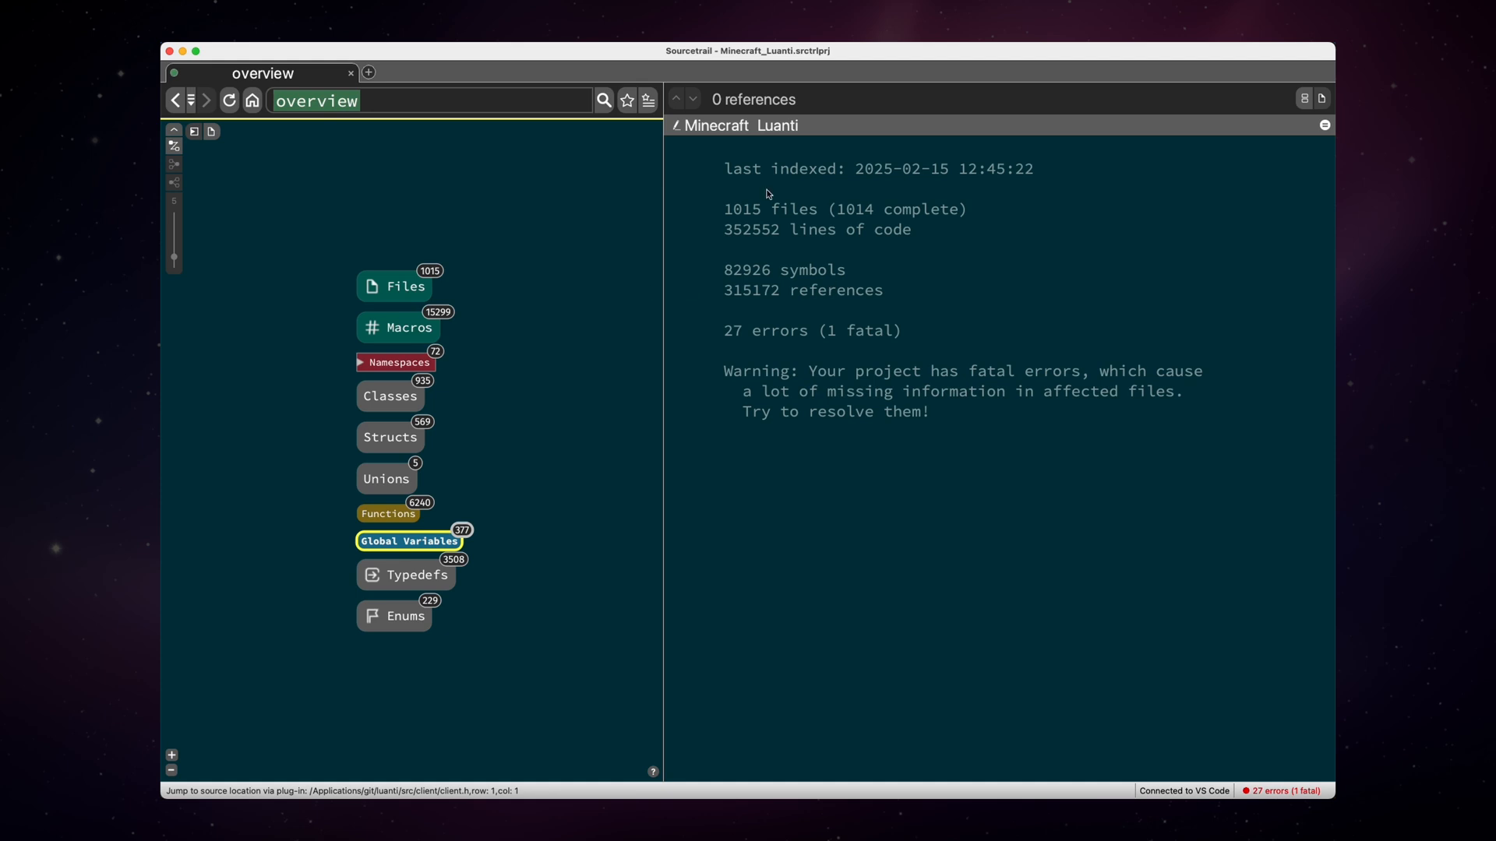
{"action": "mouse_move", "coordinate": [771, 218]}
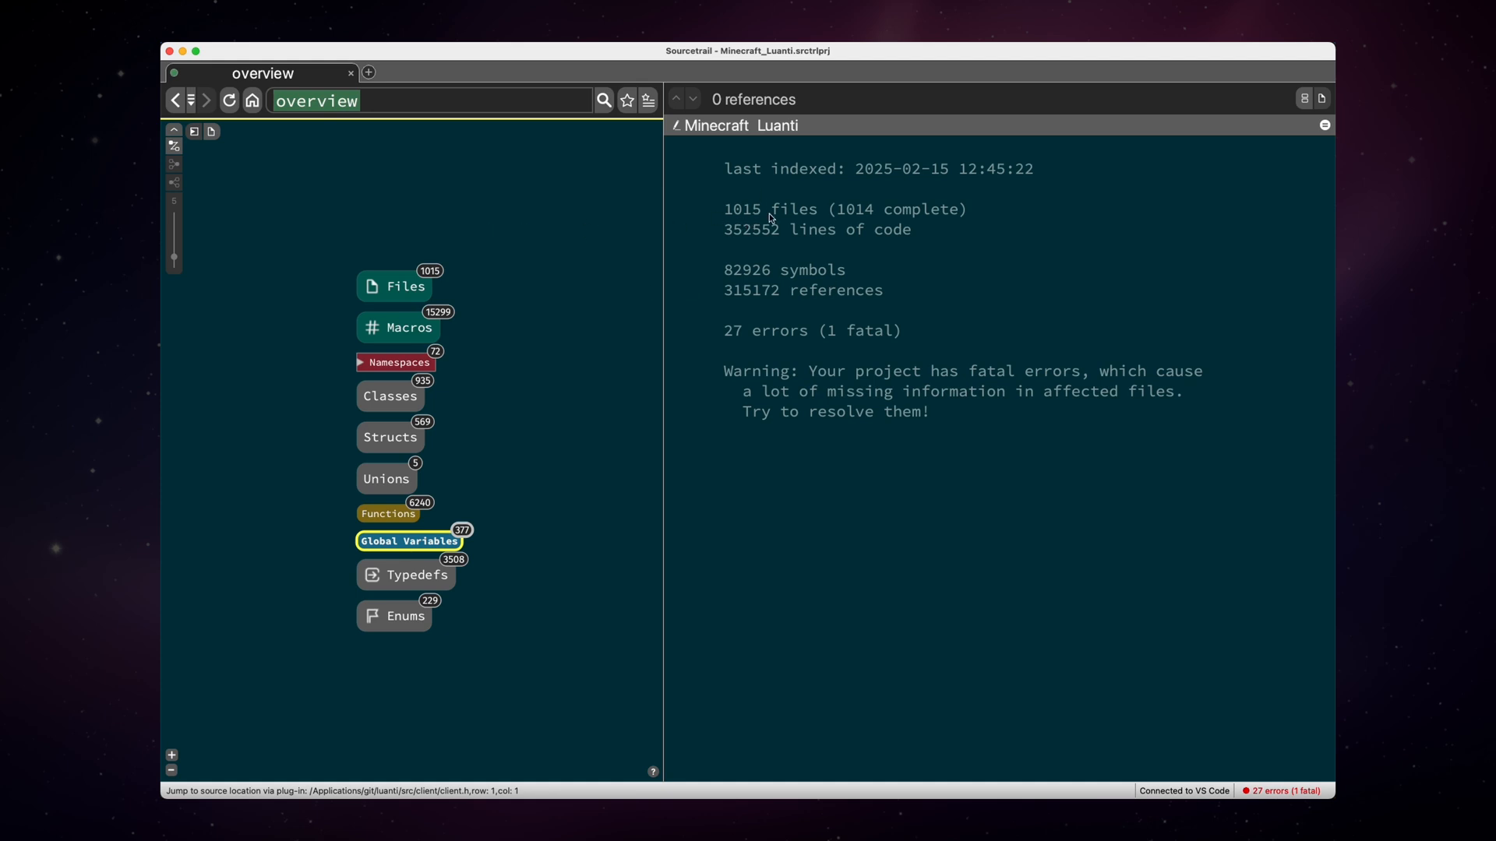
{"action": "mouse_move", "coordinate": [771, 241]}
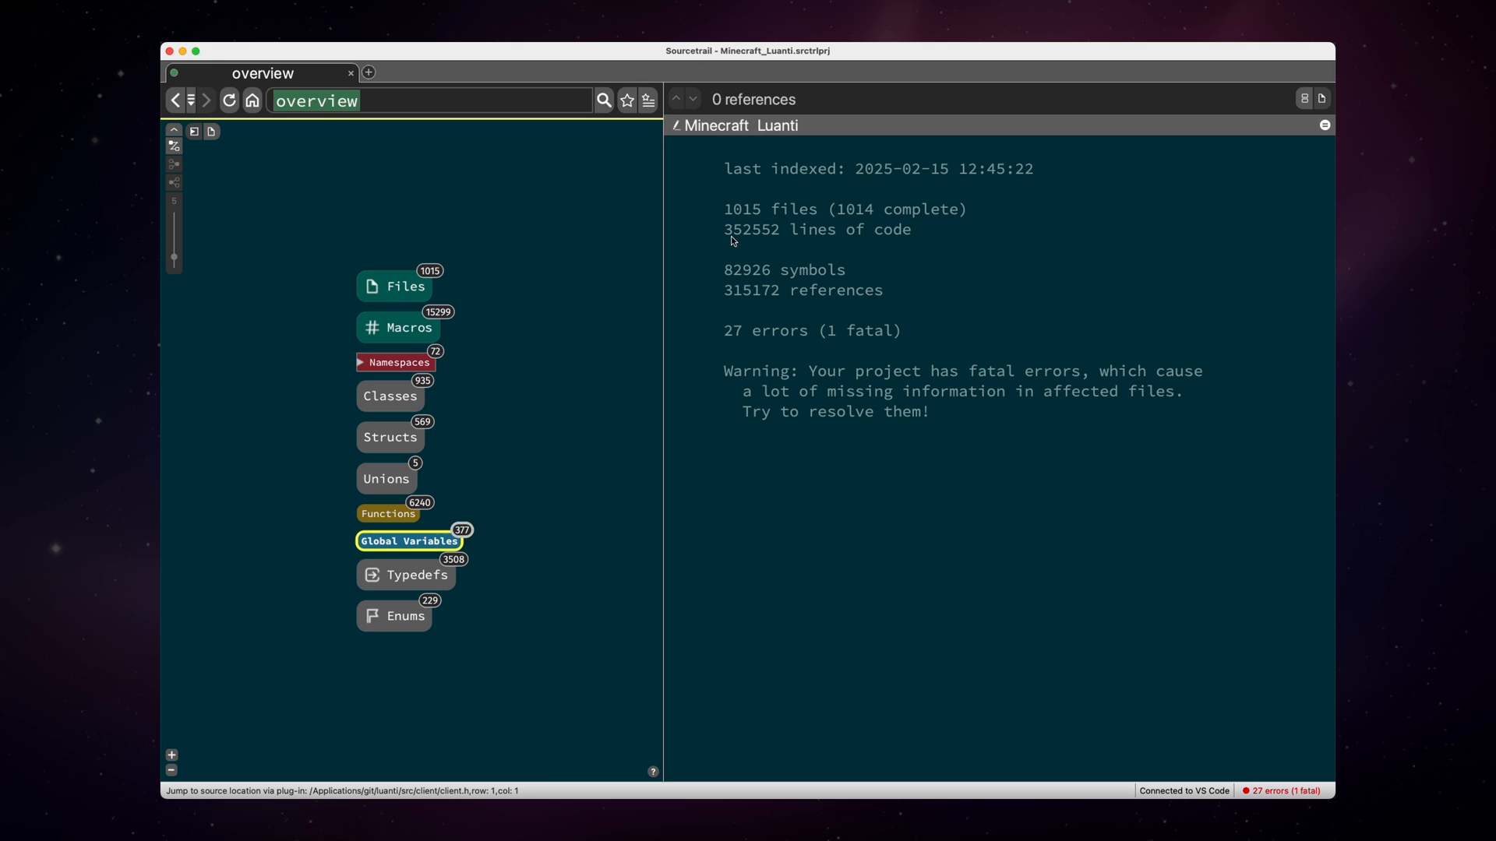
{"action": "mouse_move", "coordinate": [790, 296]}
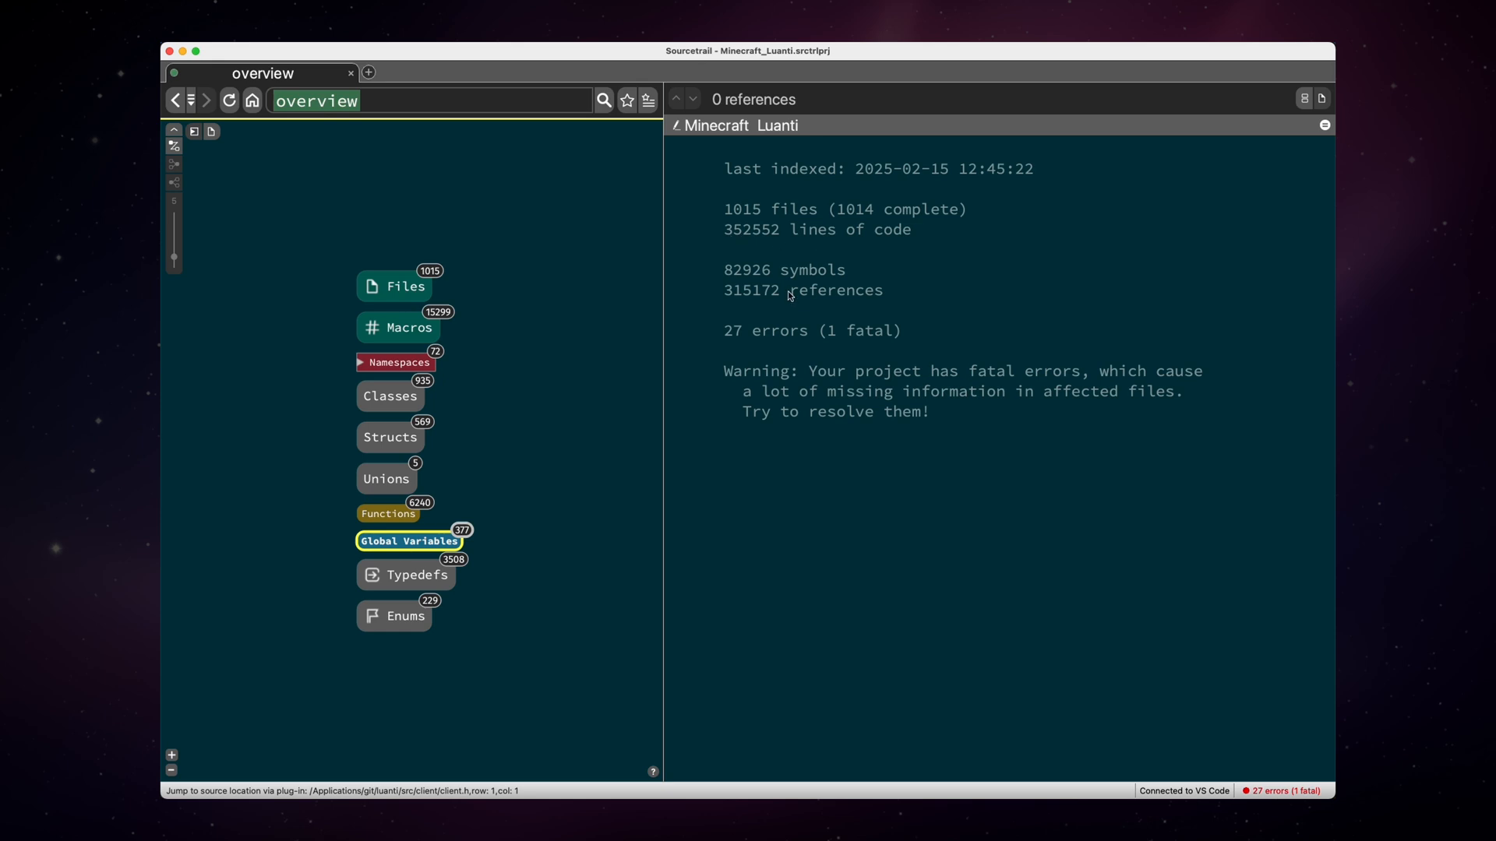
- Search for server, expand server.h's declared symbols and jump to its source in VS Code
{"action": "left_click", "coordinate": [430, 100]}
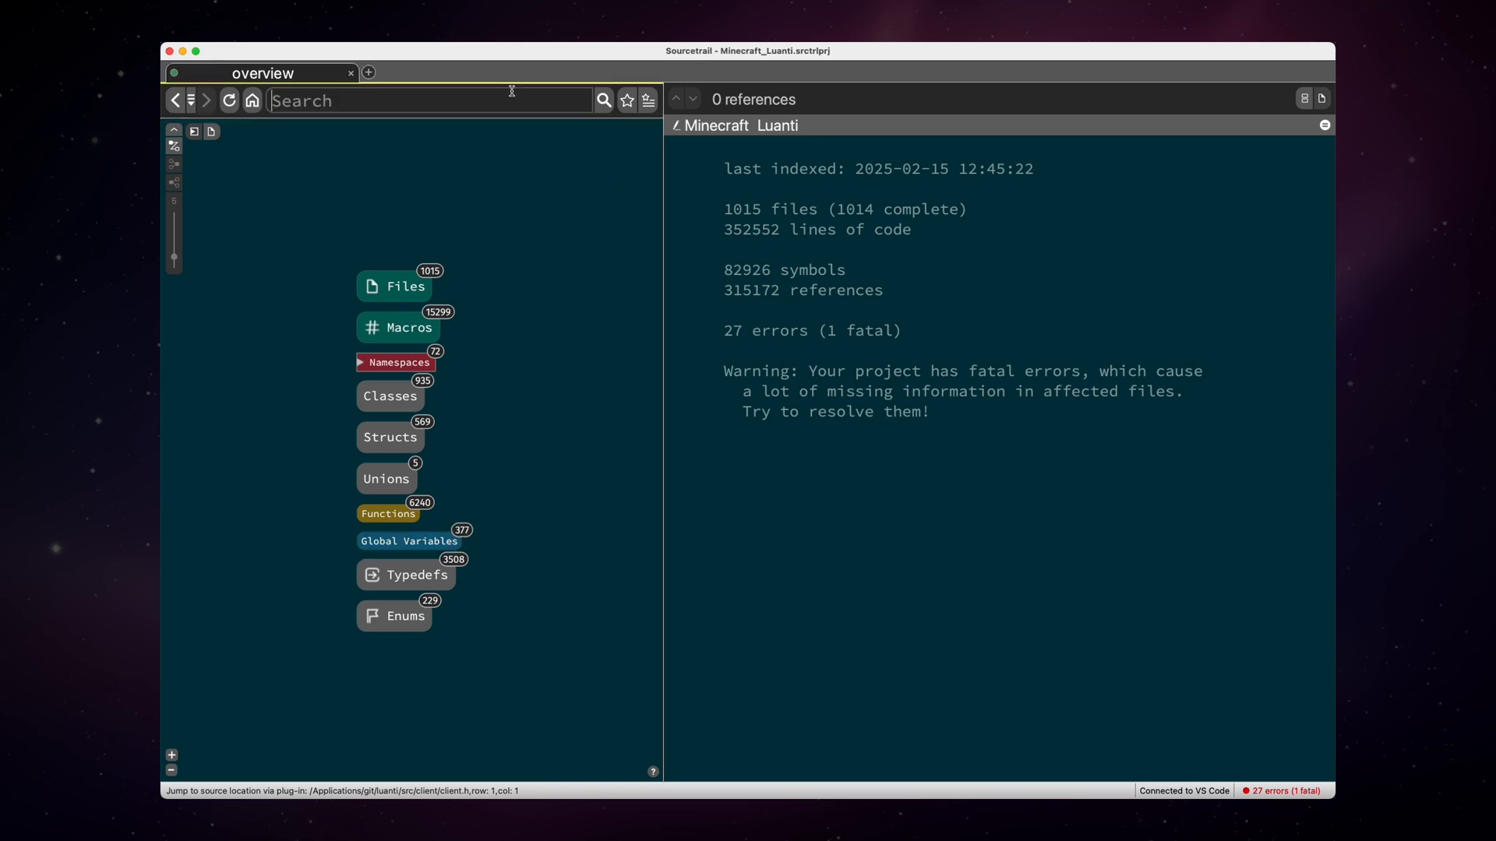
{"action": "type", "text": "server"}
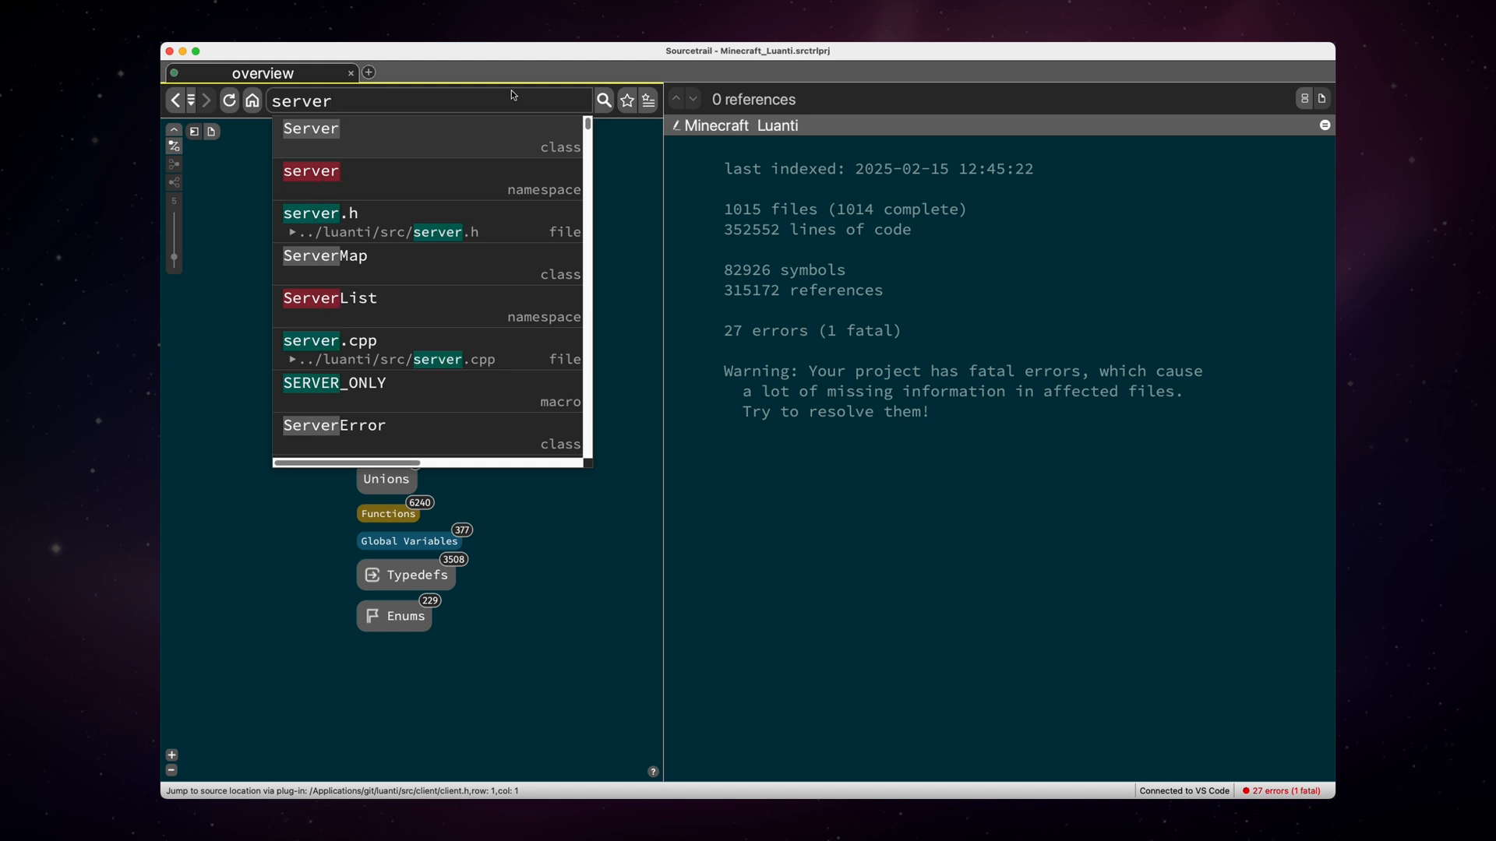
{"action": "left_click", "coordinate": [310, 171]}
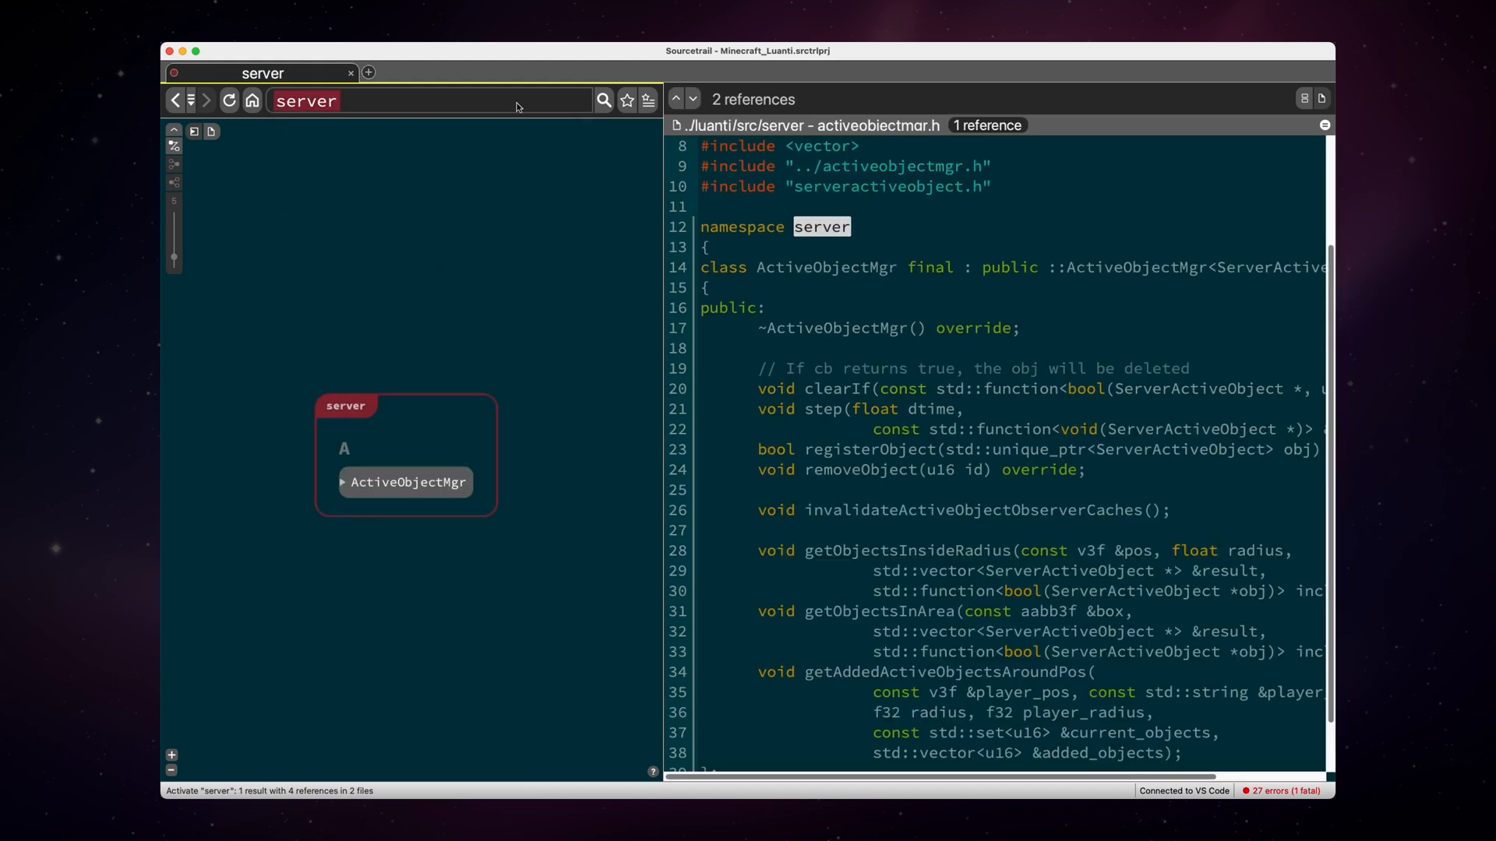
{"action": "type", "text": "s"}
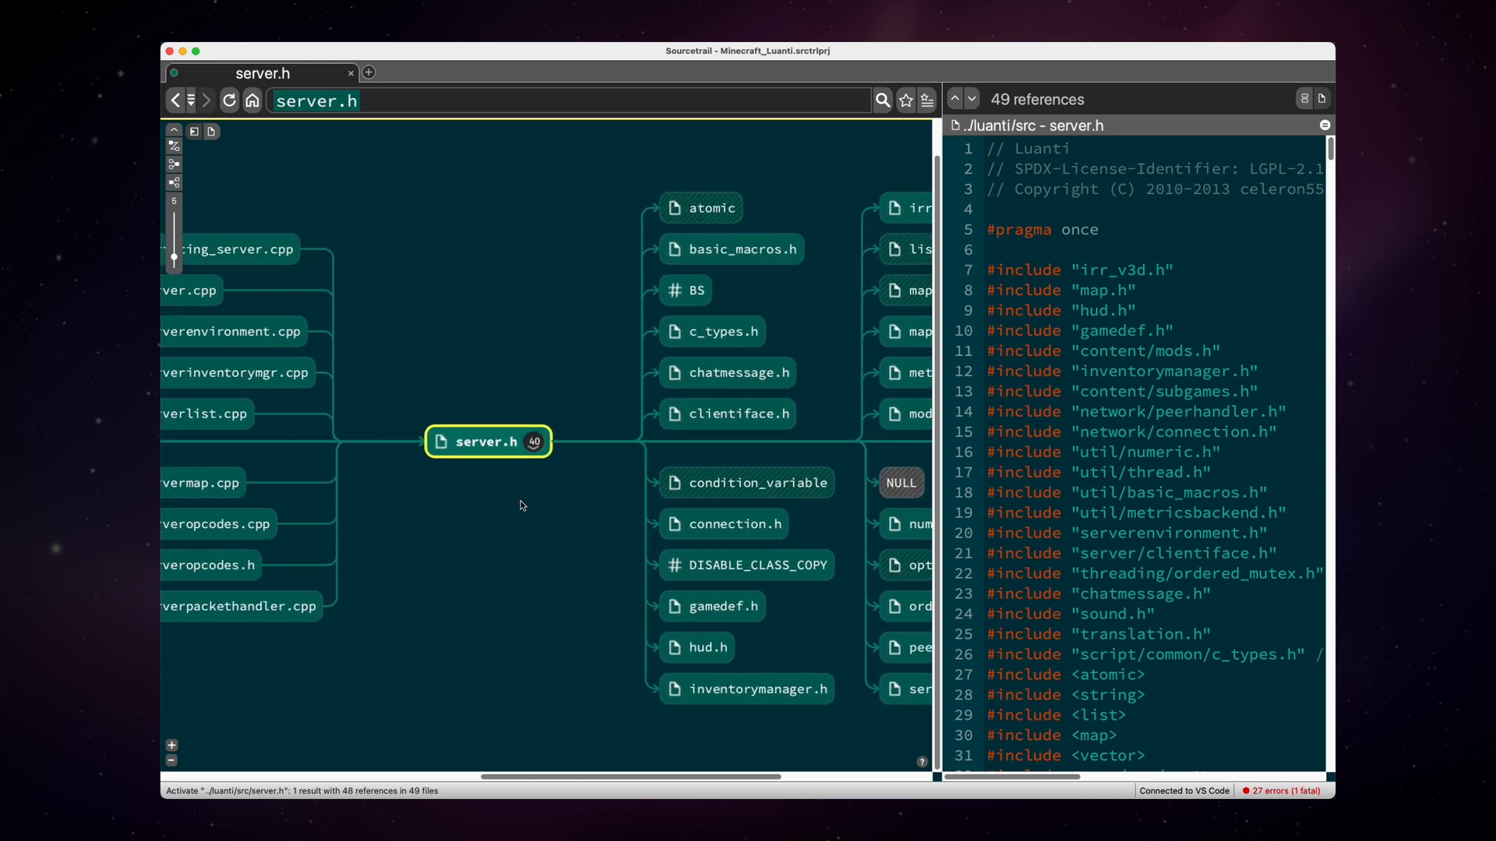
{"action": "mouse_move", "coordinate": [410, 321]}
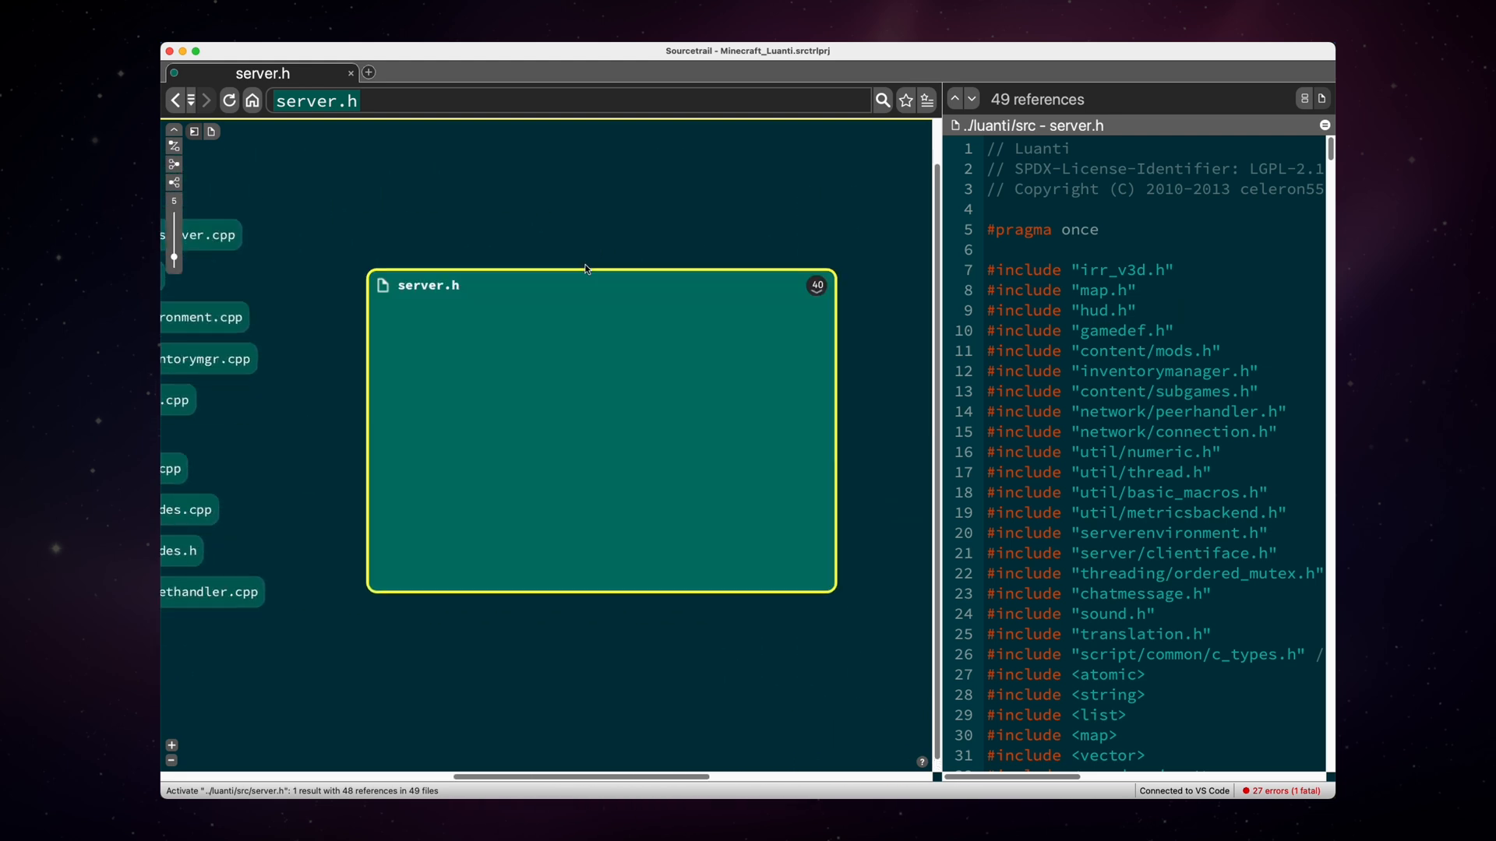
{"action": "left_click", "coordinate": [599, 284]}
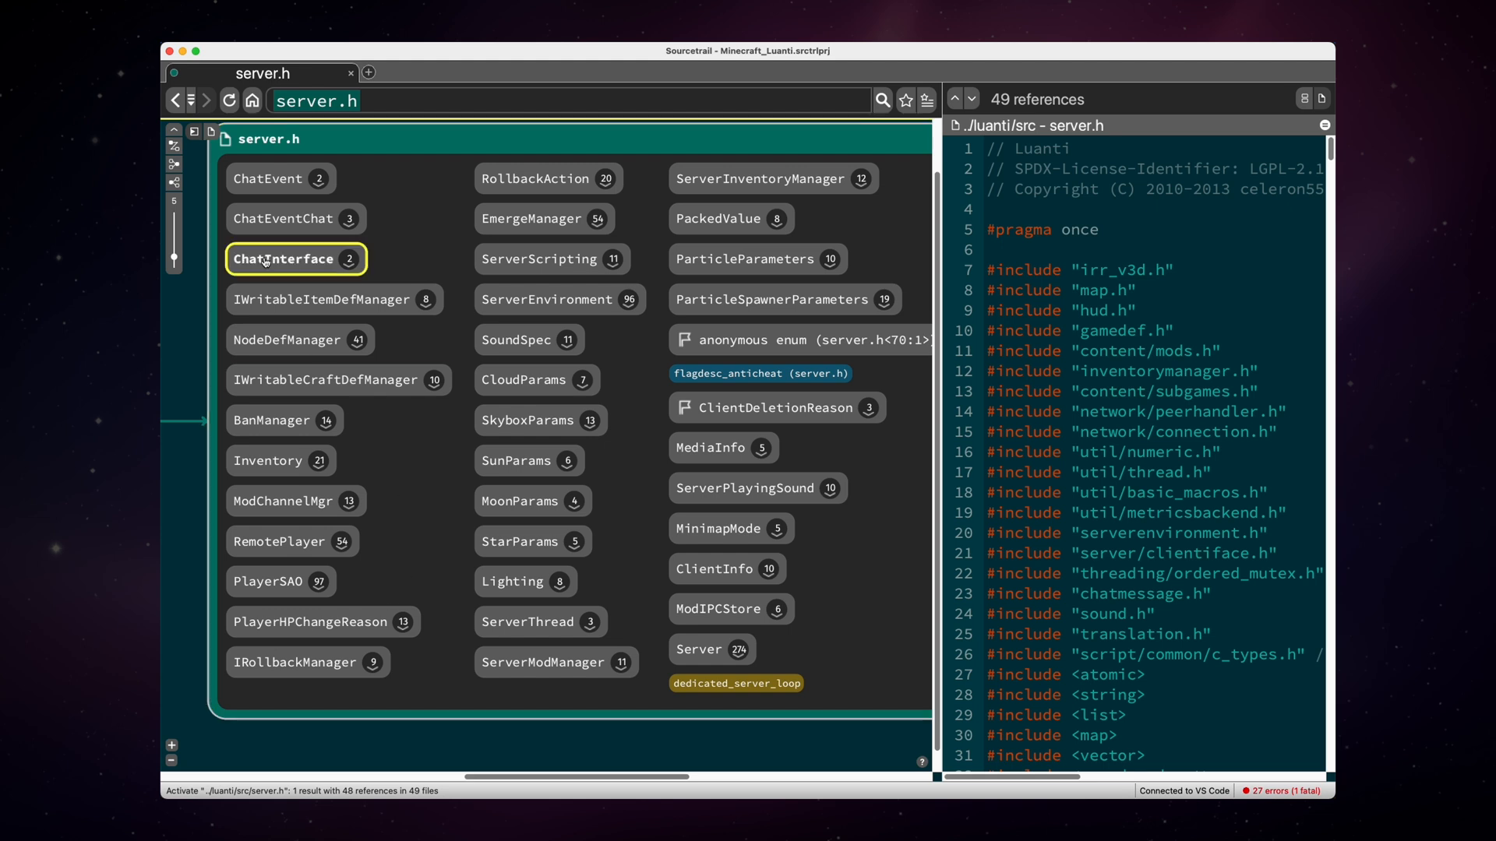
{"action": "mouse_move", "coordinate": [530, 380]}
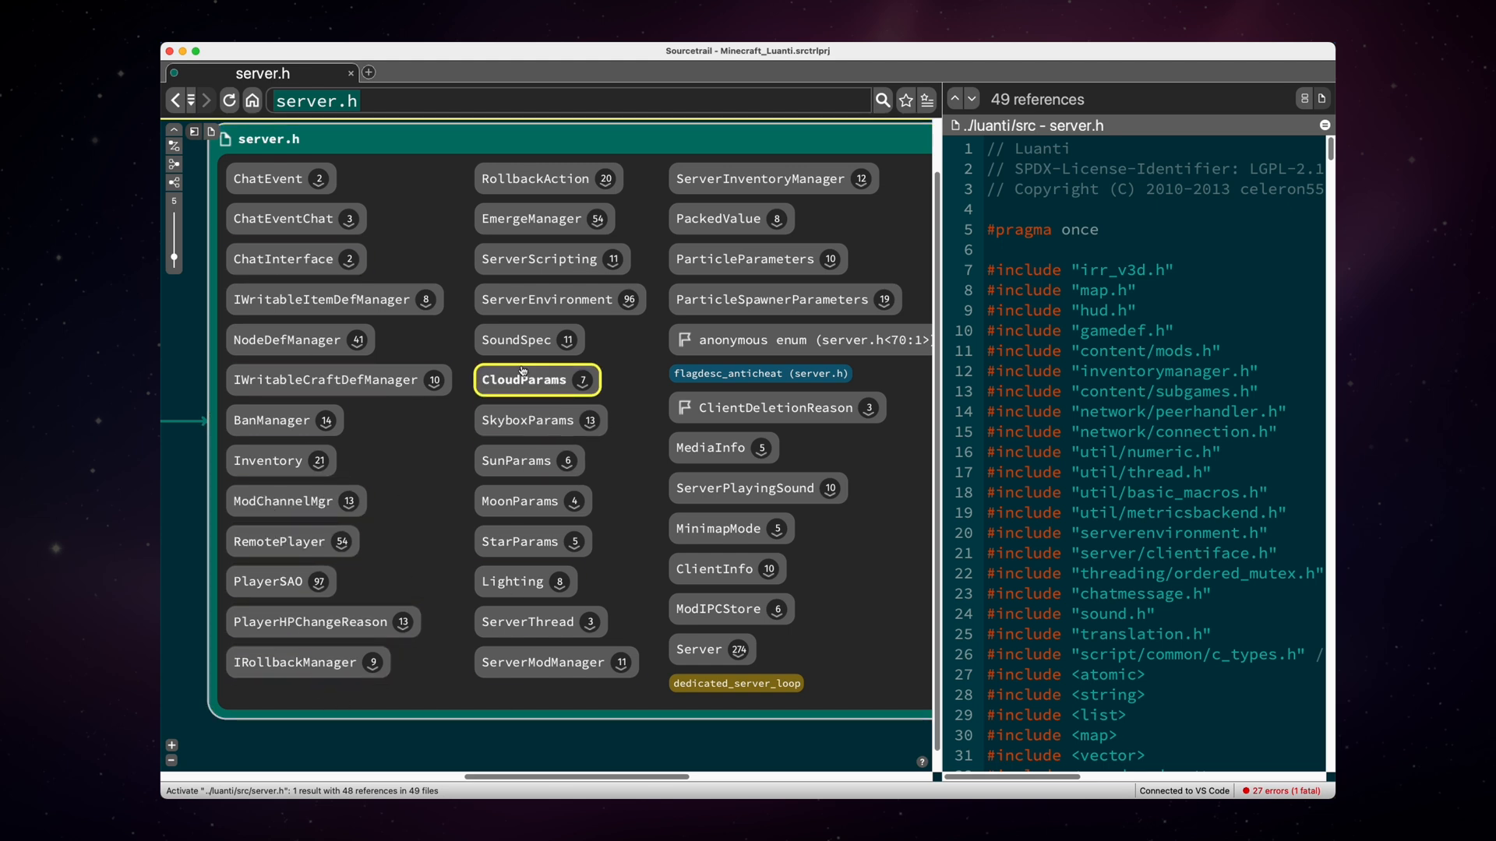
{"action": "mouse_move", "coordinate": [538, 258]}
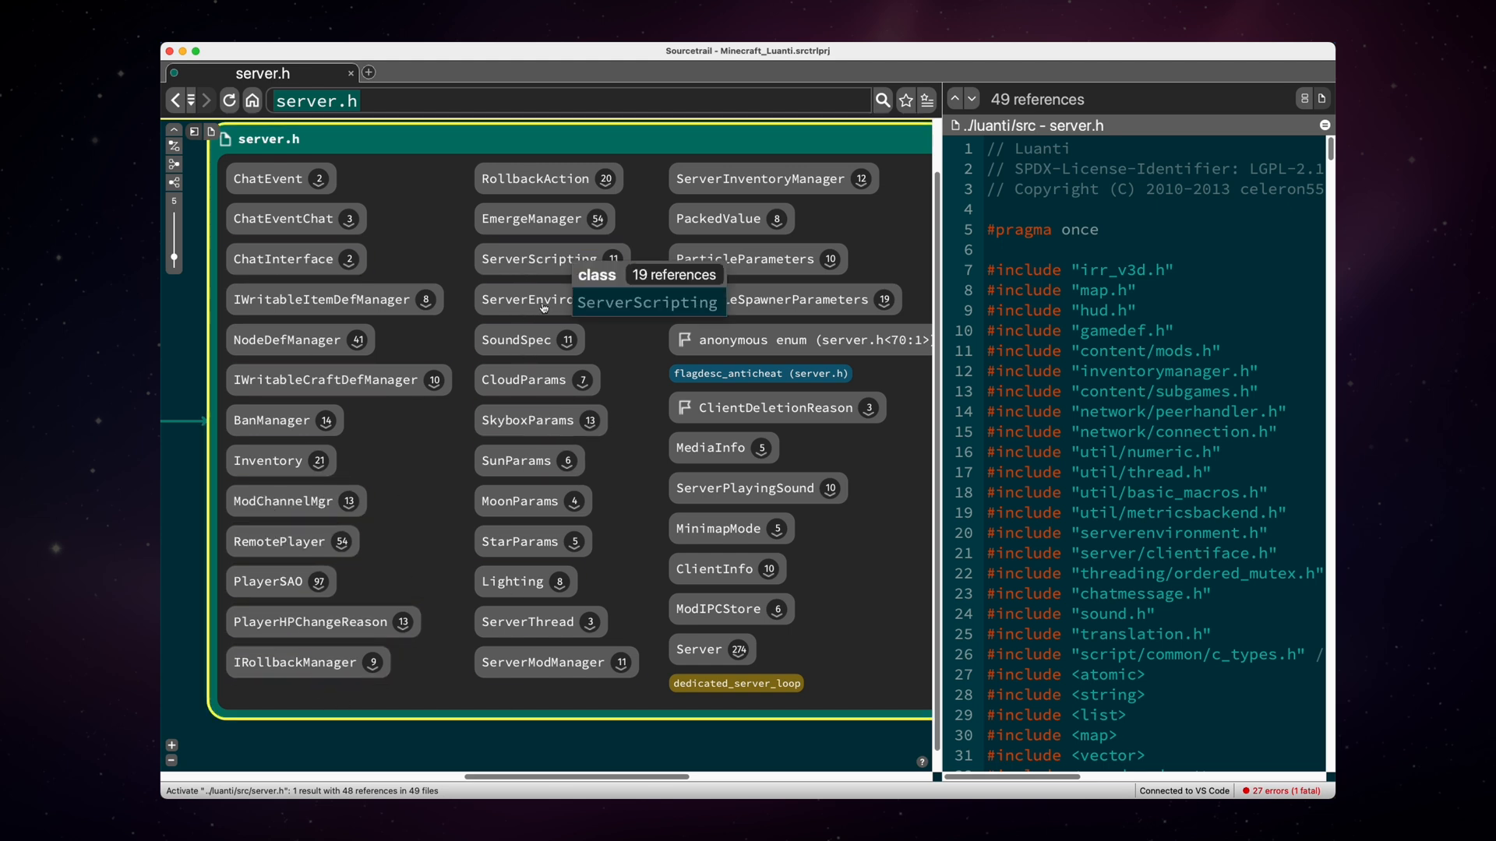
{"action": "left_click", "coordinate": [712, 649]}
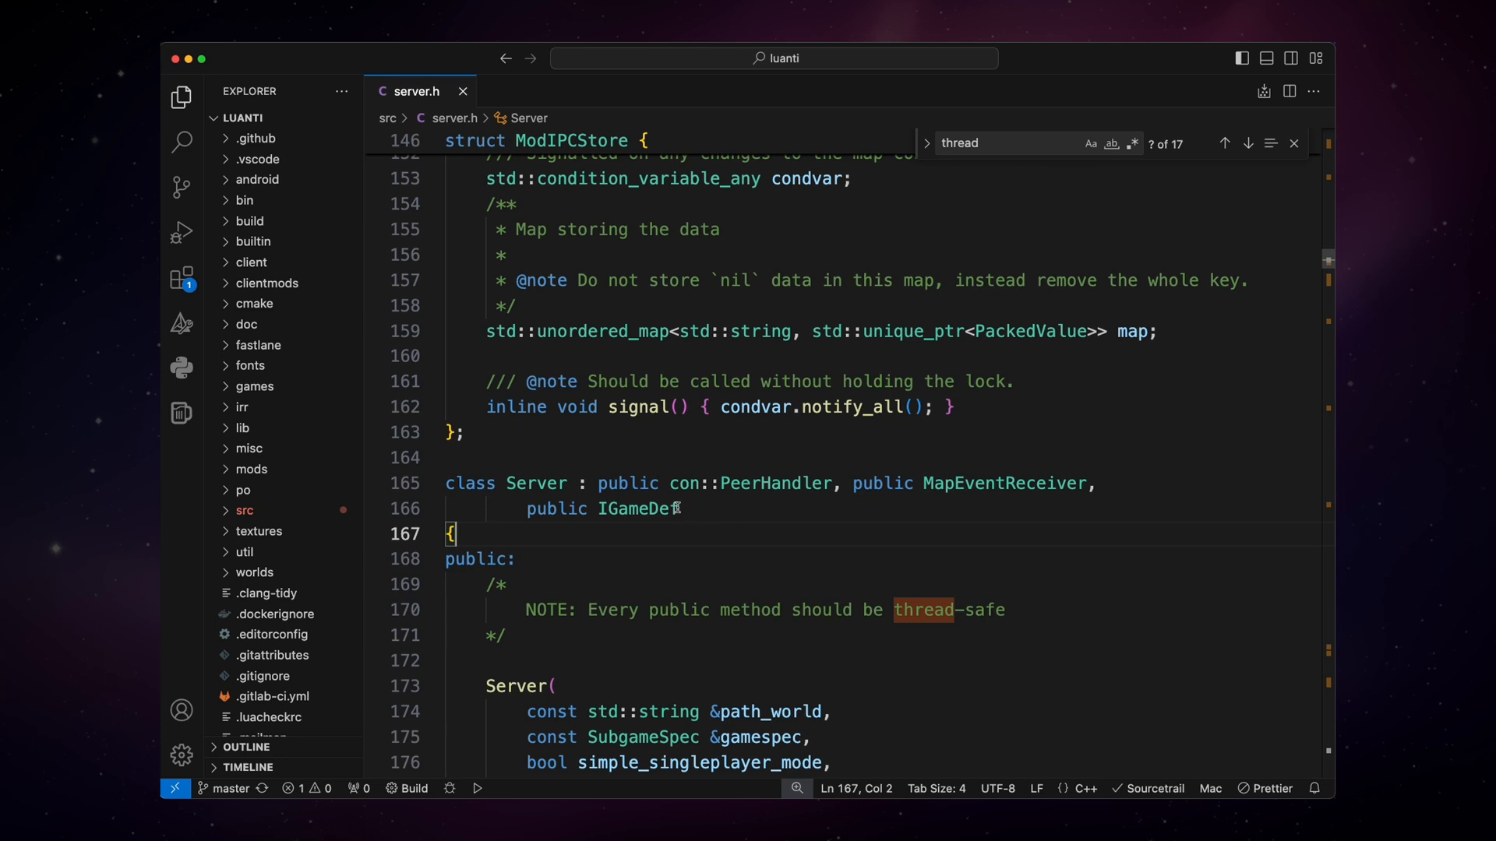
{"action": "mouse_move", "coordinate": [639, 508]}
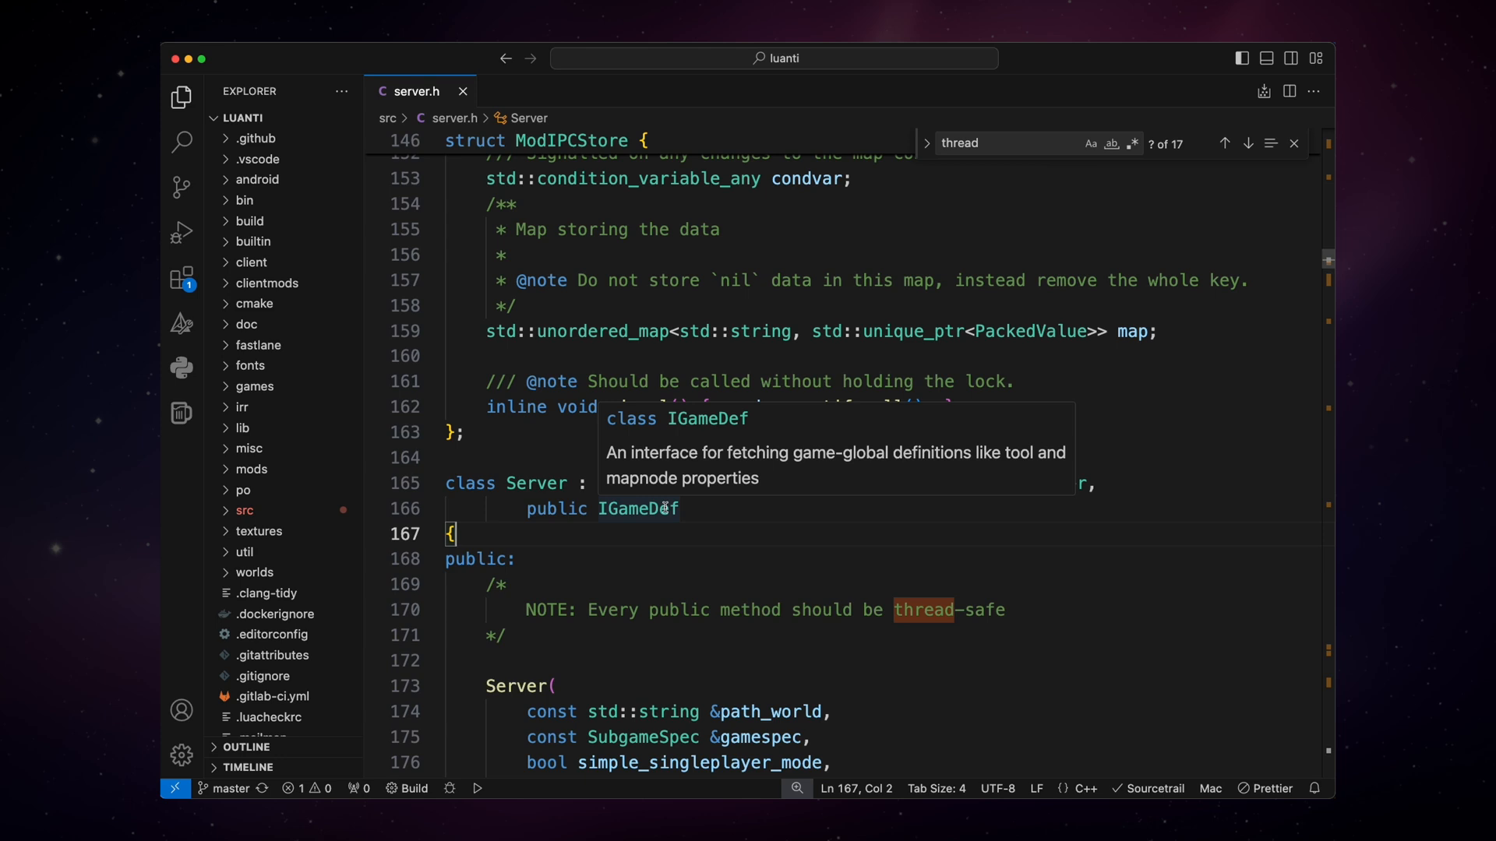
- Scroll through class Server in server.h down to its handleCommand declarations using NetworkPacket
{"action": "scroll", "scroll_direction": "down", "scroll_amount": 3}
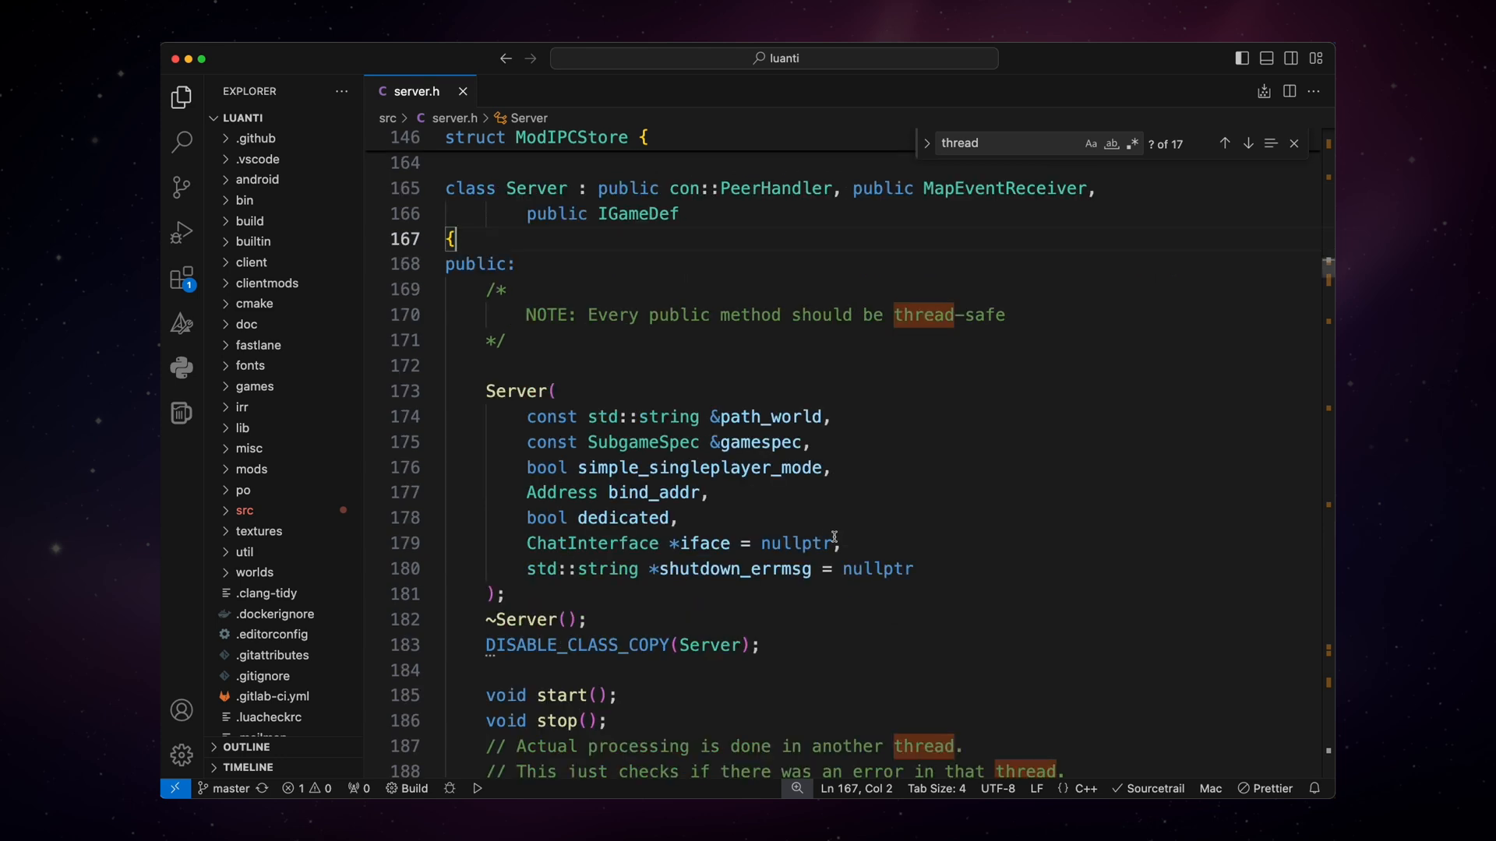
{"action": "mouse_move", "coordinate": [701, 360]}
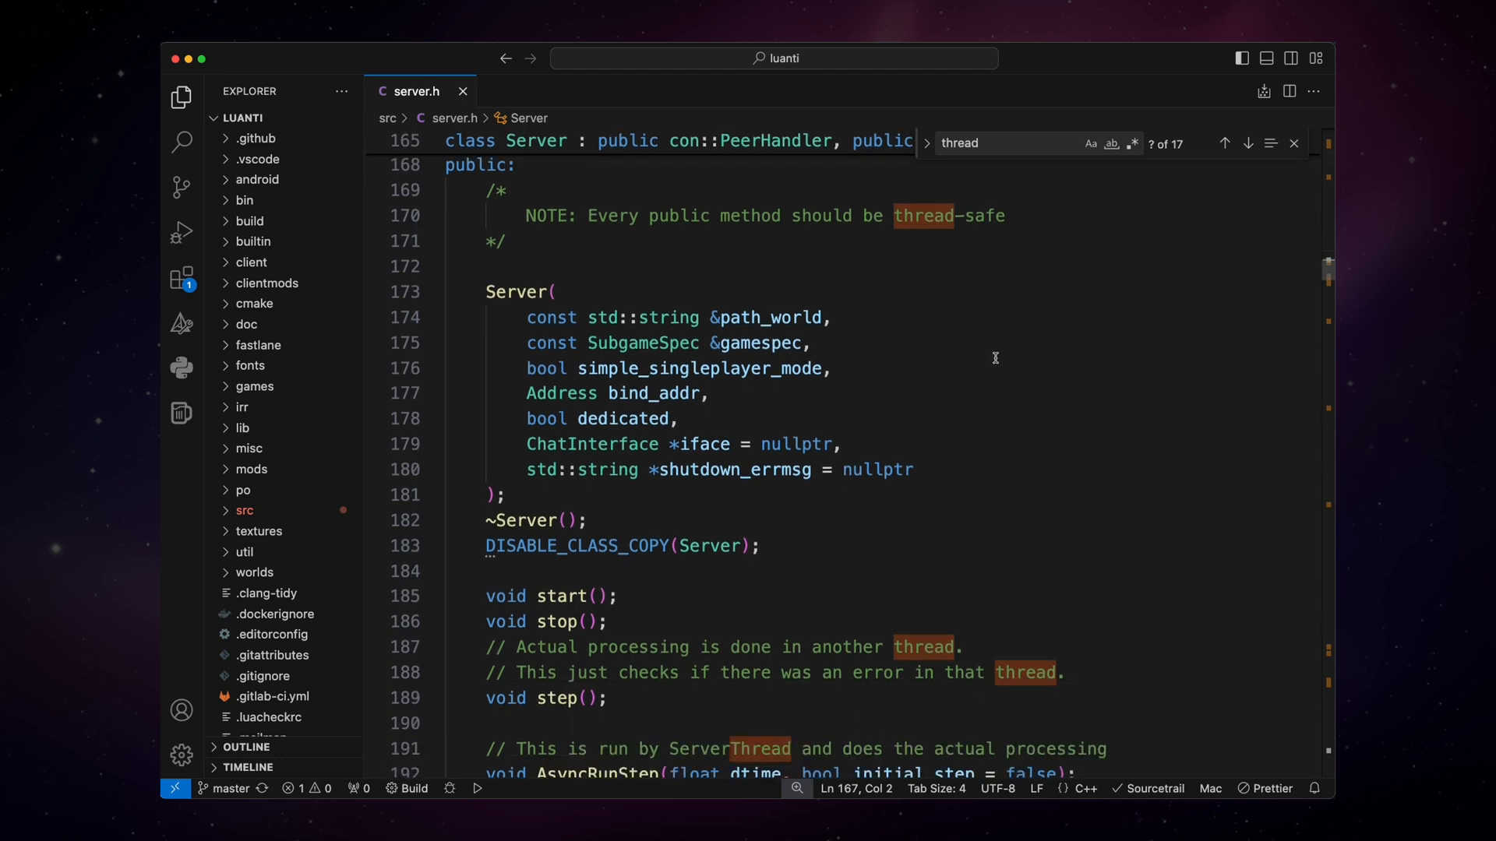
{"action": "scroll", "scroll_direction": "down", "scroll_amount": 3}
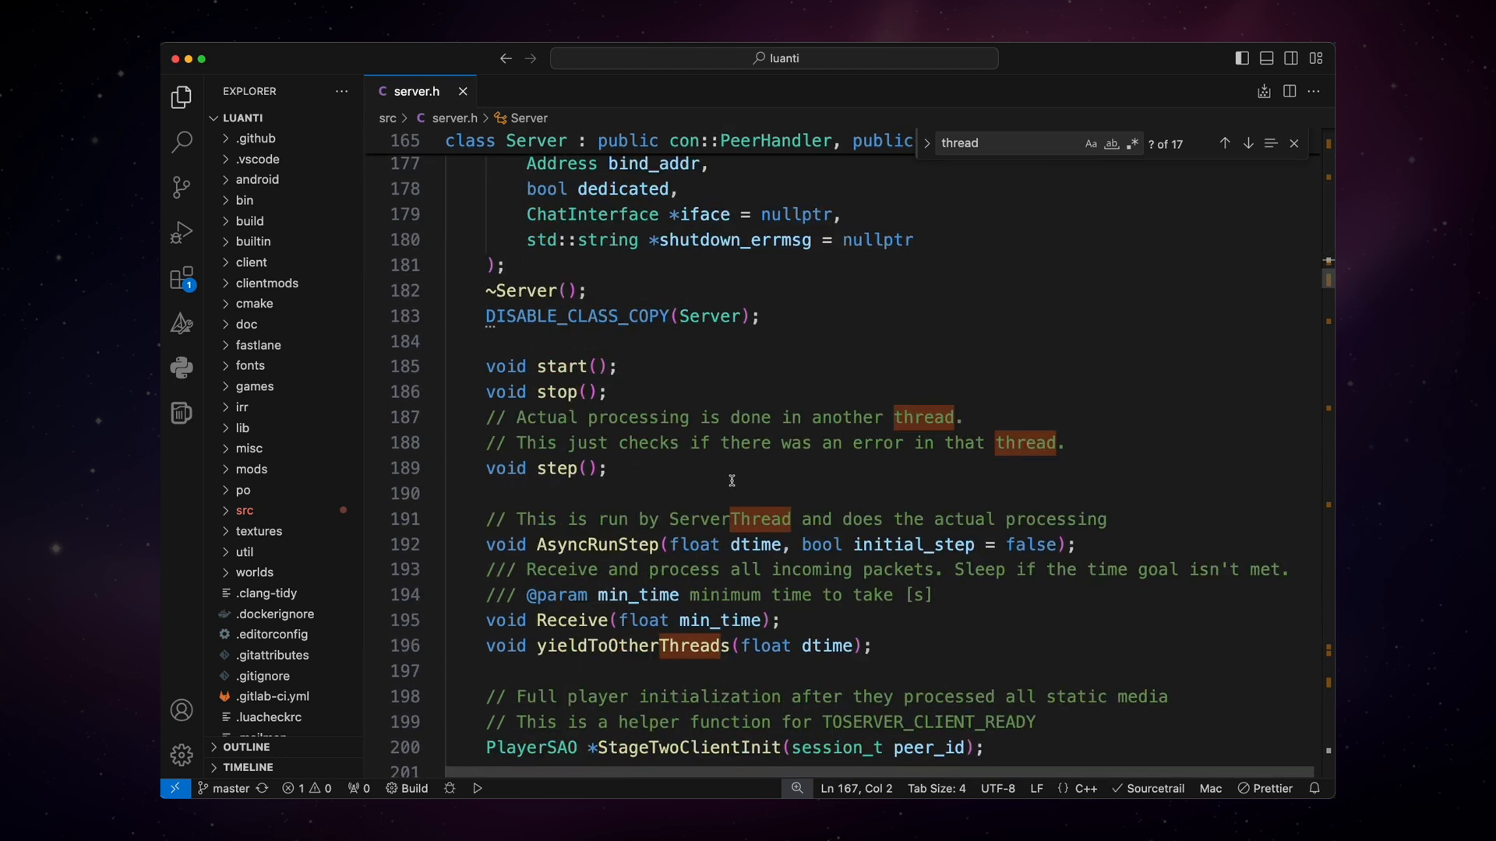
{"action": "mouse_move", "coordinate": [938, 411]}
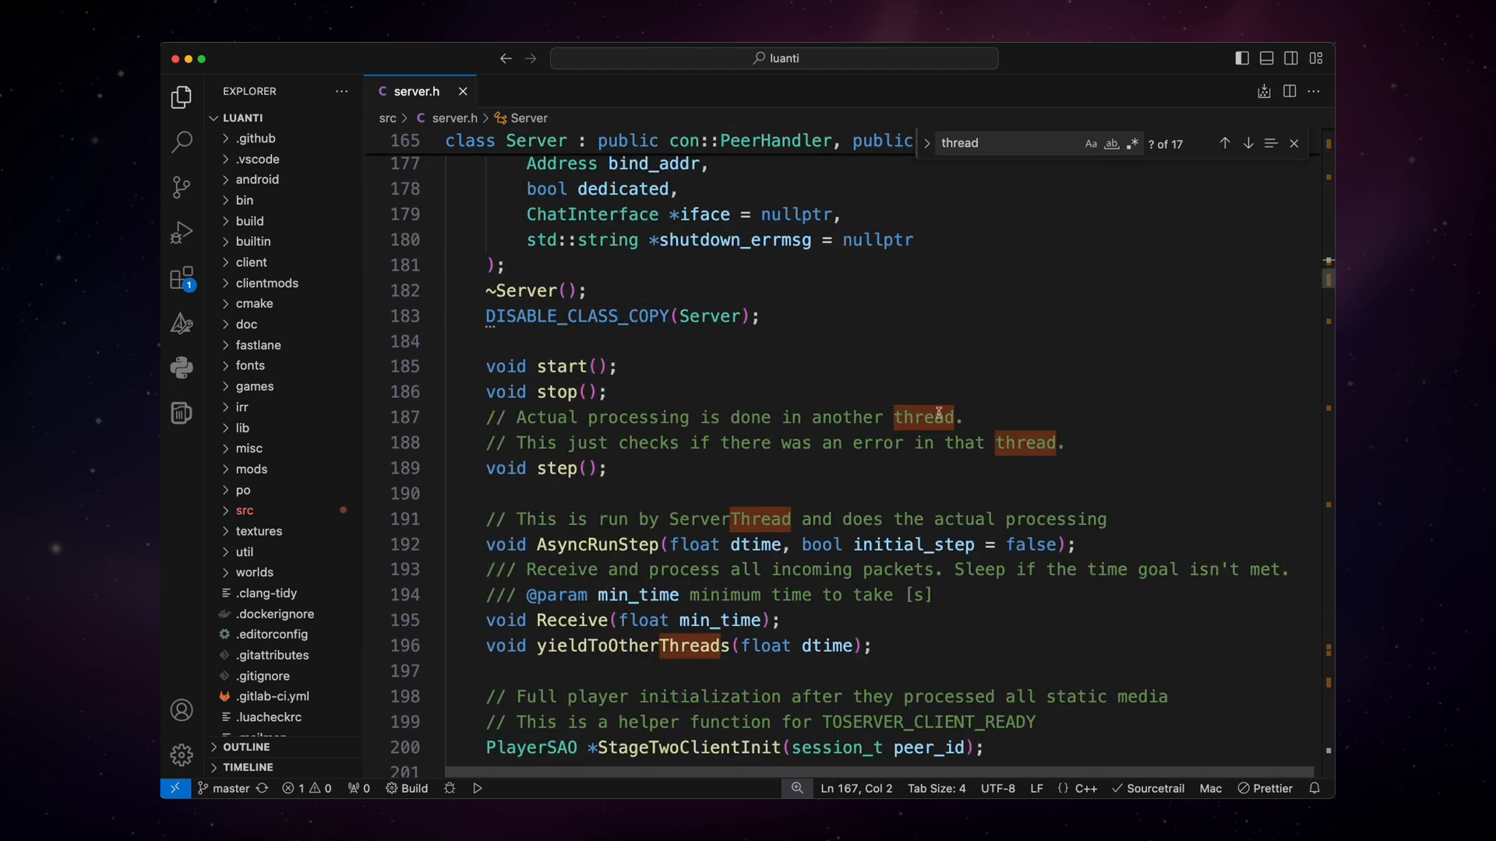
{"action": "mouse_move", "coordinate": [711, 519]}
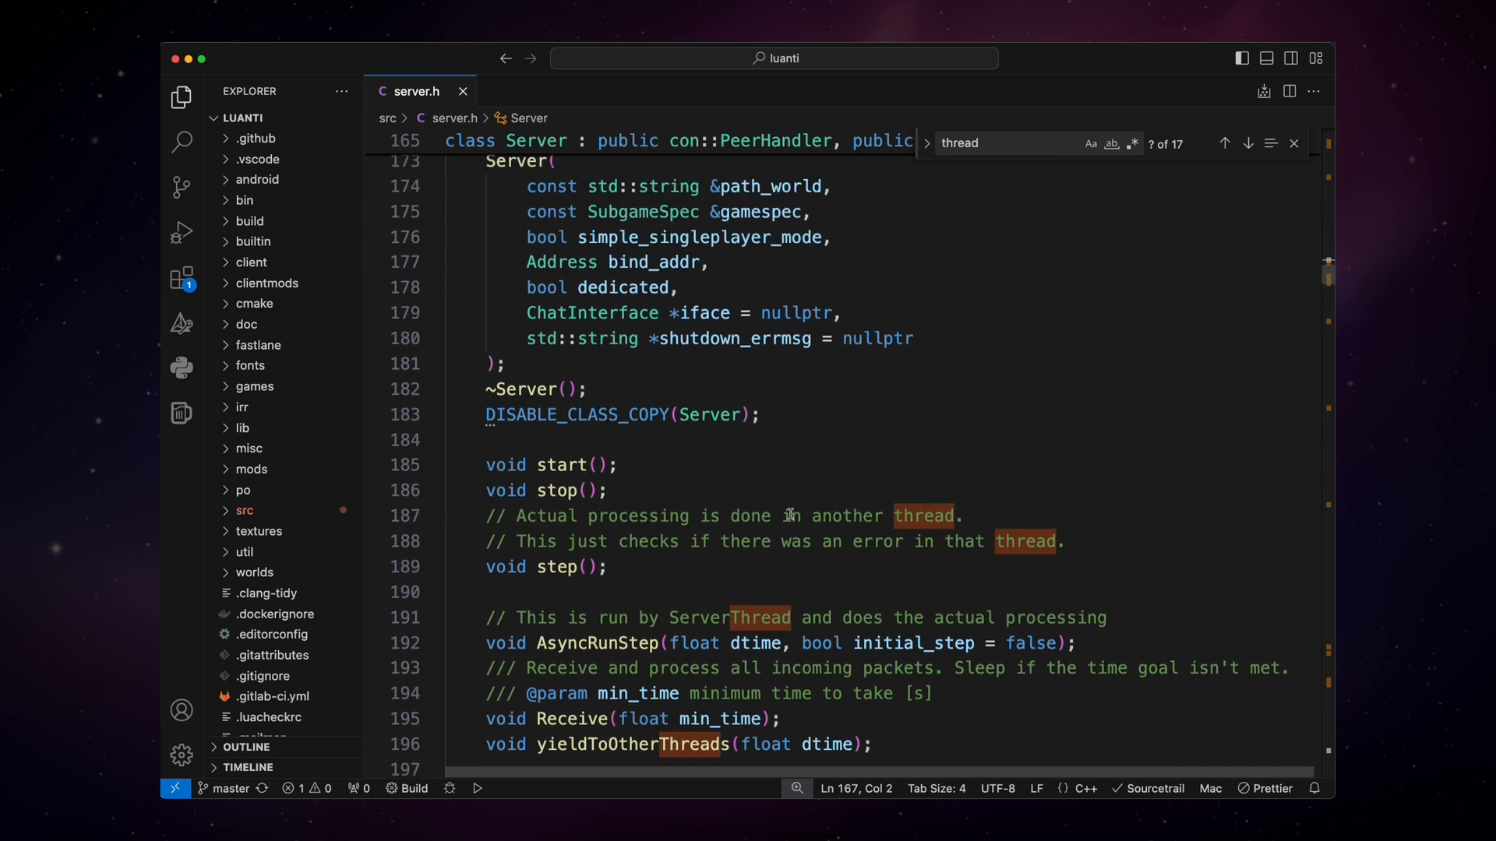
{"action": "scroll", "scroll_direction": "down", "scroll_amount": 3}
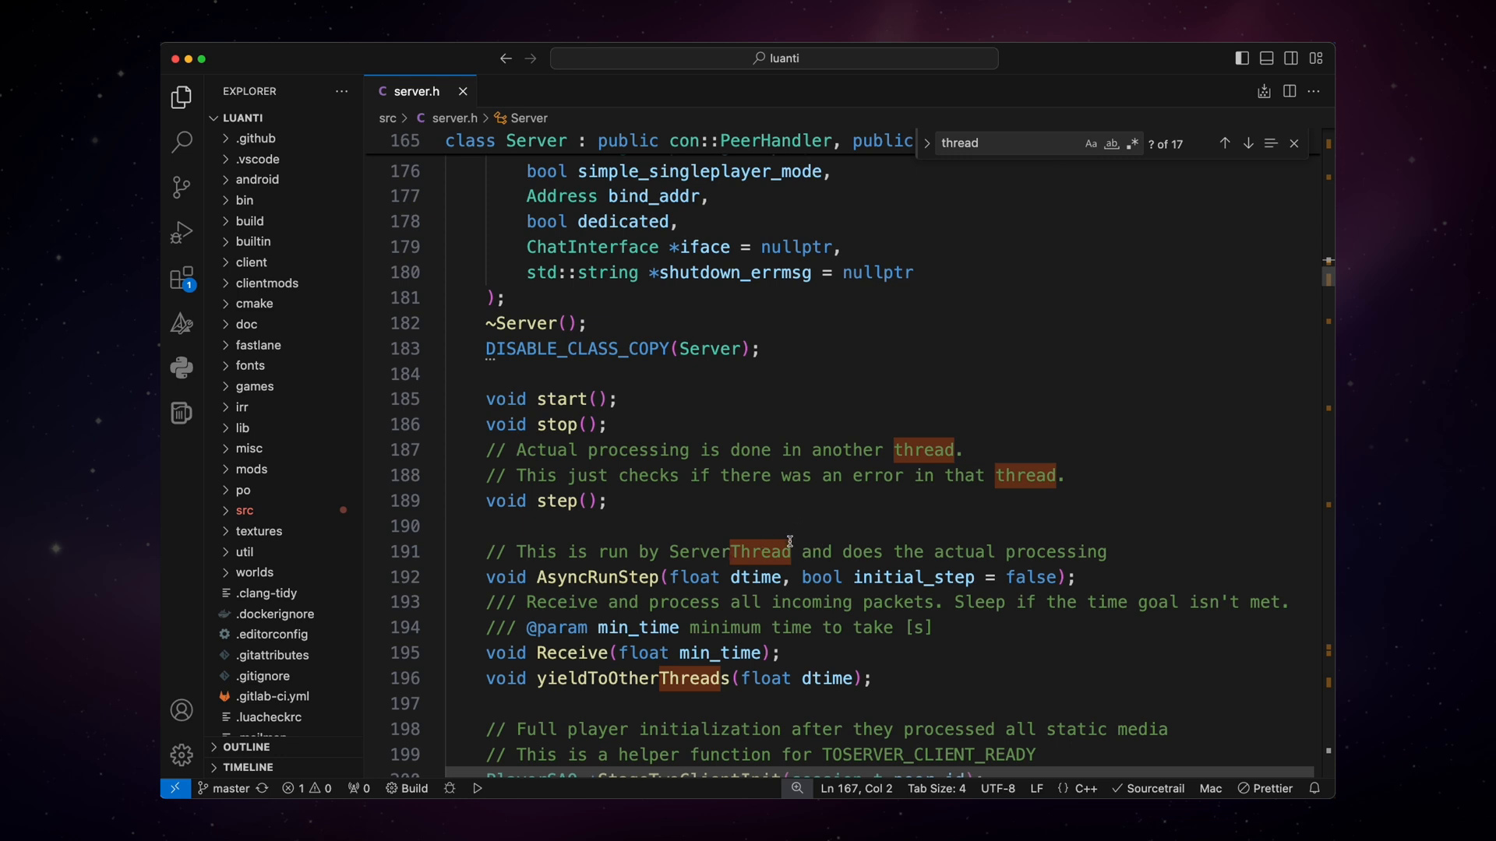
{"action": "scroll", "scroll_direction": "down", "scroll_amount": 3}
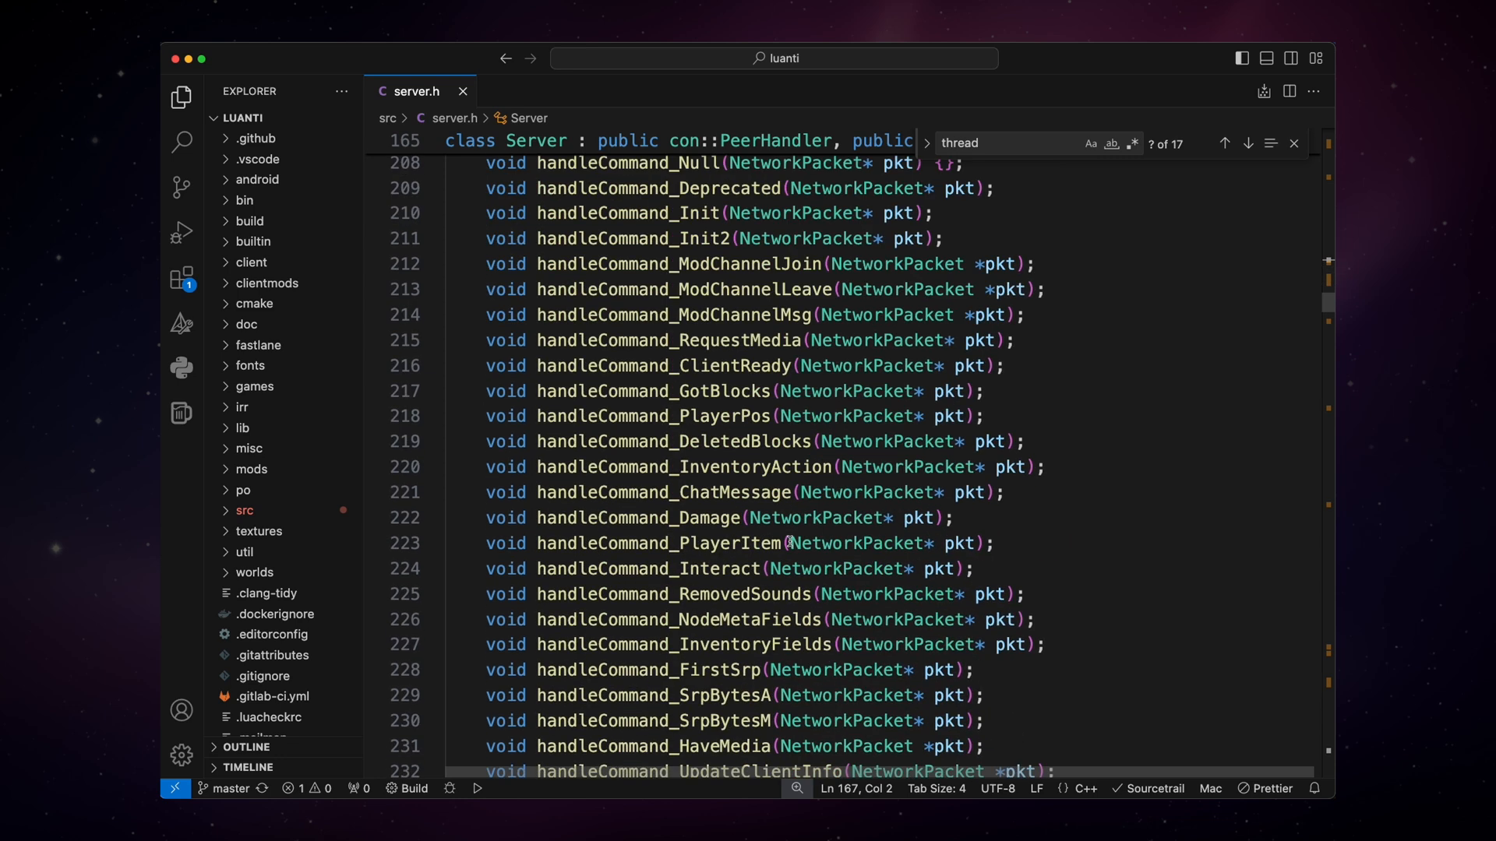
{"action": "mouse_move", "coordinate": [558, 365]}
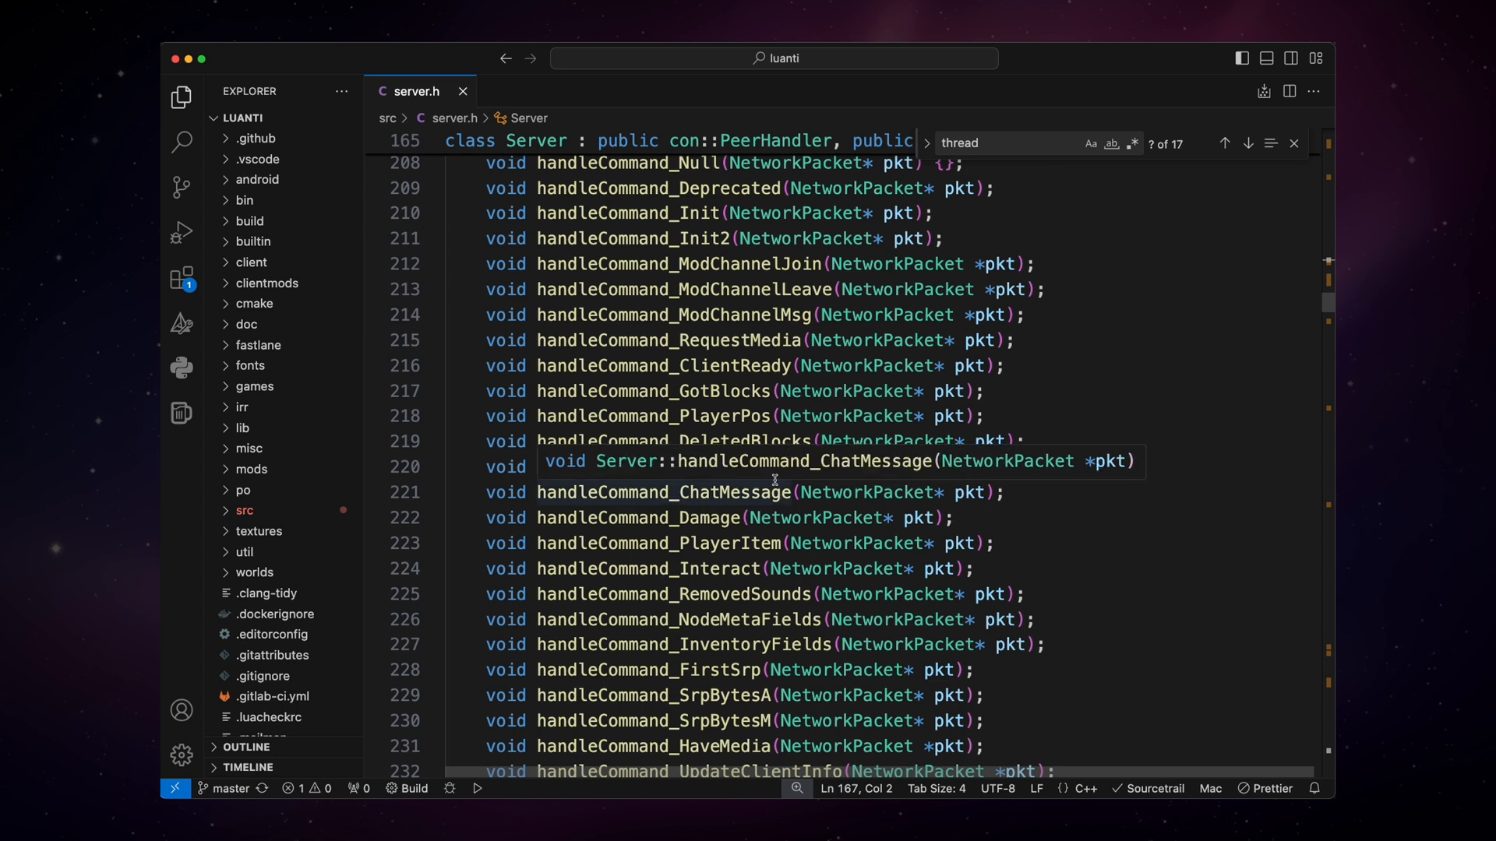
{"action": "mouse_move", "coordinate": [899, 388]}
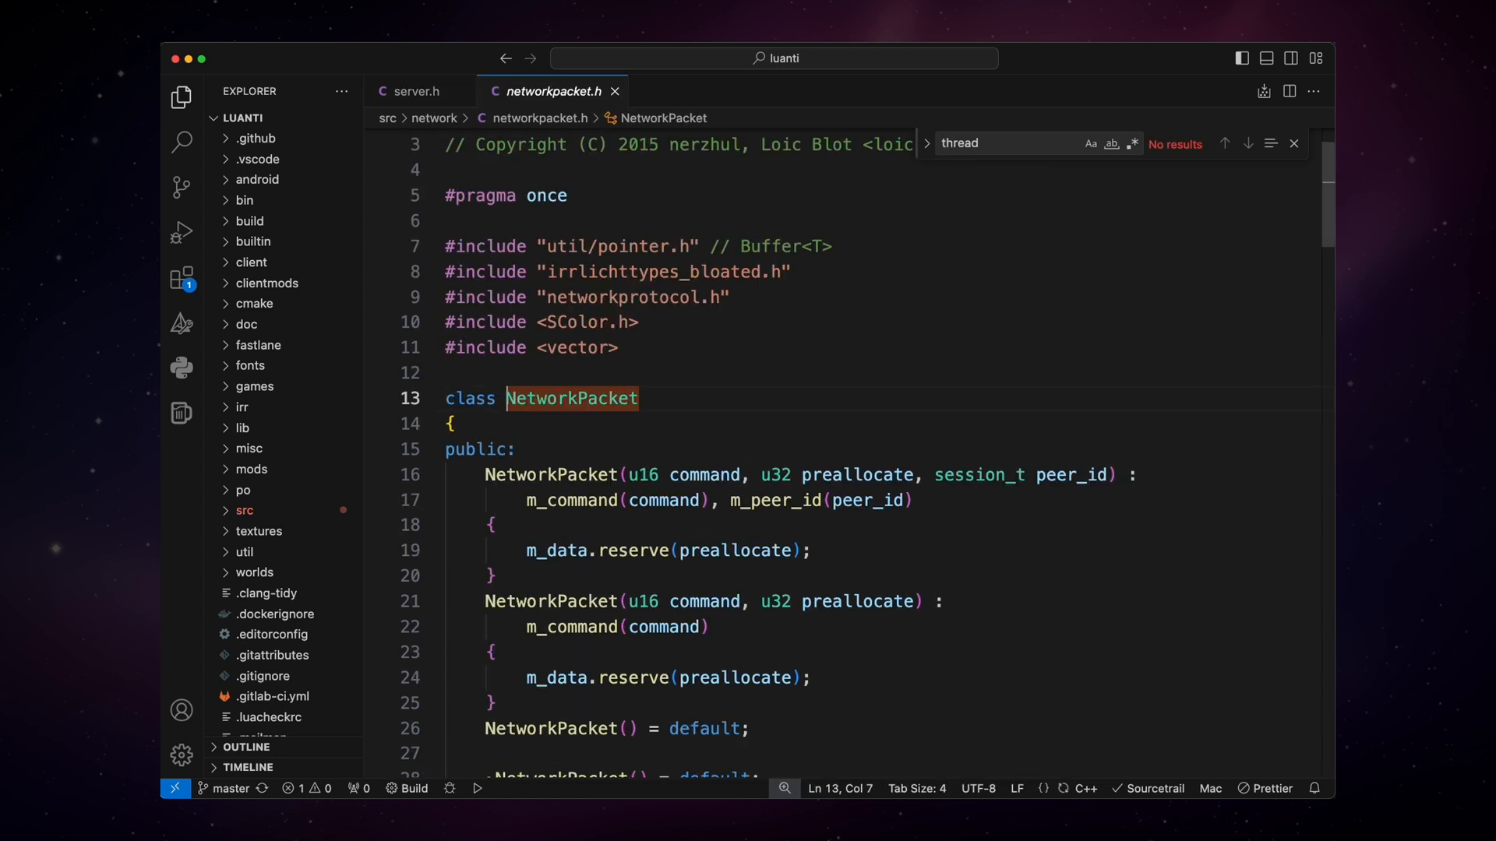
{"action": "scroll", "scroll_direction": "down", "scroll_amount": 3}
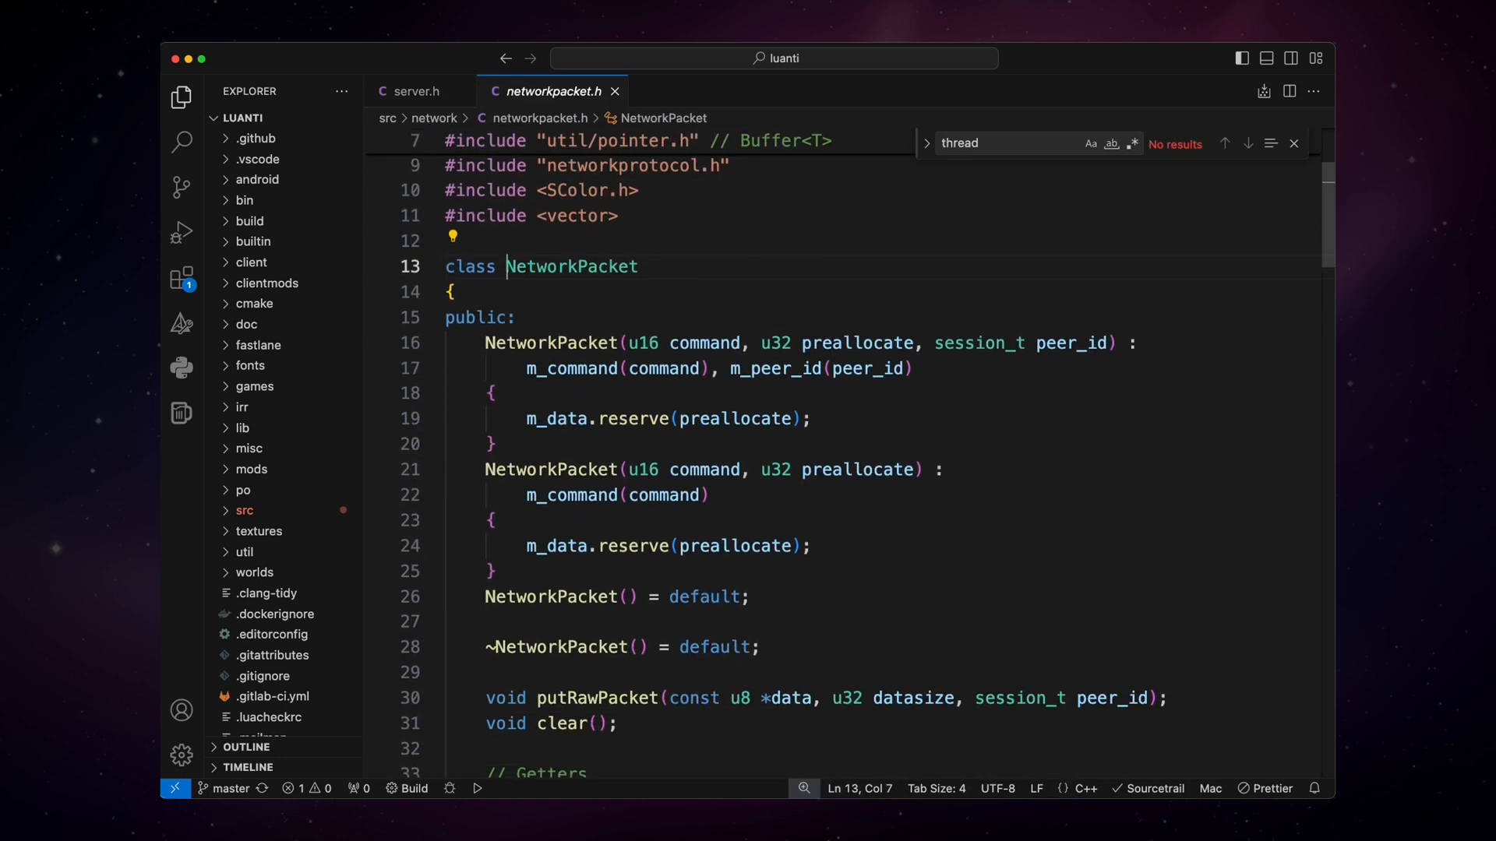
{"action": "mouse_move", "coordinate": [831, 396]}
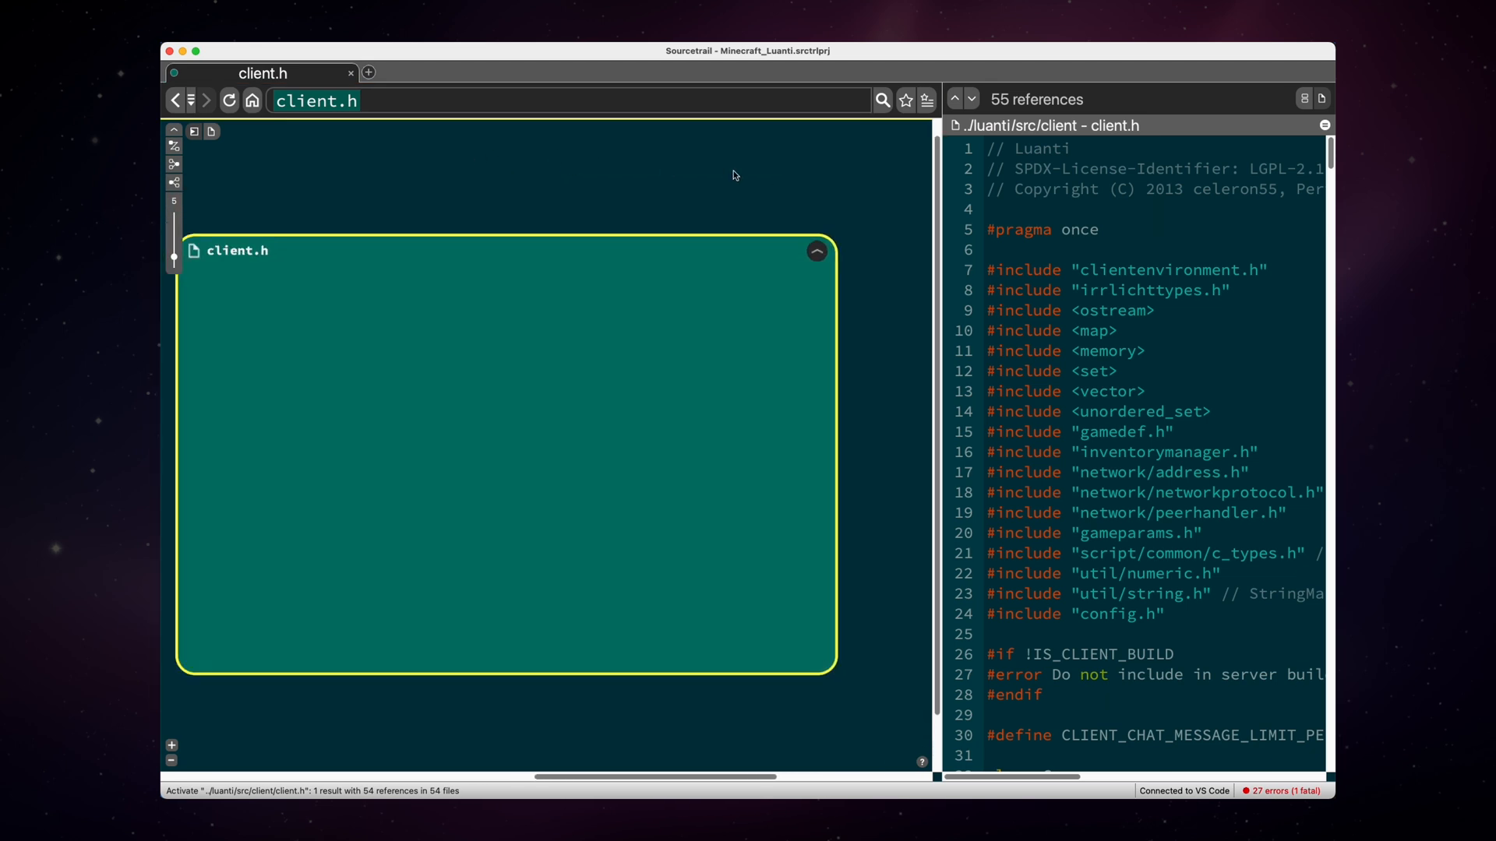
- Expand client.h, select the Client class and get its show-in-IDE options
{"action": "left_click", "coordinate": [815, 249]}
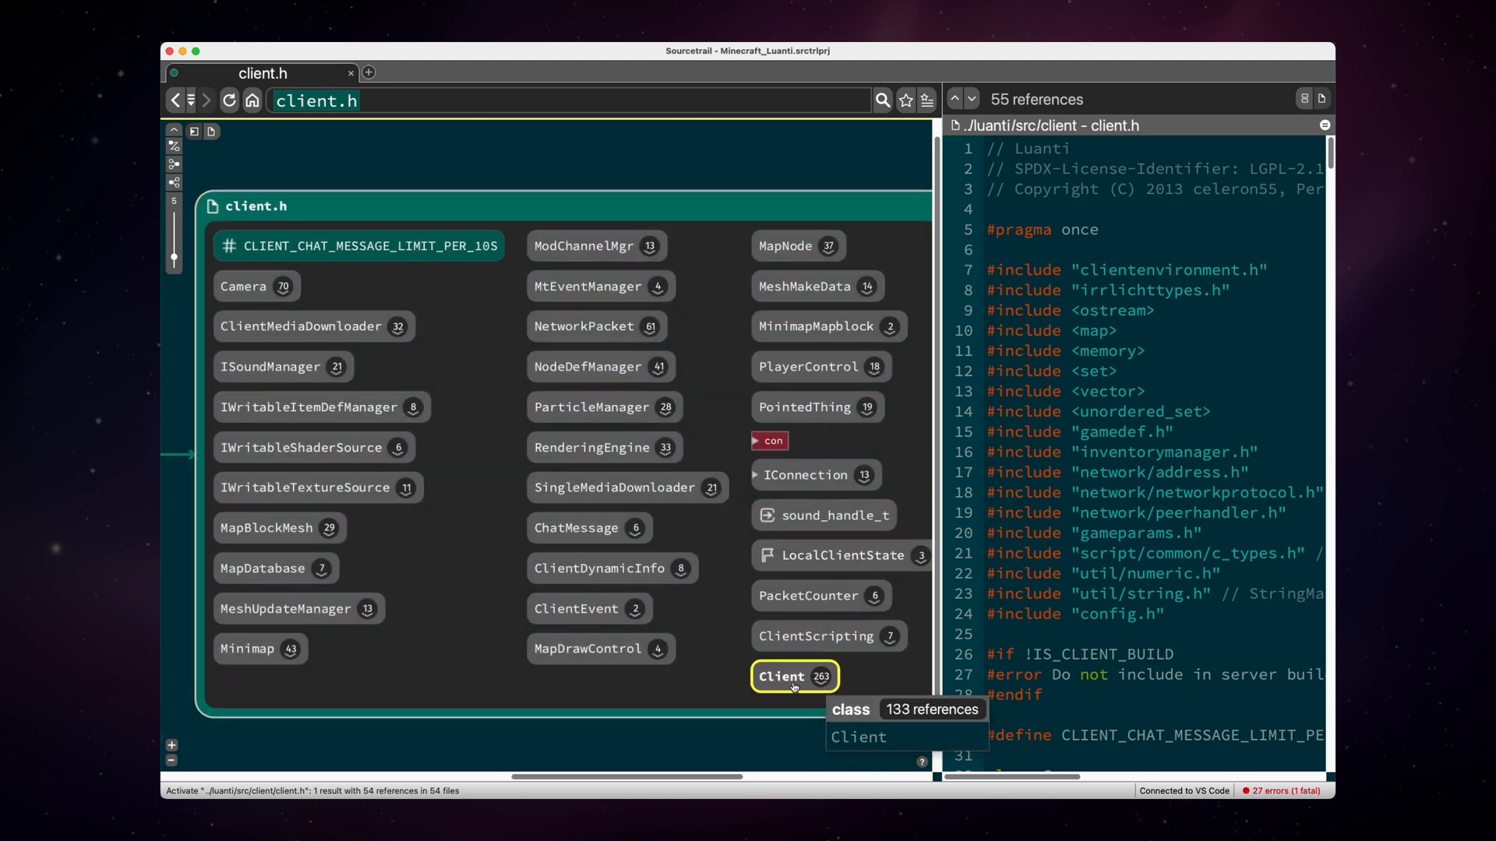
{"action": "left_click", "coordinate": [793, 676]}
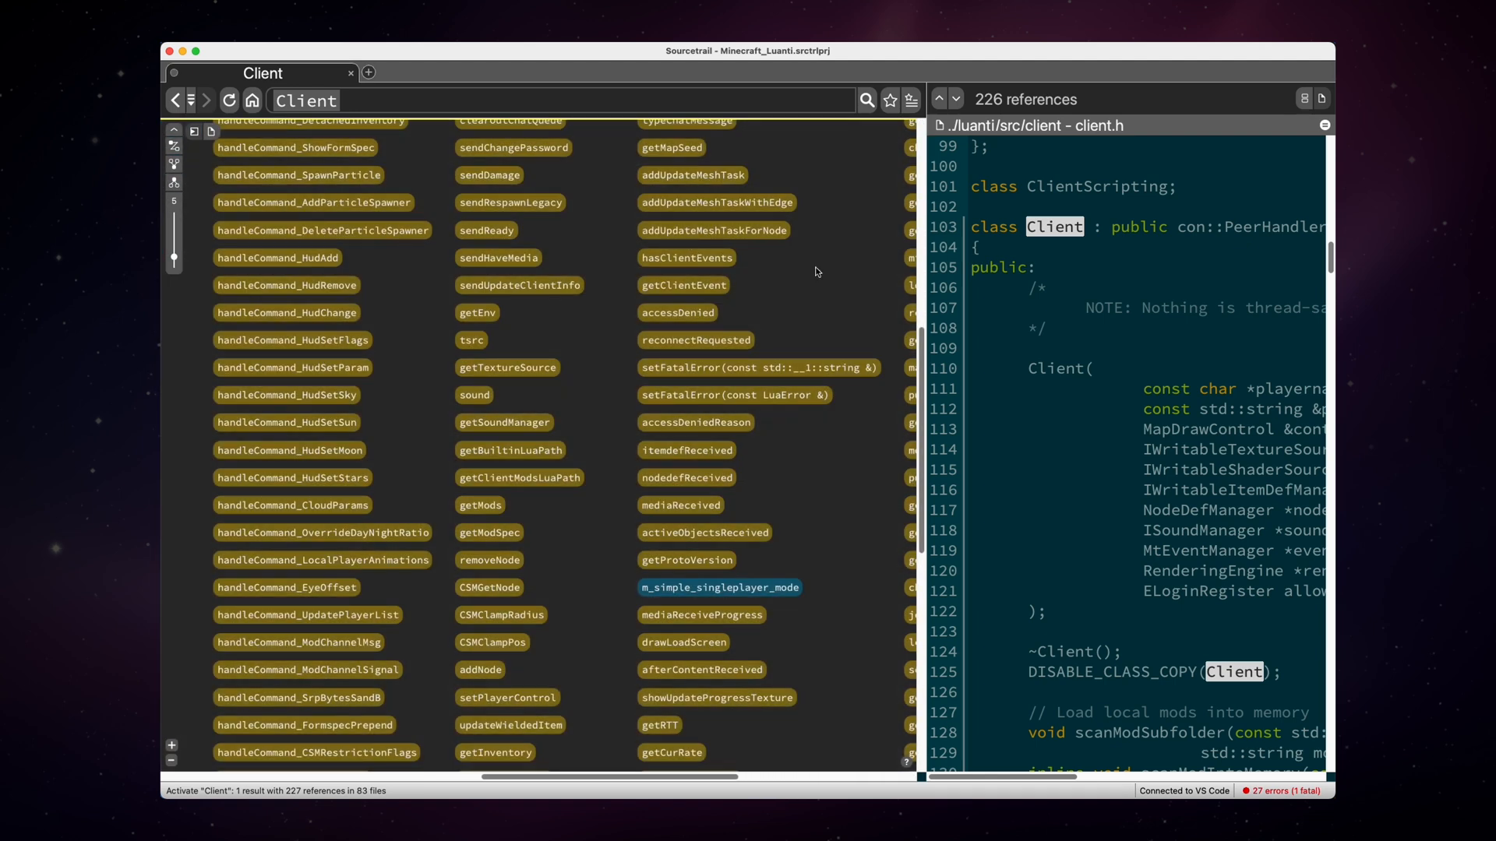
{"action": "right_click", "coordinate": [815, 273]}
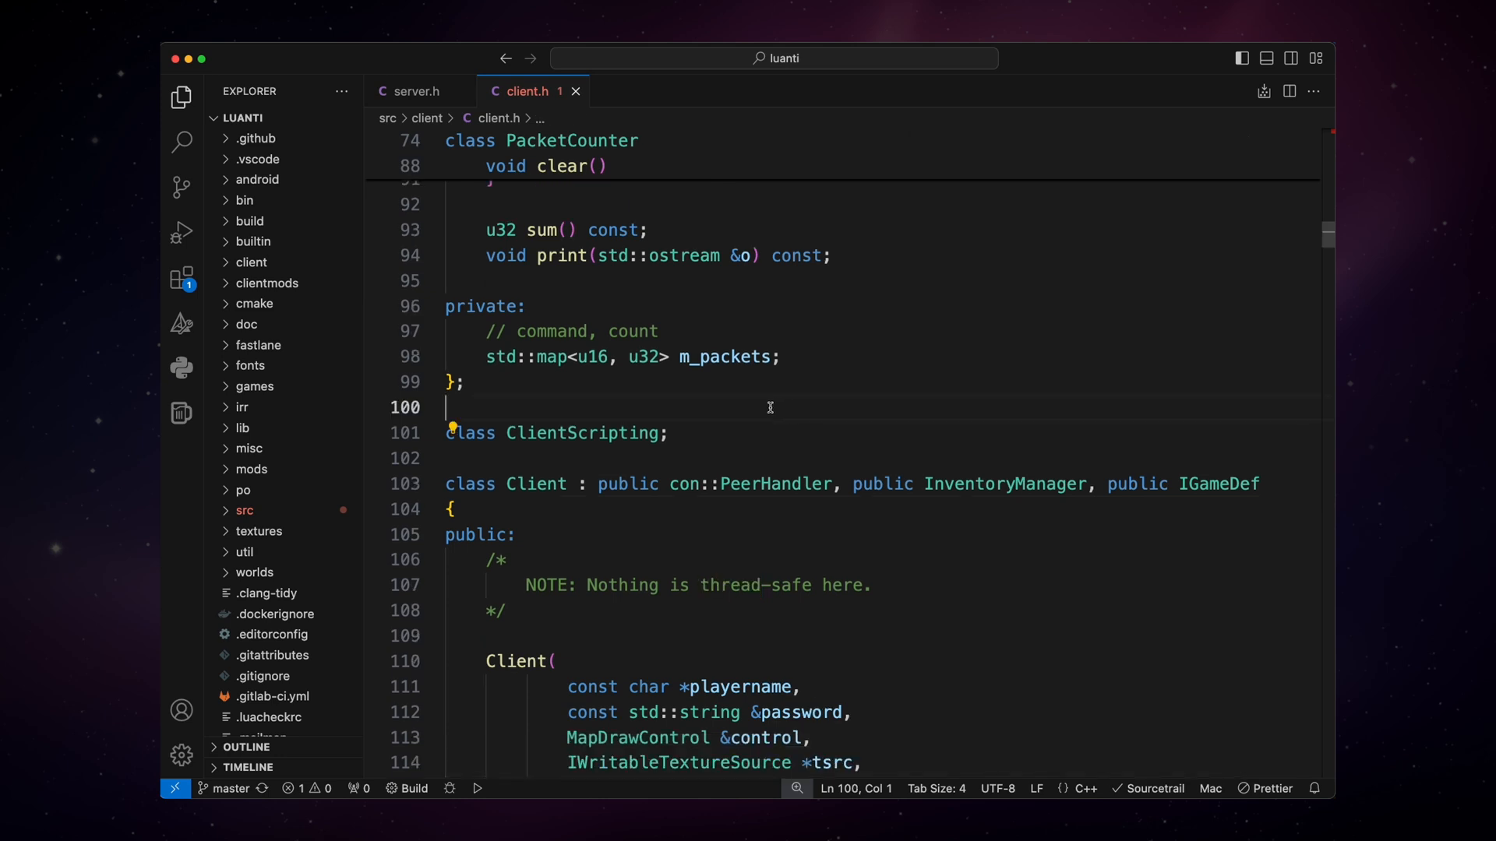
{"action": "mouse_move", "coordinate": [1265, 489]}
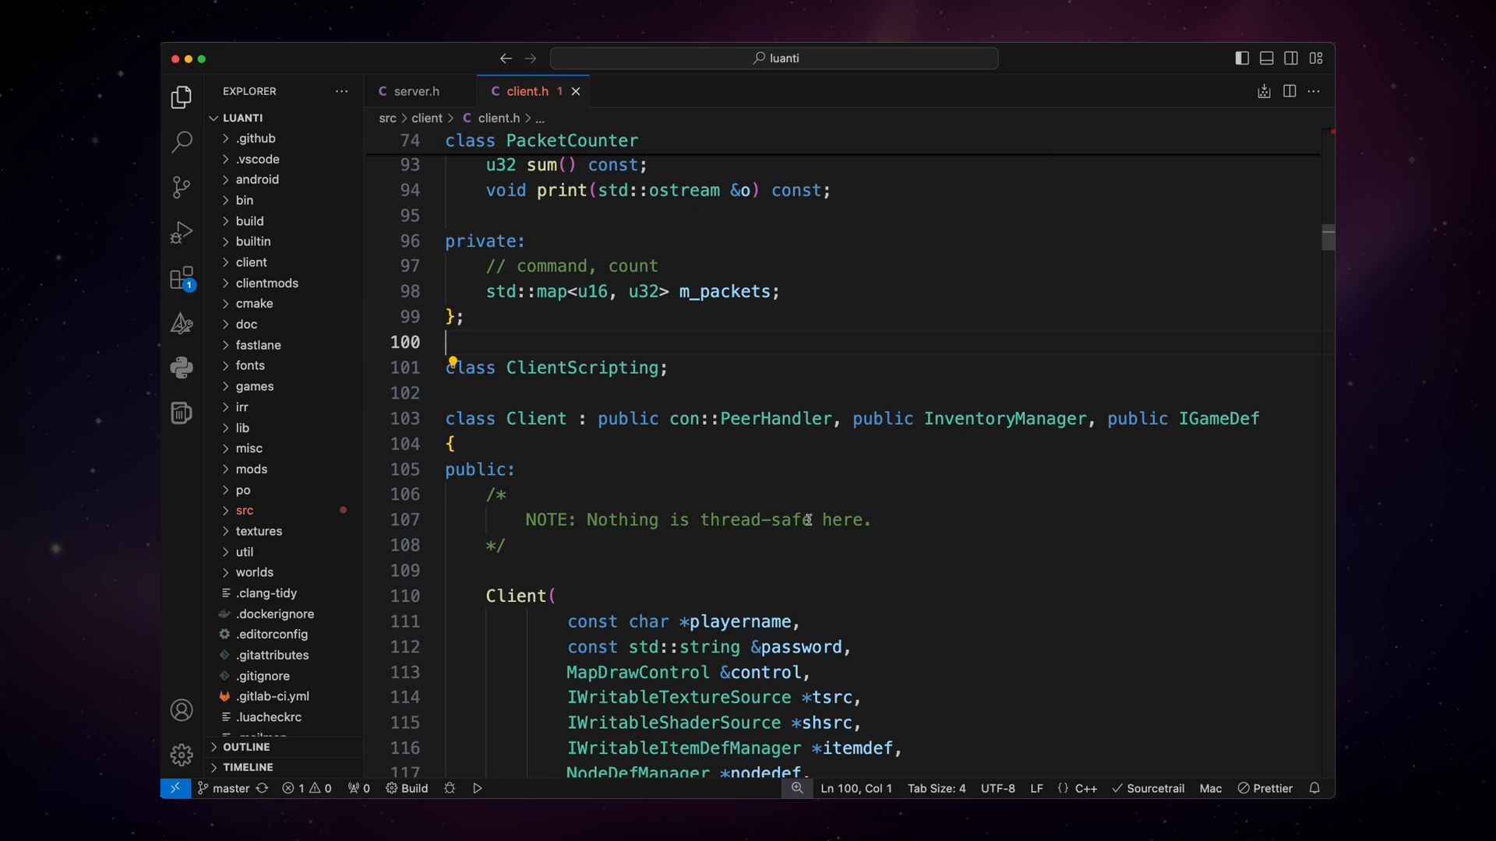
{"action": "mouse_move", "coordinate": [922, 522]}
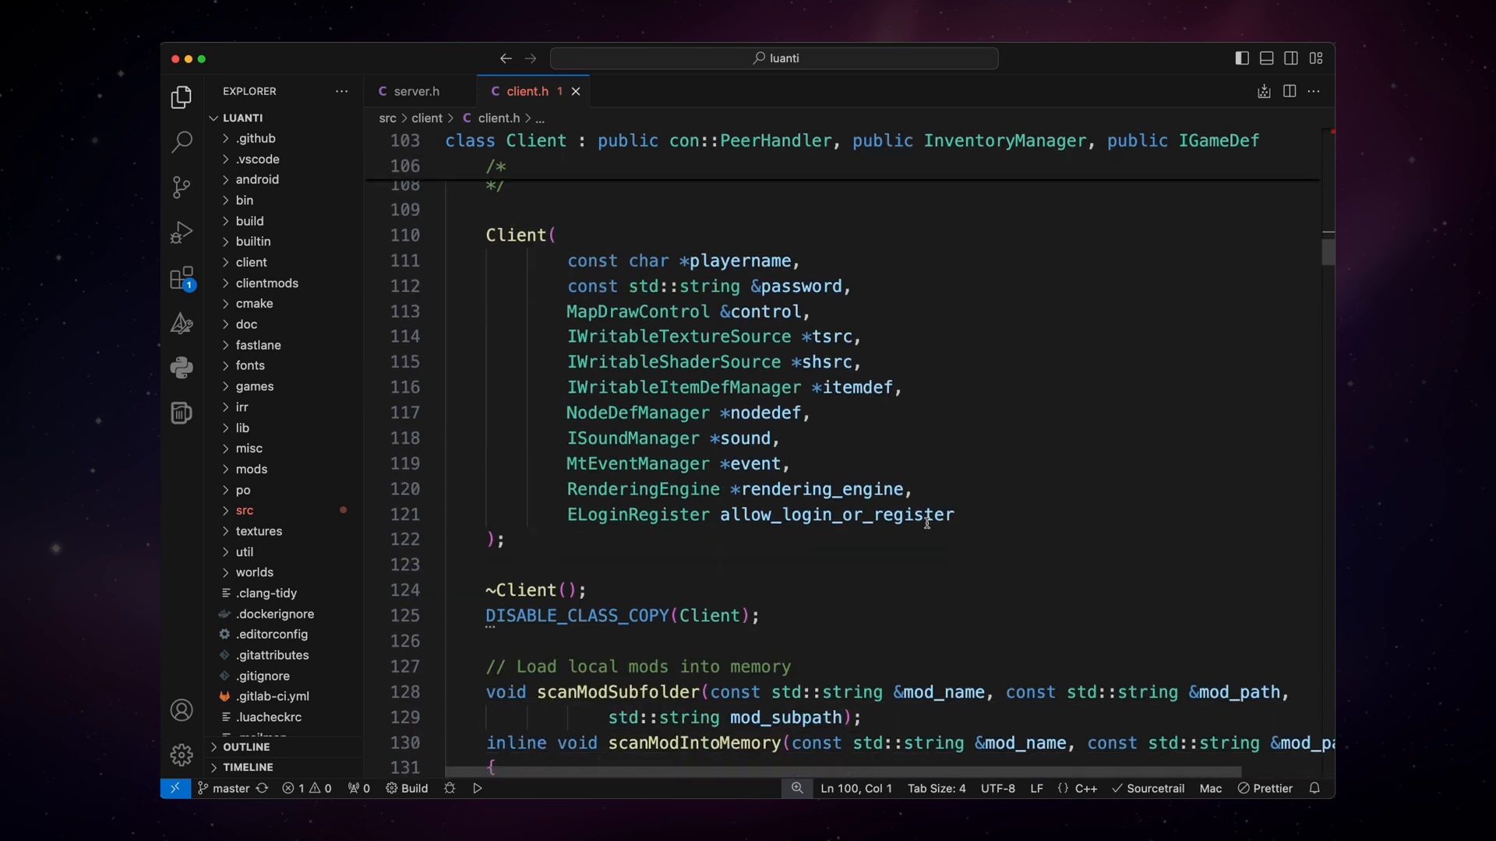
{"action": "scroll", "scroll_direction": "down", "scroll_amount": 3}
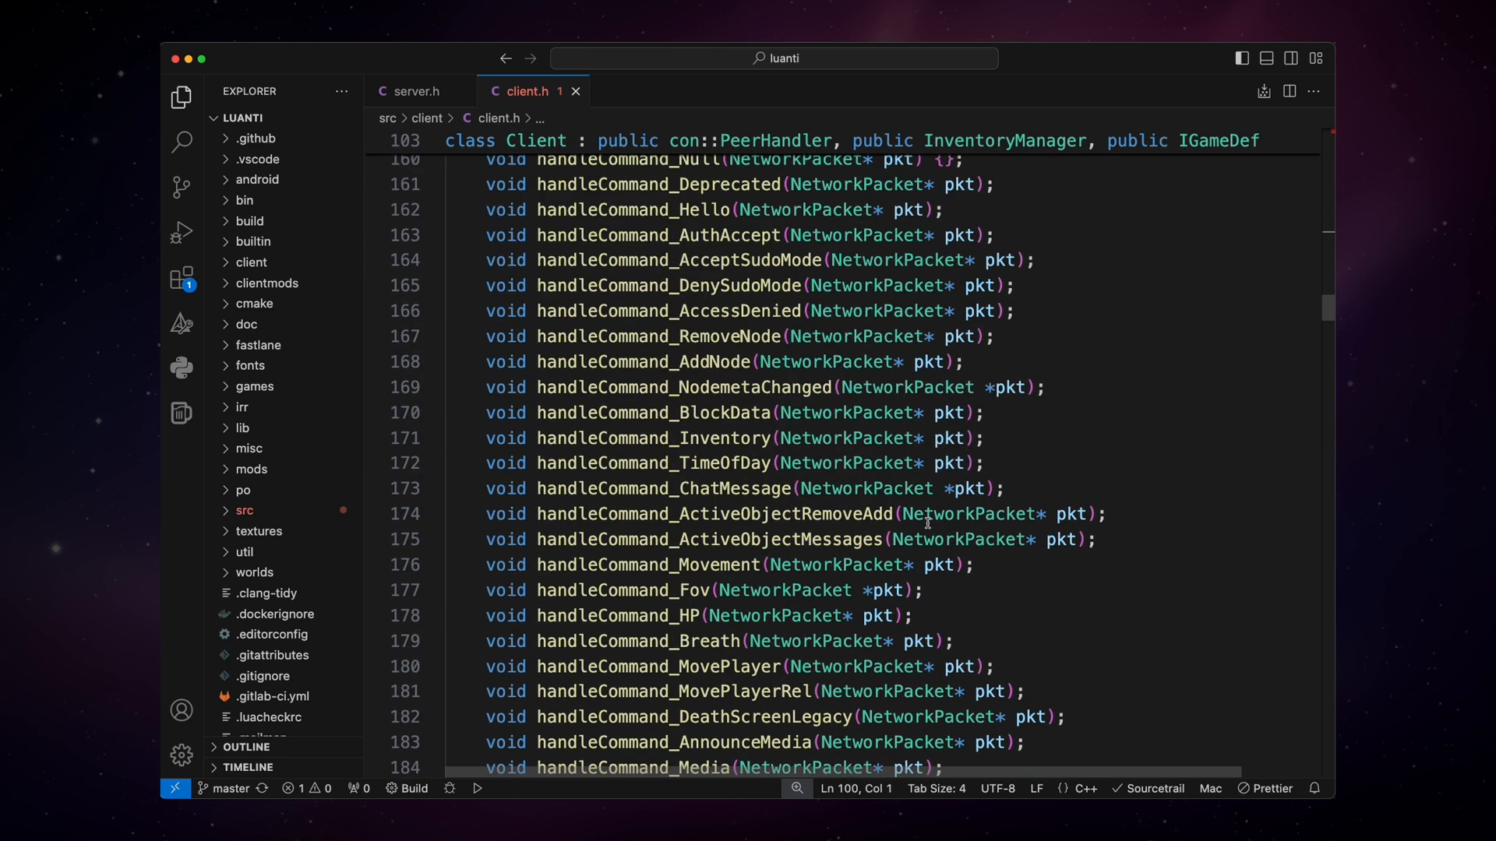
{"action": "mouse_move", "coordinate": [1167, 454]}
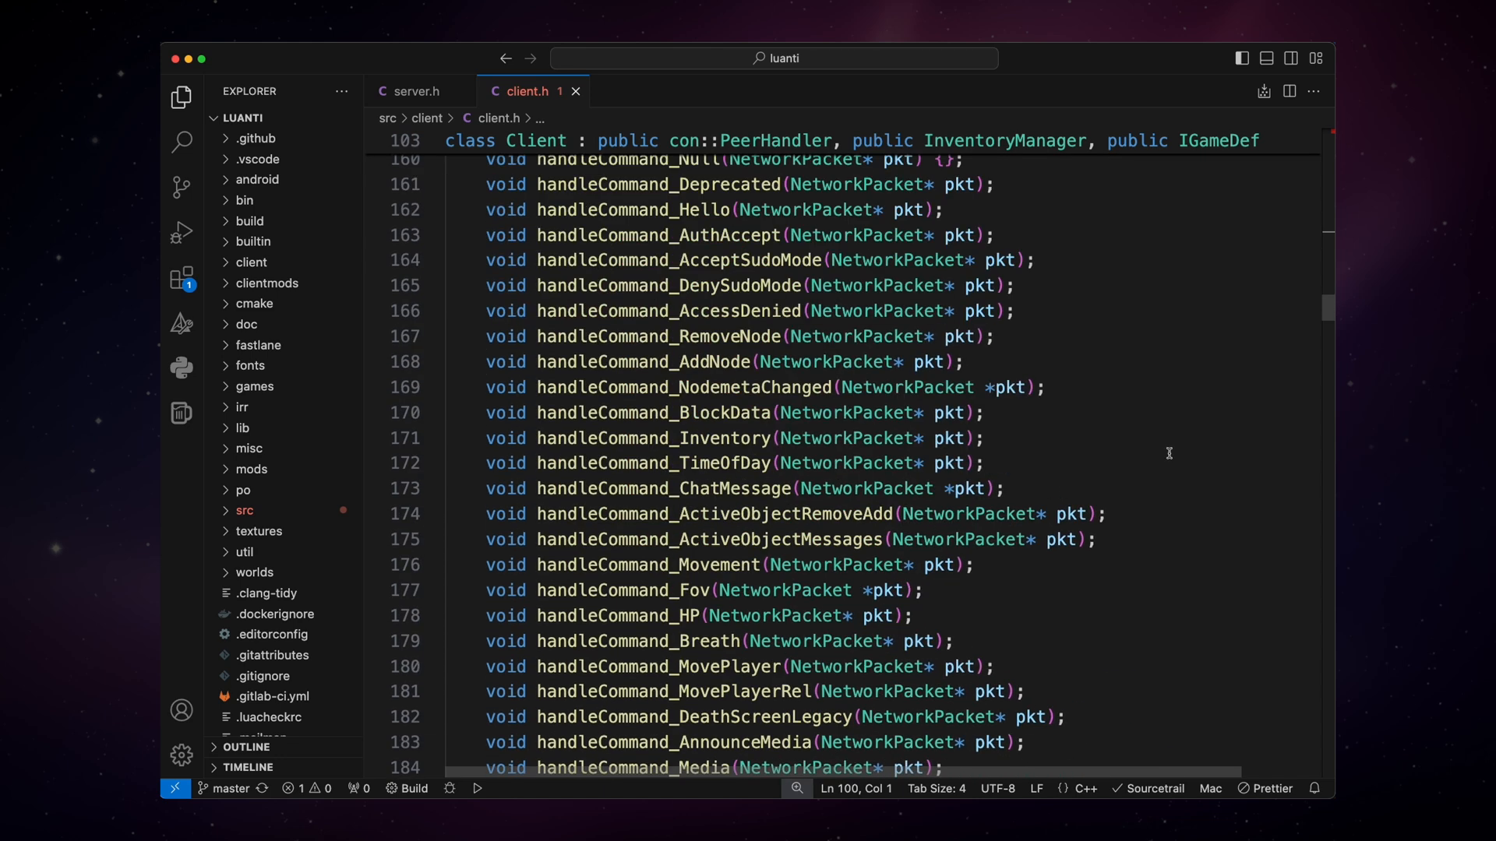
{"action": "mouse_move", "coordinate": [1159, 421]}
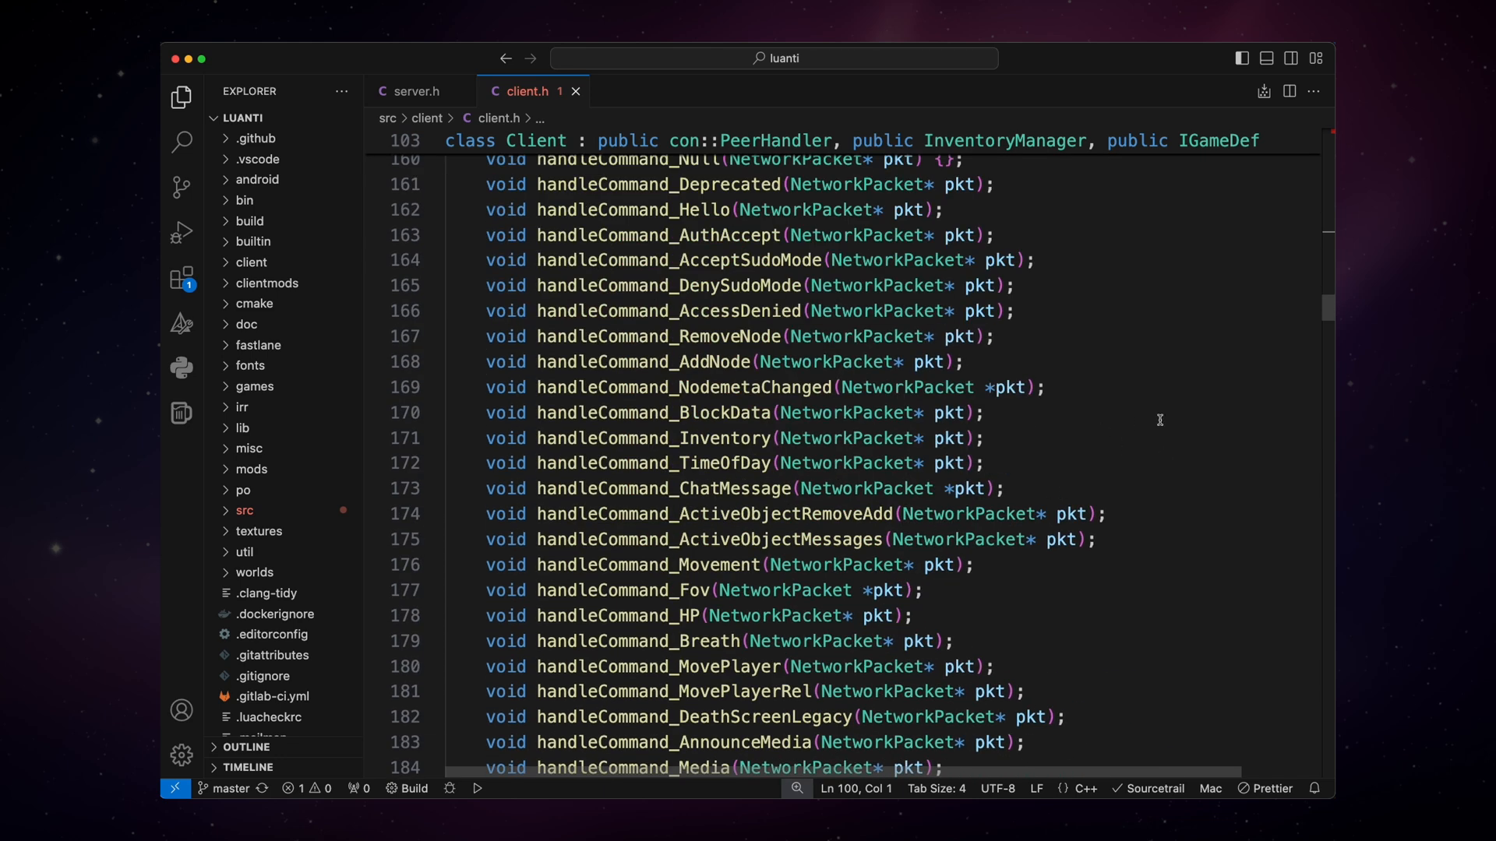
{"action": "scroll", "scroll_direction": "down", "scroll_amount": 3}
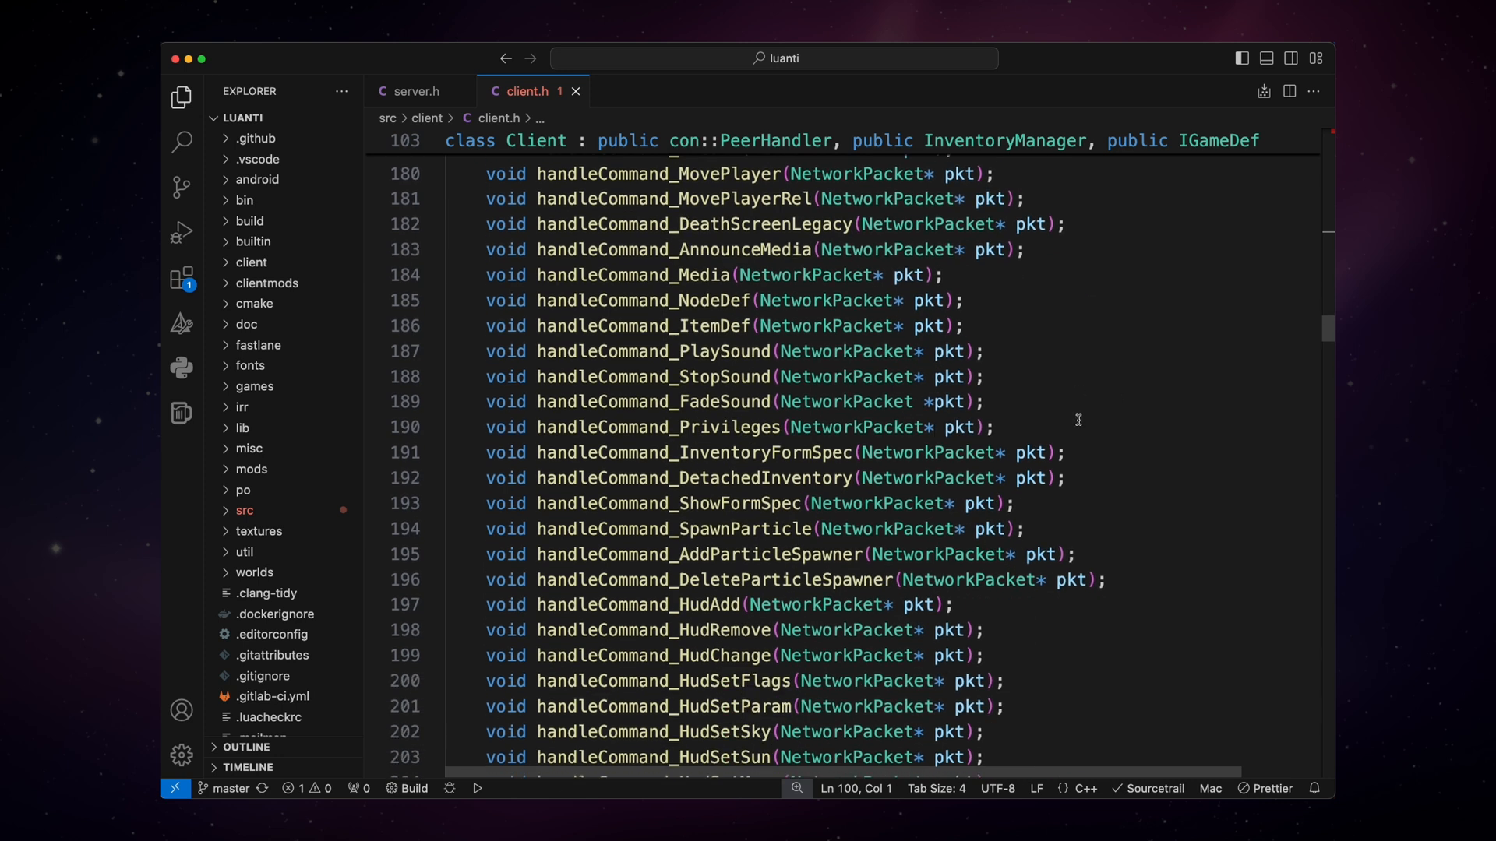
{"action": "scroll", "scroll_direction": "down", "scroll_amount": 3}
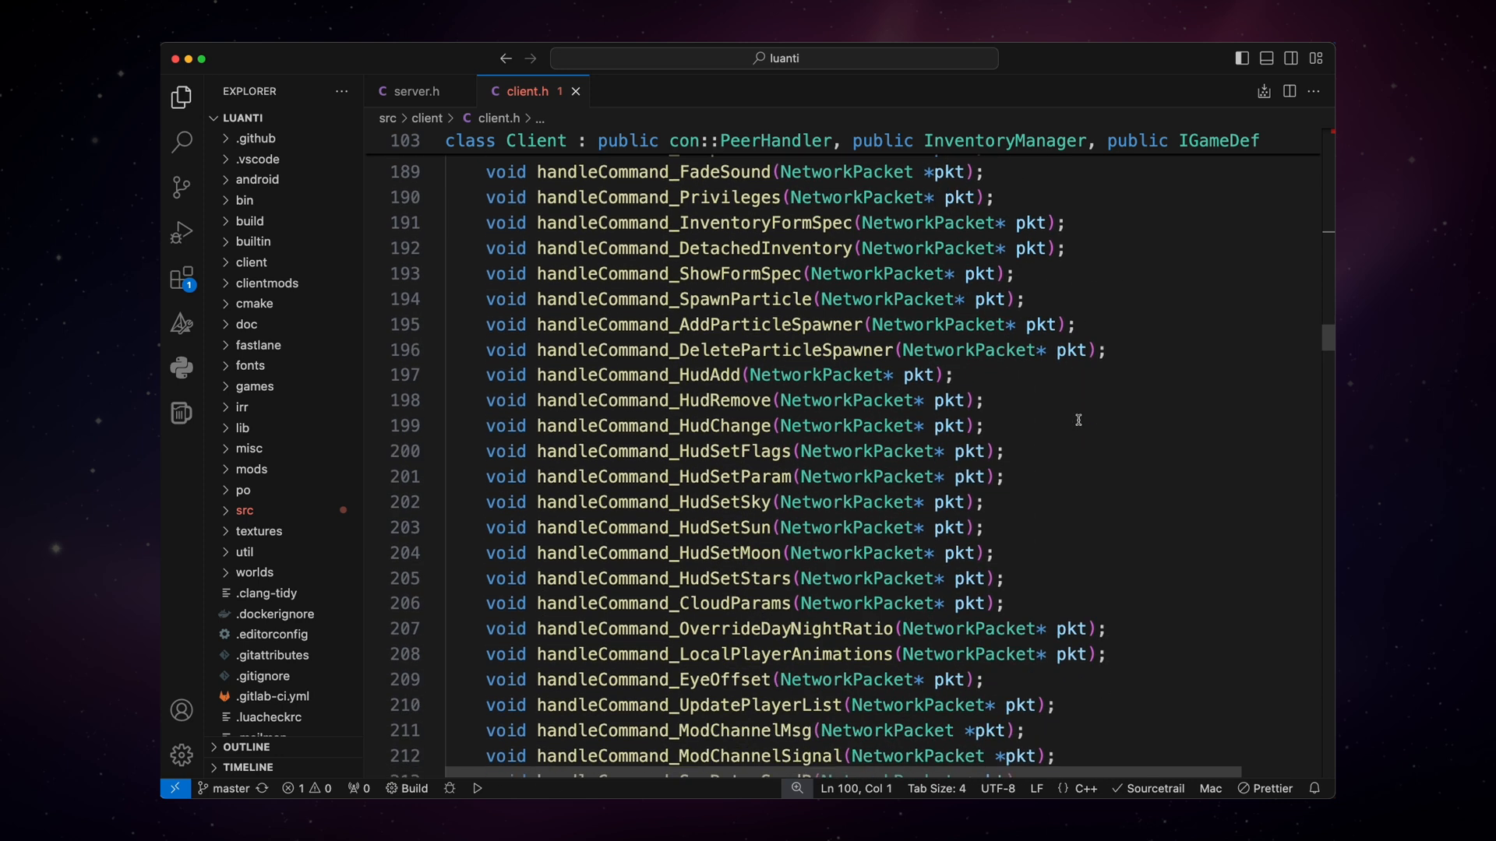
{"action": "mouse_move", "coordinate": [1128, 401]}
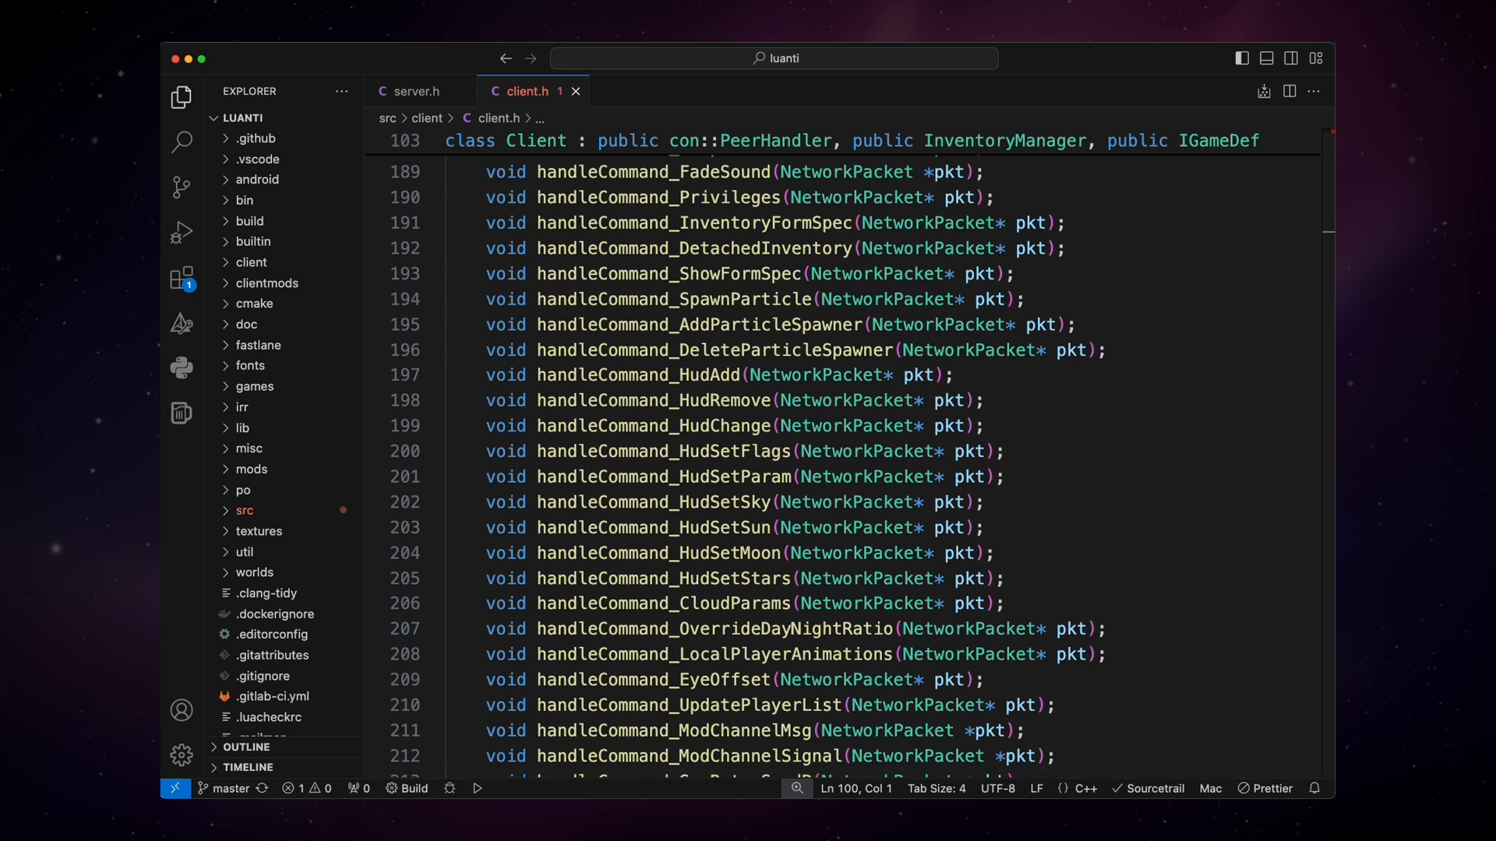
{"action": "scroll", "scroll_direction": "down", "scroll_amount": 3}
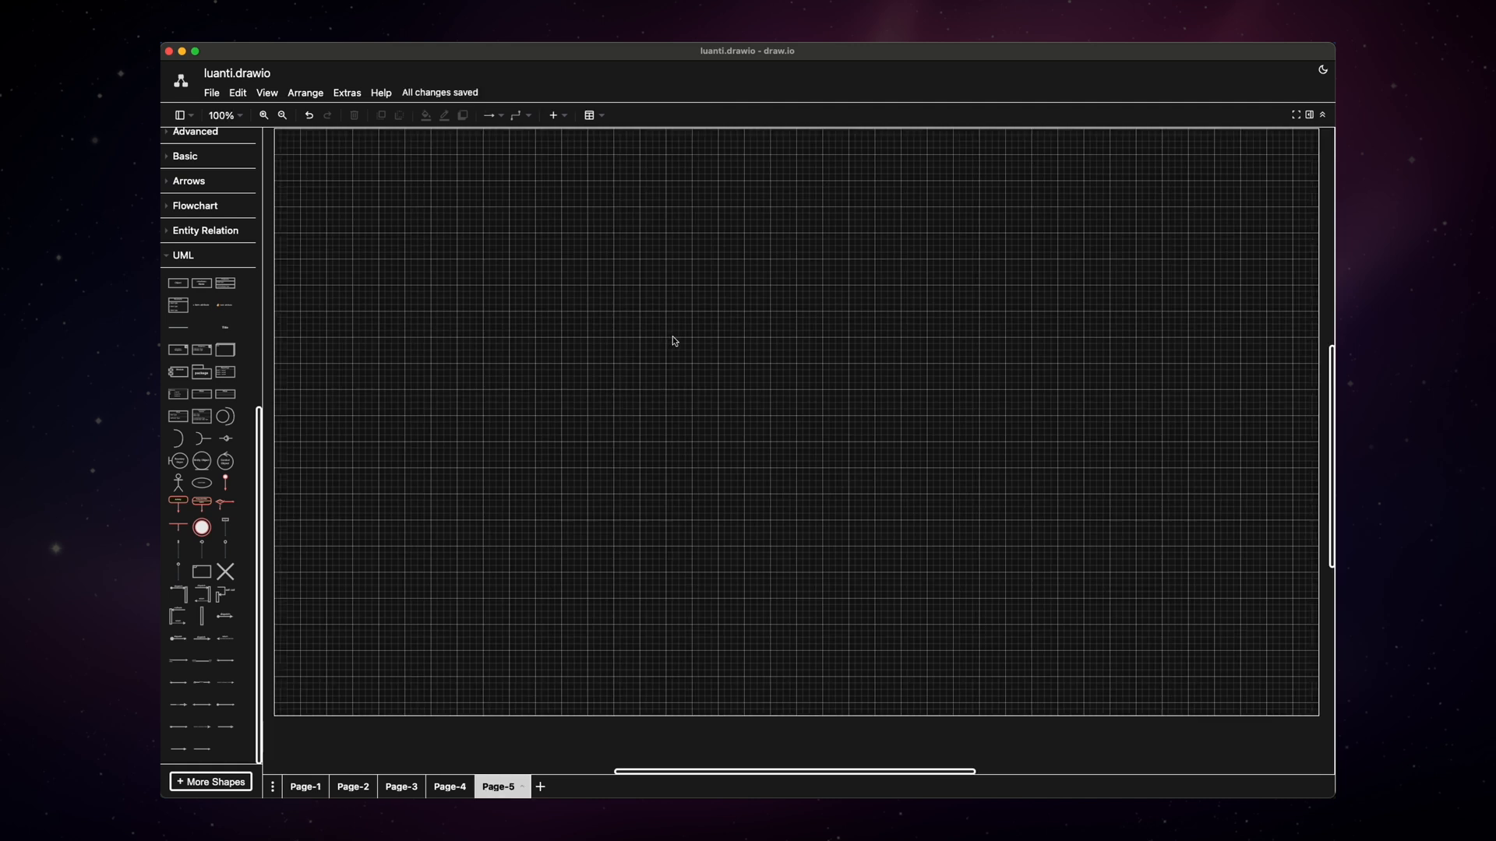
{"action": "mouse_move", "coordinate": [242, 257]}
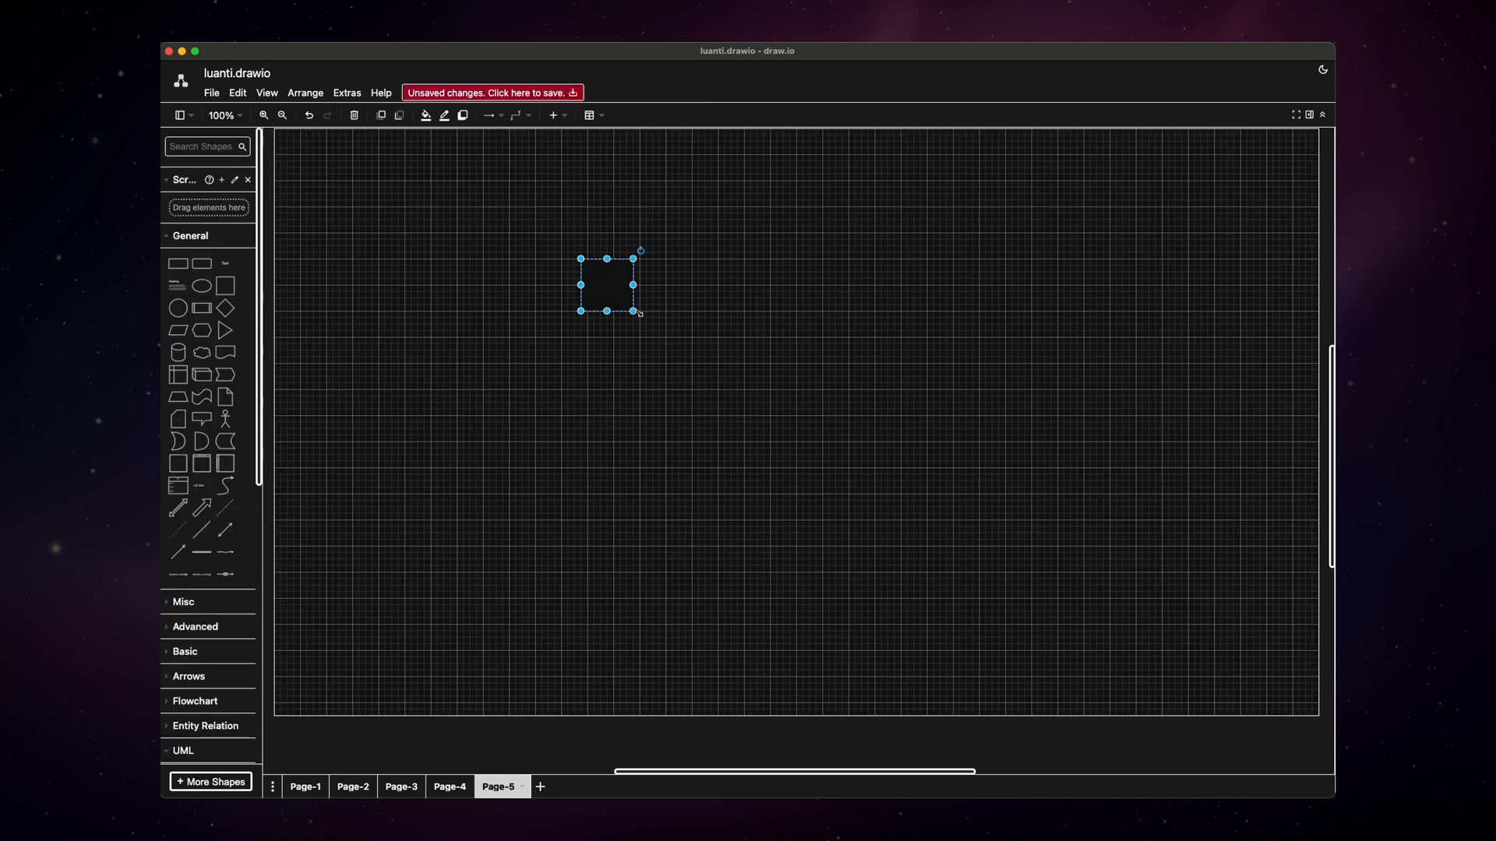
- Enlarge a green square, thicken its outline and move it to the upper left
{"action": "left_click_drag", "start_coordinate": [638, 313], "coordinate": [717, 394]}
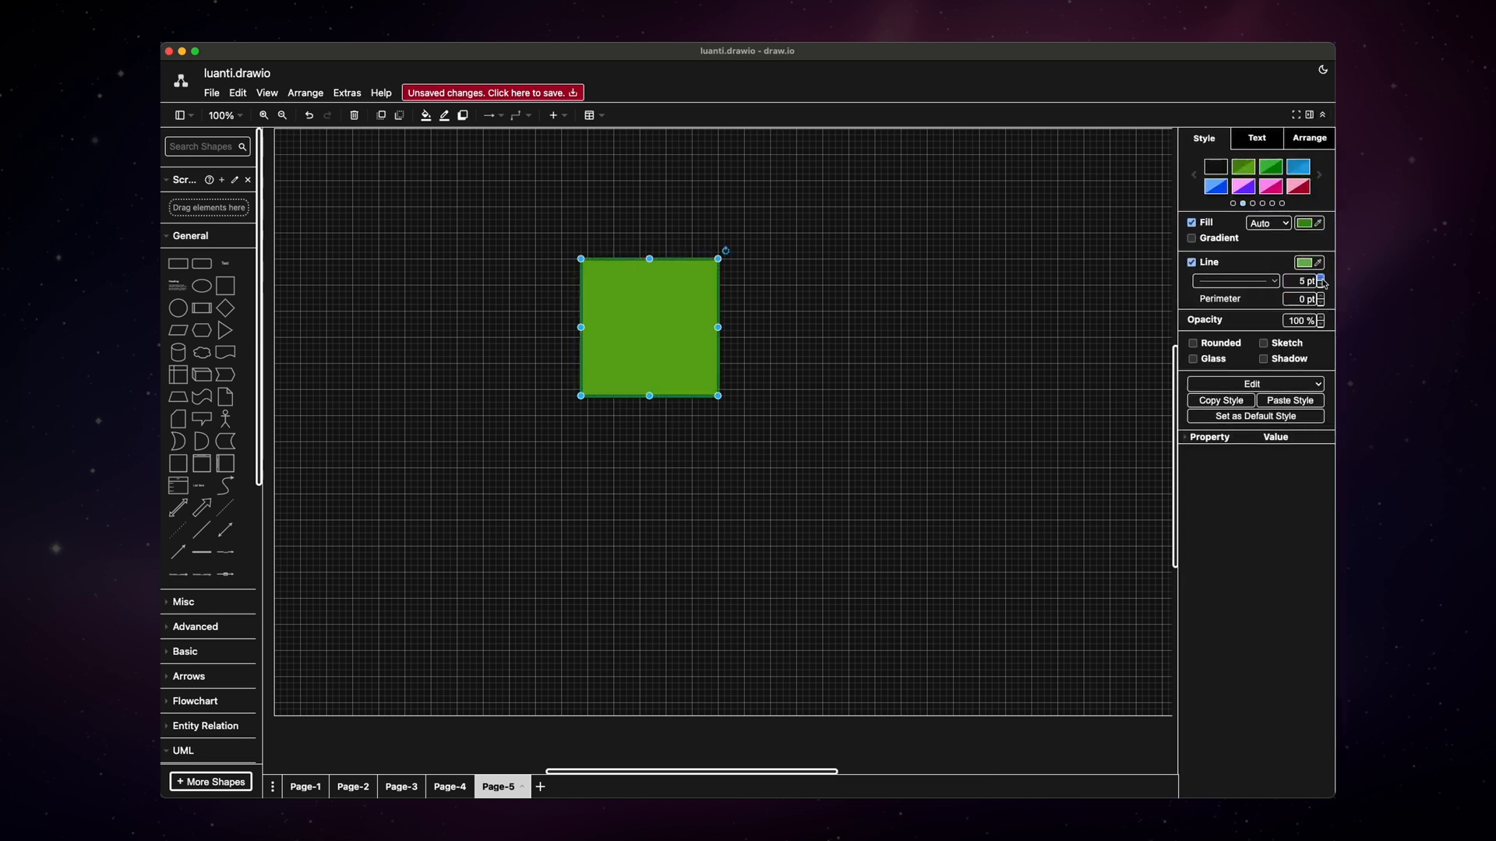
{"action": "left_click", "coordinate": [1321, 277]}
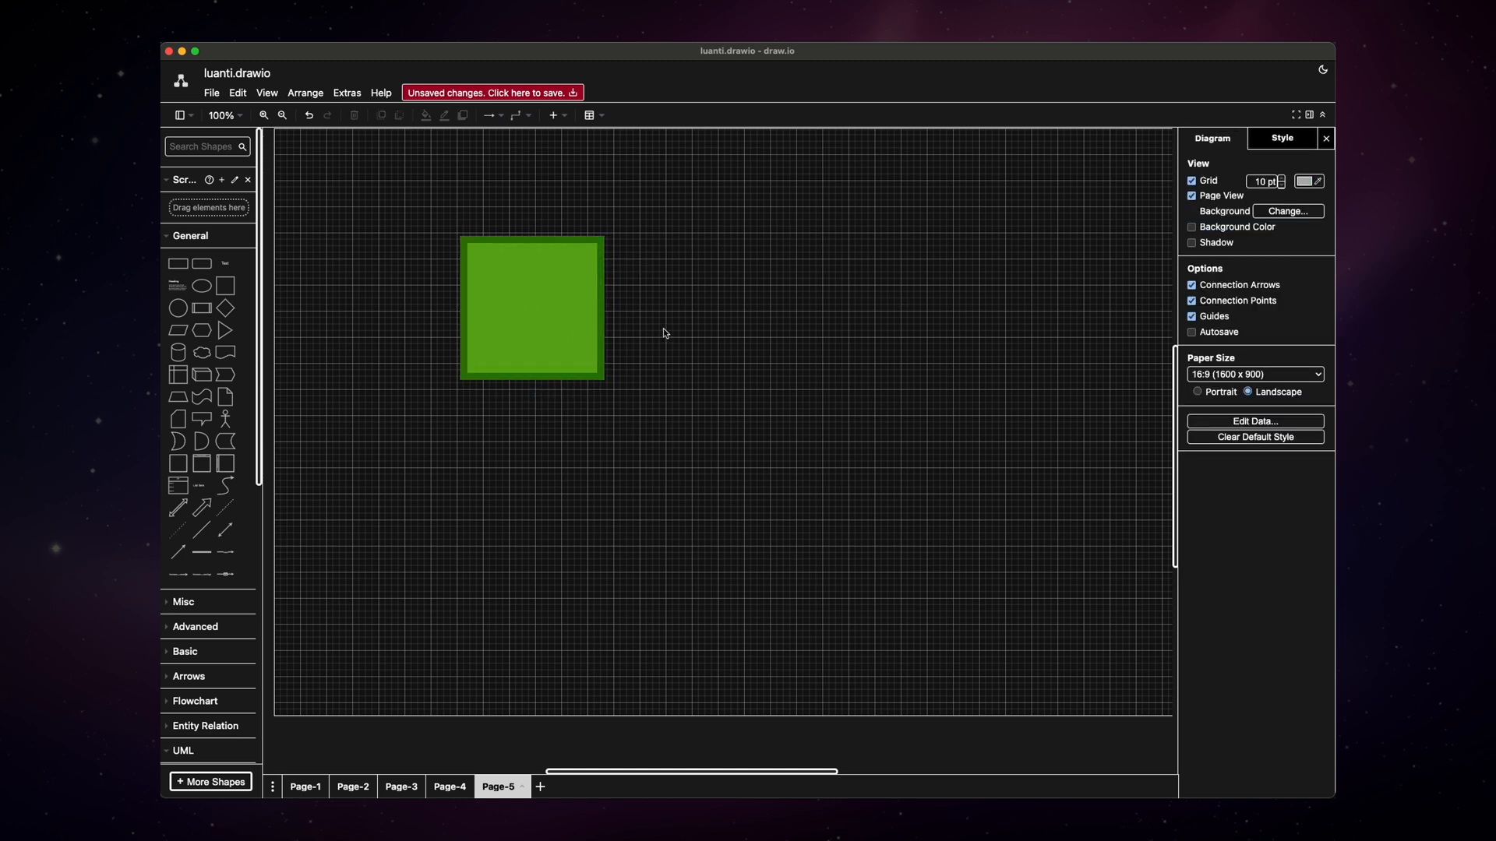
{"action": "left_click", "coordinate": [532, 307]}
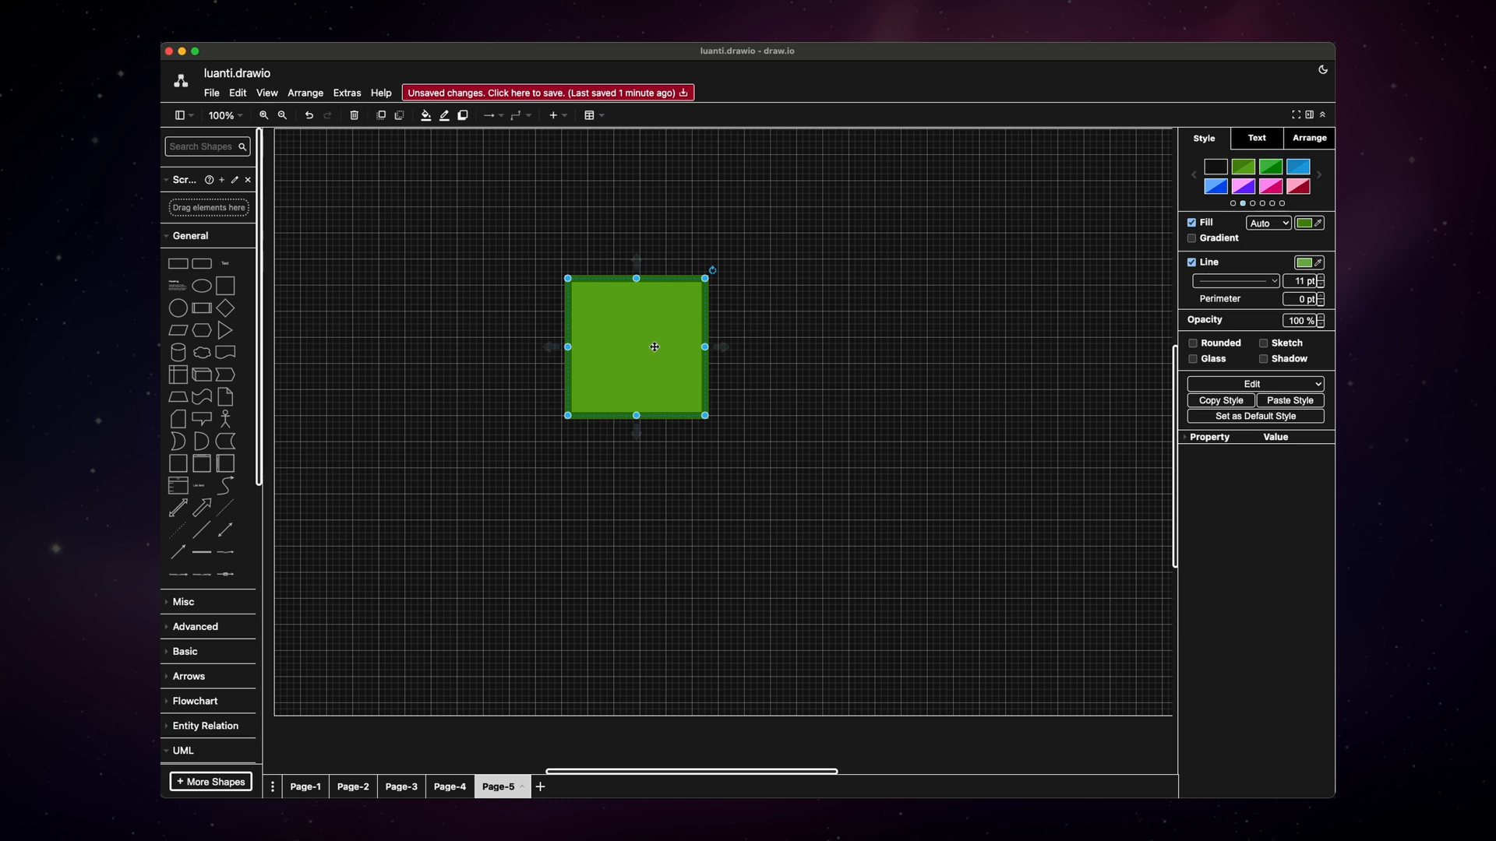
{"action": "mouse_move", "coordinate": [923, 304]}
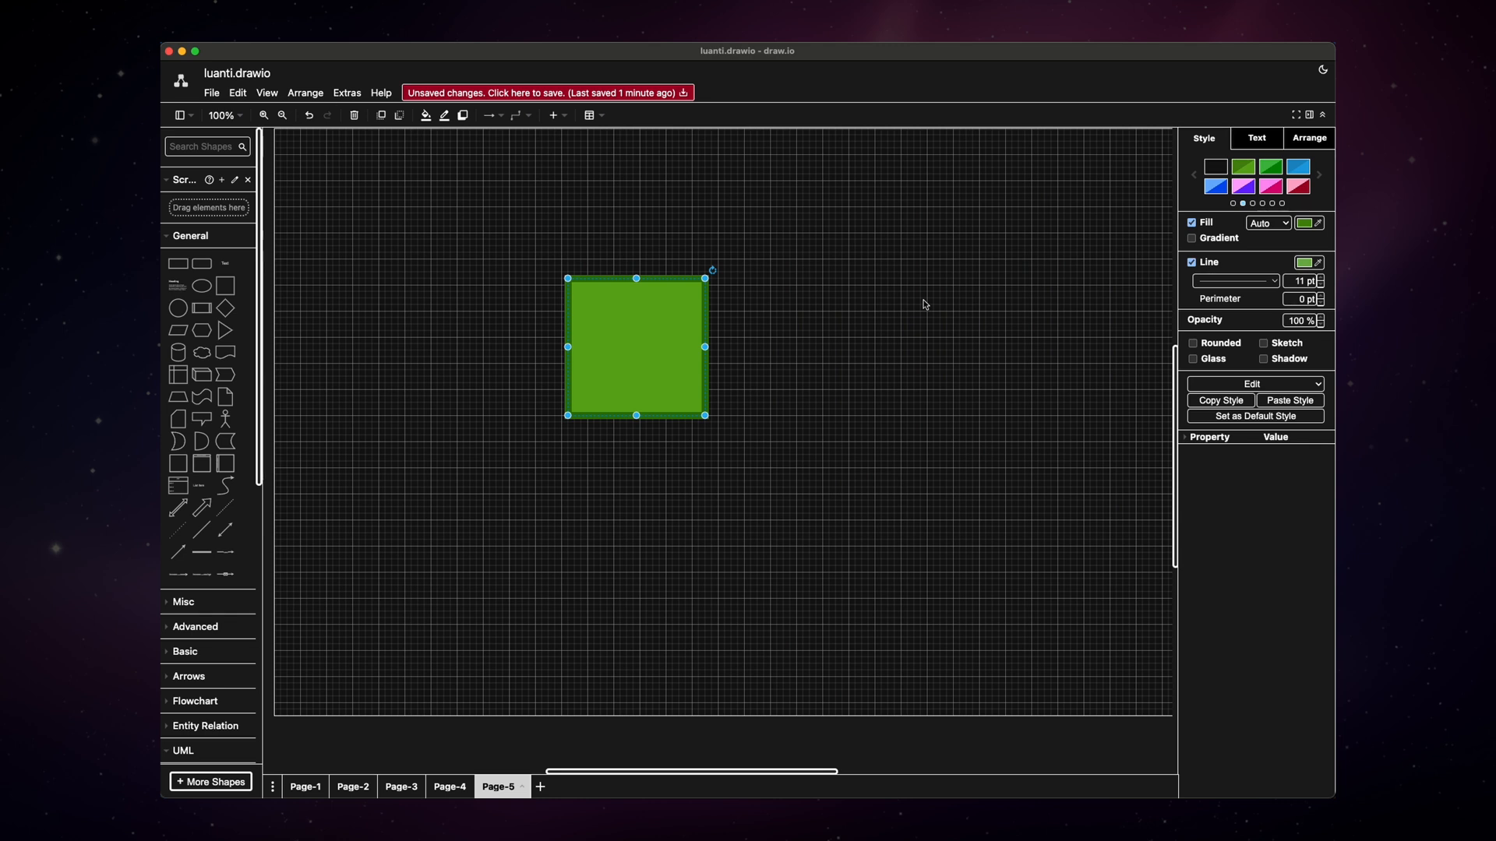
{"action": "mouse_move", "coordinate": [835, 368]}
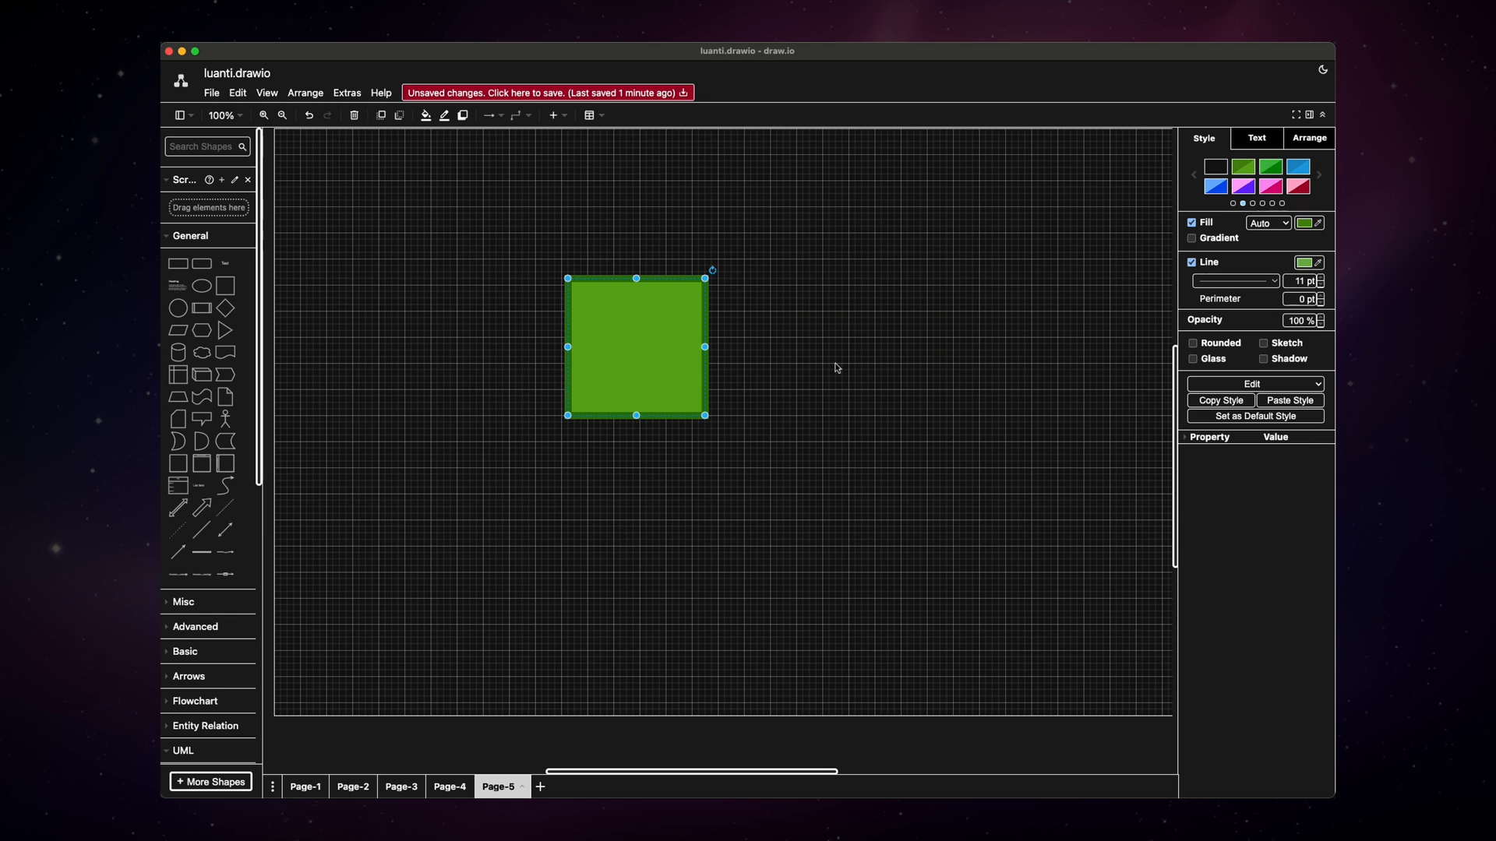
{"action": "mouse_move", "coordinate": [648, 350]}
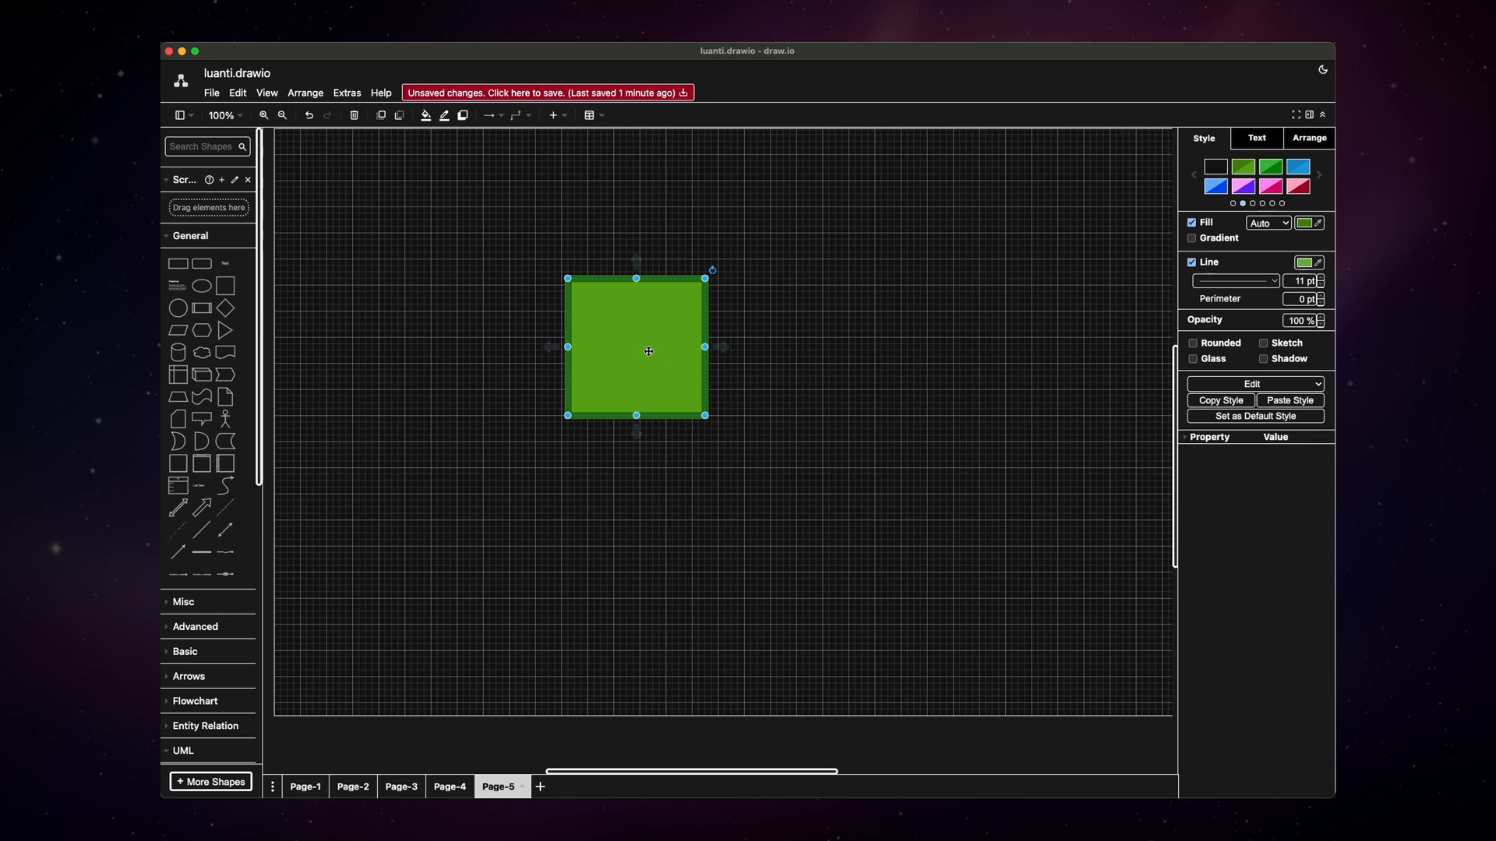
{"action": "left_click_drag", "start_coordinate": [648, 351], "coordinate": [584, 315]}
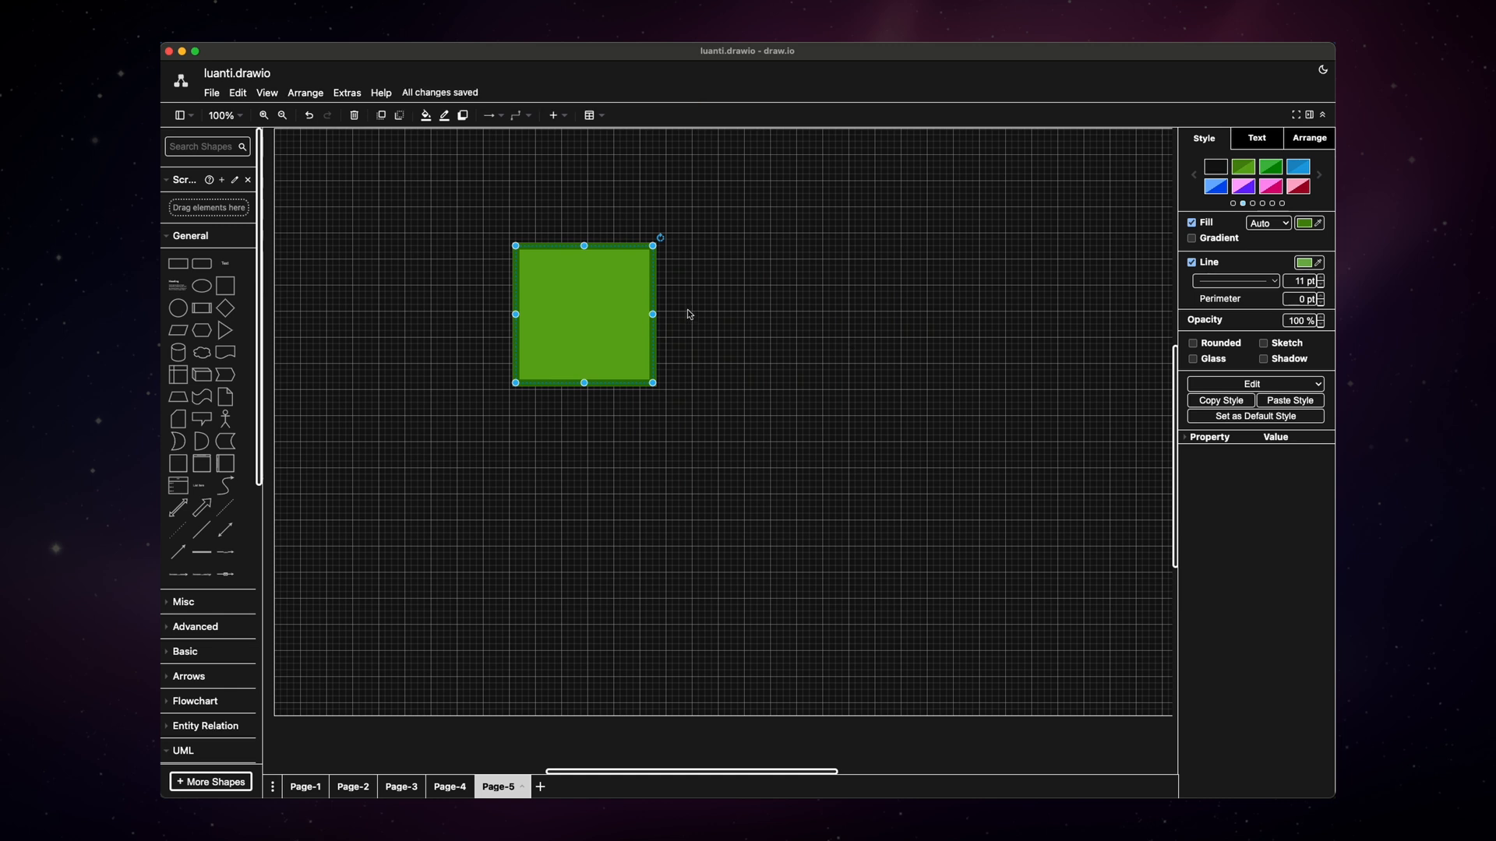
{"action": "mouse_move", "coordinate": [679, 310]}
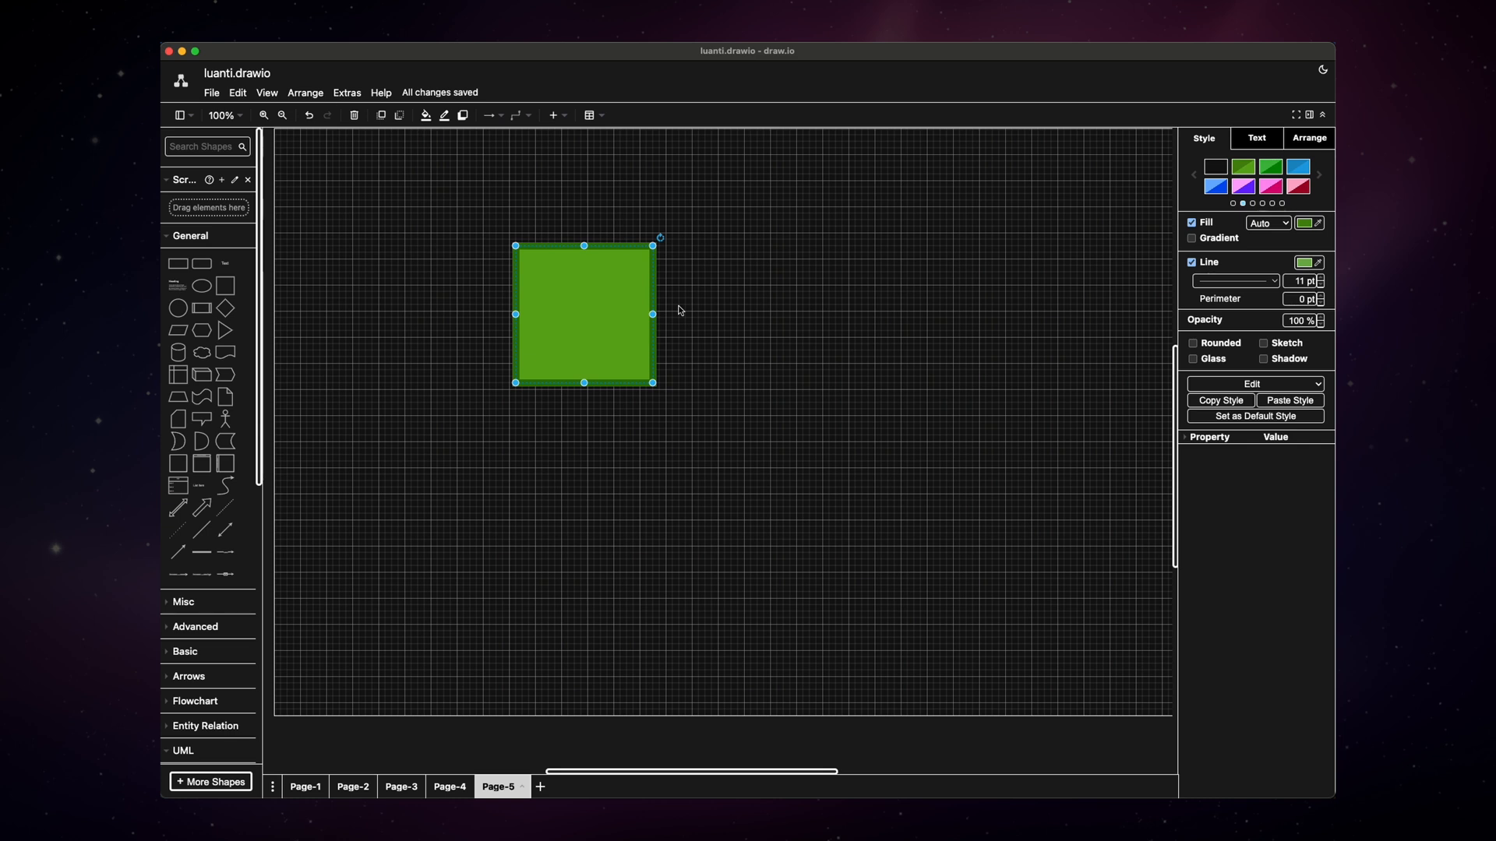
{"action": "mouse_move", "coordinate": [748, 346]}
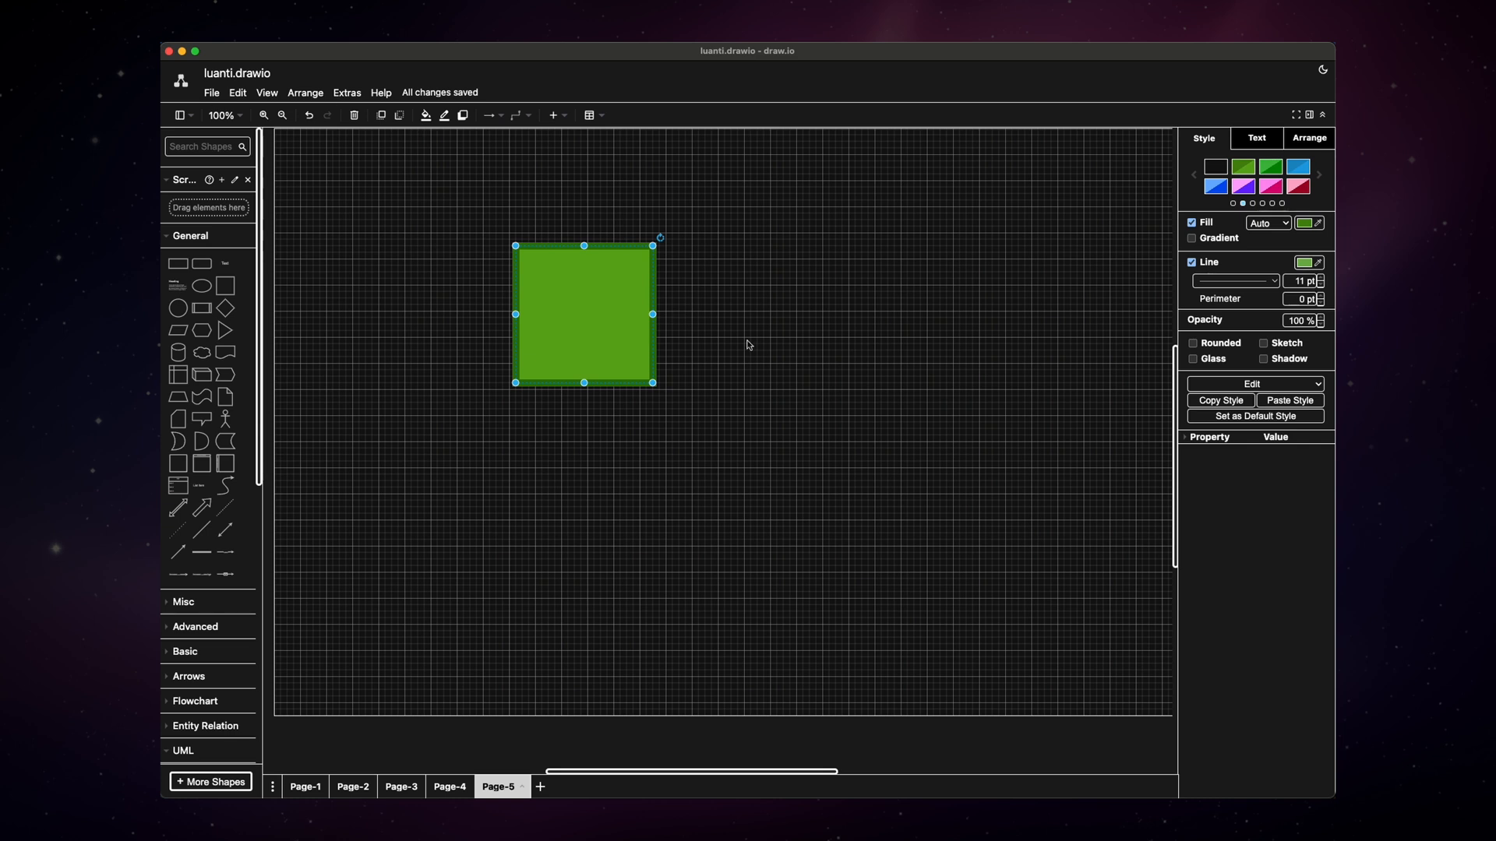
{"action": "mouse_move", "coordinate": [773, 324]}
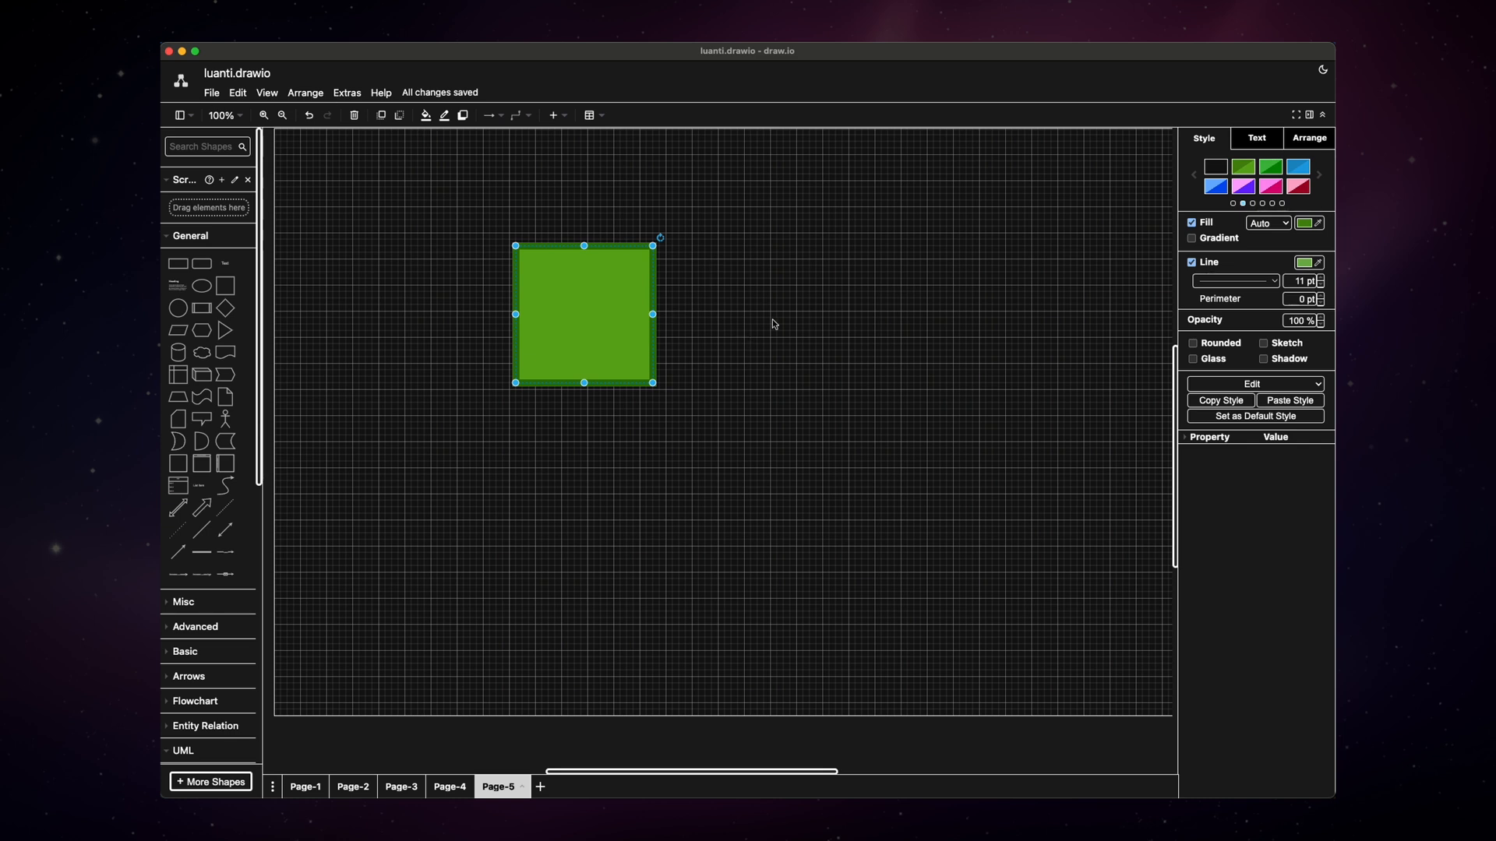
{"action": "mouse_move", "coordinate": [663, 271]}
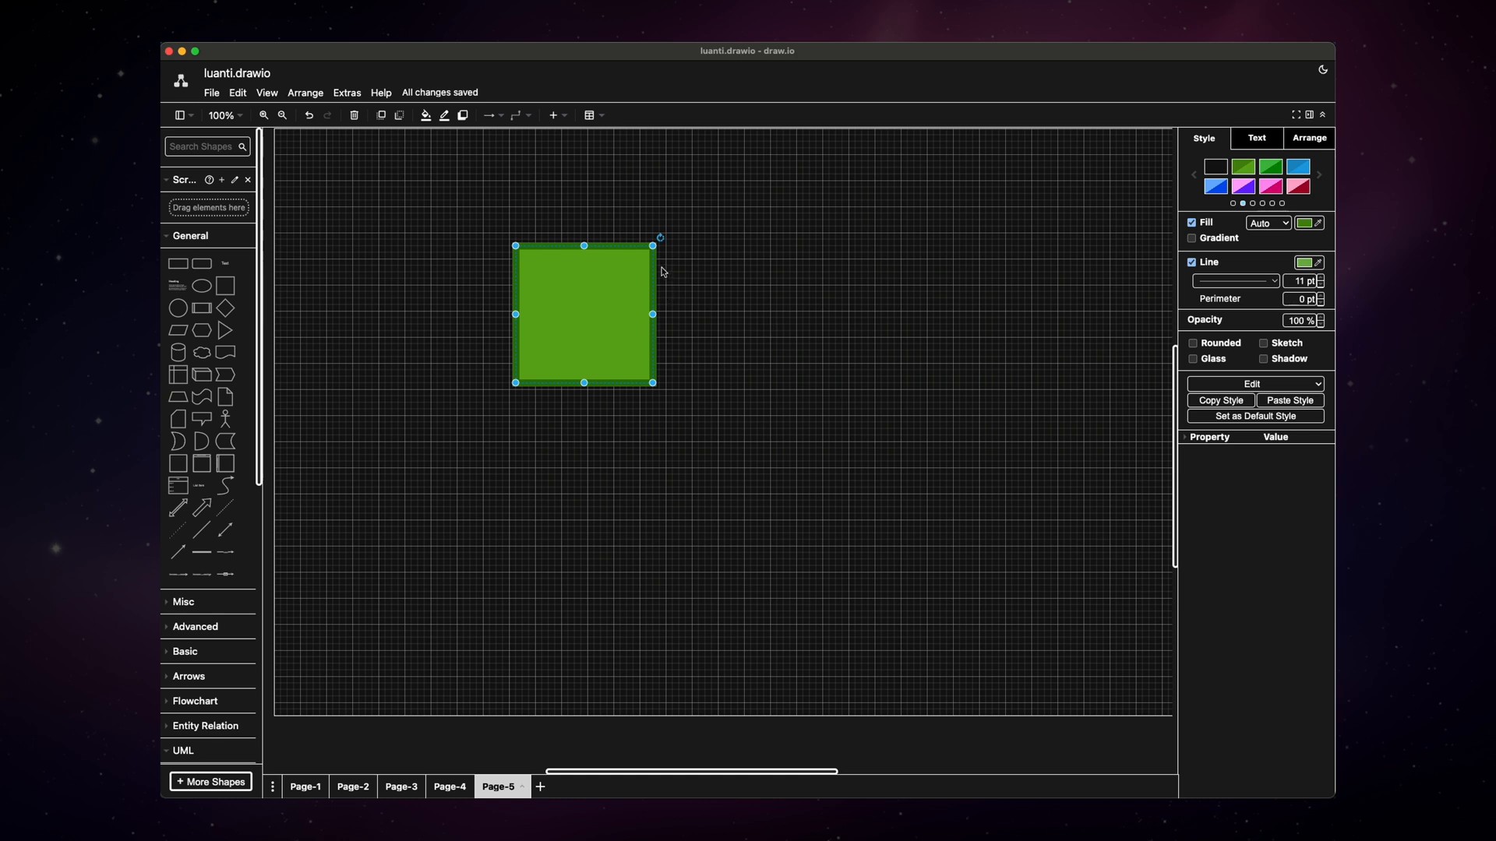
{"action": "mouse_move", "coordinate": [729, 290]}
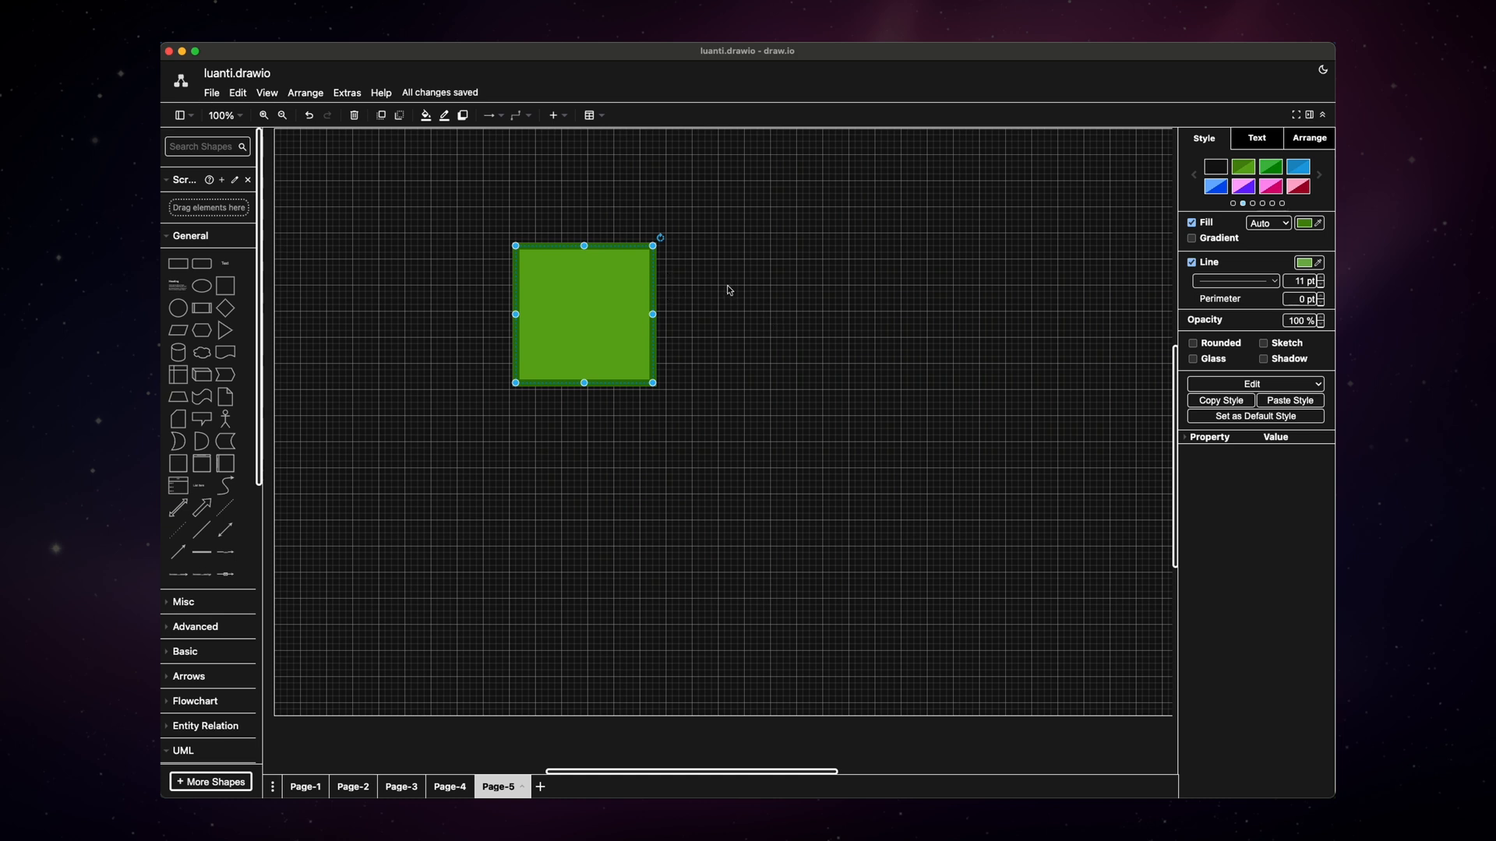
{"action": "mouse_move", "coordinate": [706, 286]}
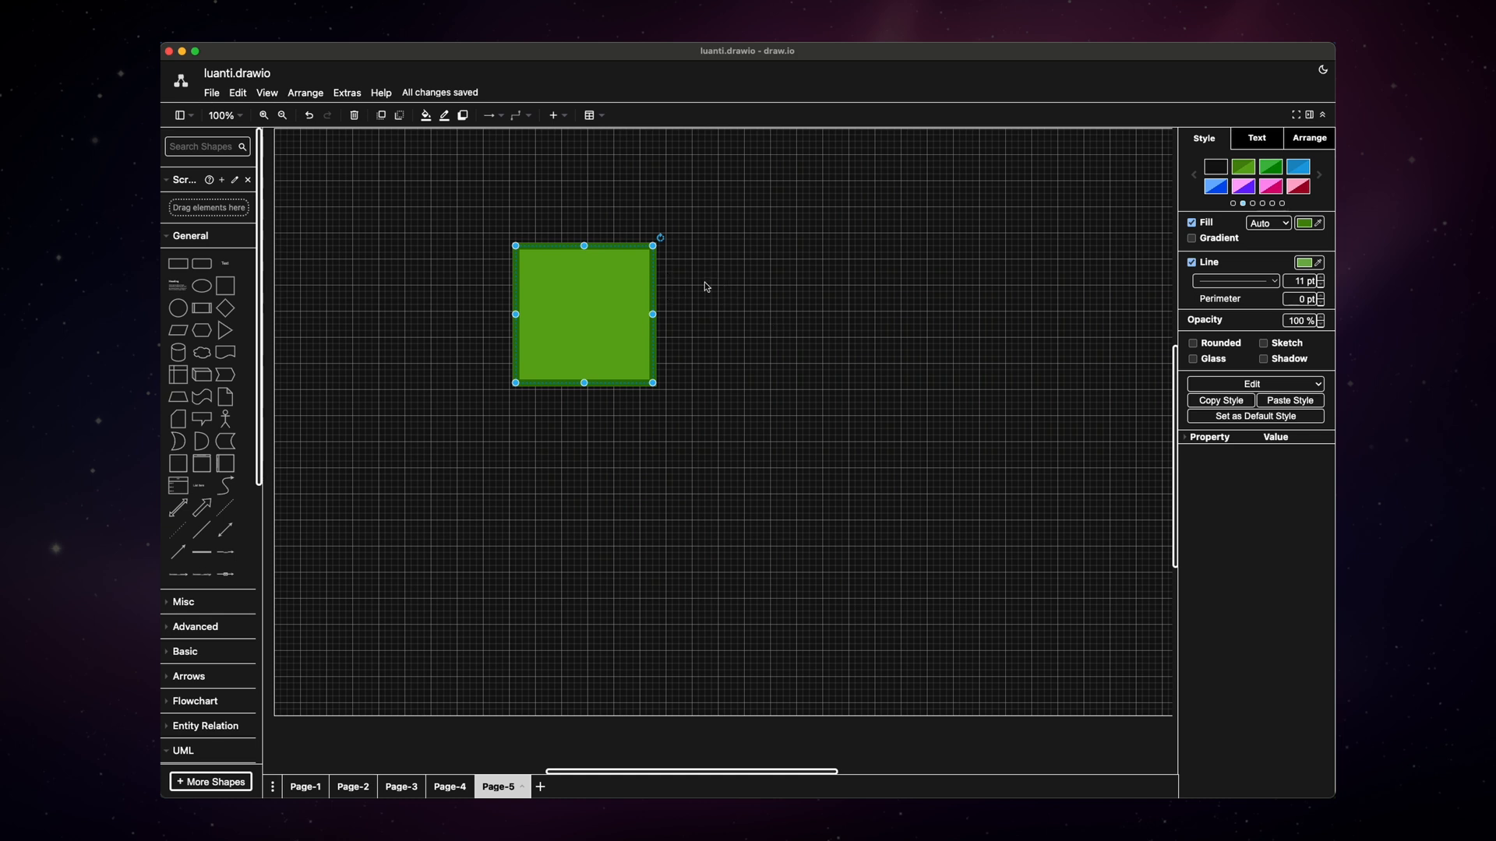
{"action": "mouse_move", "coordinate": [951, 308]}
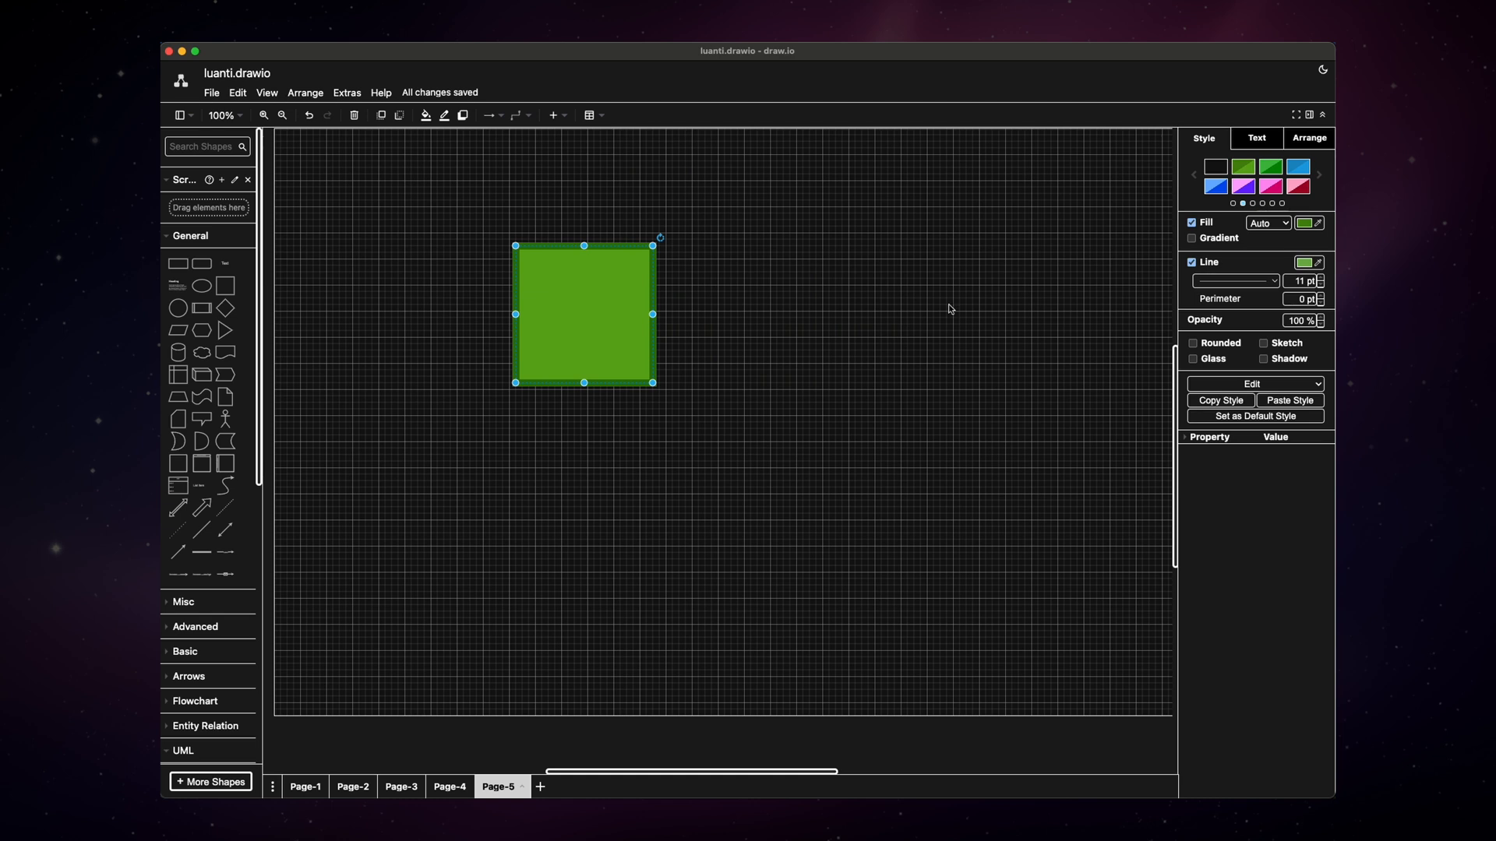
{"action": "mouse_move", "coordinate": [908, 313]}
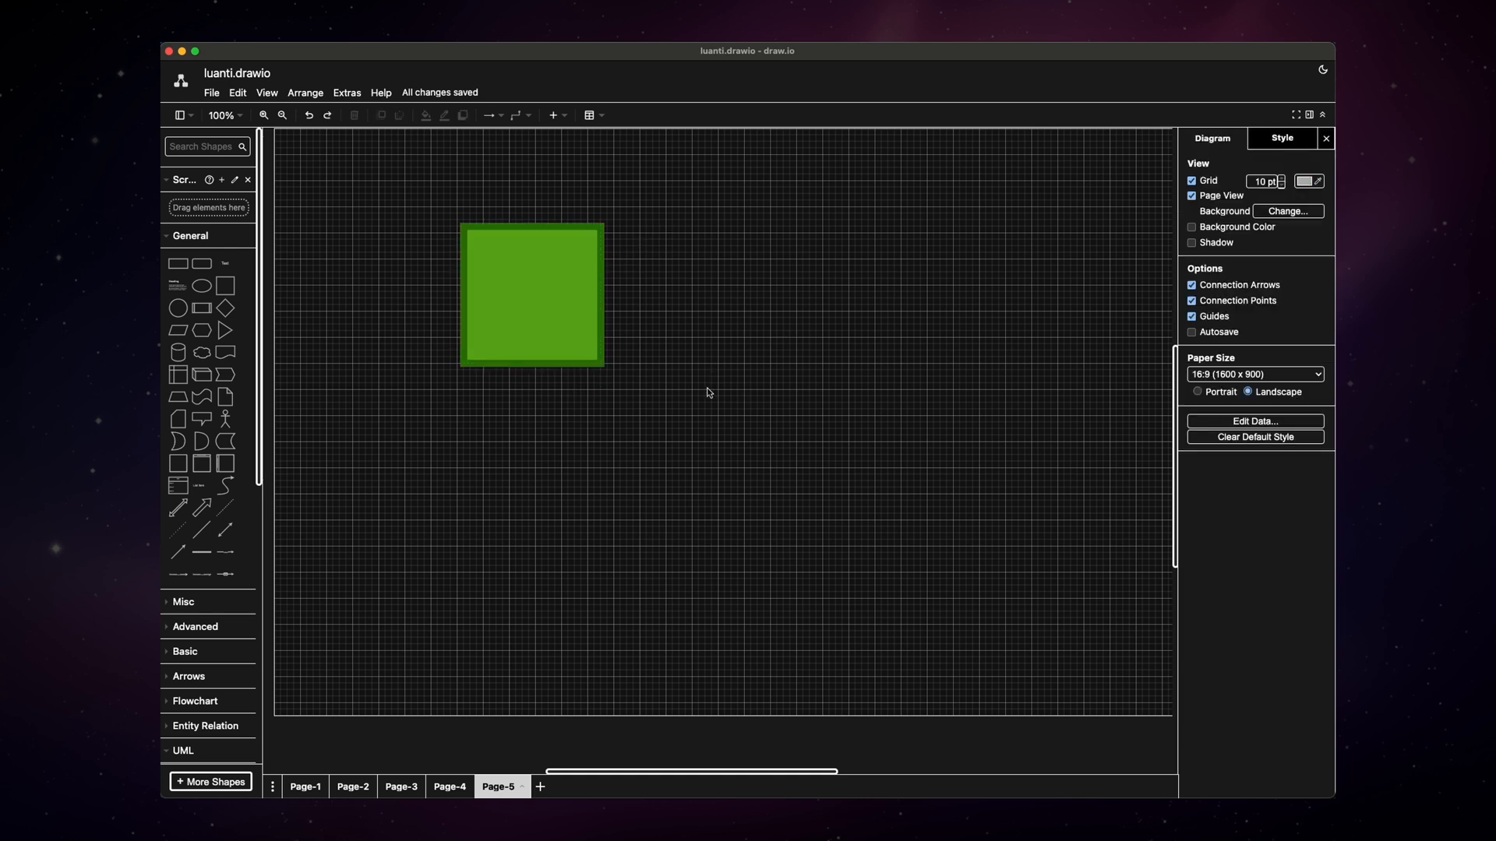
- Duplicate the green square into a 2×2 cluster and add a large pink square beside it
{"action": "left_click", "coordinate": [532, 295]}
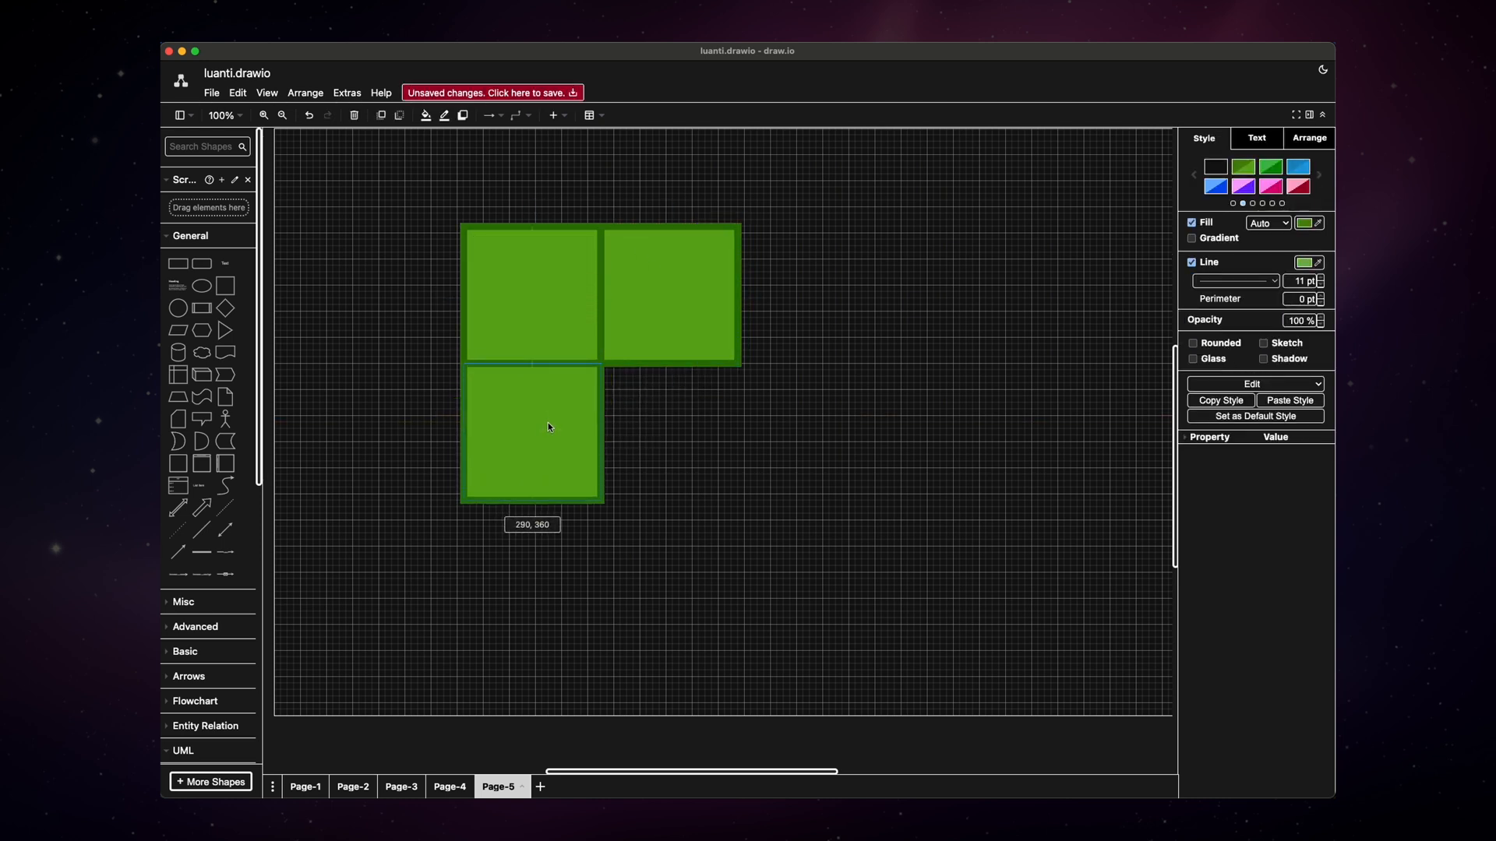
{"action": "left_click", "coordinate": [532, 432]}
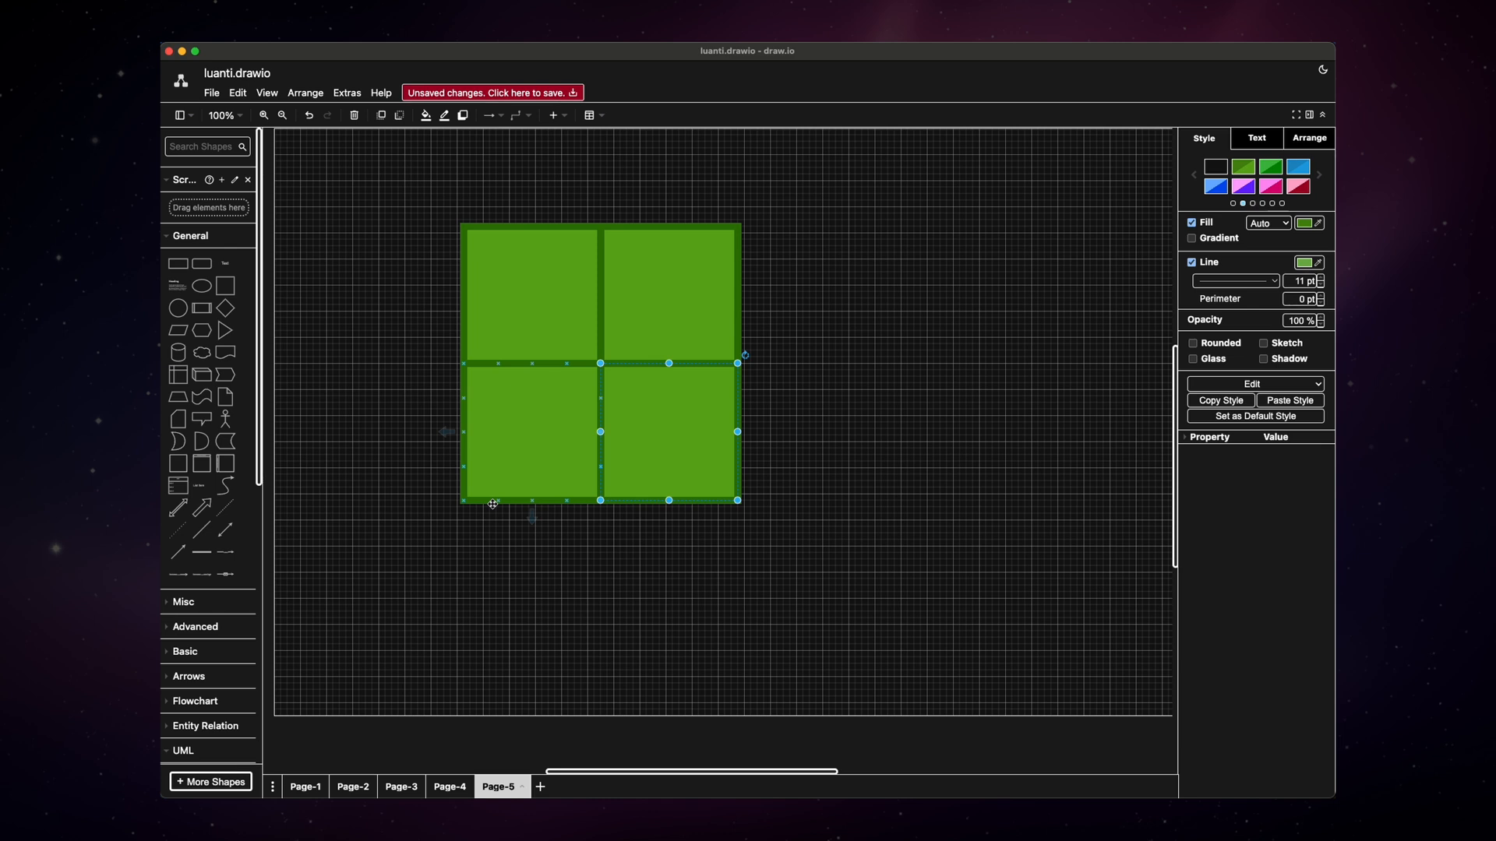
{"action": "mouse_move", "coordinate": [807, 395]}
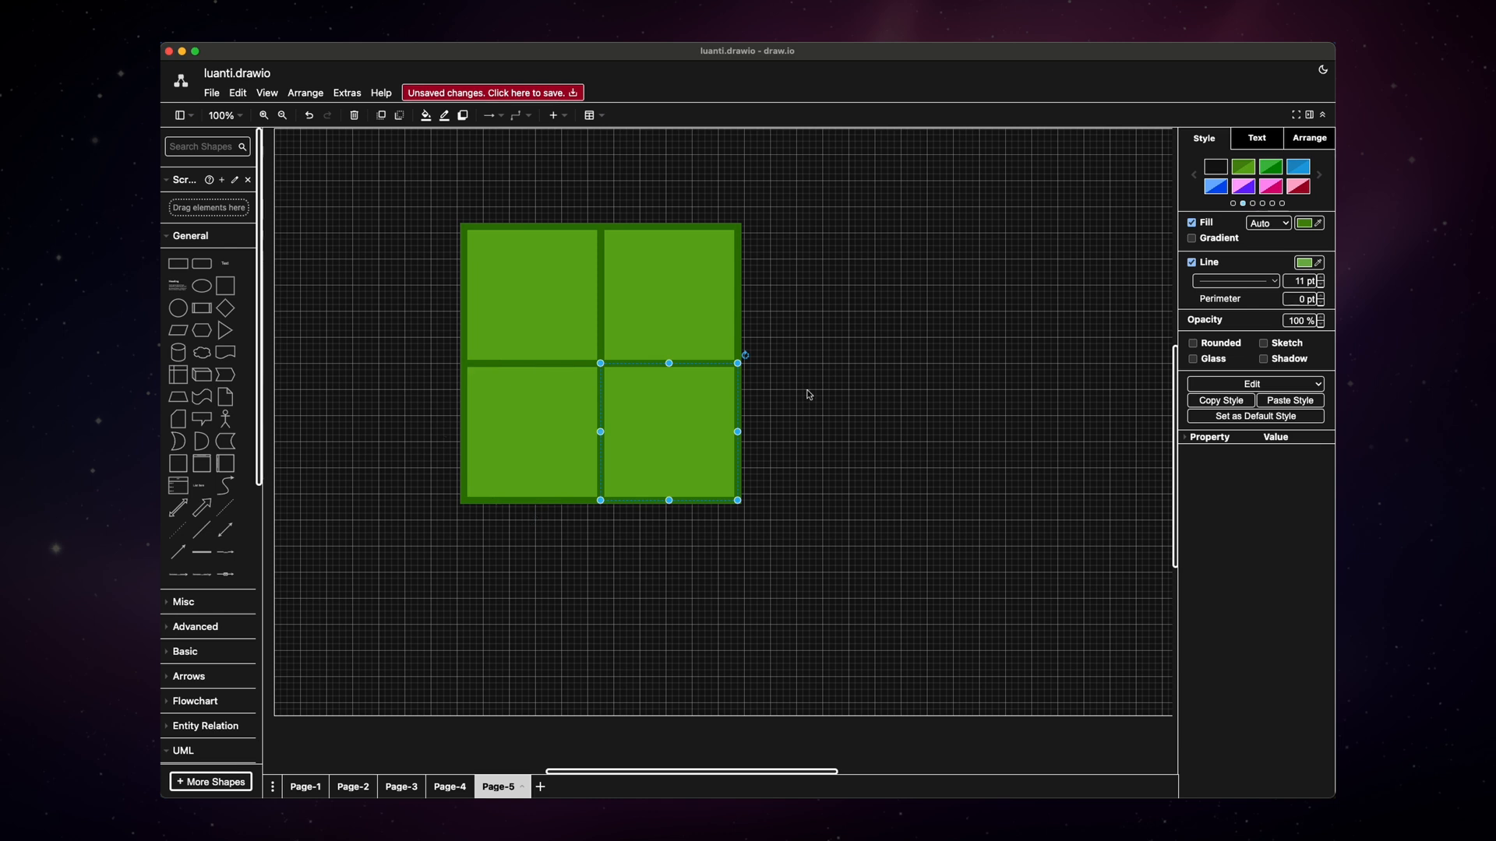
{"action": "left_click", "coordinate": [808, 394]}
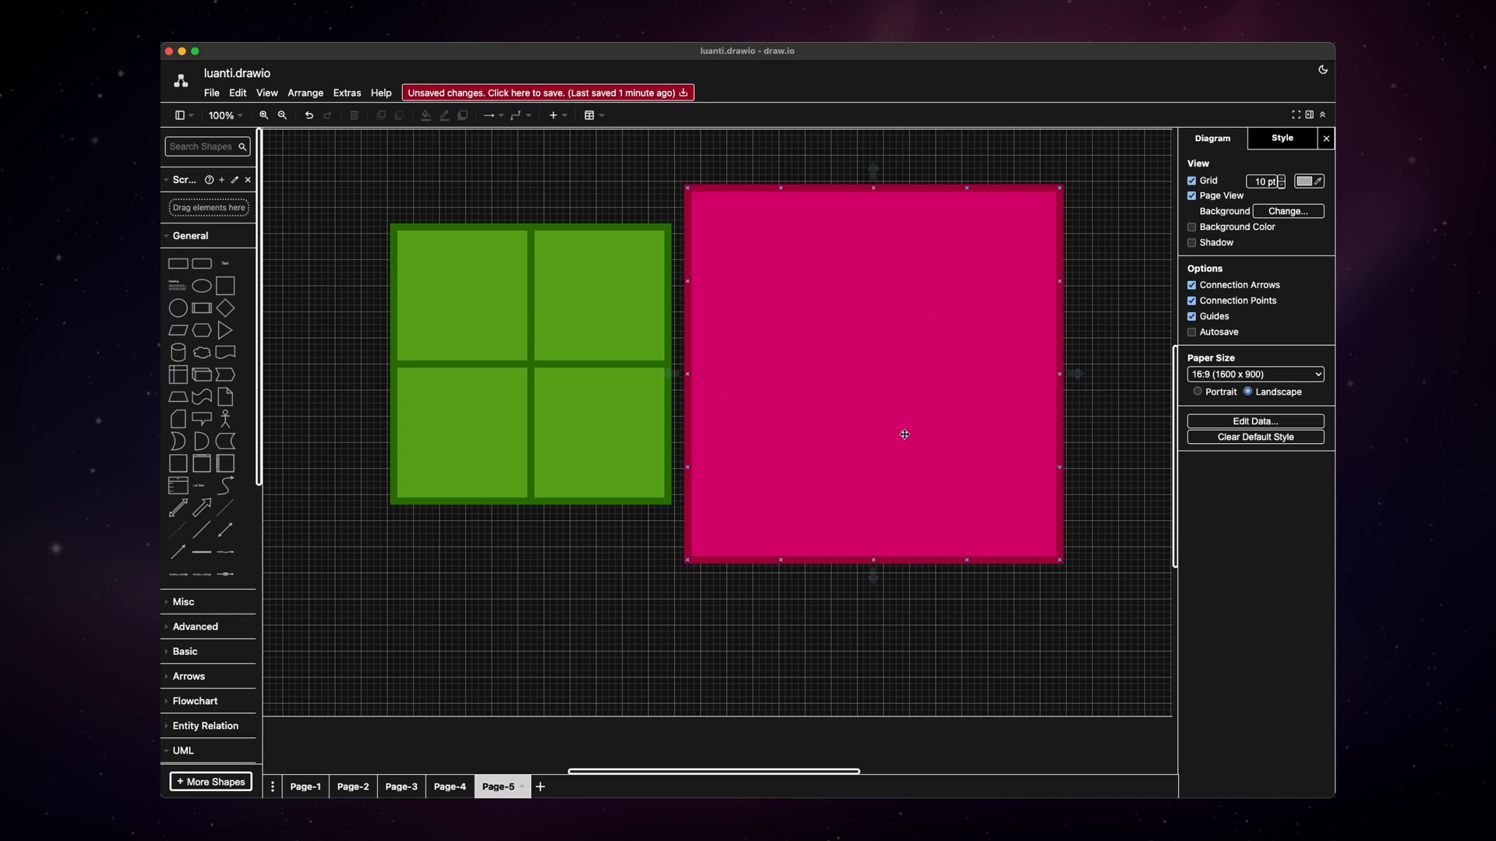
{"action": "left_click", "coordinate": [1113, 356]}
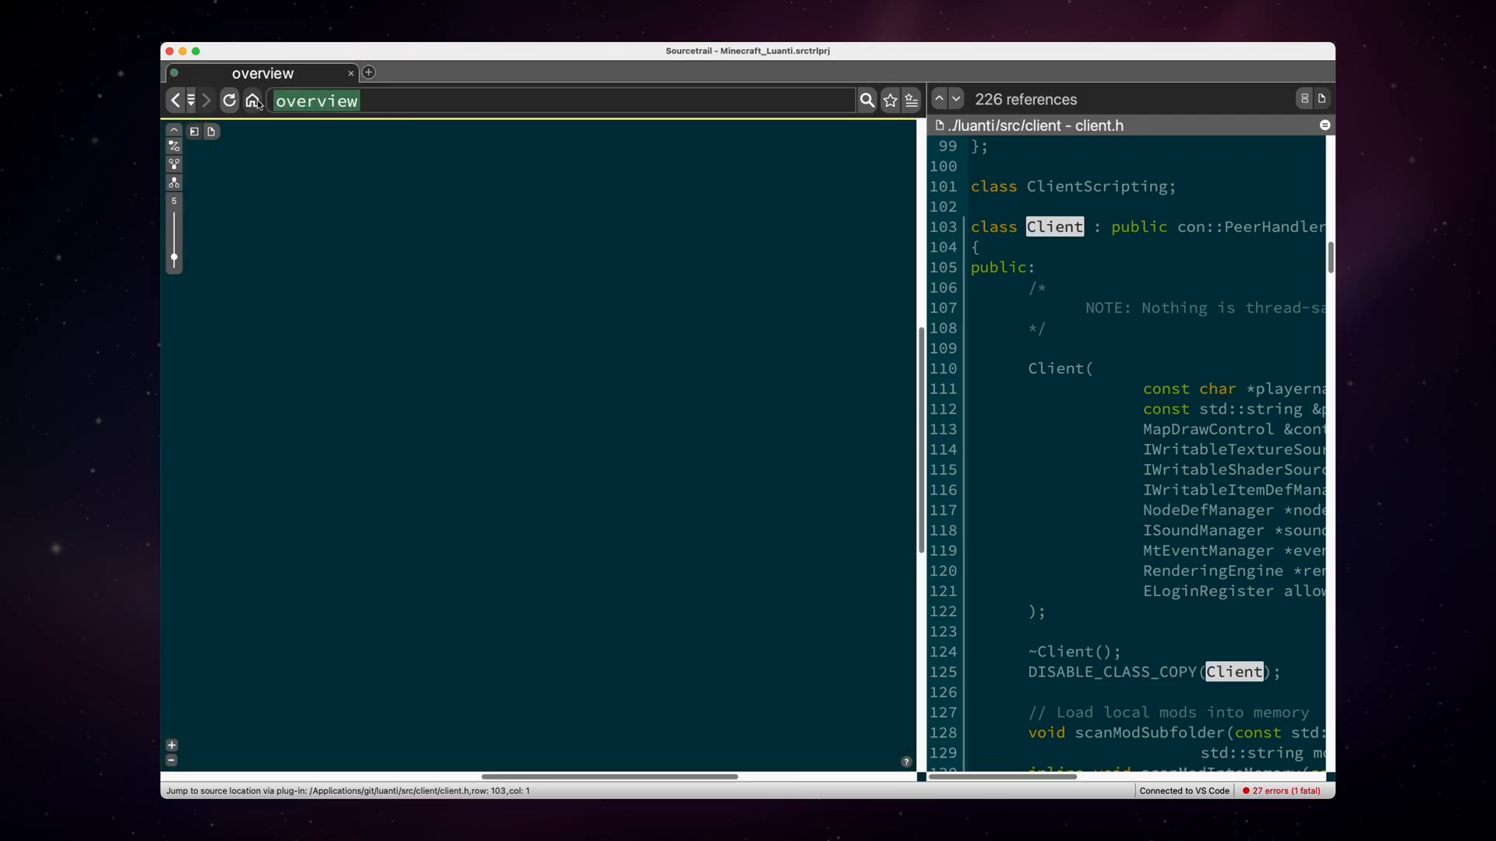
- Search Sourcetrail for 'node' and show the Node struct graph
{"action": "left_click", "coordinate": [250, 100]}
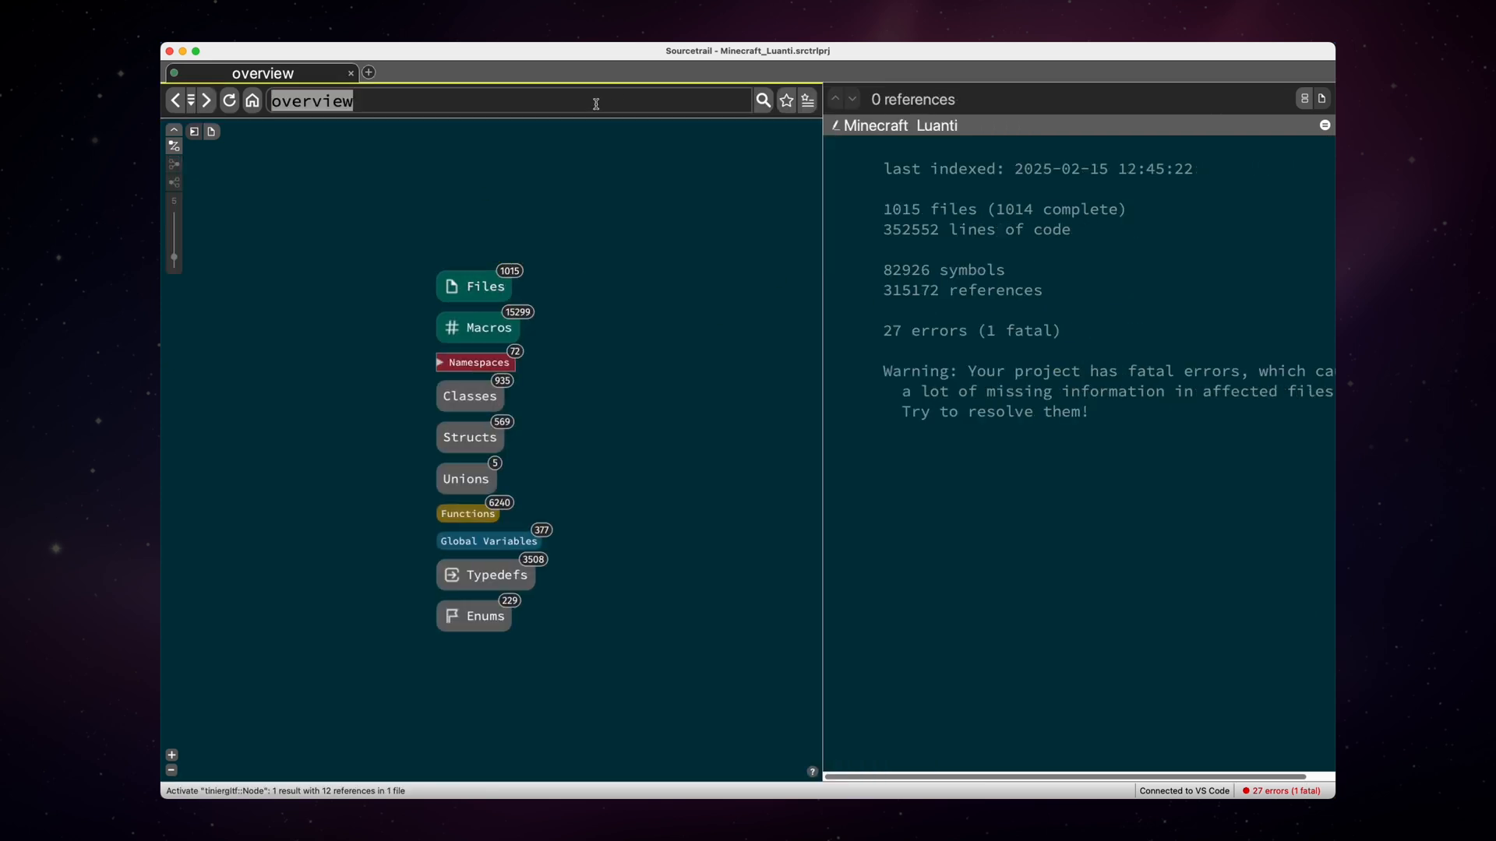
{"action": "type", "text": "node"}
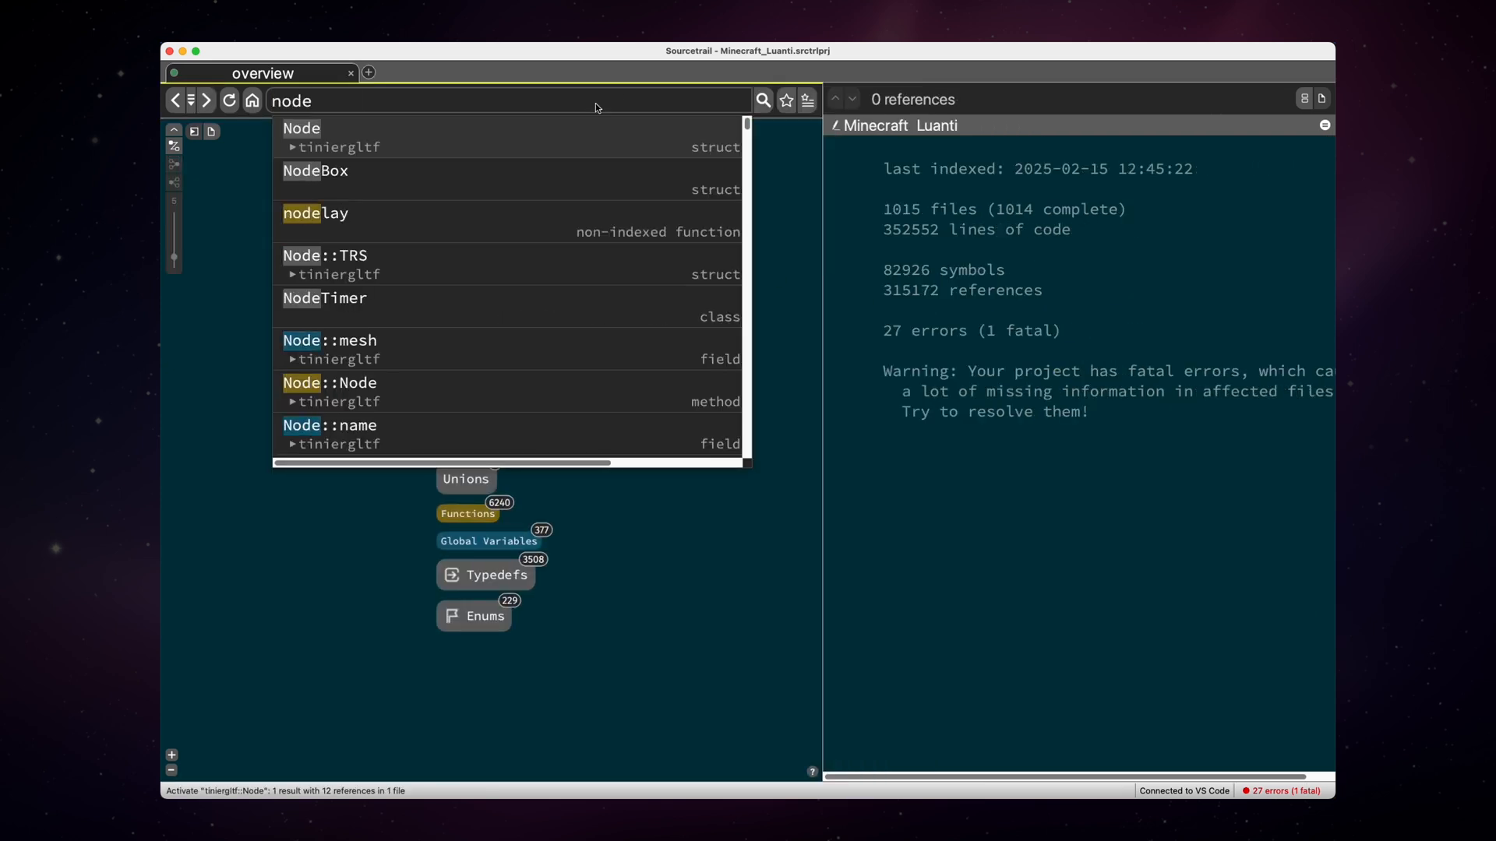
{"action": "left_click", "coordinate": [301, 128]}
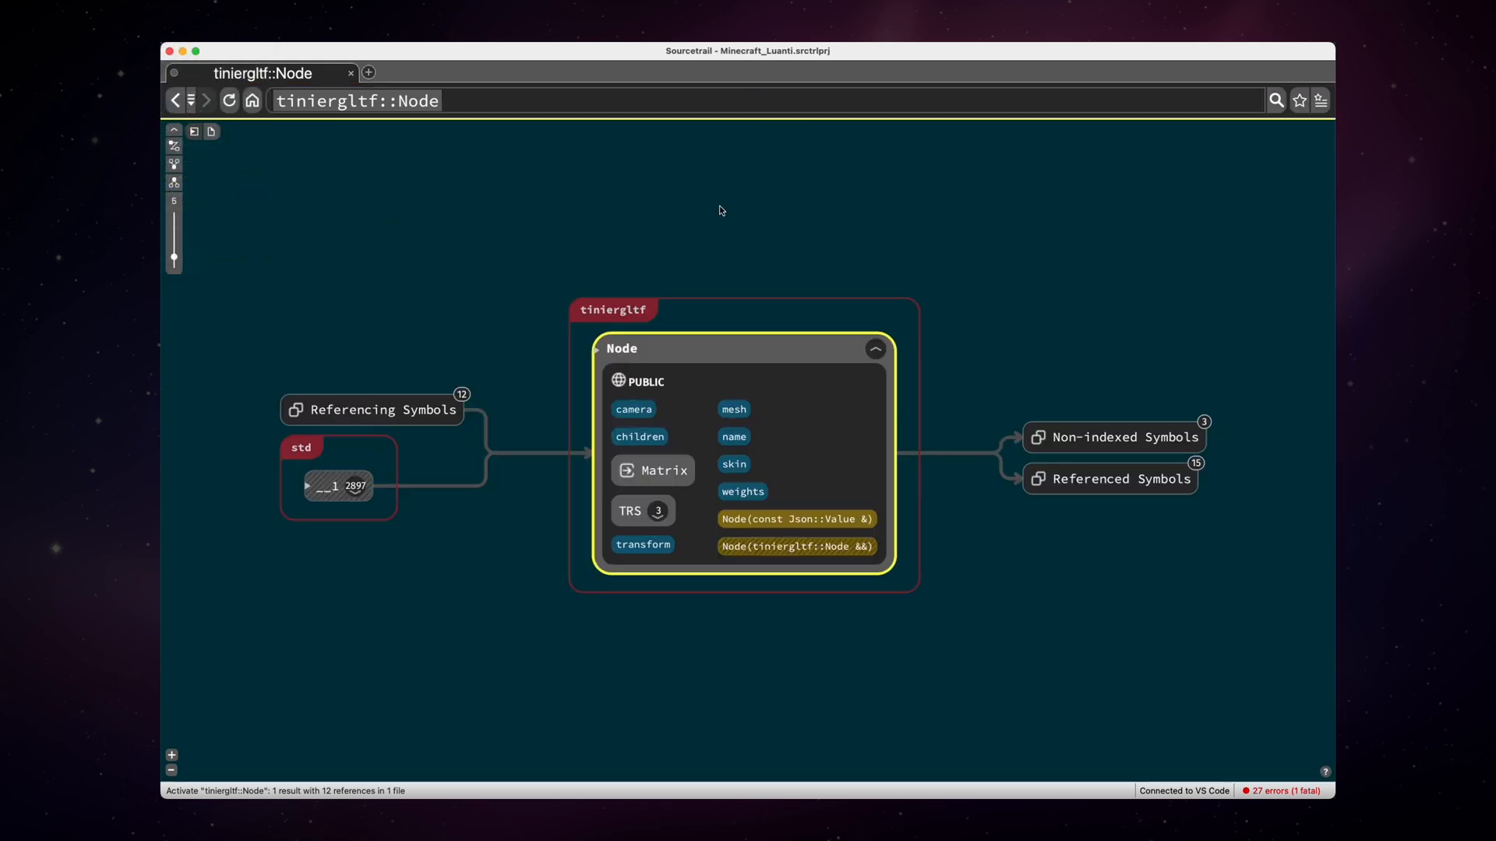
- Search for 'mapblock' then 'map' and display the Map class graph with ClientMap and ServerMap
{"action": "left_click", "coordinate": [727, 100]}
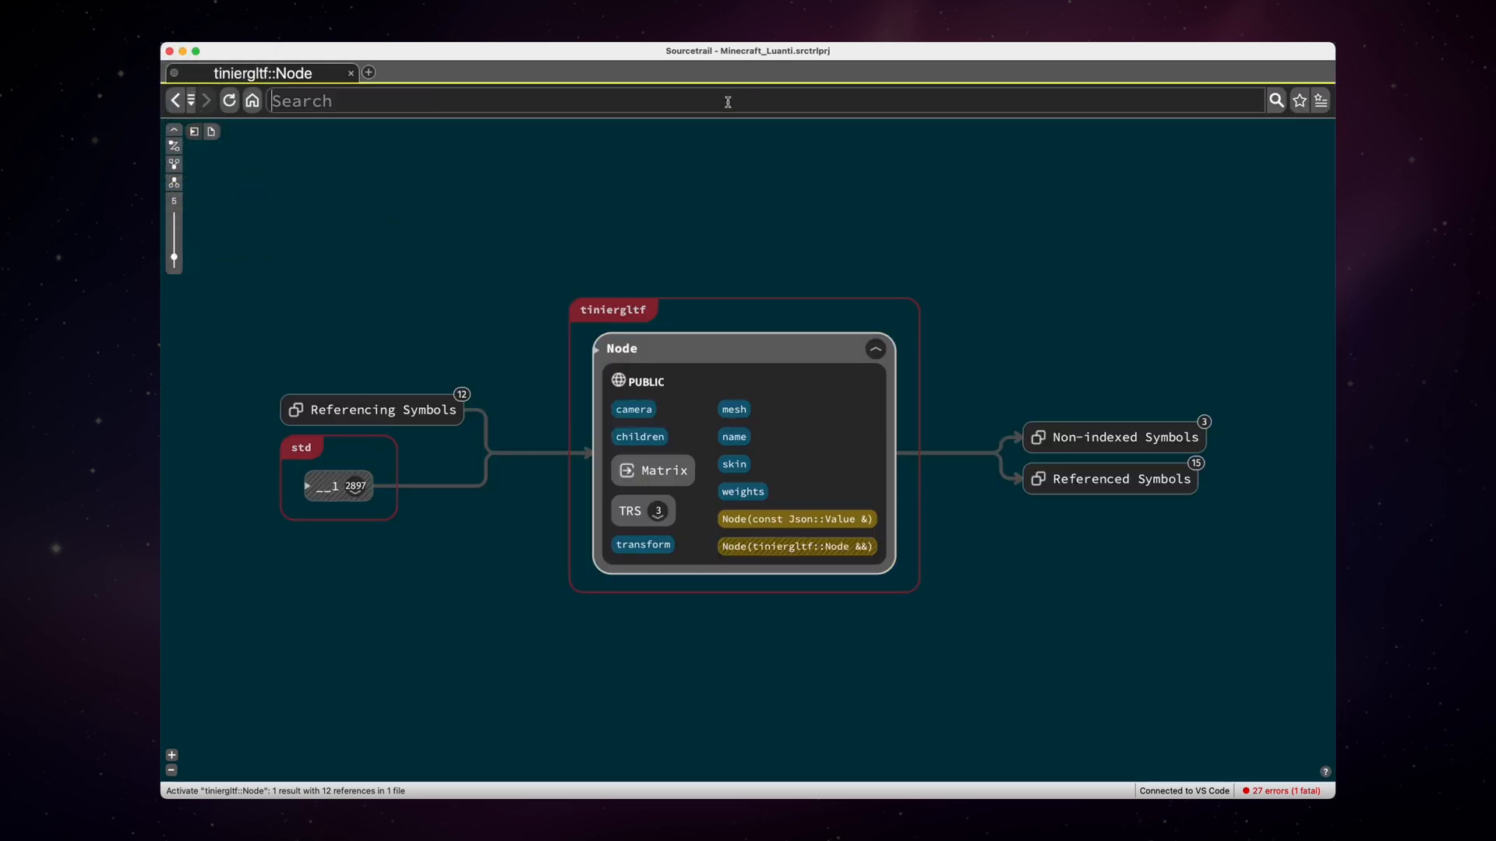
{"action": "type", "text": "mapblock"}
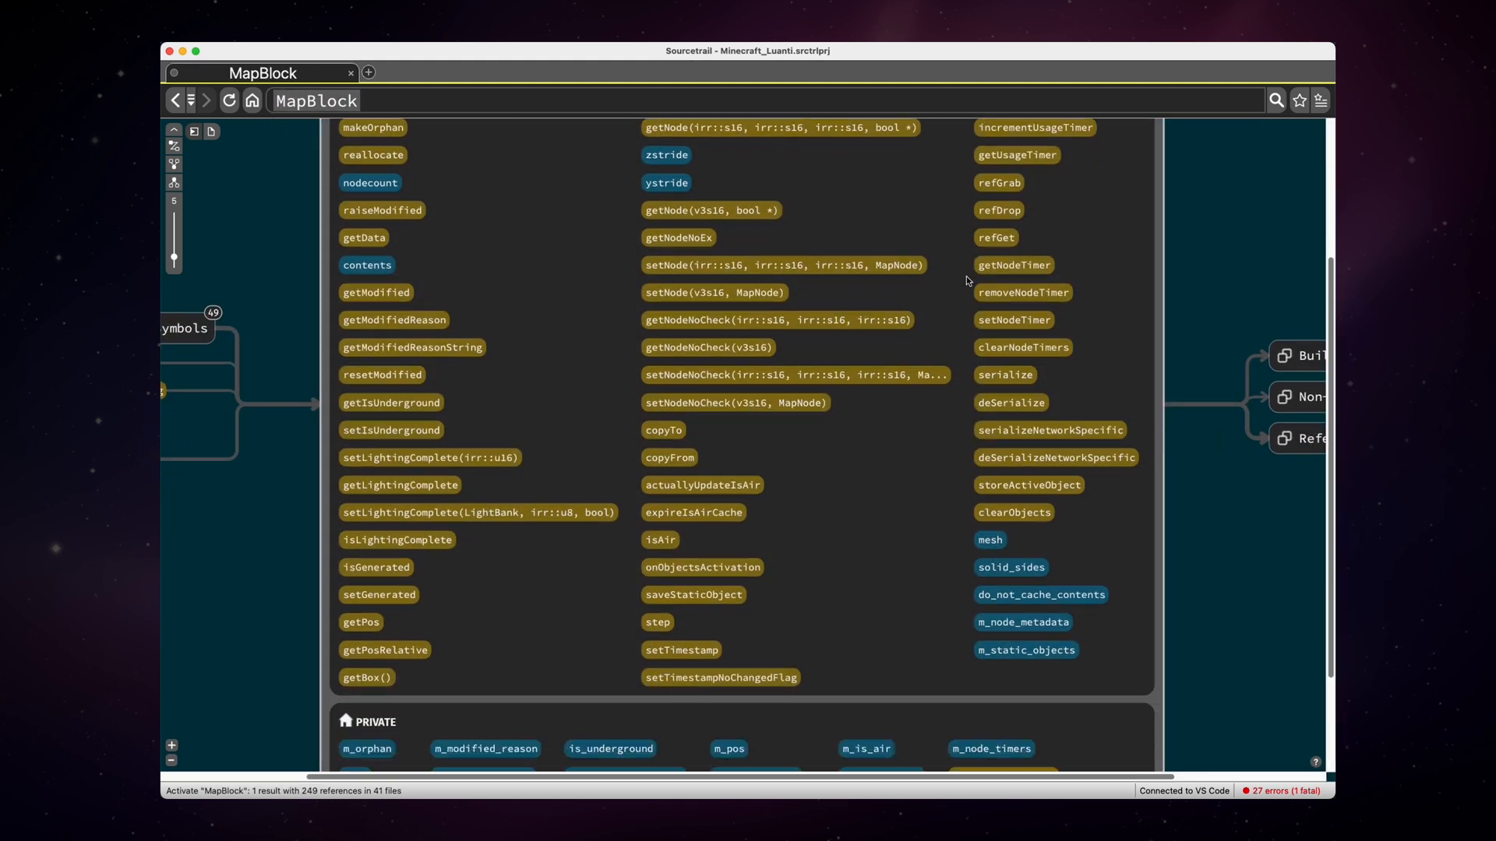
{"action": "scroll", "scroll_direction": "down", "scroll_amount": 3}
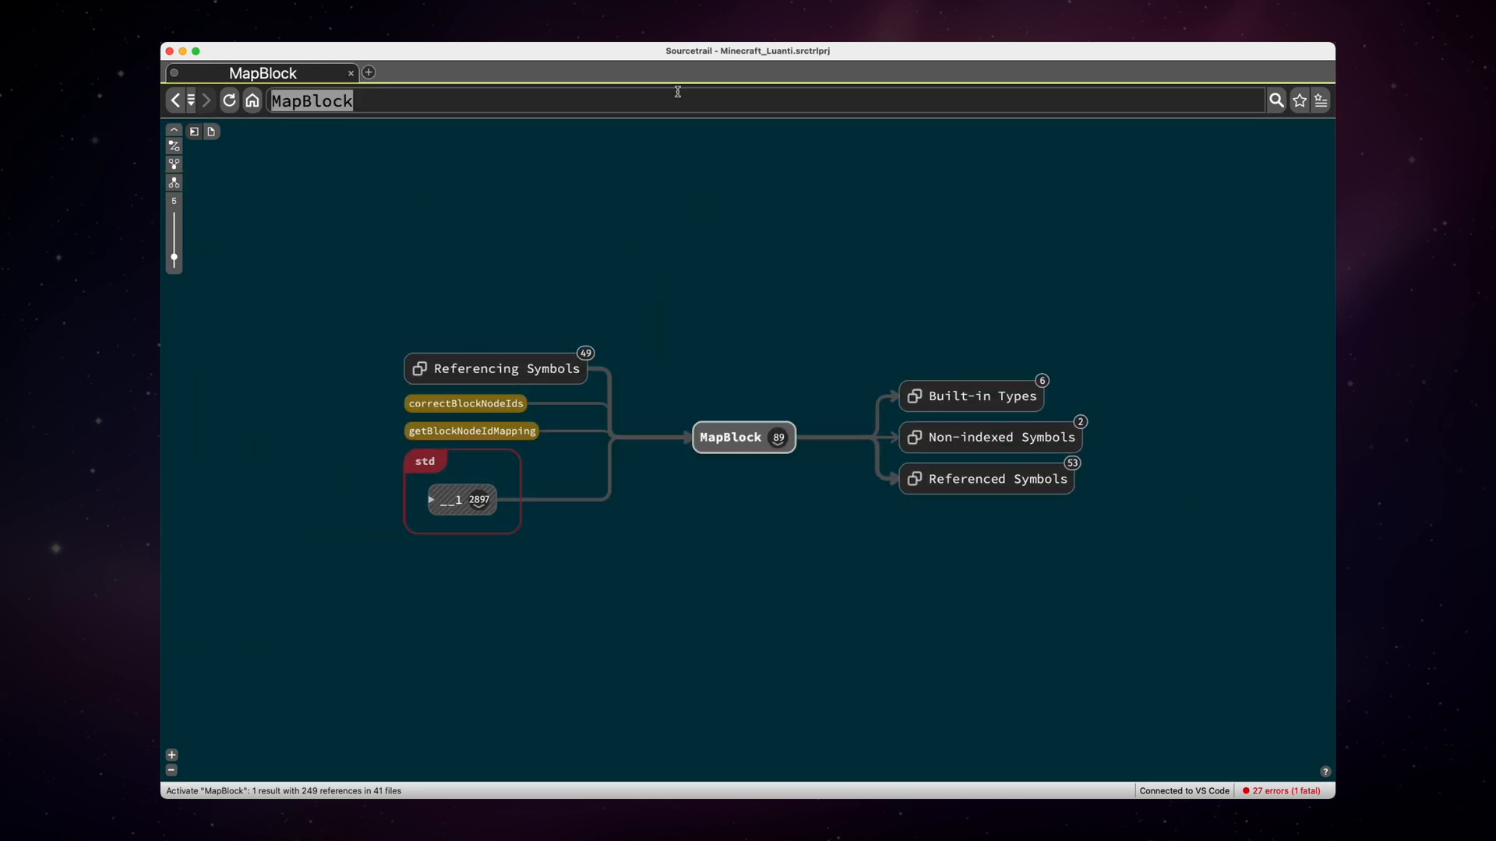
{"action": "type", "text": "map"}
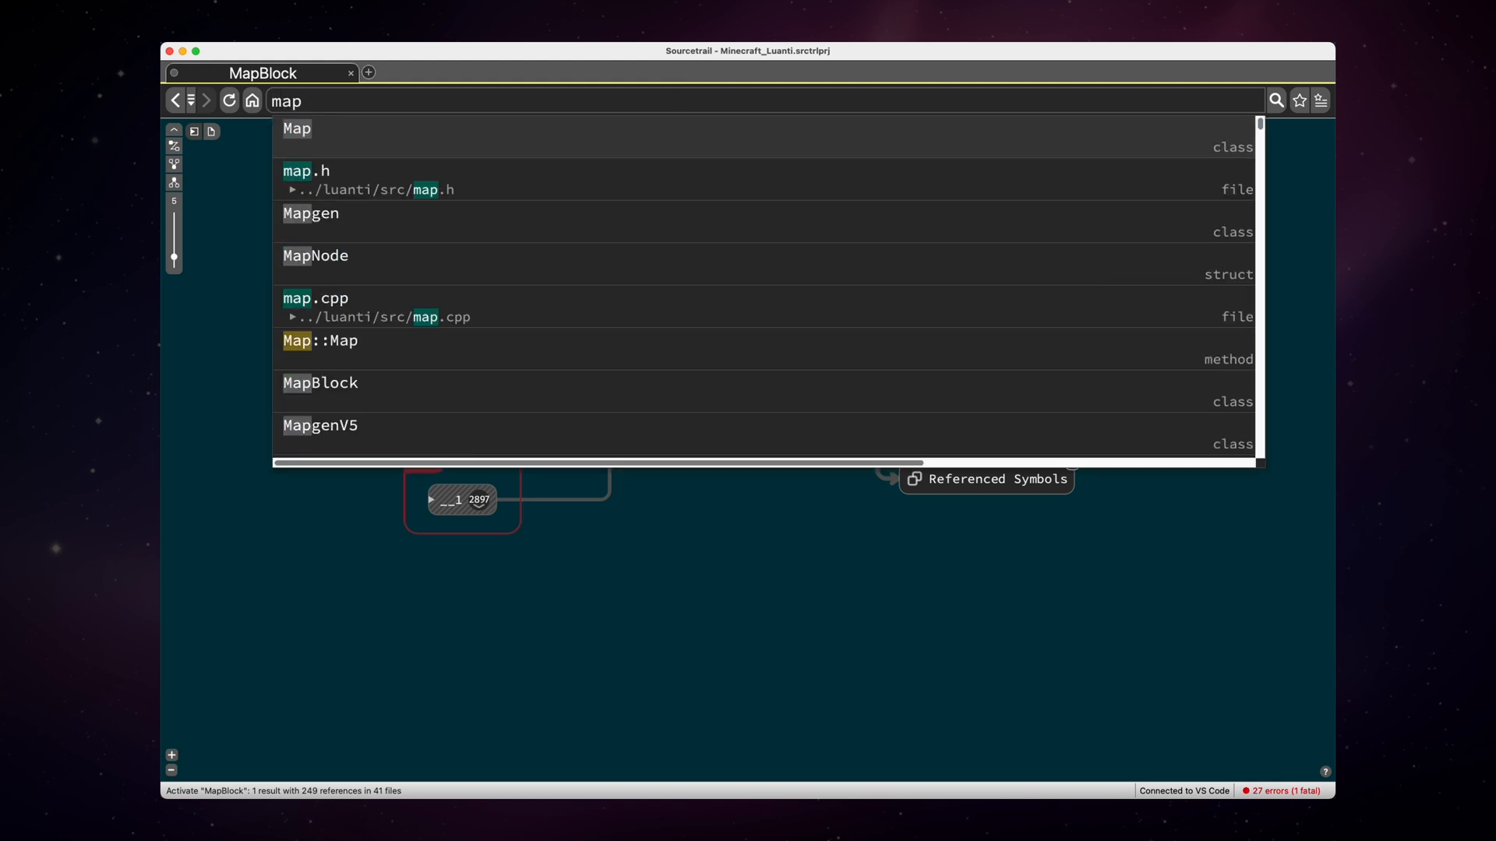
{"action": "left_click", "coordinate": [296, 130]}
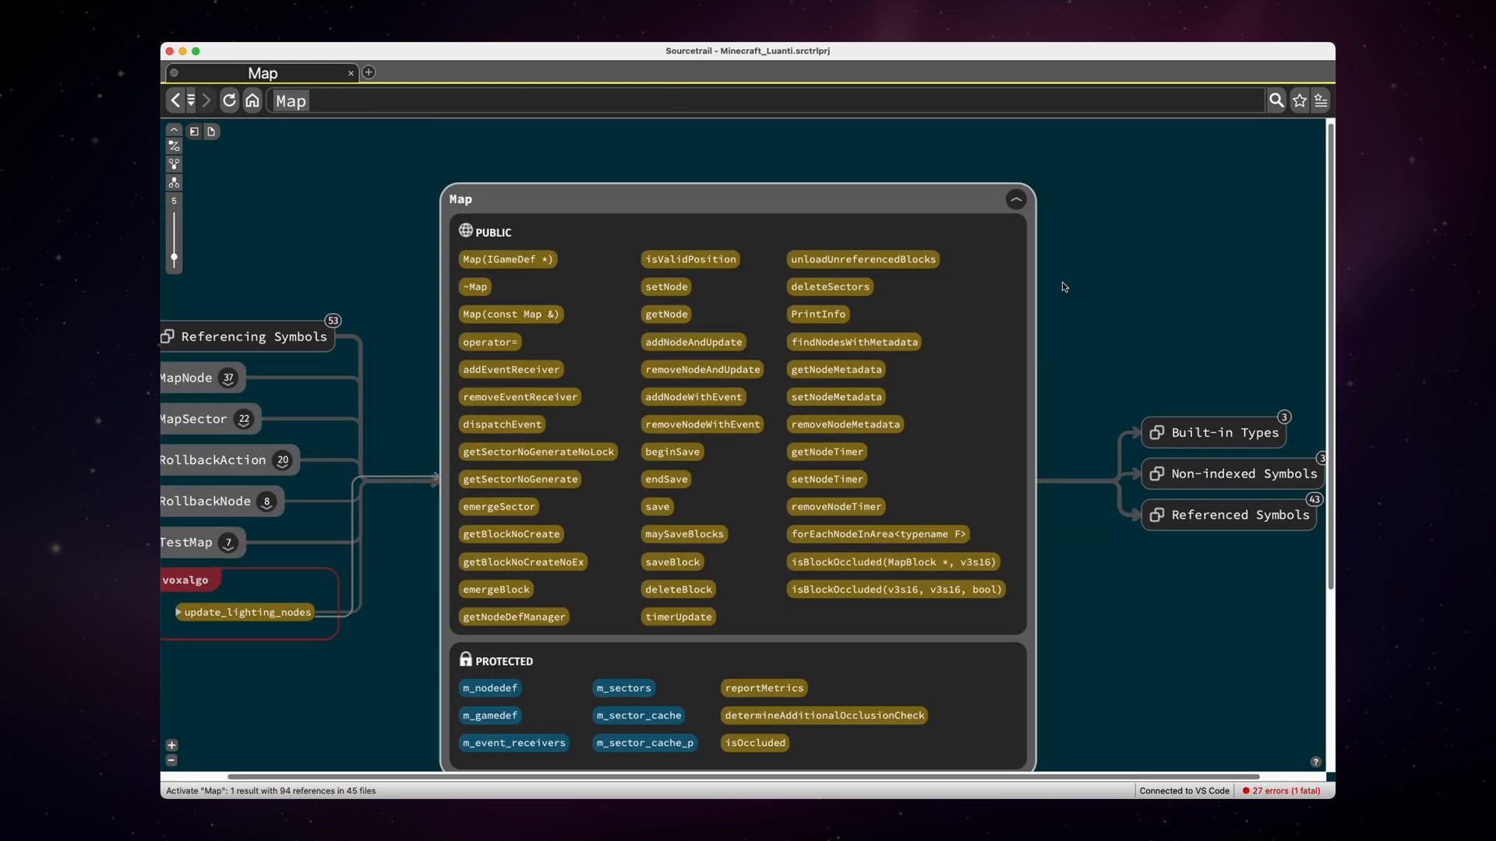
{"action": "scroll", "scroll_direction": "down", "scroll_amount": 3}
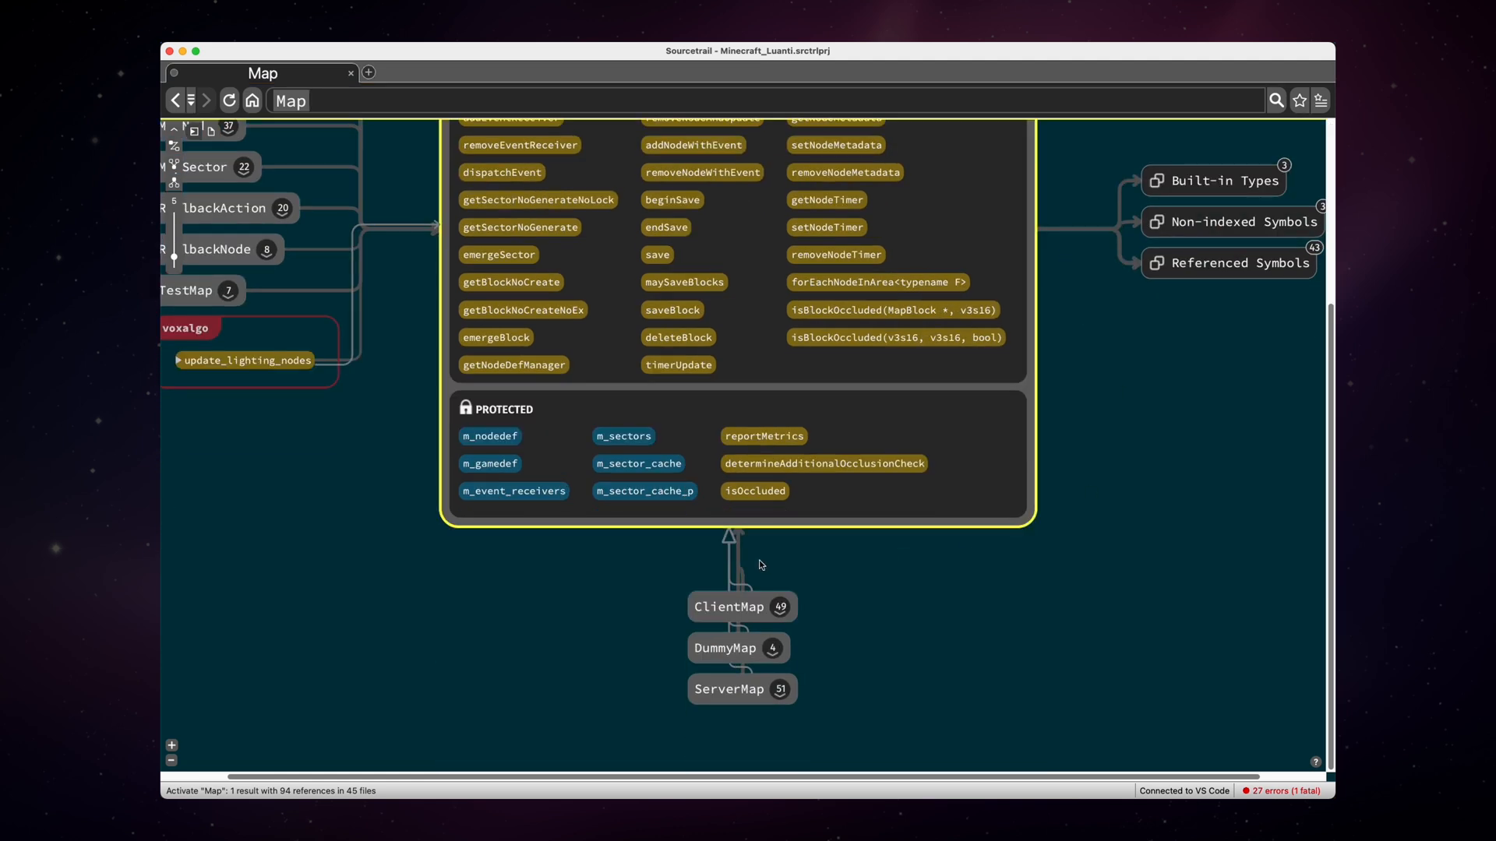
{"action": "mouse_move", "coordinate": [744, 589]}
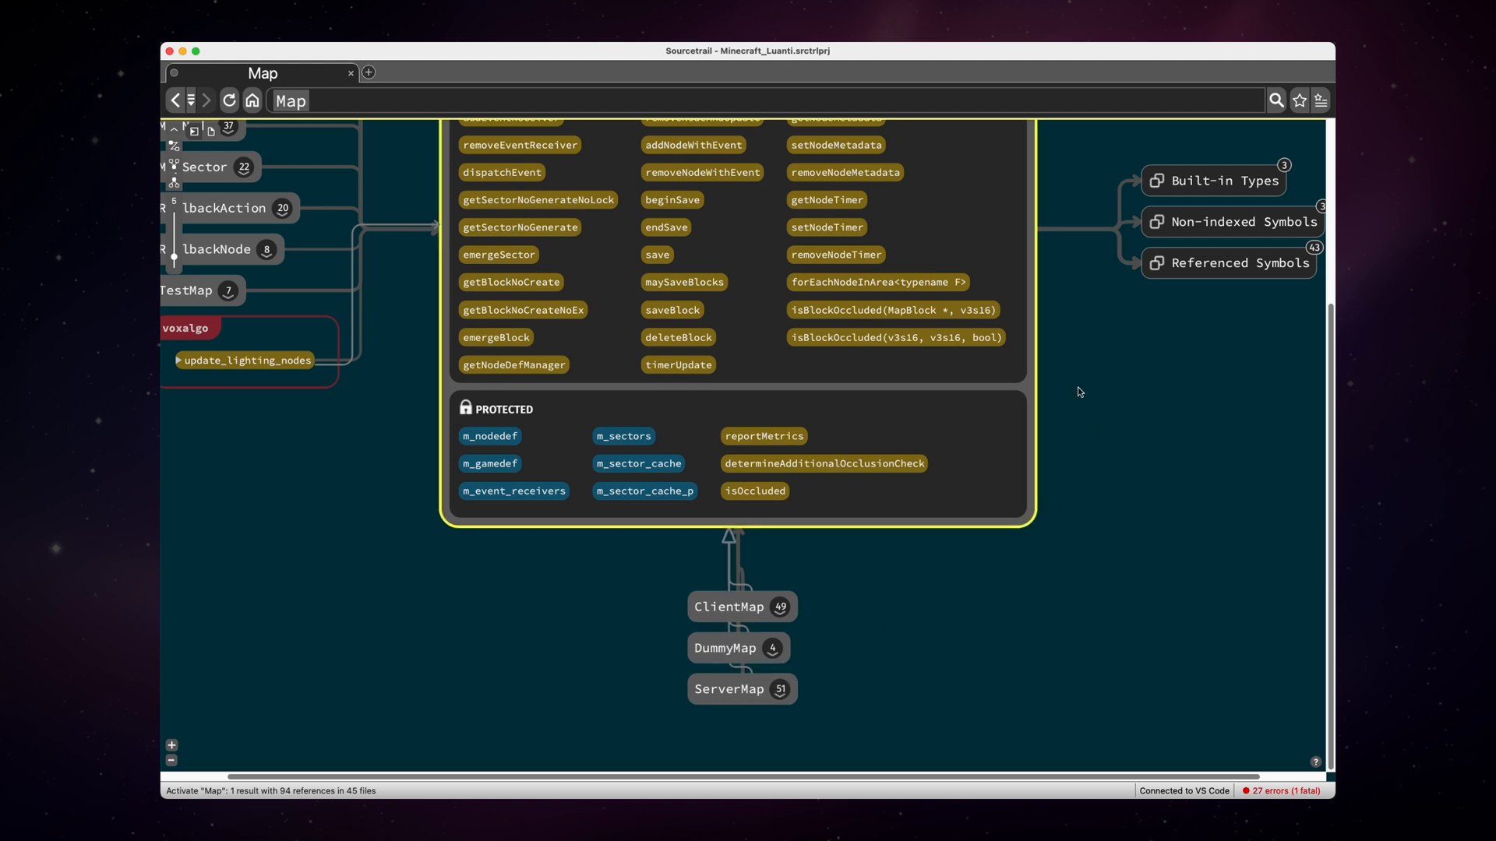
- Follow Map's m_nodedef member to the NodeDefManager it references
{"action": "left_click", "coordinate": [489, 436]}
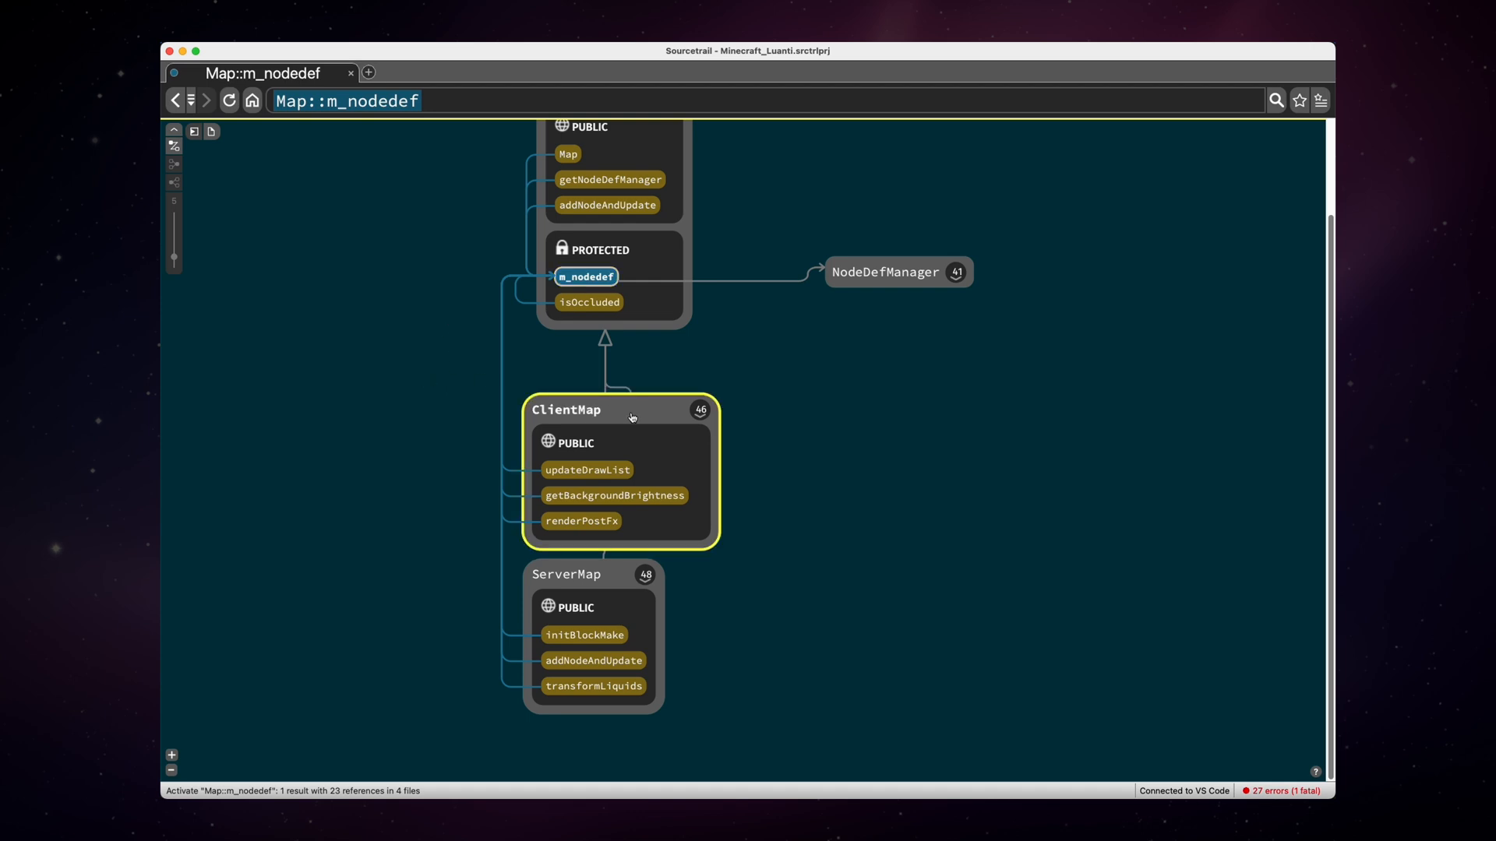
{"action": "mouse_move", "coordinate": [508, 298]}
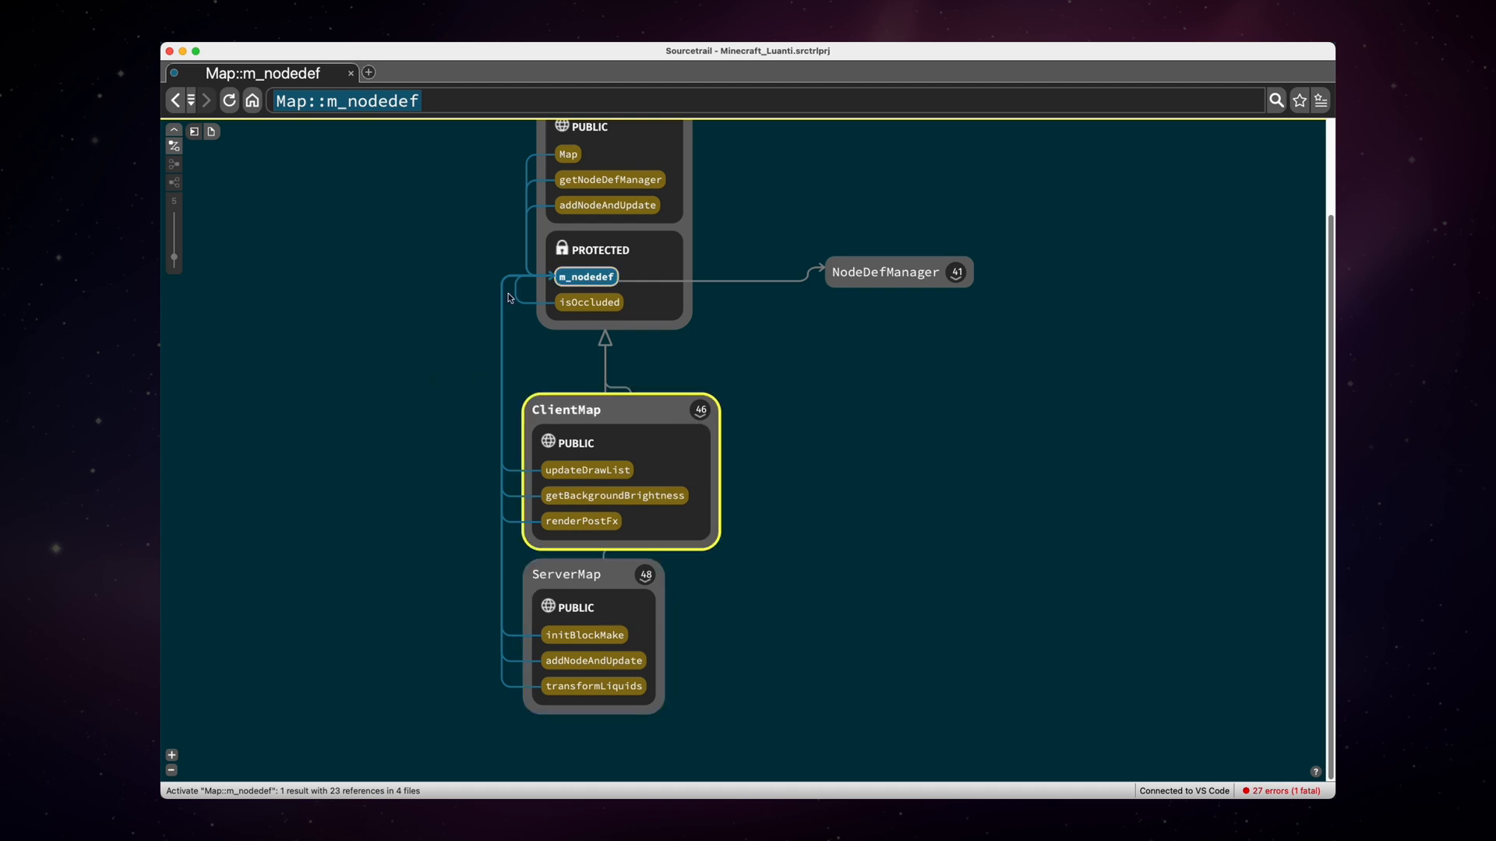
{"action": "mouse_move", "coordinate": [586, 278]}
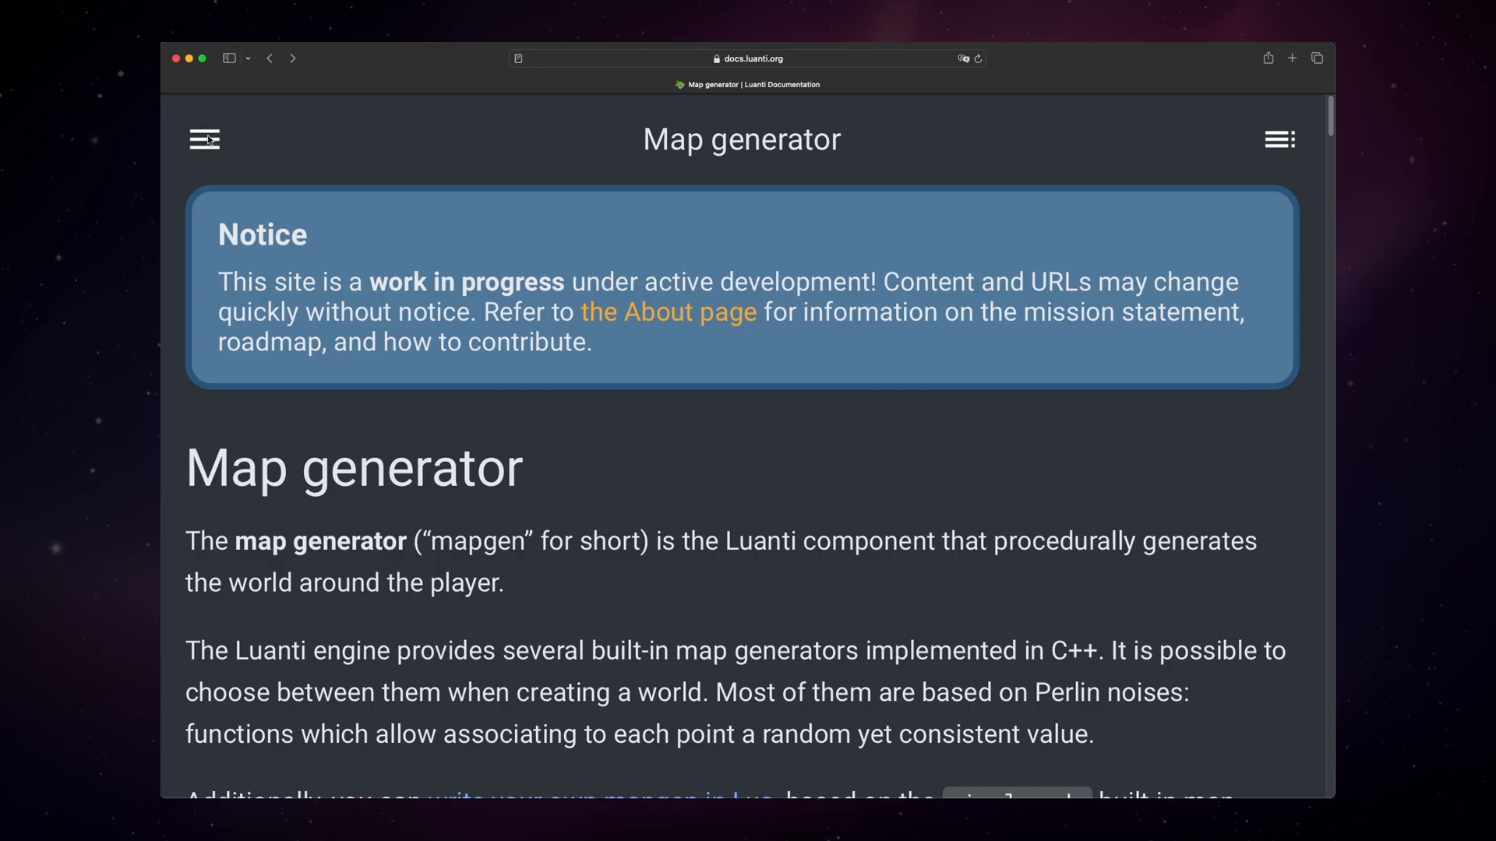
- Show the Luanti docs navigation list and scroll the Map generator page into its gallery of landscapes
{"action": "left_click", "coordinate": [202, 139]}
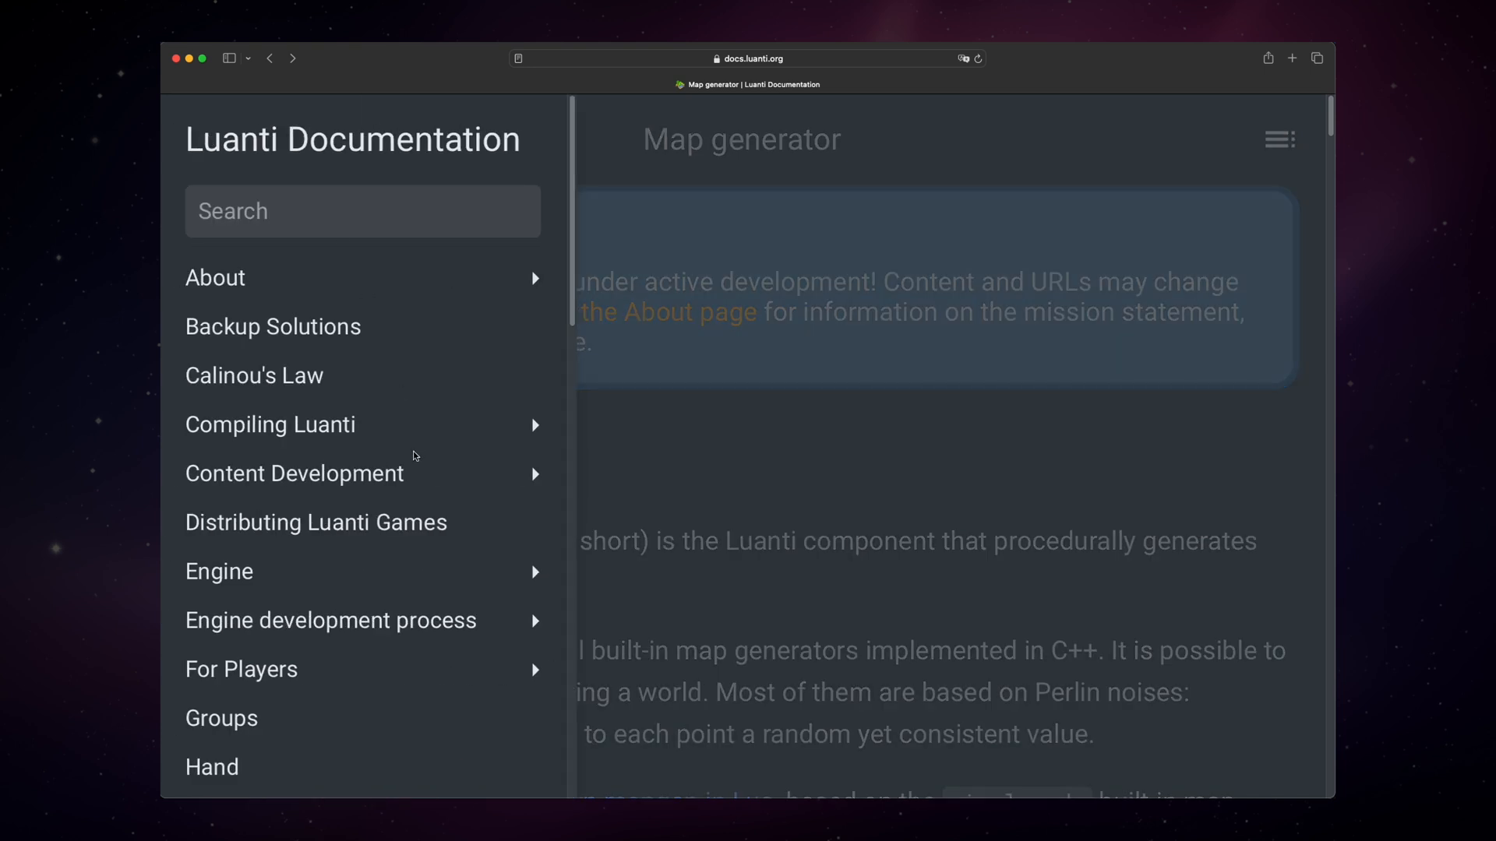
{"action": "scroll", "scroll_direction": "down", "scroll_amount": 3}
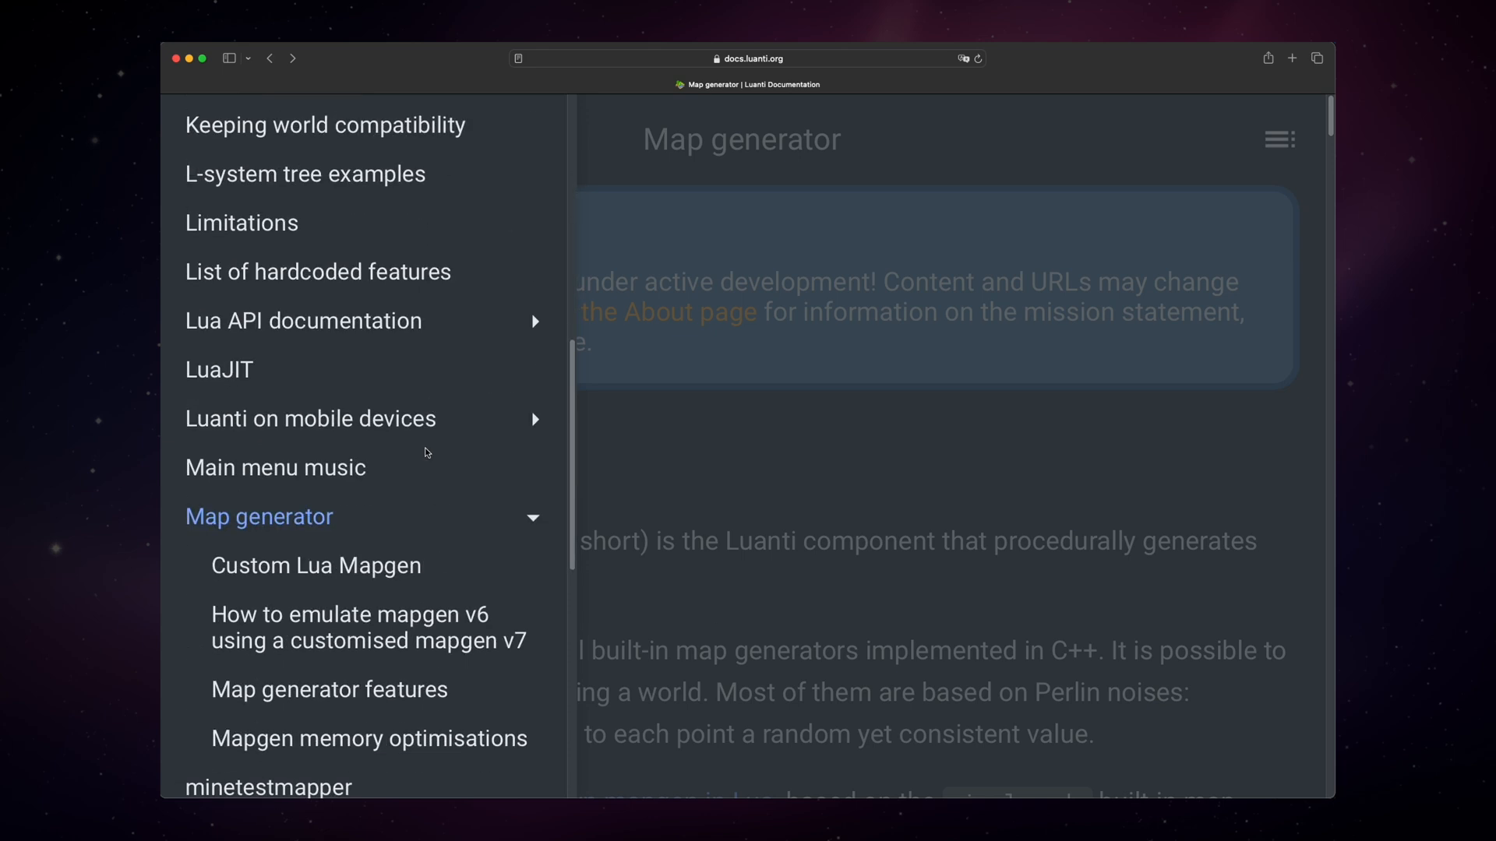
{"action": "scroll", "scroll_direction": "down", "scroll_amount": 3}
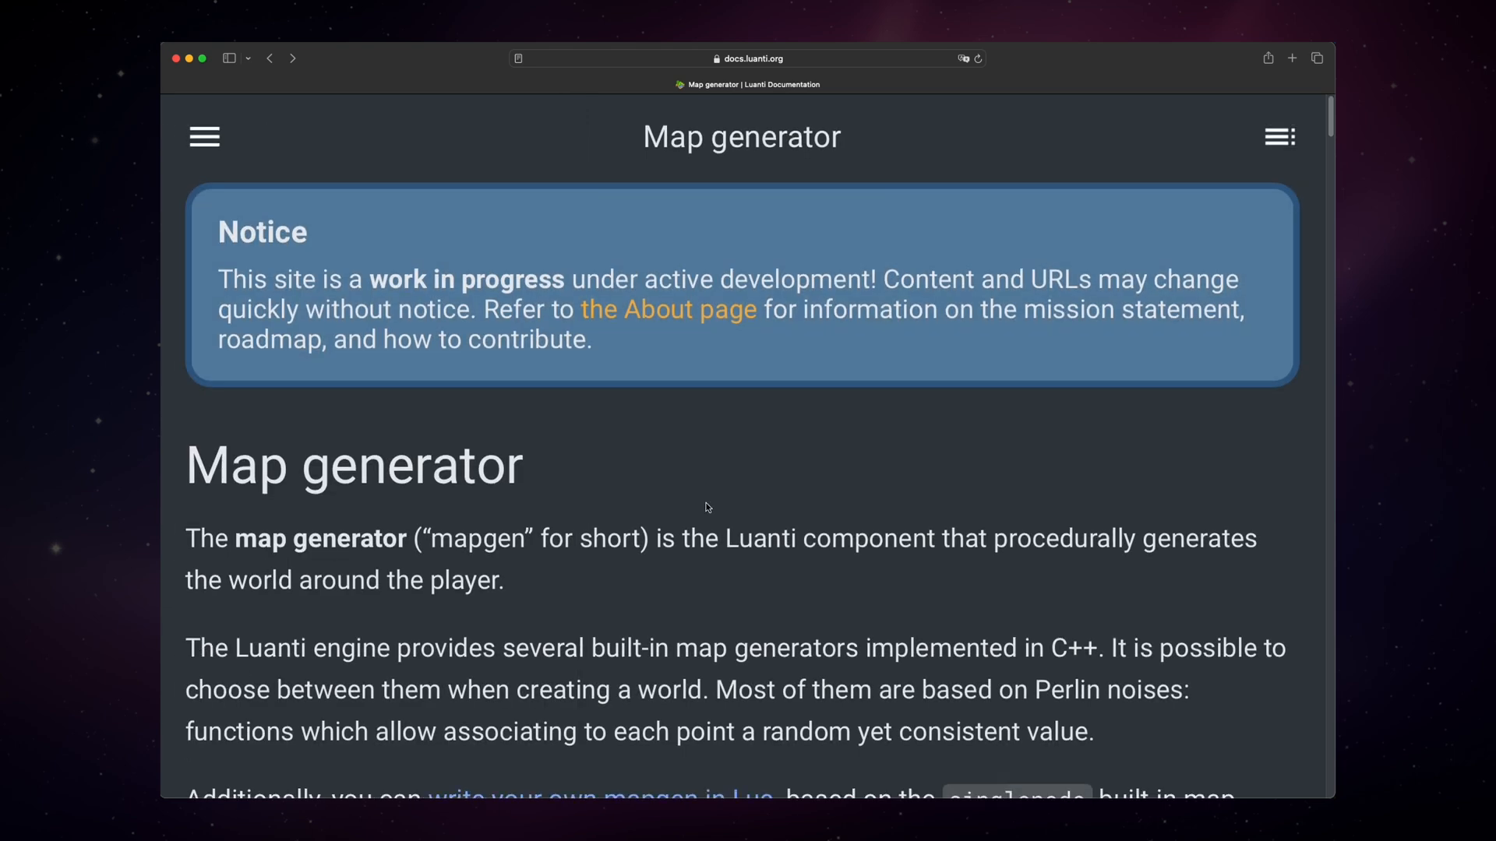
{"action": "scroll", "scroll_direction": "down", "scroll_amount": 3}
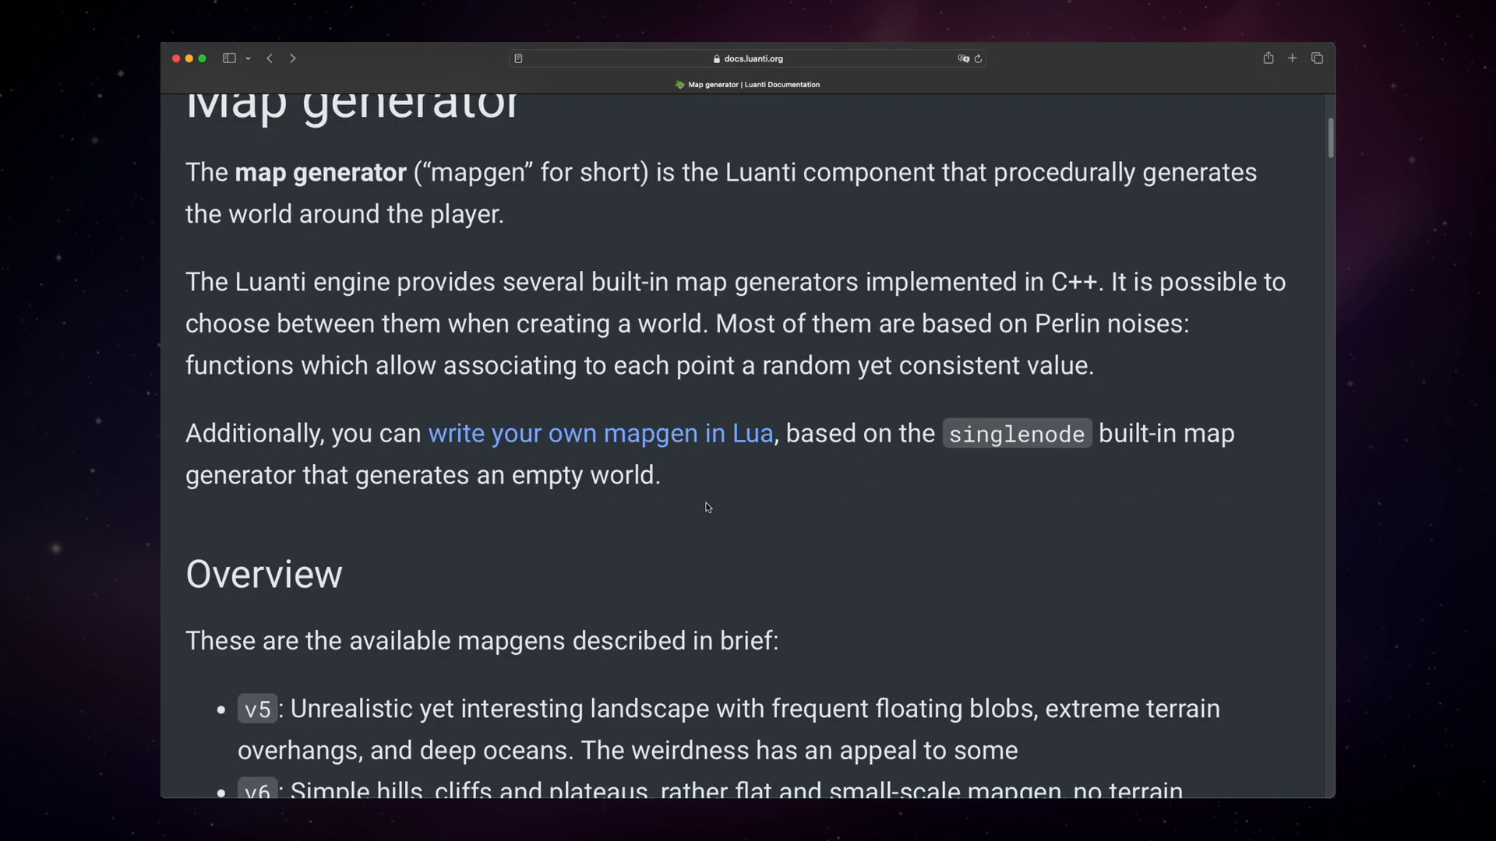
{"action": "scroll", "scroll_direction": "down", "scroll_amount": 3}
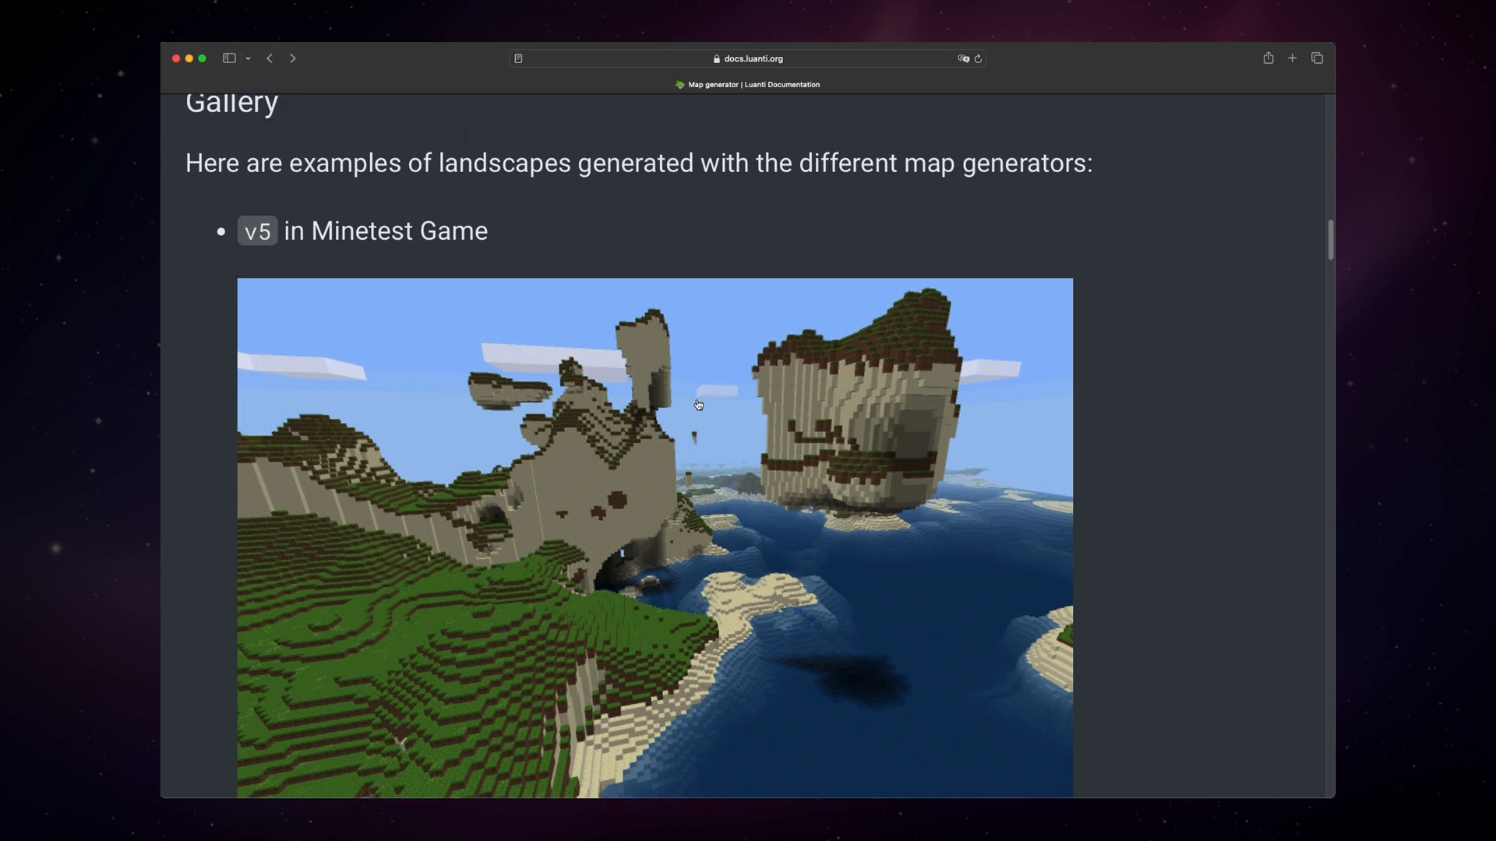
{"action": "scroll", "scroll_direction": "down", "scroll_amount": 3}
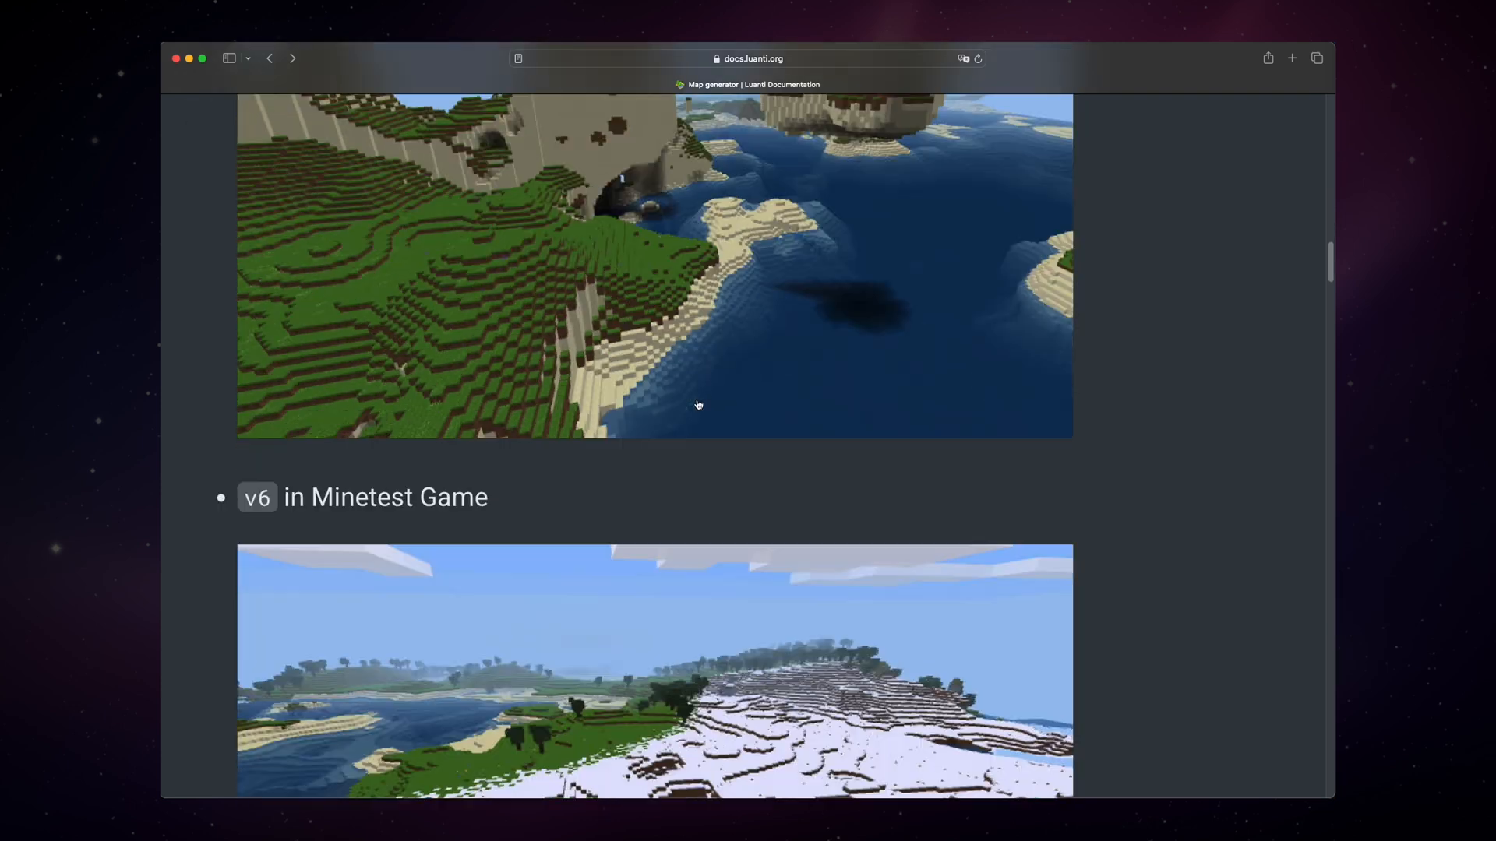
{"action": "scroll", "scroll_direction": "down", "scroll_amount": 3}
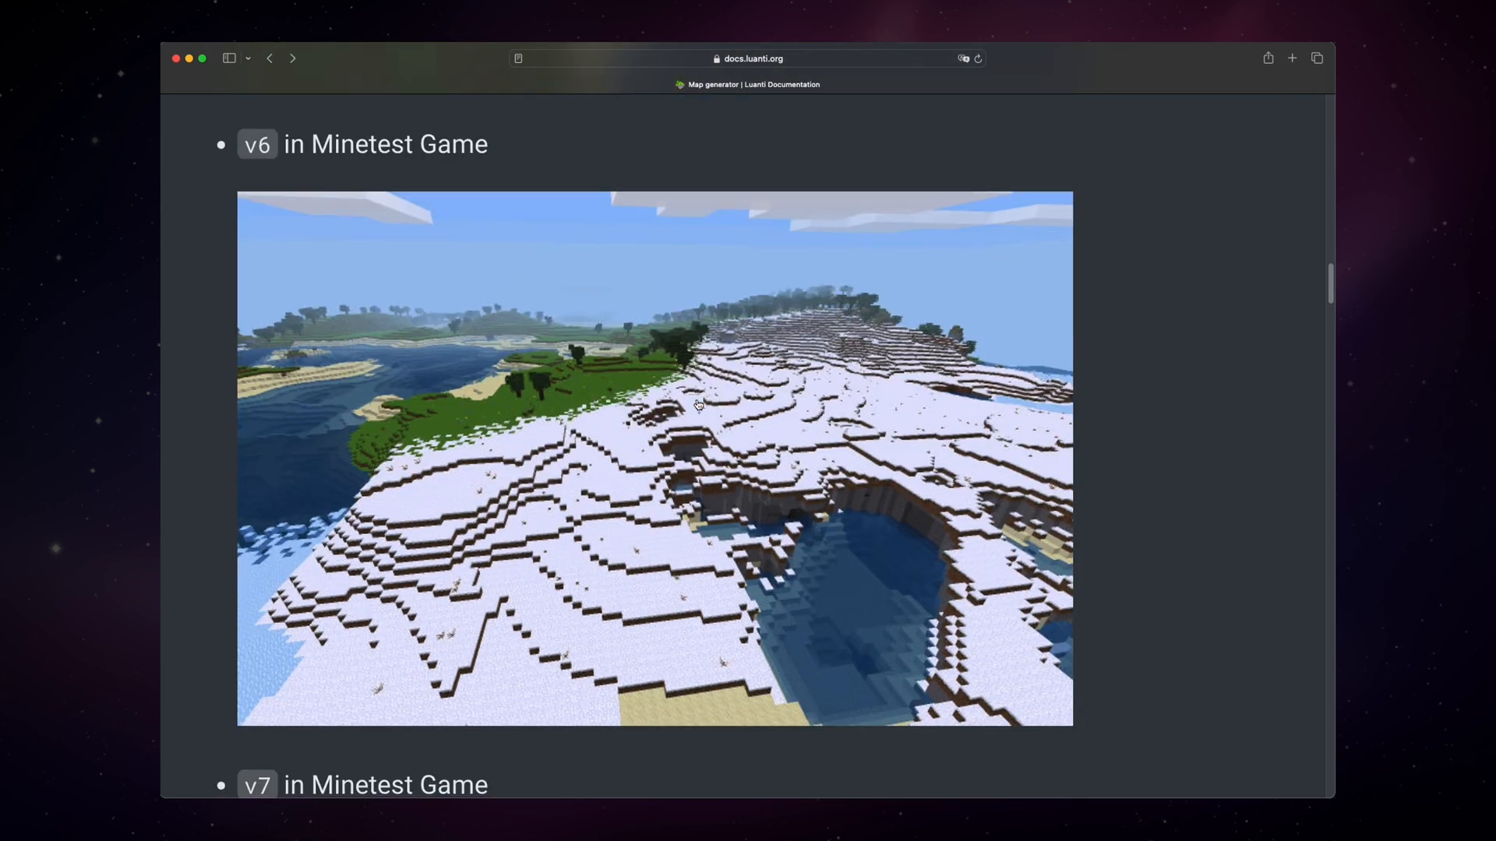
{"action": "scroll", "scroll_direction": "down", "scroll_amount": 3}
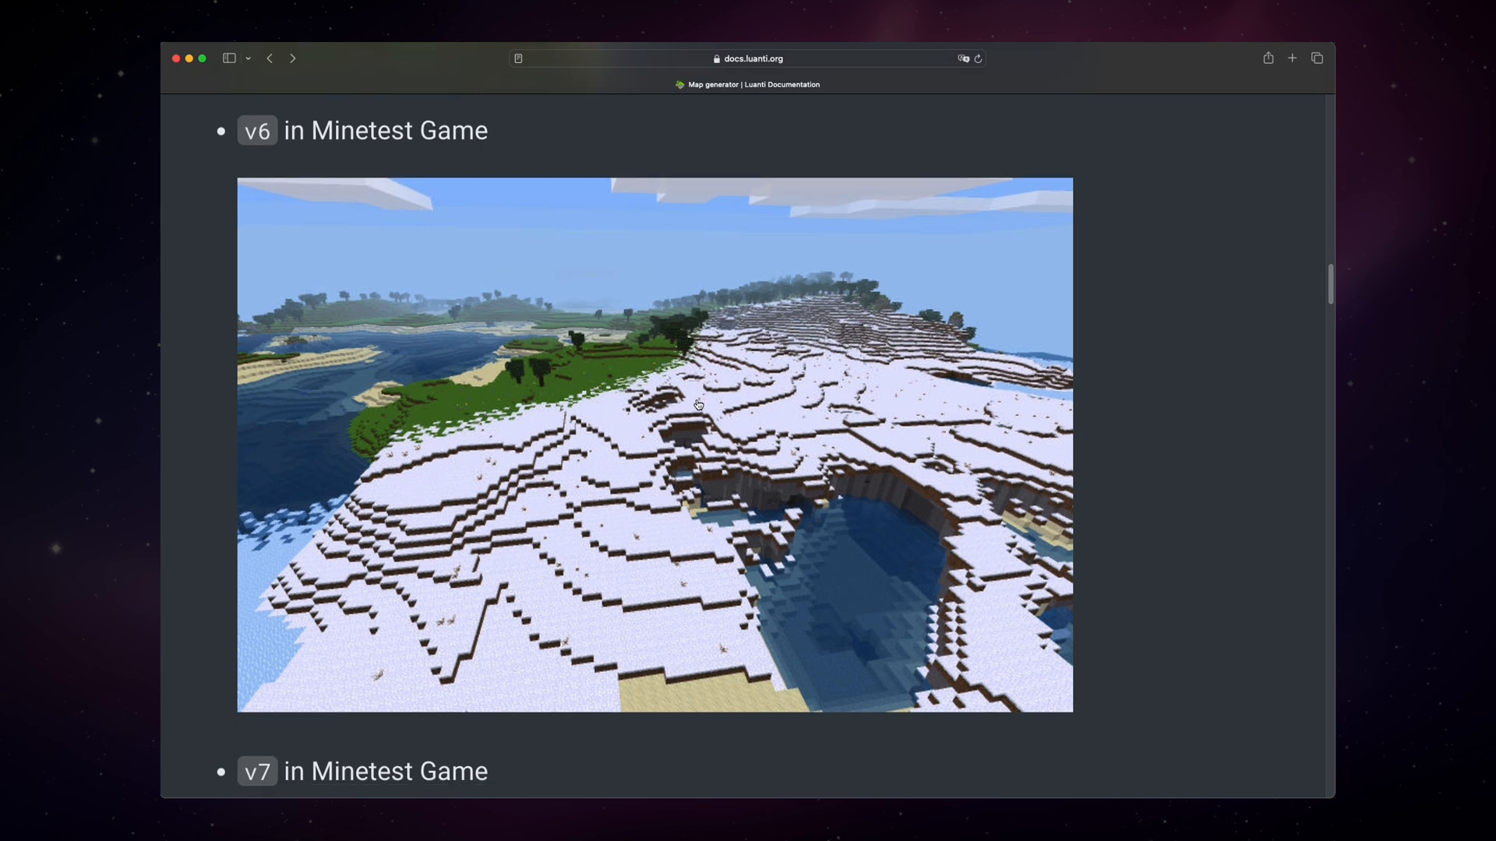
{"action": "scroll", "scroll_direction": "down", "scroll_amount": 3}
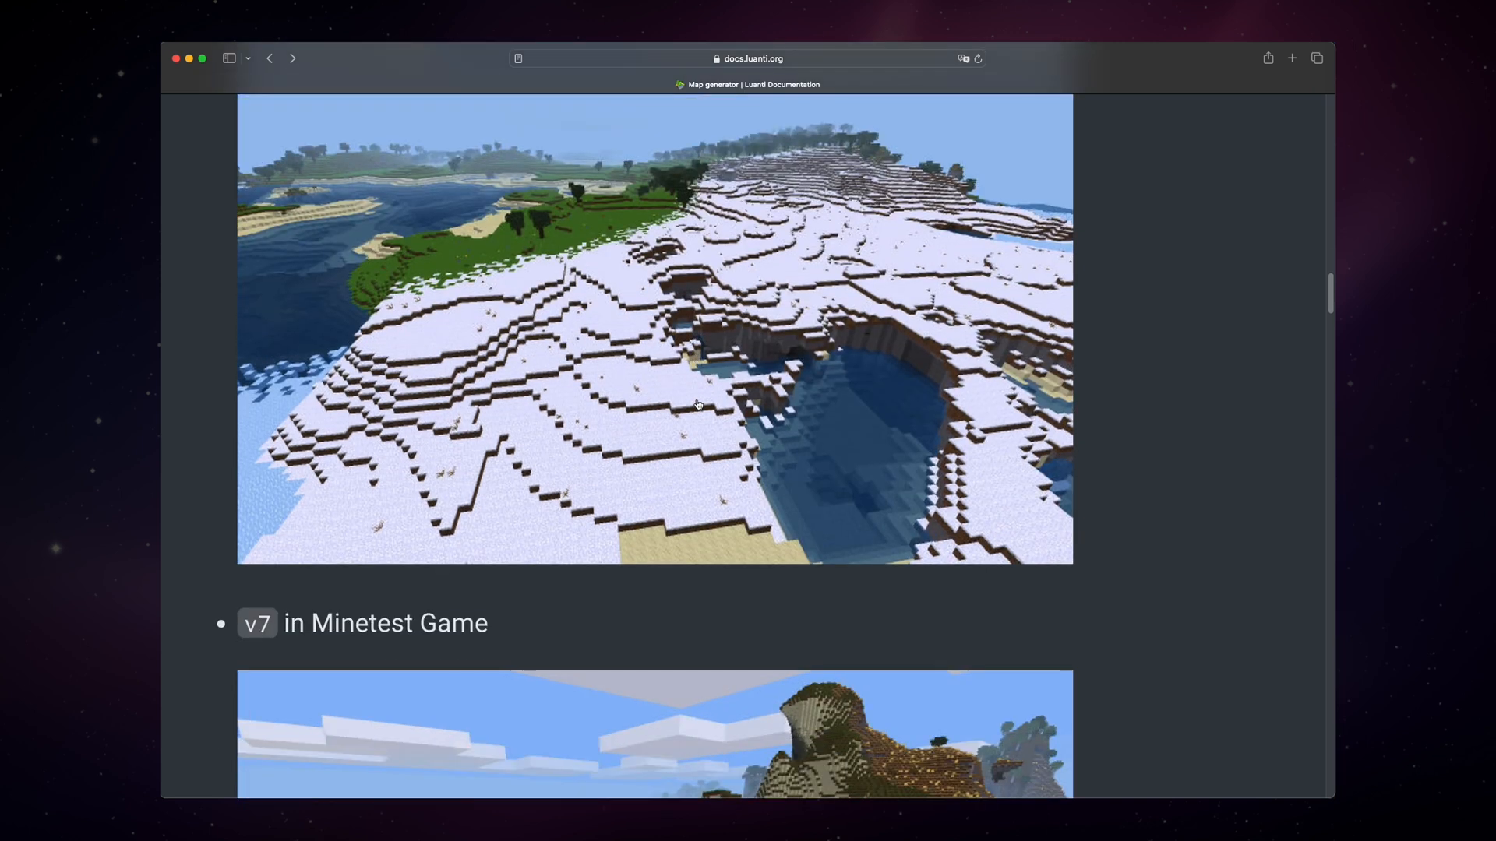
{"action": "scroll", "scroll_direction": "down", "scroll_amount": 3}
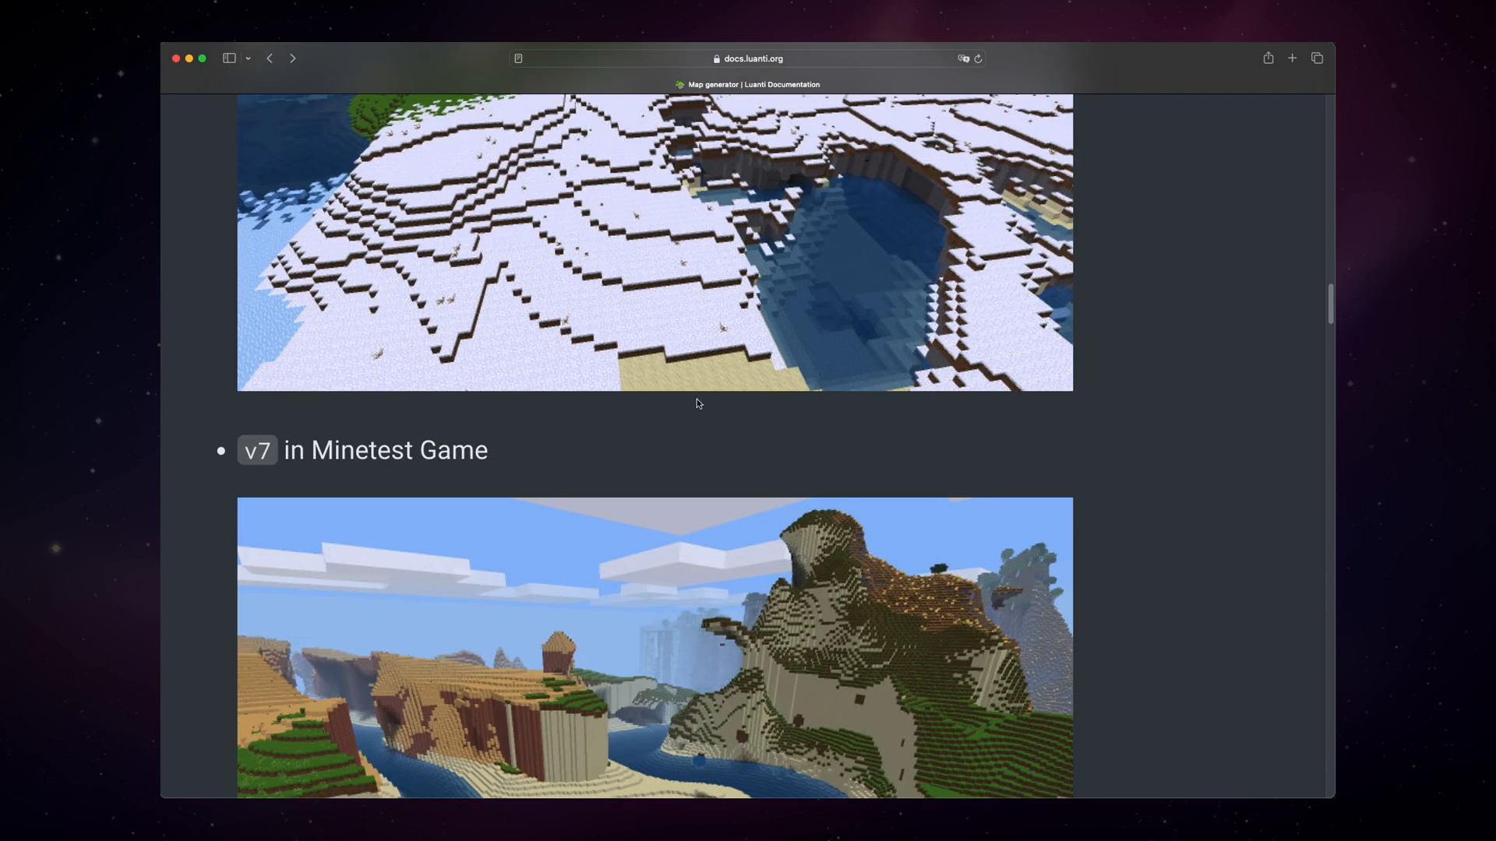
{"action": "scroll", "scroll_direction": "down", "scroll_amount": 3}
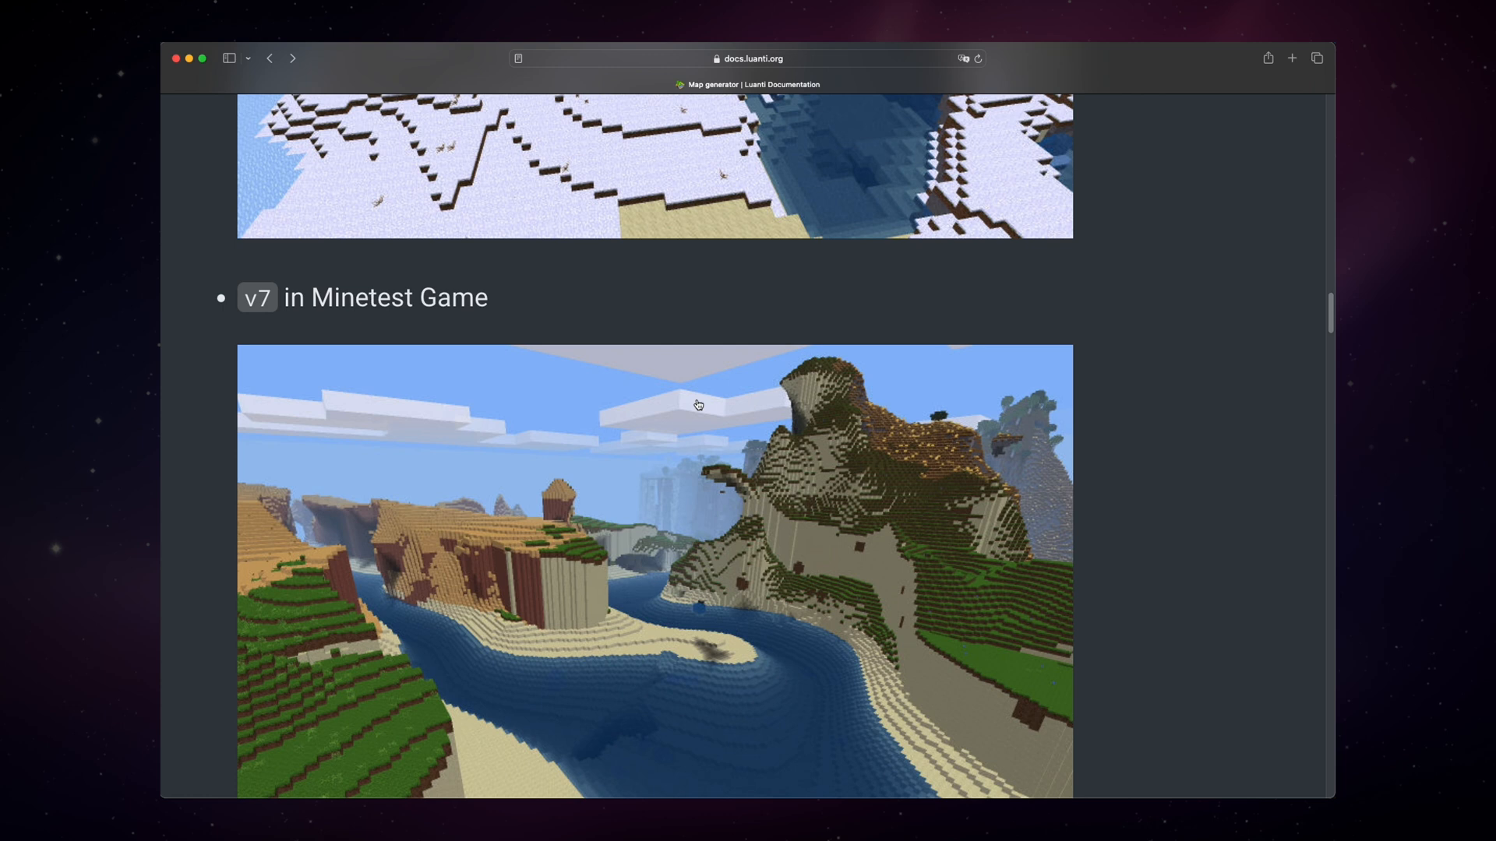
- Scroll through the remaining generator screenshots down to the Description section
{"action": "scroll", "scroll_direction": "down", "scroll_amount": 3}
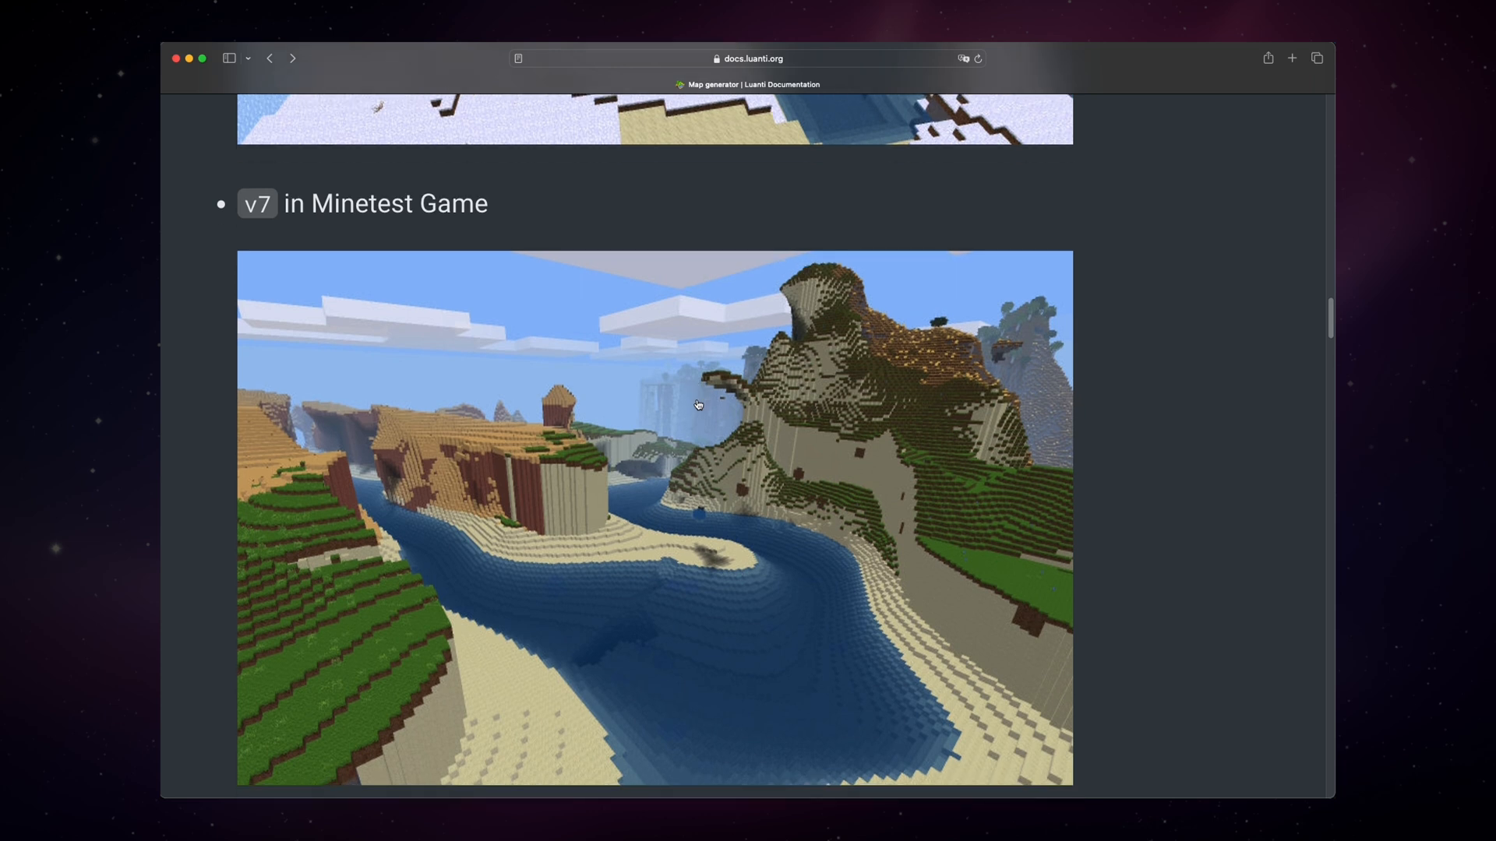
{"action": "scroll", "scroll_direction": "down", "scroll_amount": 3}
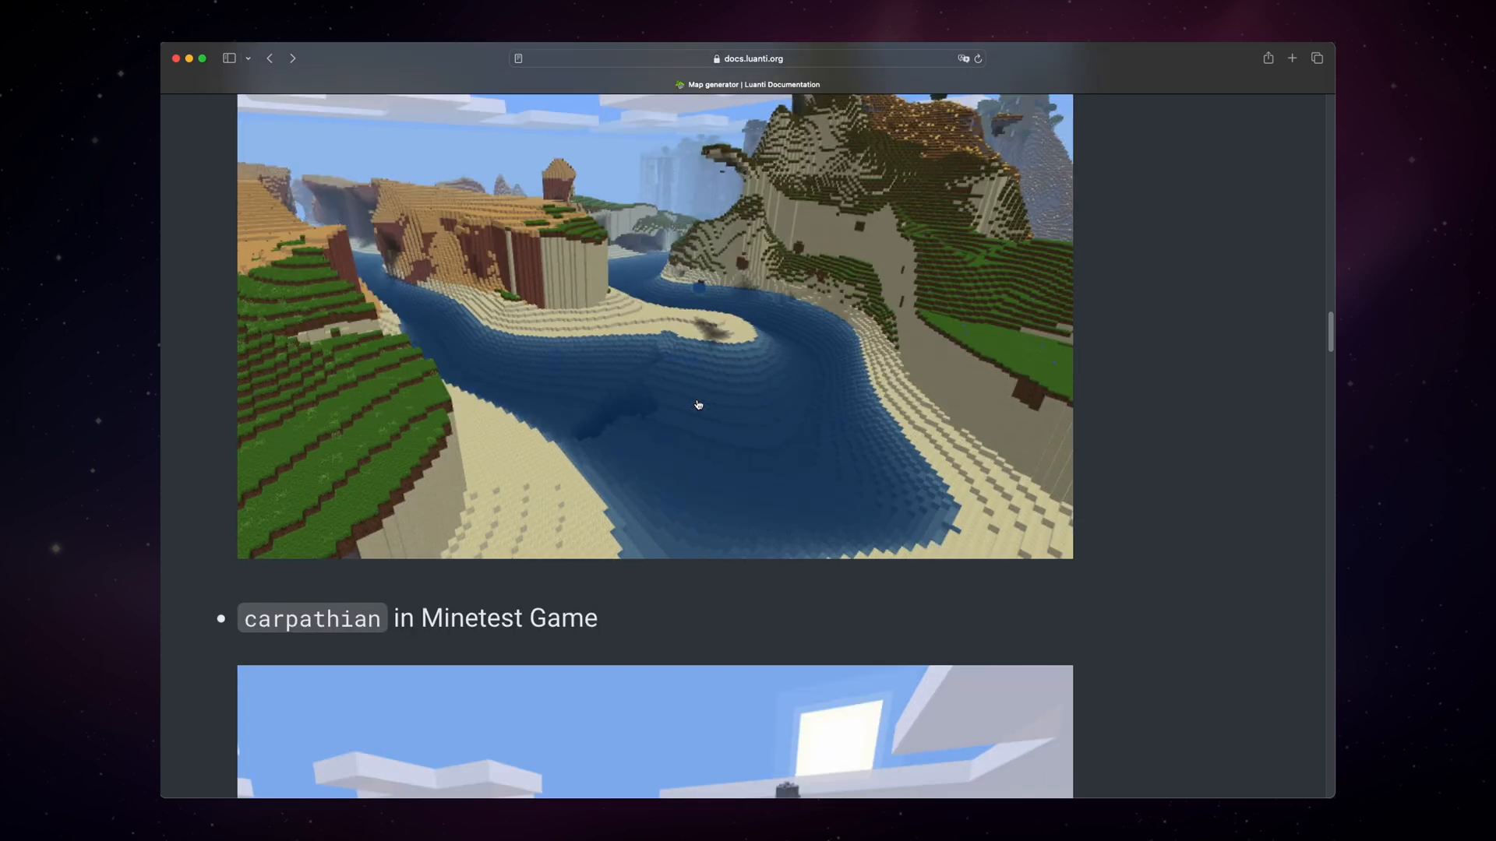
{"action": "scroll", "scroll_direction": "down", "scroll_amount": 3}
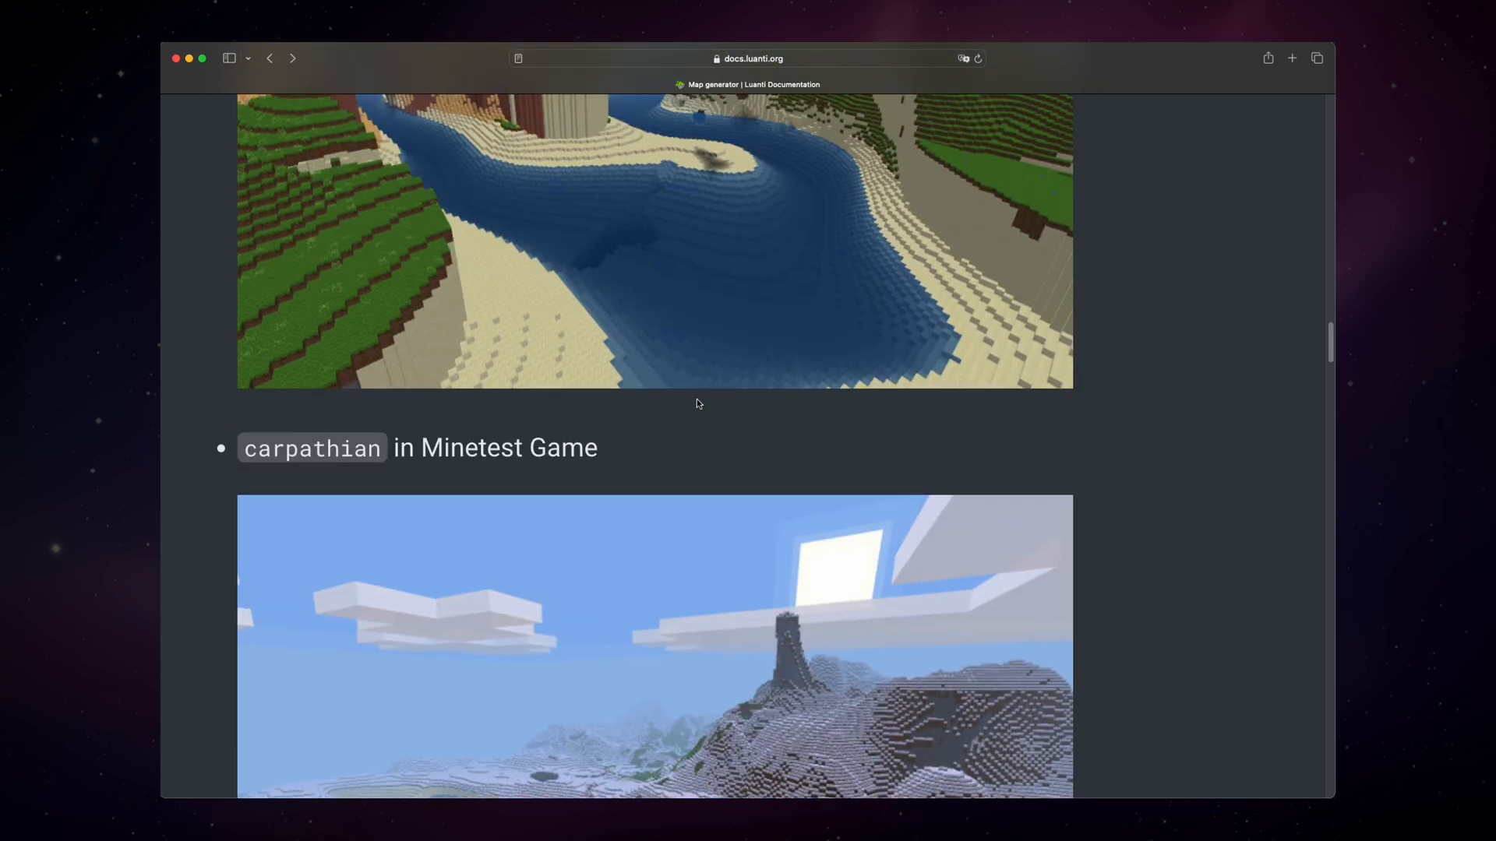
{"action": "scroll", "scroll_direction": "down", "scroll_amount": 3}
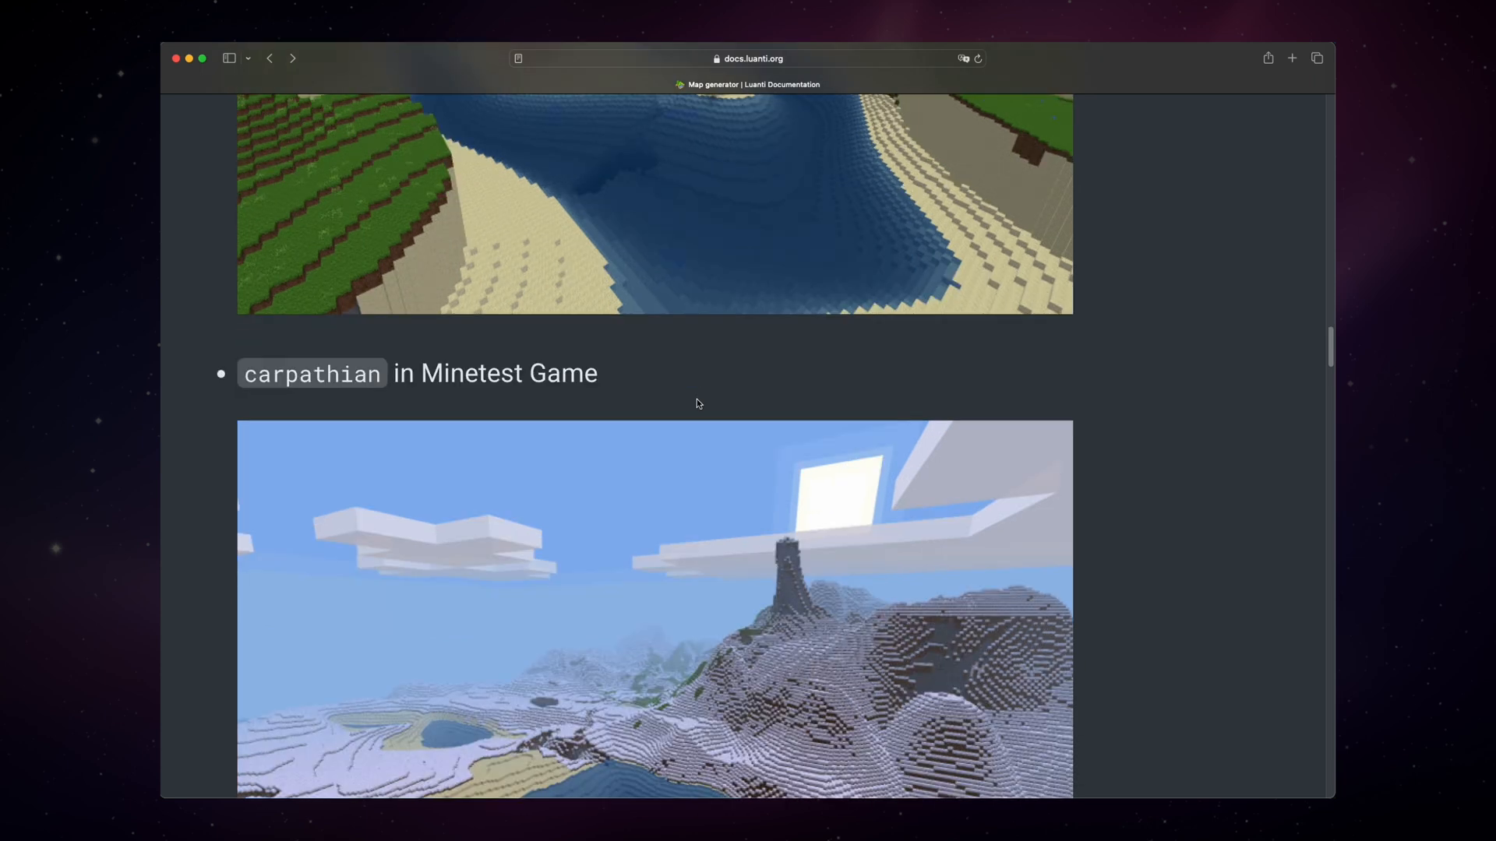
{"action": "scroll", "scroll_direction": "down", "scroll_amount": 3}
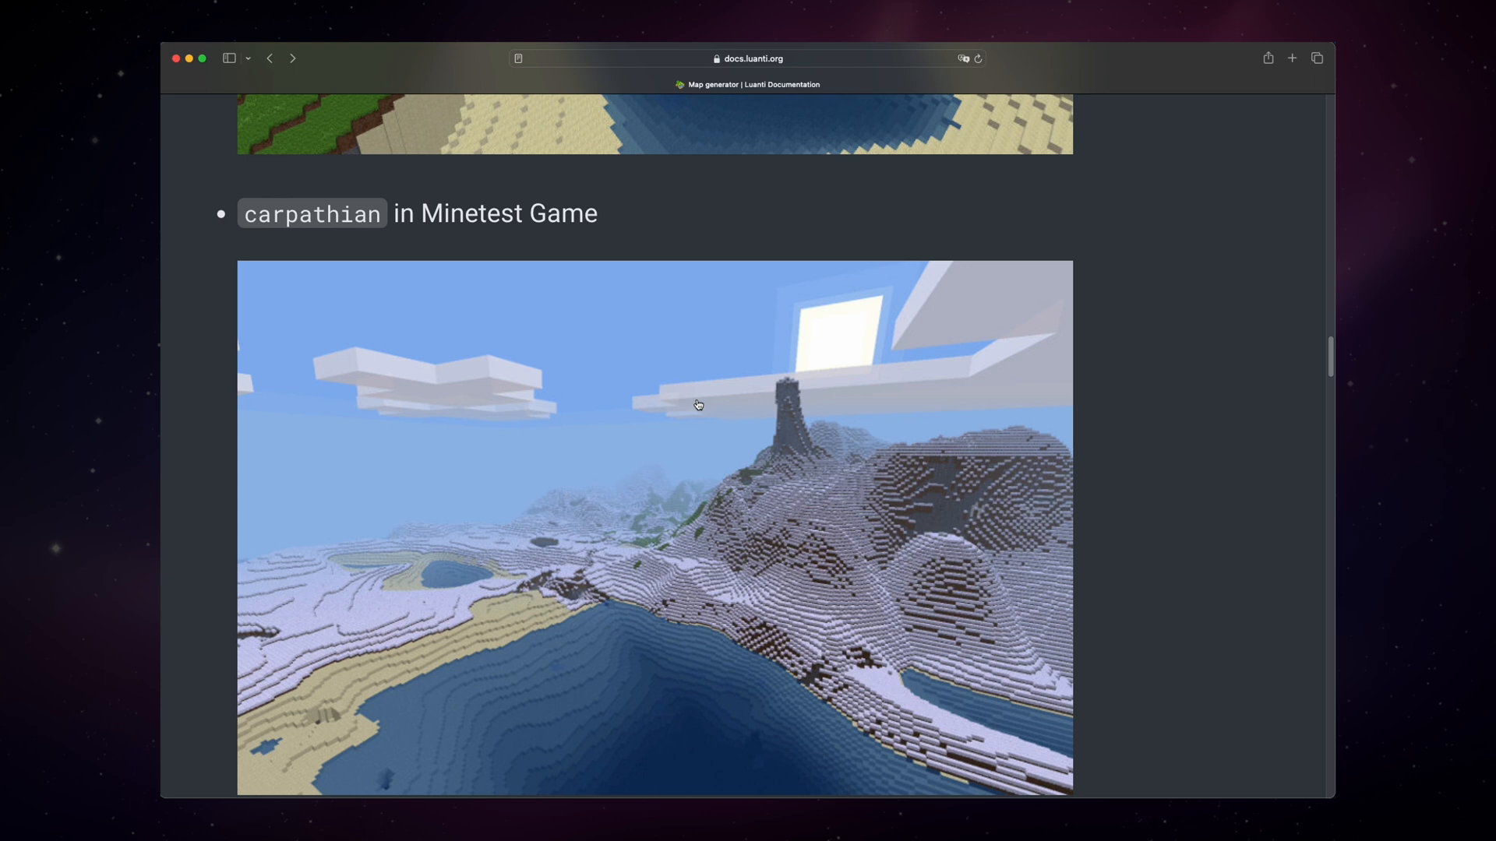
{"action": "scroll", "scroll_direction": "down", "scroll_amount": 3}
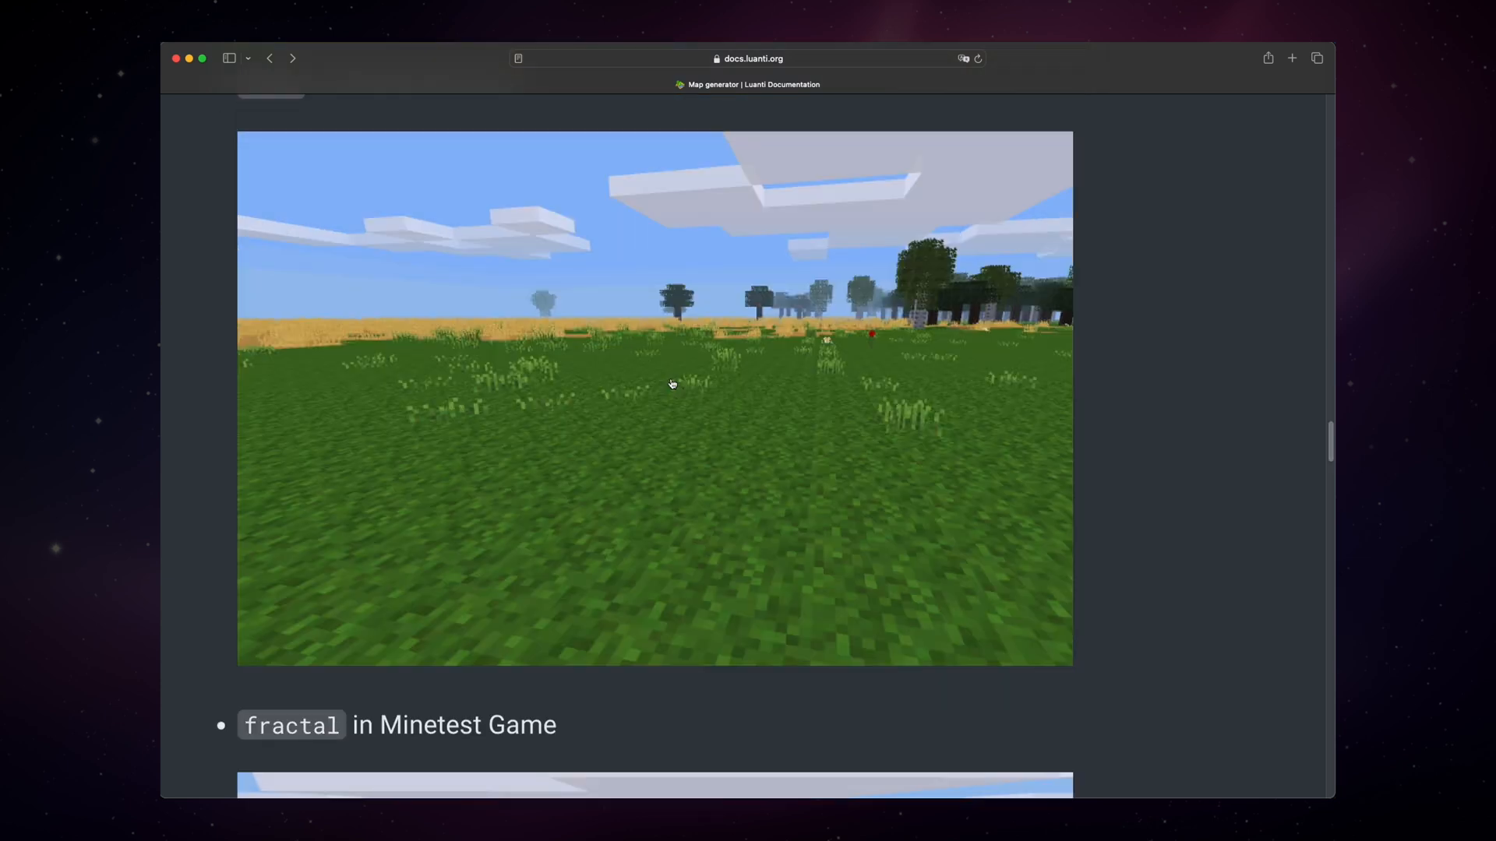
{"action": "scroll", "scroll_direction": "down", "scroll_amount": 3}
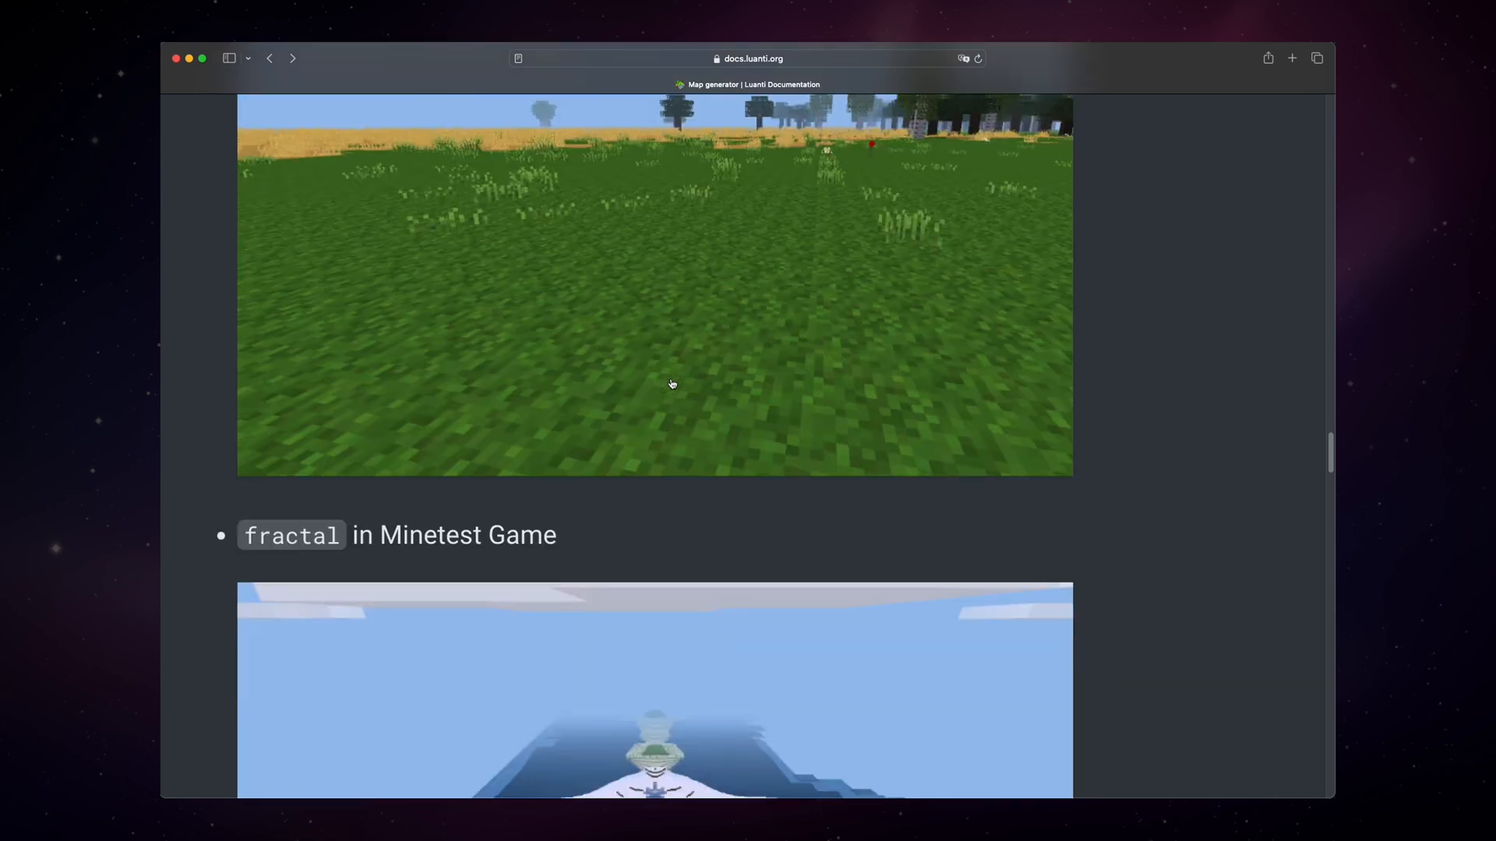
{"action": "scroll", "scroll_direction": "down", "scroll_amount": 3}
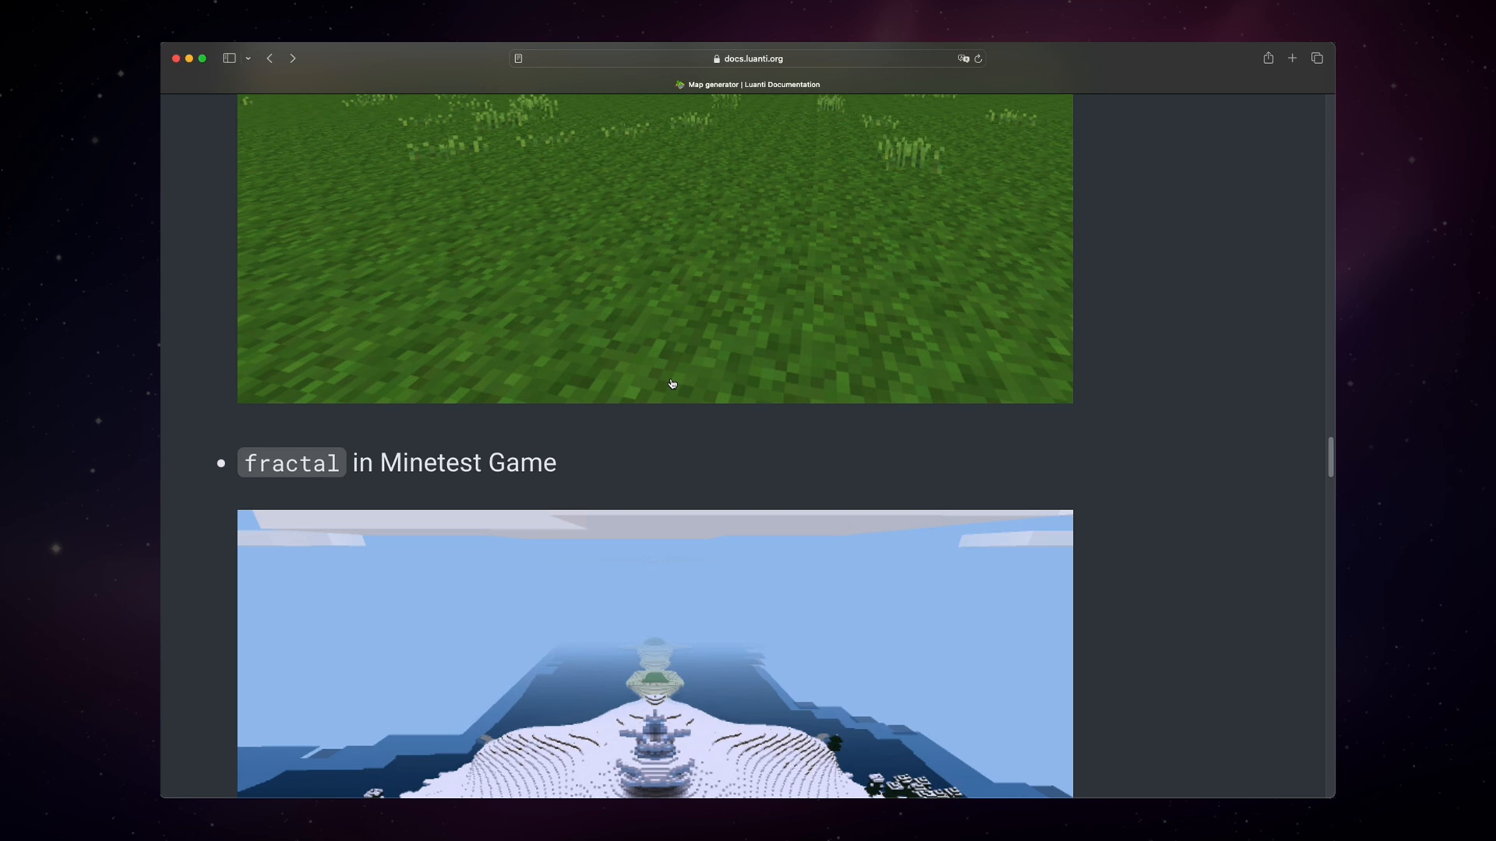
{"action": "scroll", "scroll_direction": "down", "scroll_amount": 3}
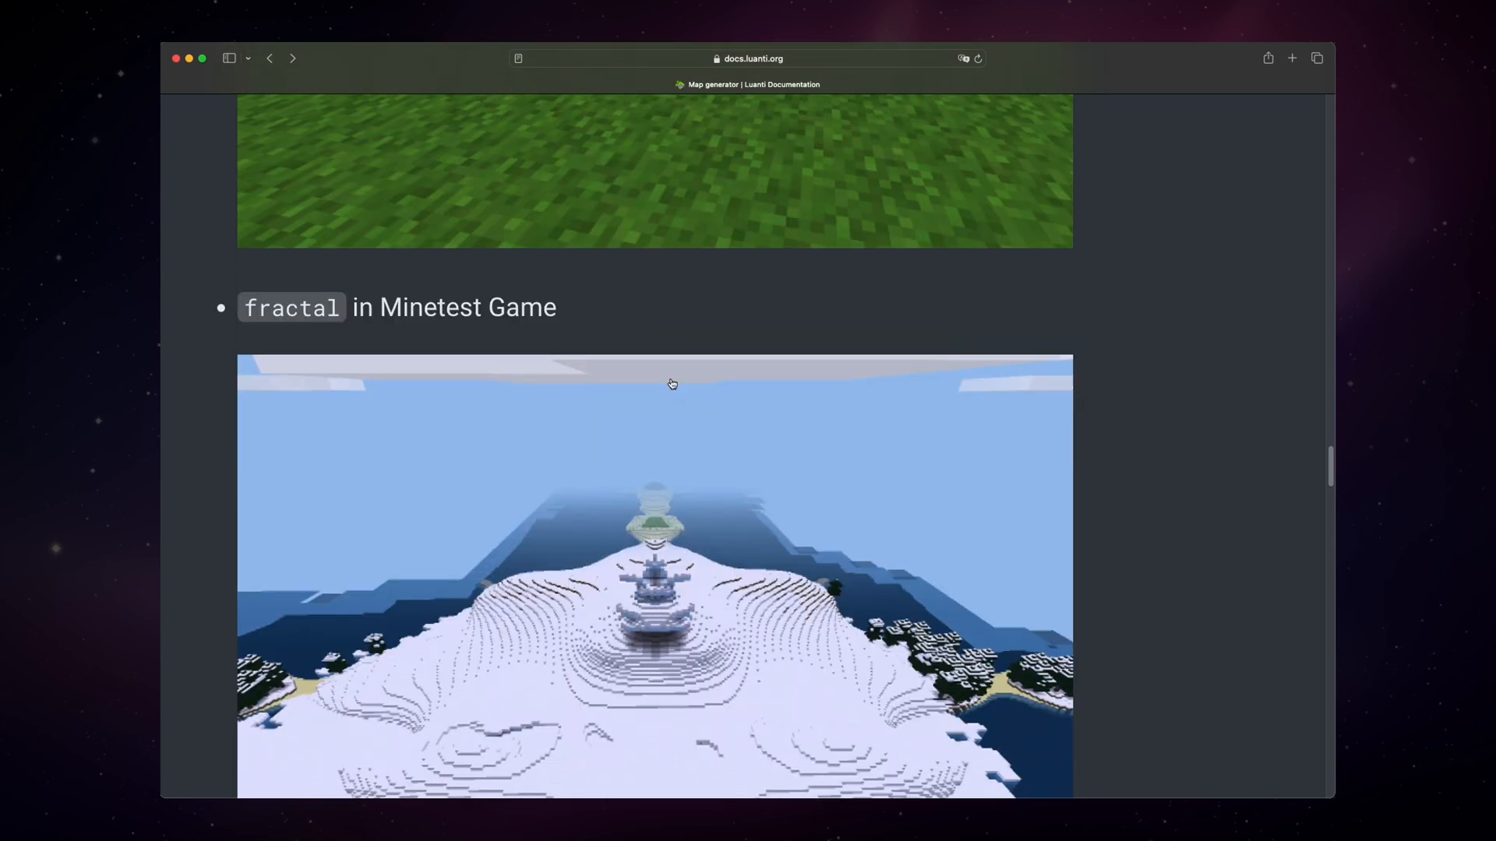
{"action": "scroll", "scroll_direction": "down", "scroll_amount": 3}
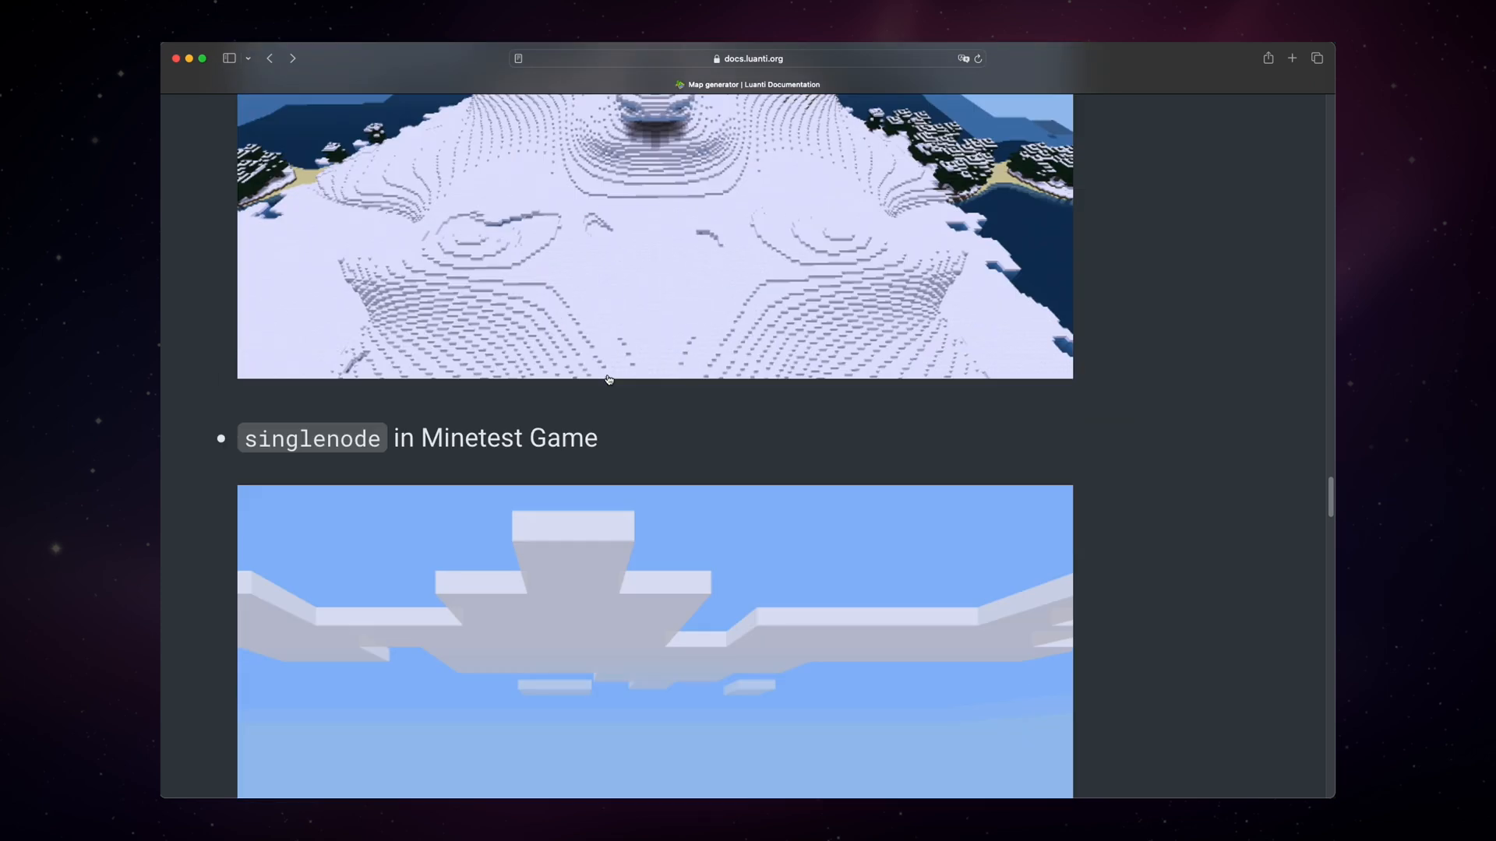
{"action": "scroll", "scroll_direction": "down", "scroll_amount": 3}
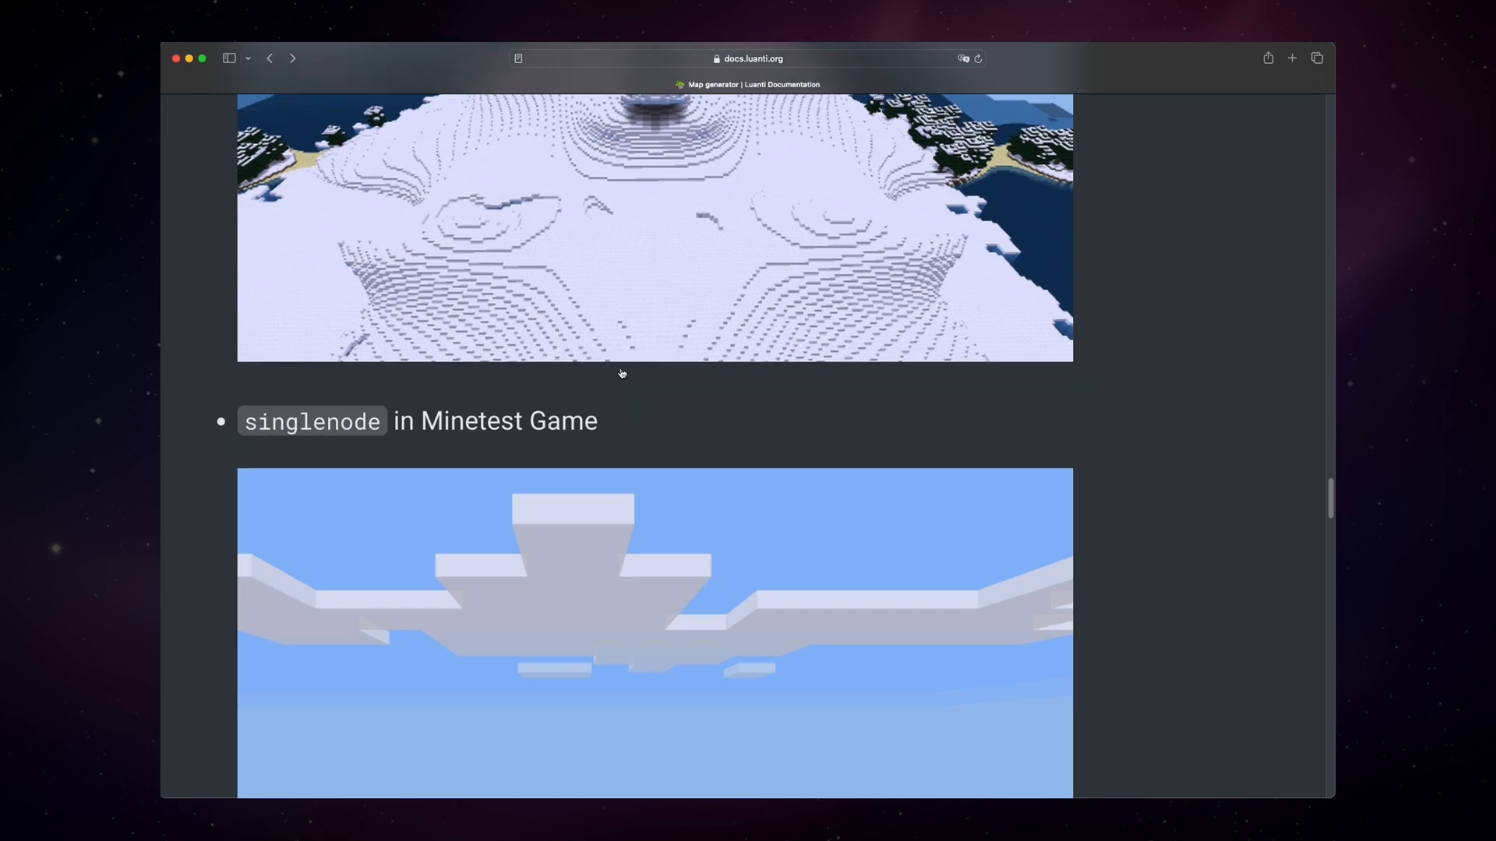
{"action": "scroll", "scroll_direction": "down", "scroll_amount": 3}
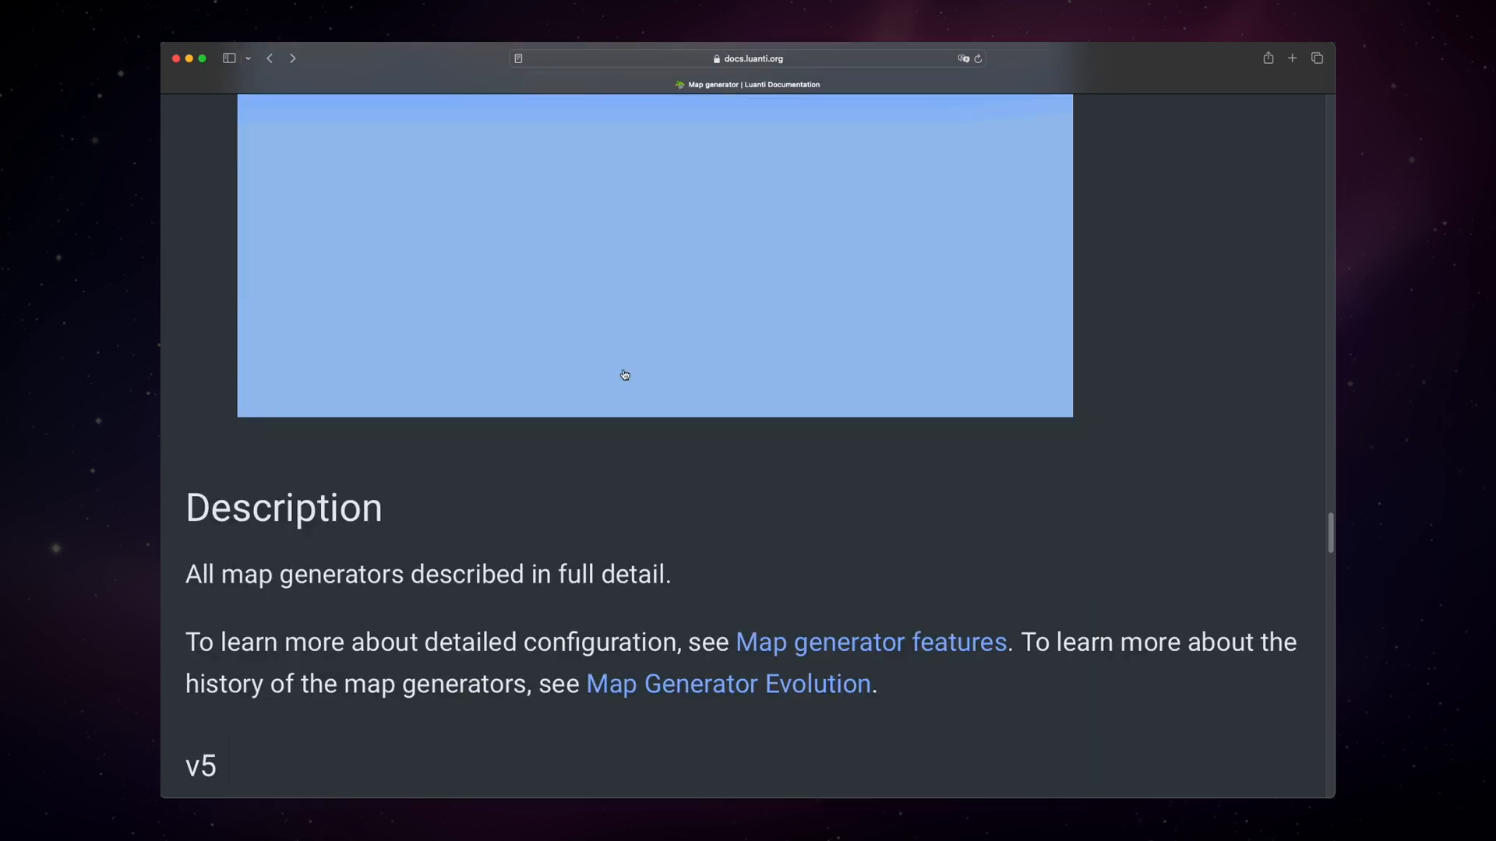